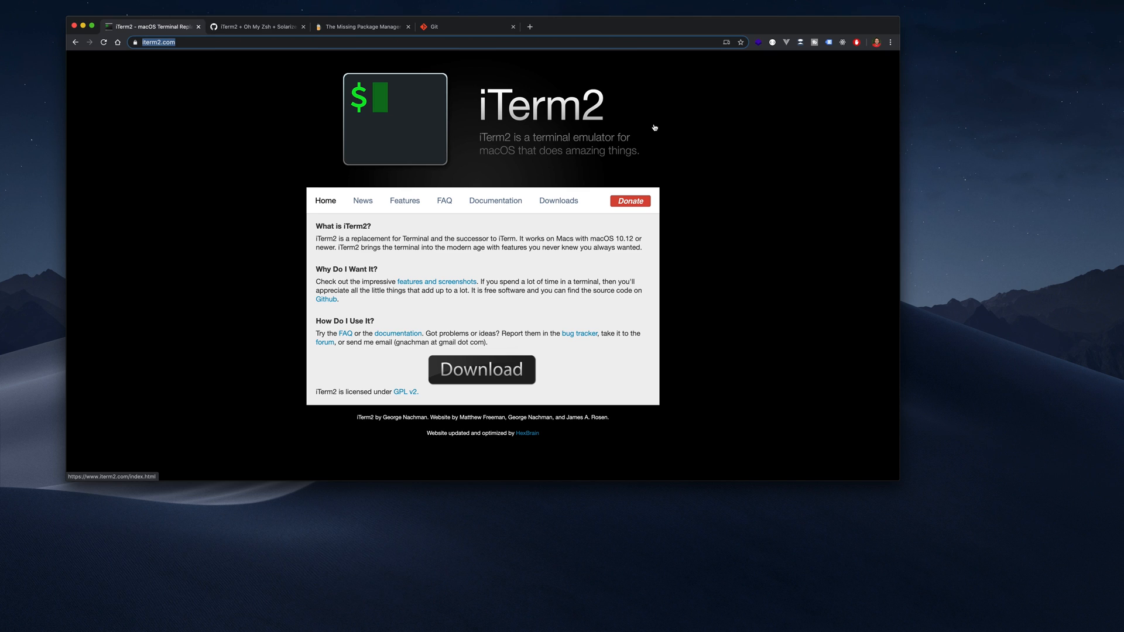
{"action": "mouse_move", "coordinate": [625, 116]}
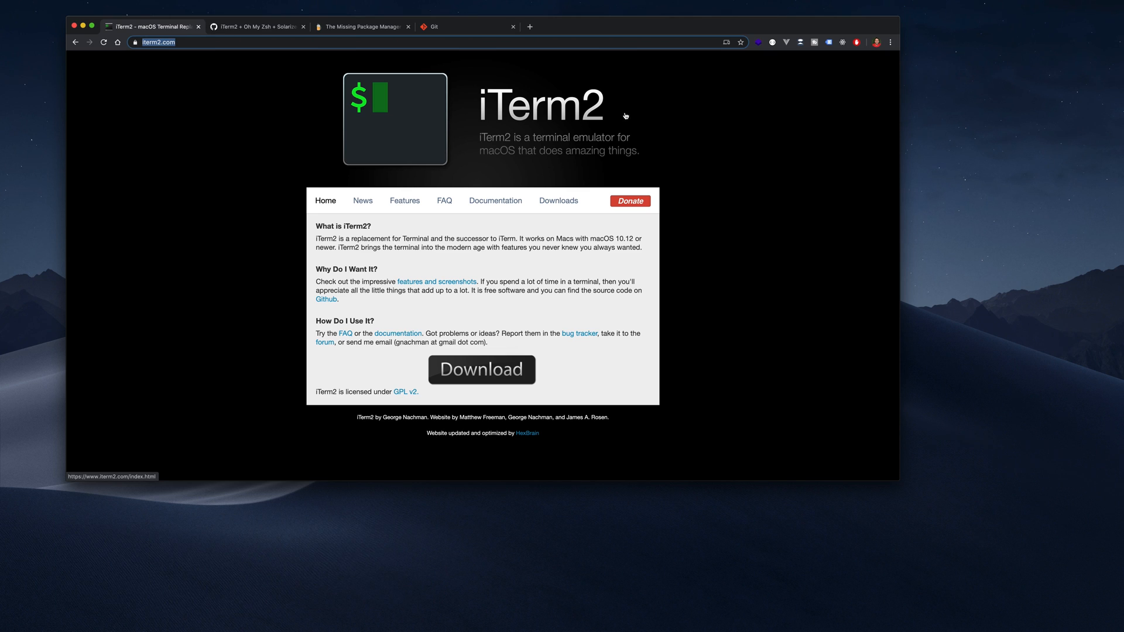
{"action": "mouse_move", "coordinate": [642, 110]}
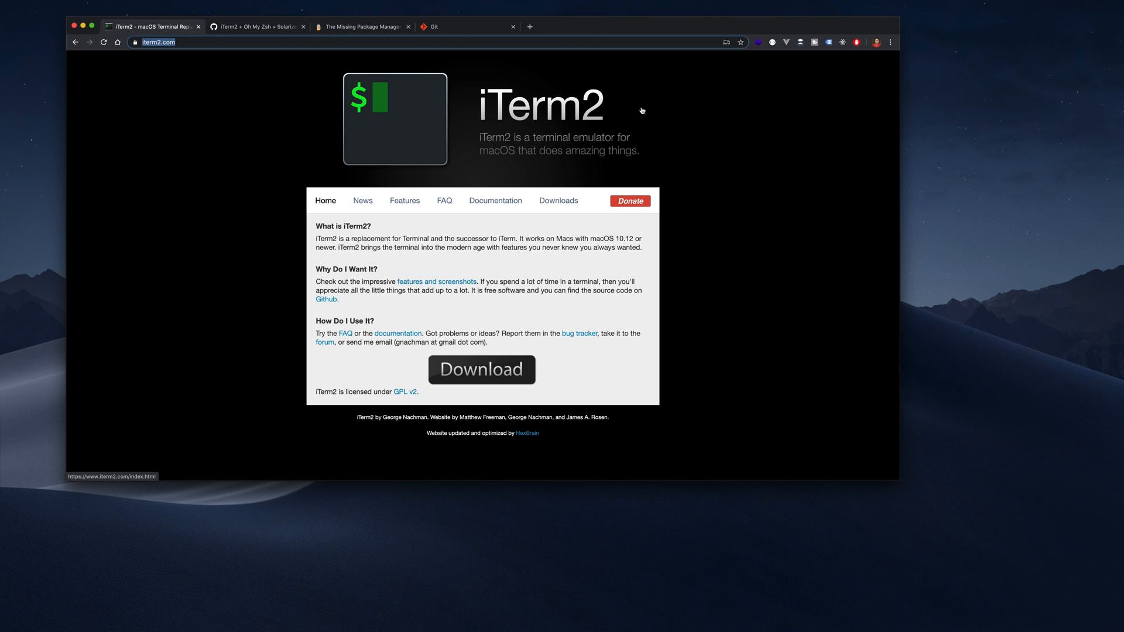
{"action": "mouse_move", "coordinate": [410, 113]}
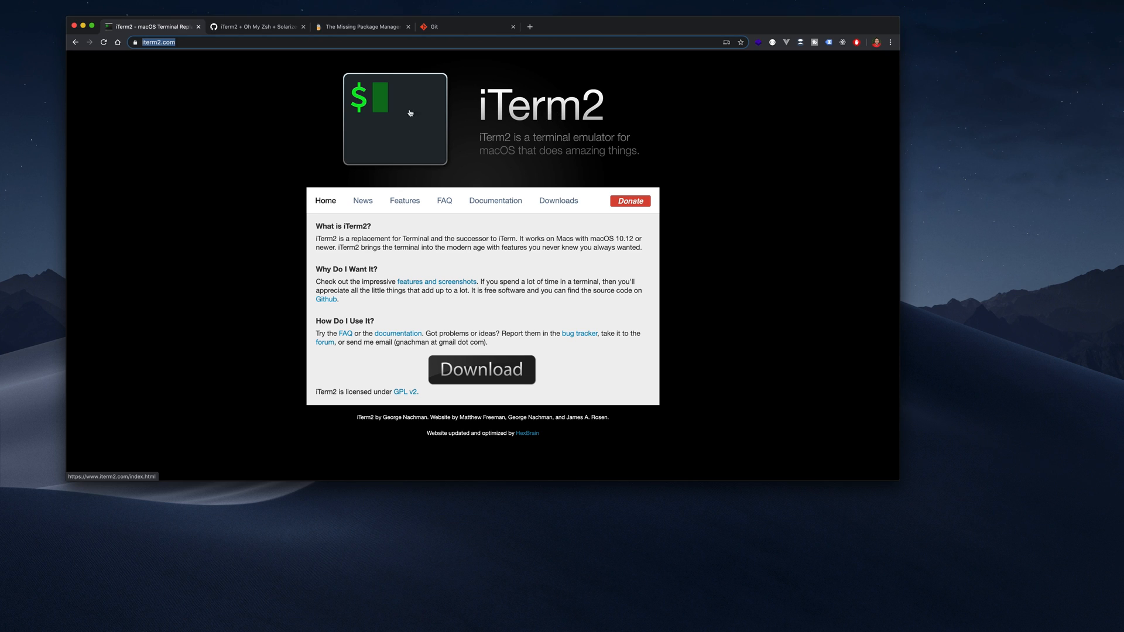
{"action": "mouse_move", "coordinate": [239, 111]}
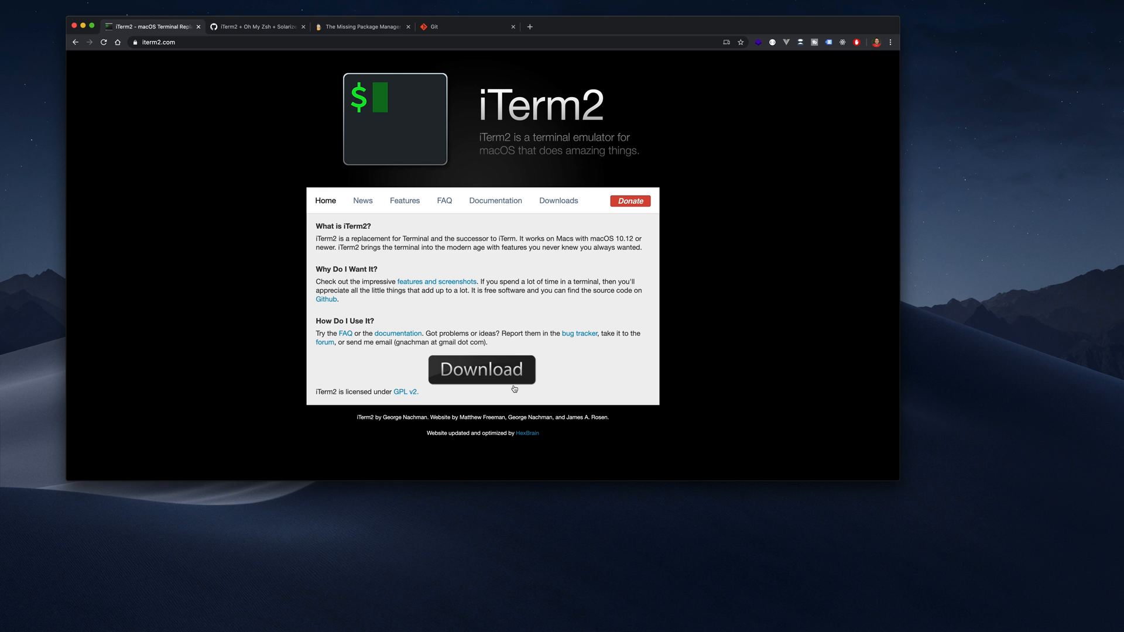
{"action": "mouse_move", "coordinate": [528, 367]}
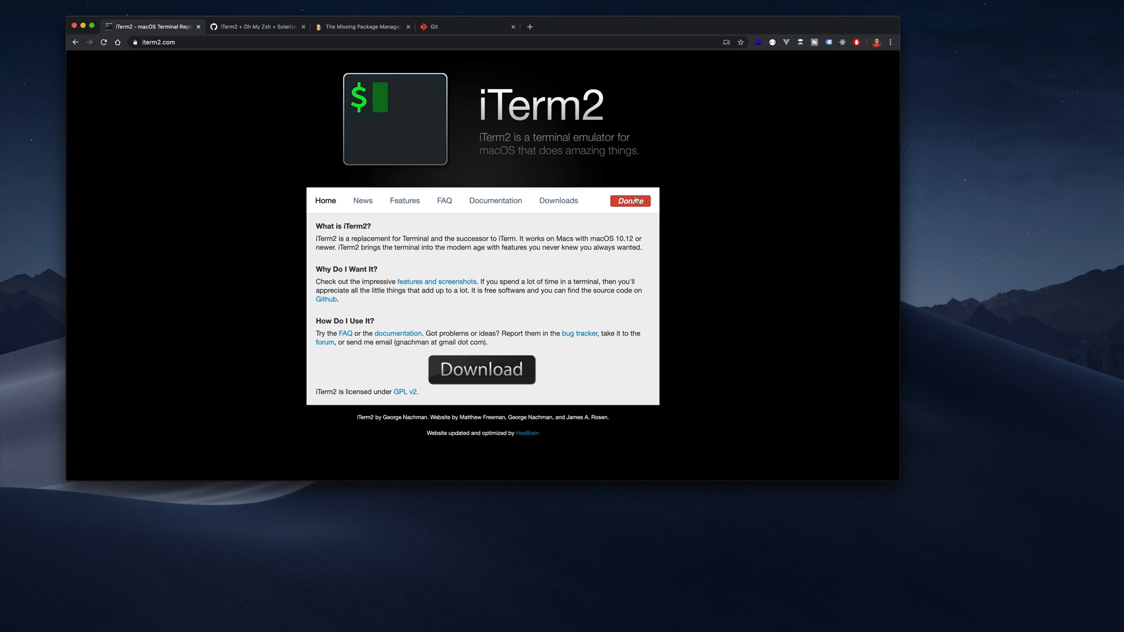
{"action": "mouse_move", "coordinate": [503, 157]}
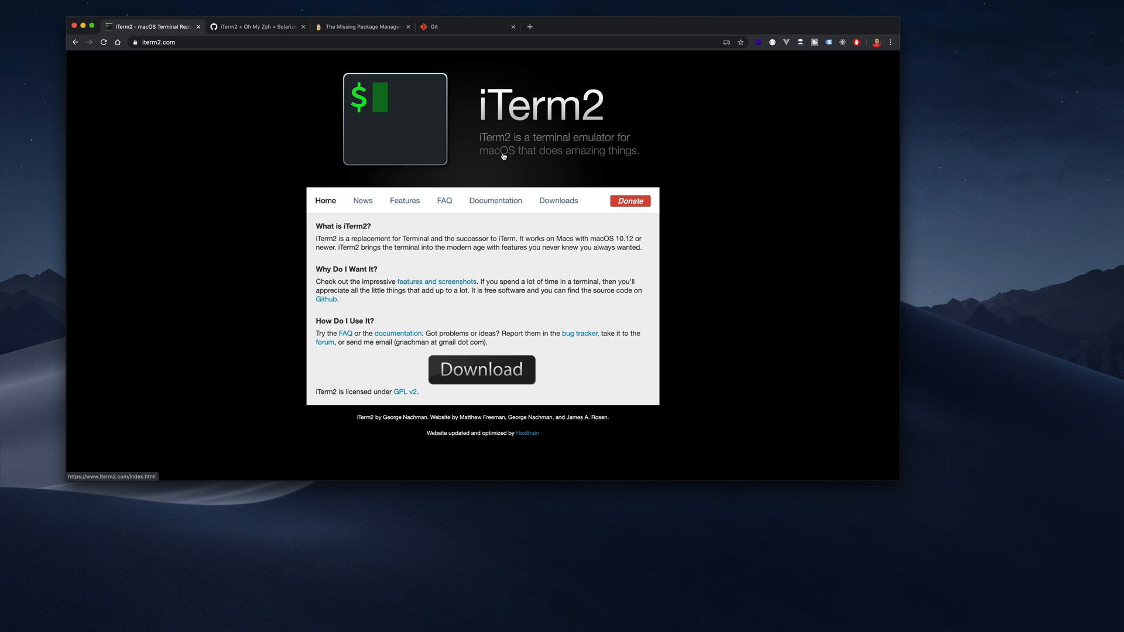
{"action": "mouse_move", "coordinate": [497, 167]}
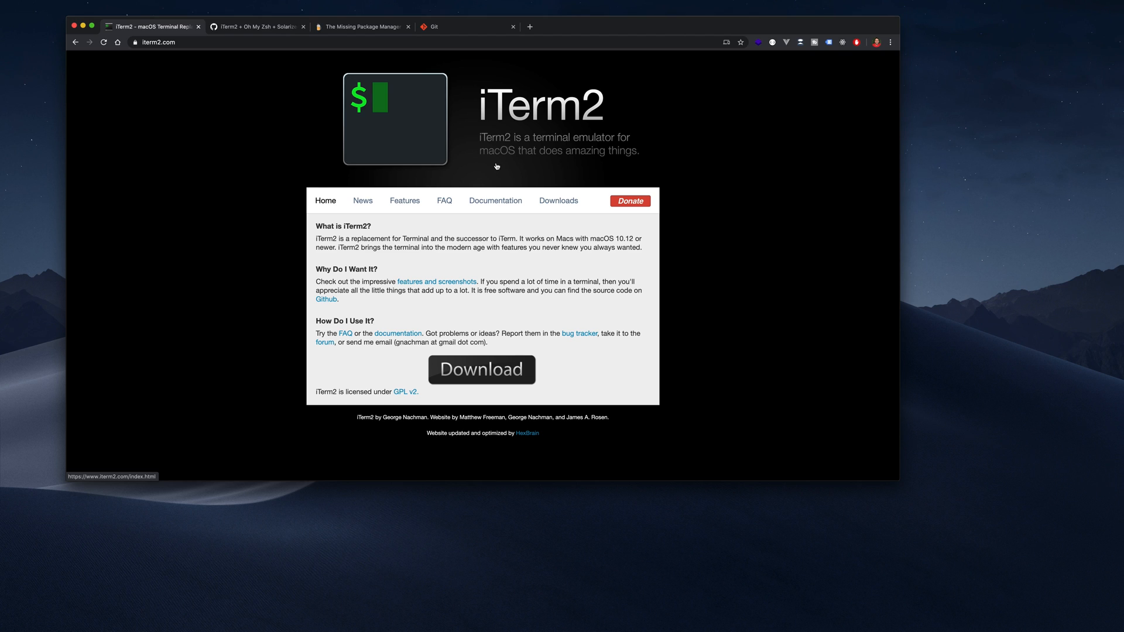
{"action": "mouse_move", "coordinate": [289, 140]}
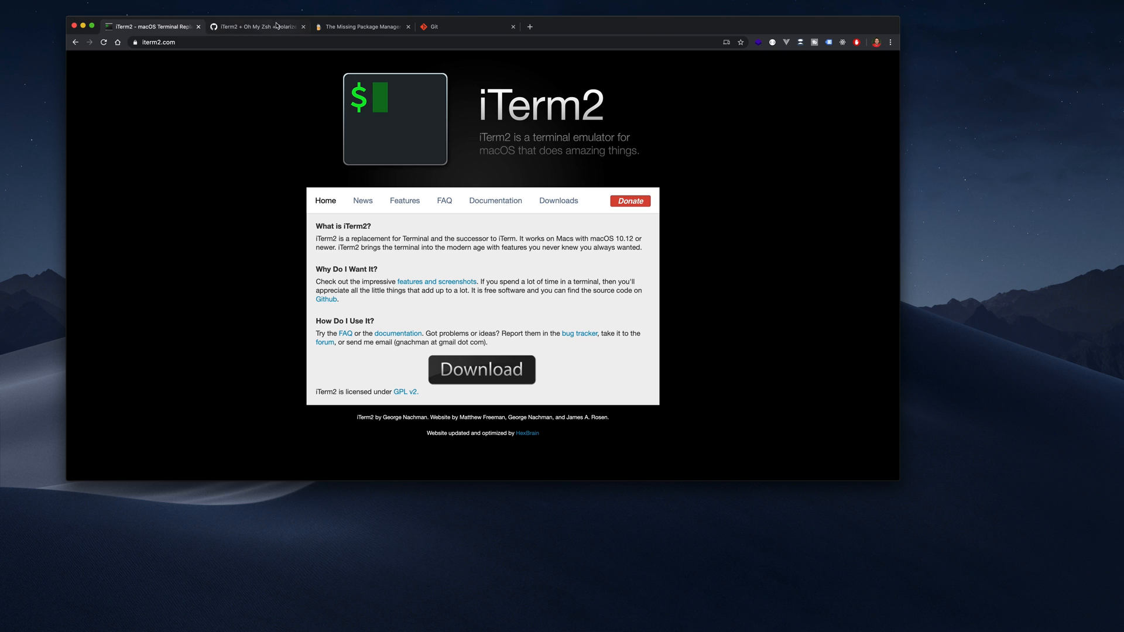
{"action": "mouse_move", "coordinate": [271, 28]}
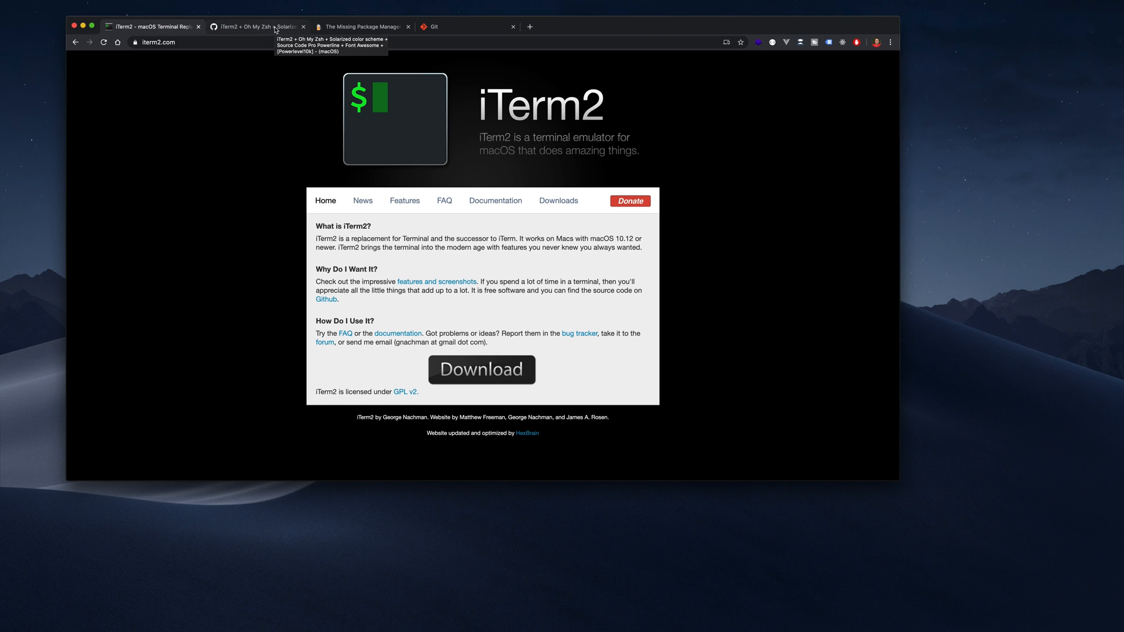
- Switch to the iterm2-solarized gist tab and scroll down toward its Default section
{"action": "left_click", "coordinate": [254, 27]}
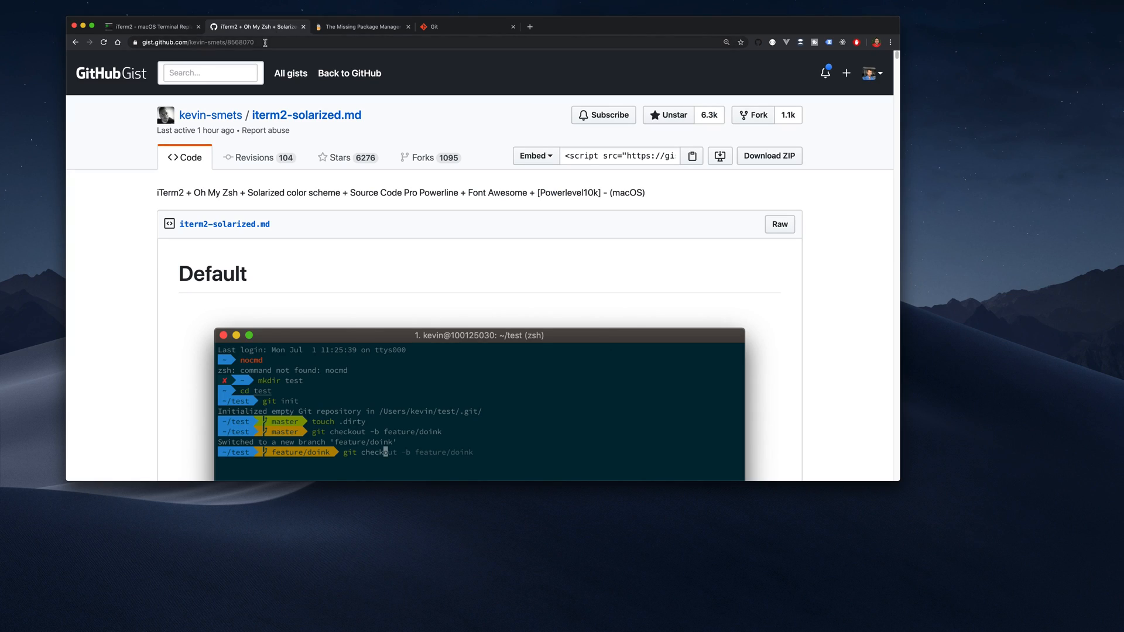
{"action": "left_click", "coordinate": [199, 42]}
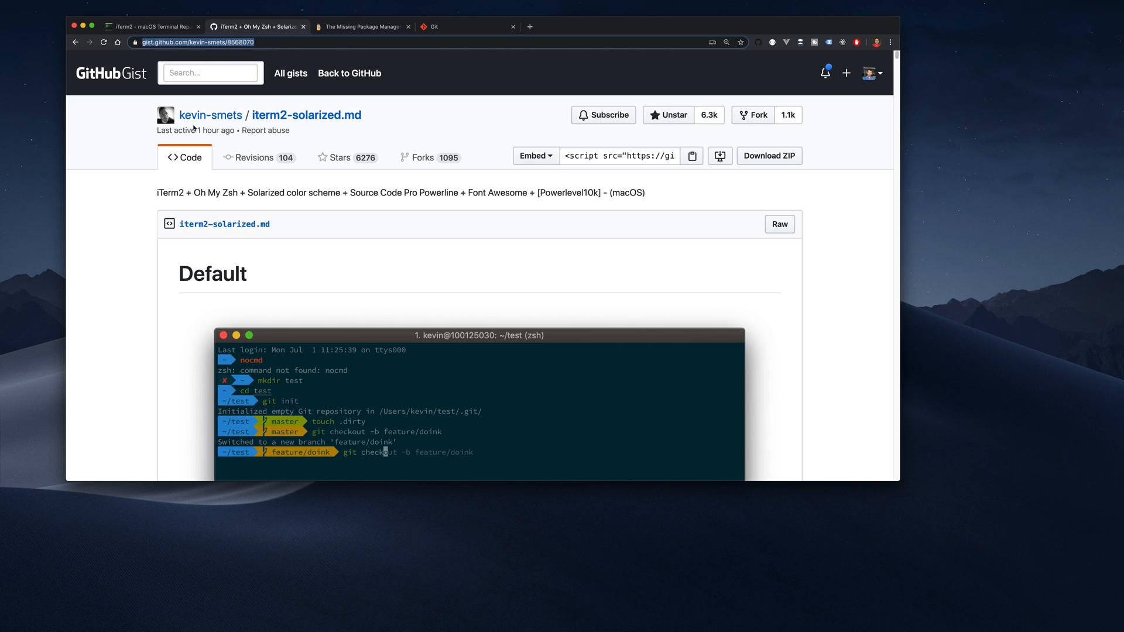
{"action": "mouse_move", "coordinate": [496, 245]}
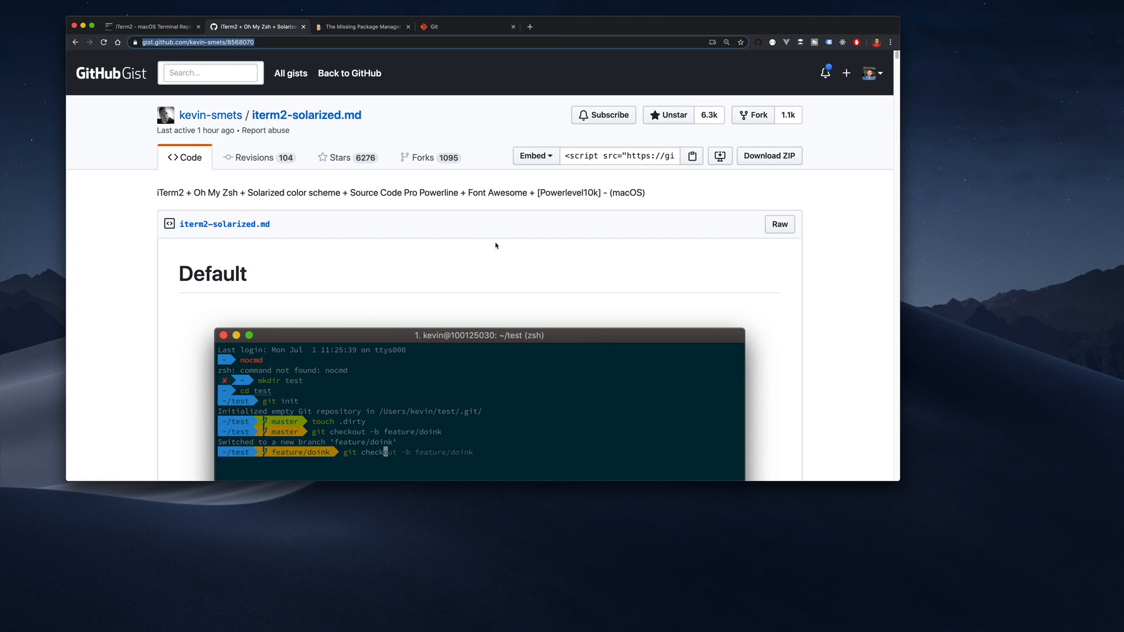
{"action": "mouse_move", "coordinate": [456, 237]}
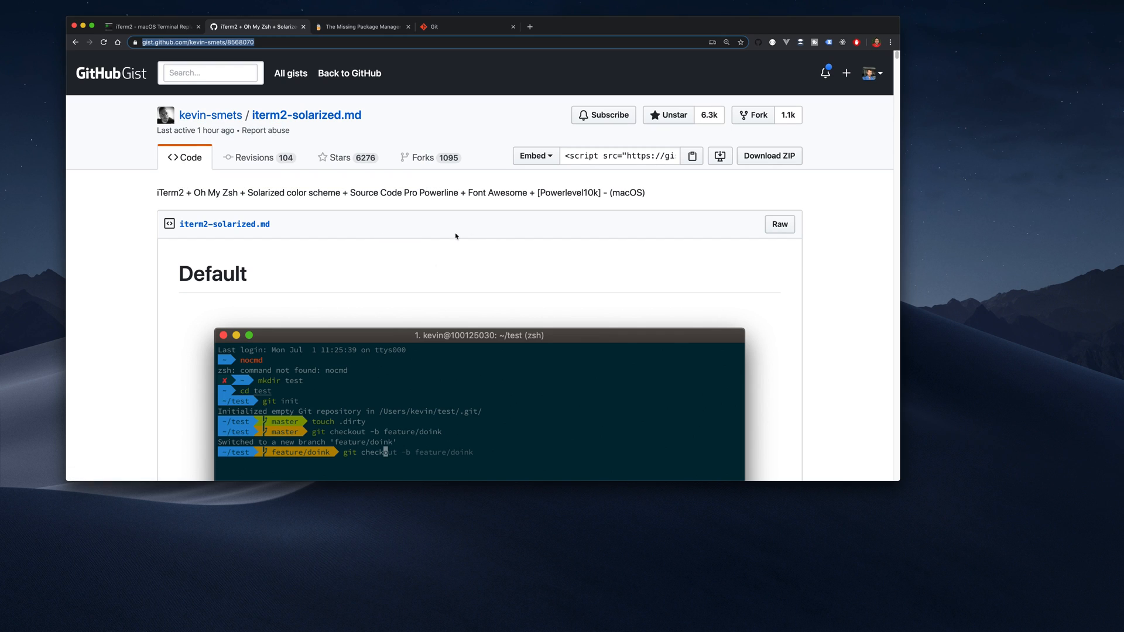
{"action": "mouse_move", "coordinate": [401, 251]}
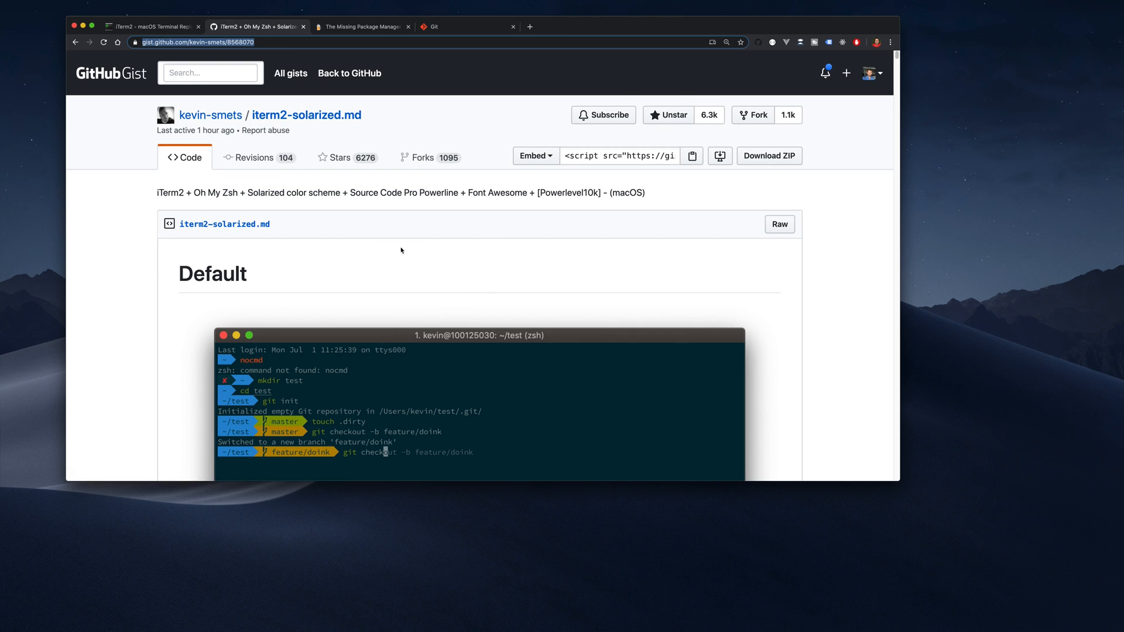
{"action": "scroll", "scroll_direction": "down", "scroll_amount": 3}
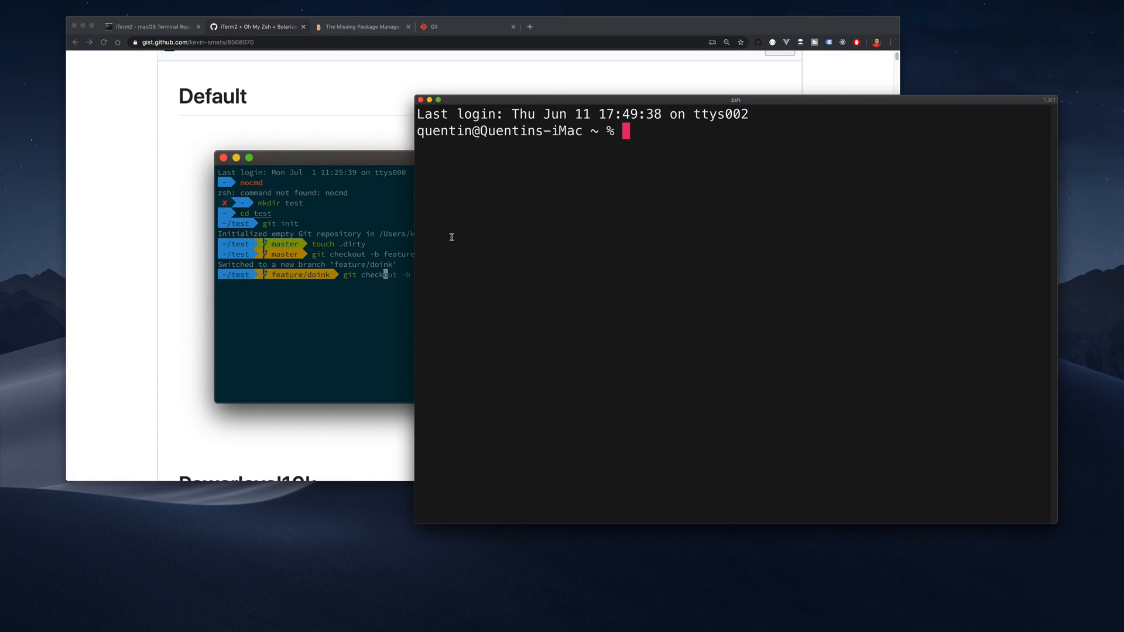
{"action": "mouse_move", "coordinate": [535, 103]}
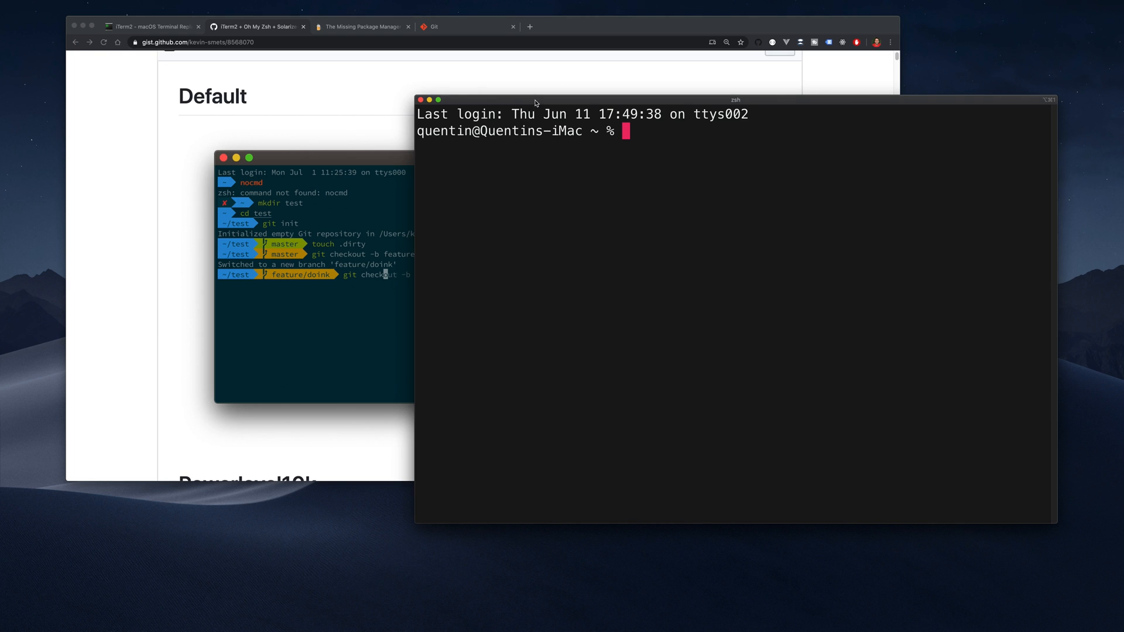
- Reposition the iTerm2 window slightly over the browser
{"action": "left_click_drag", "start_coordinate": [534, 101], "coordinate": [697, 113]}
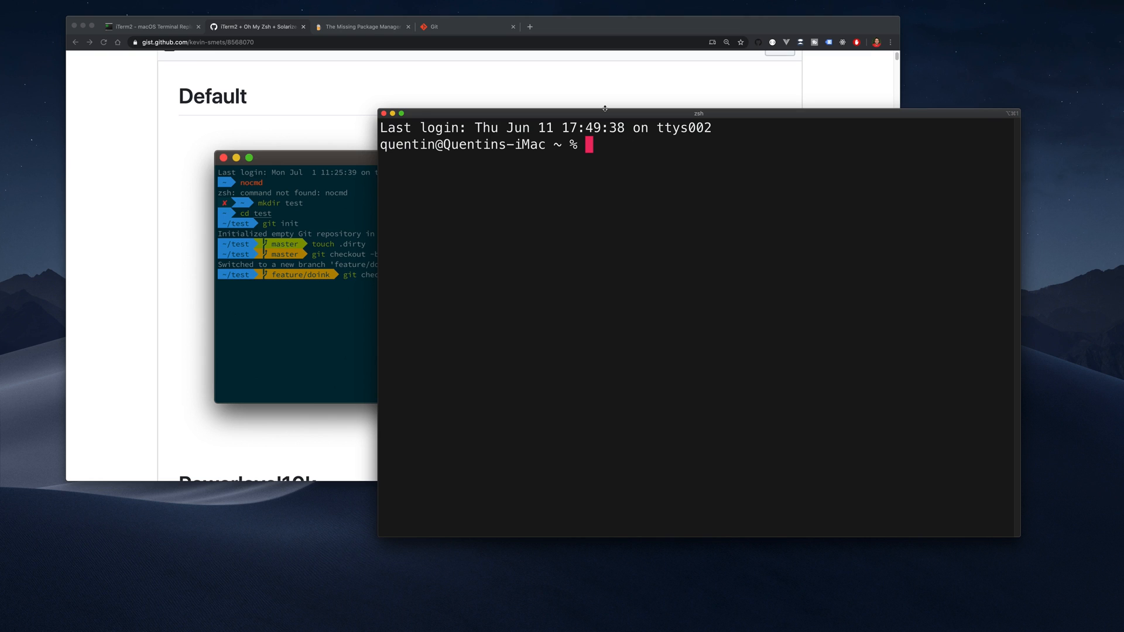
{"action": "mouse_move", "coordinate": [604, 122]}
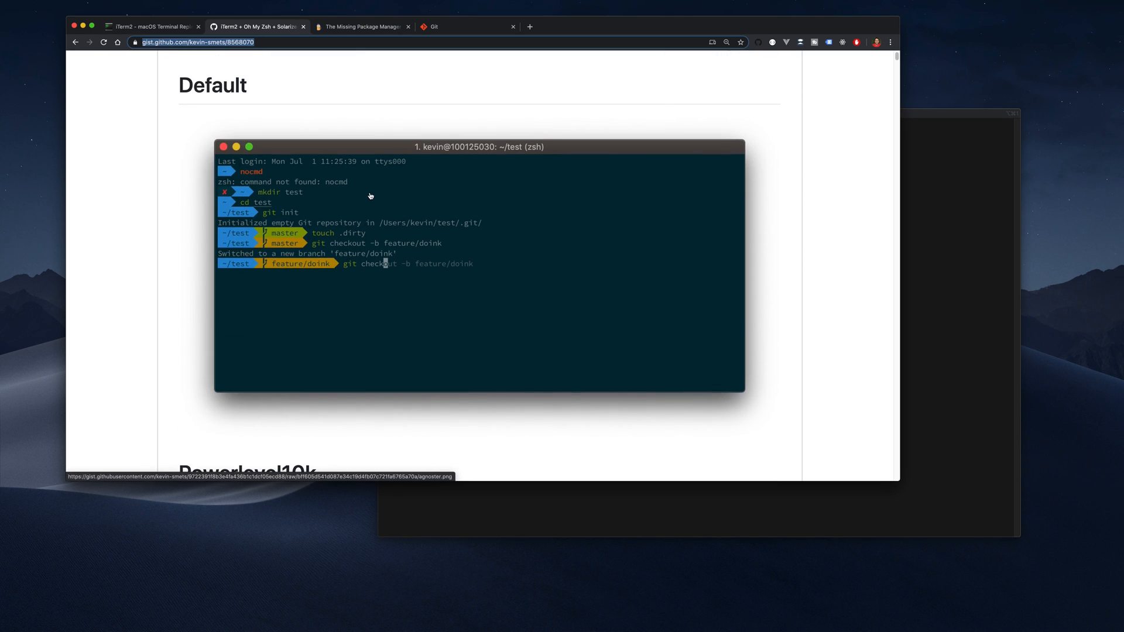
{"action": "mouse_move", "coordinate": [220, 171]}
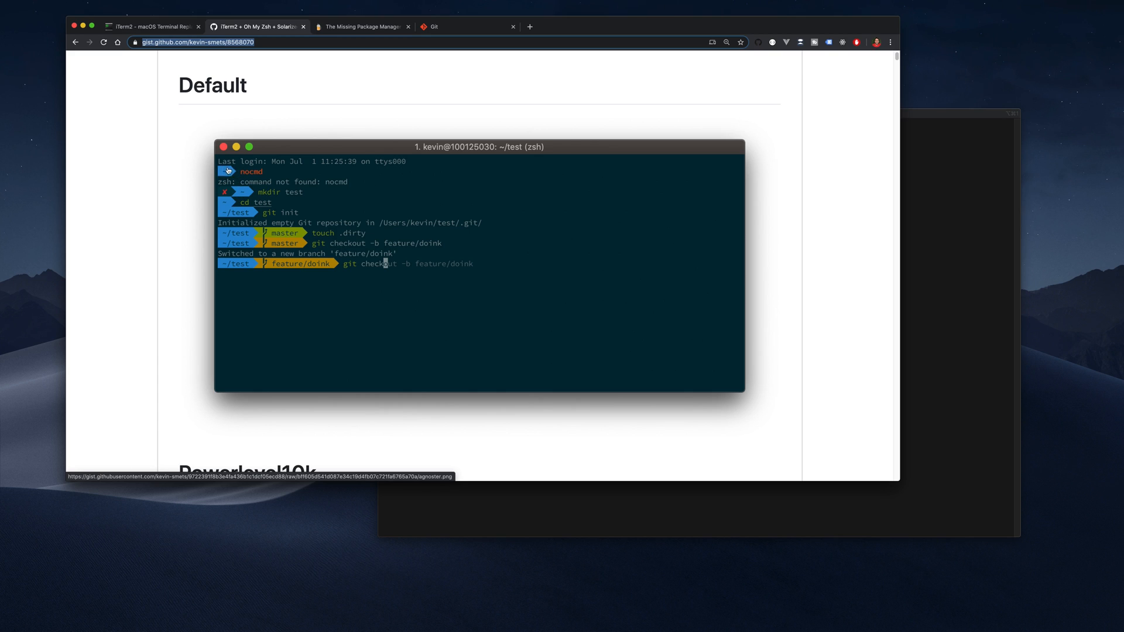
{"action": "mouse_move", "coordinate": [244, 237]}
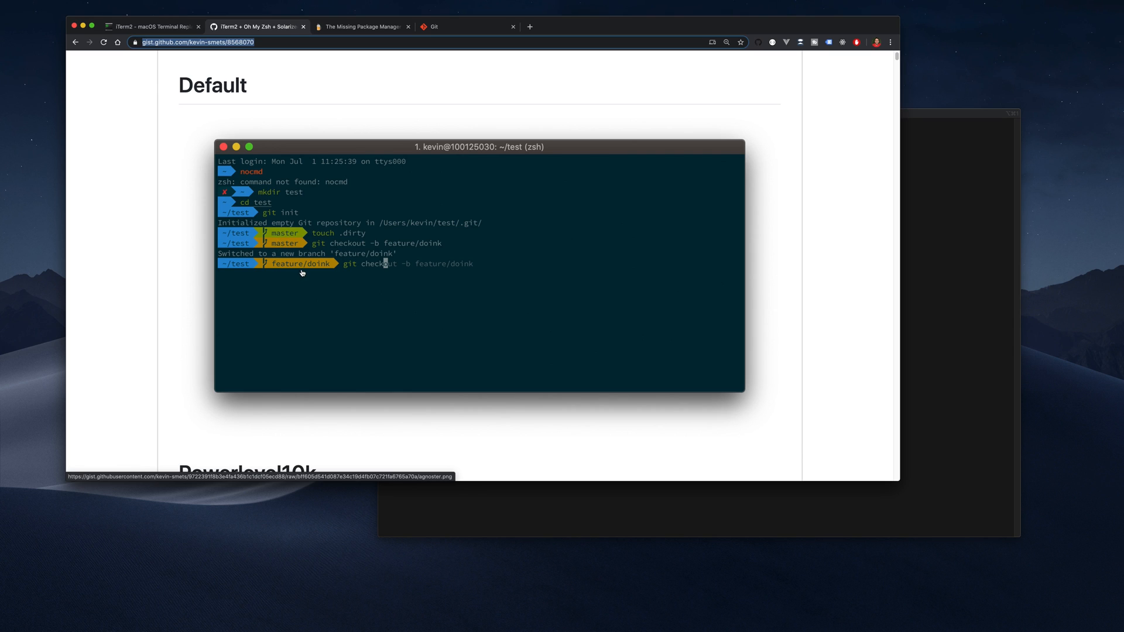
{"action": "mouse_move", "coordinate": [314, 255]}
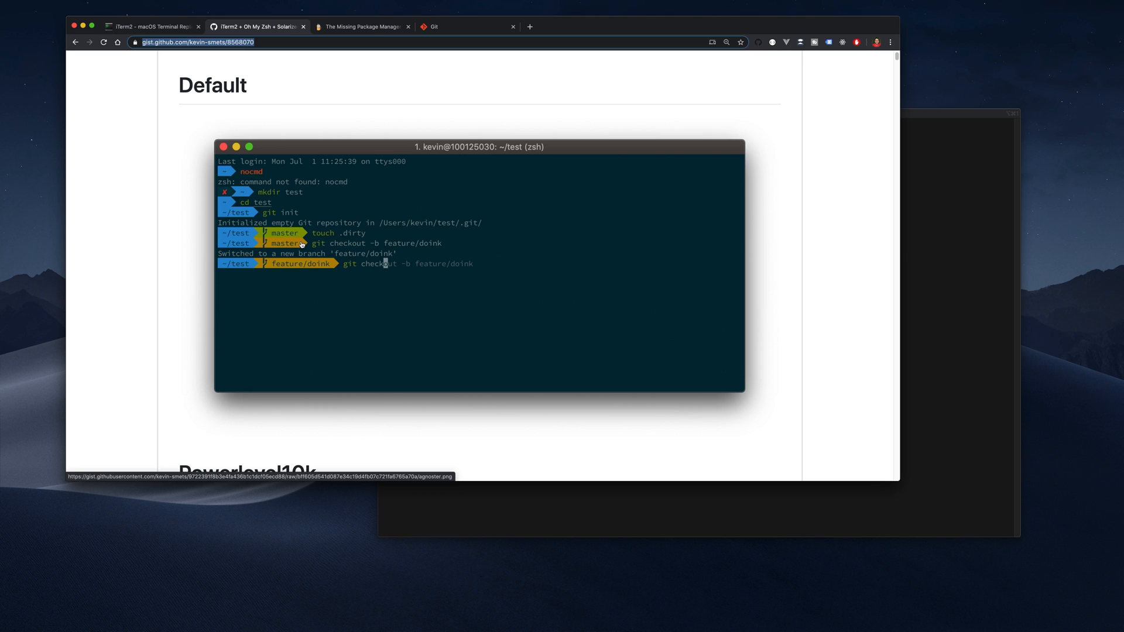
{"action": "mouse_move", "coordinate": [509, 452]}
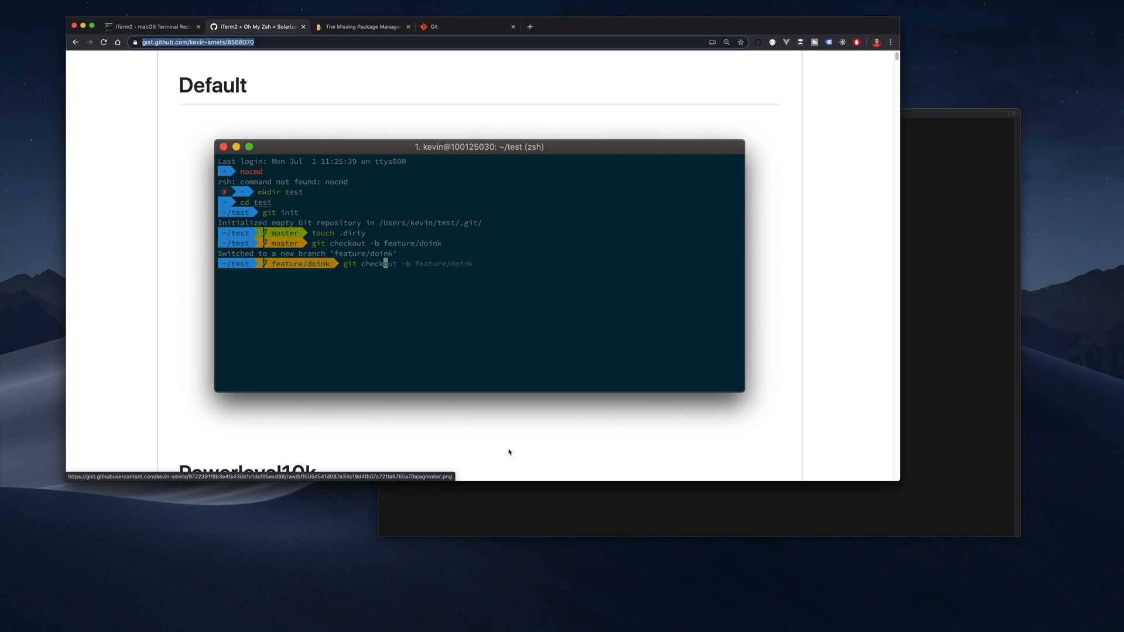
{"action": "mouse_move", "coordinate": [467, 455]}
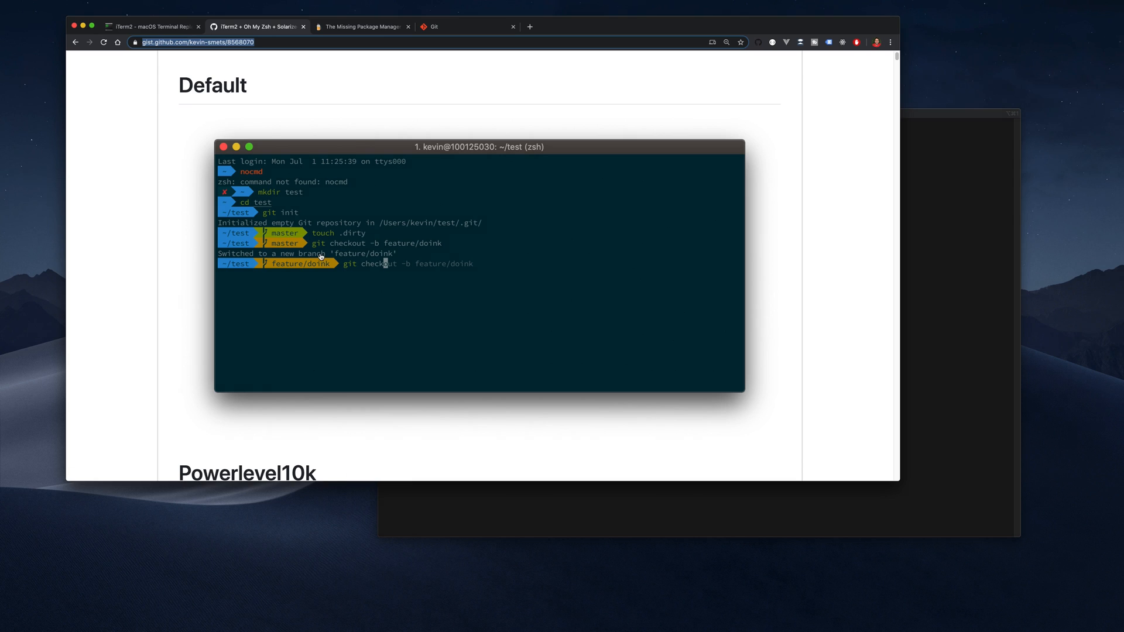
- Scroll the gist so the Default agnoster prompt screenshot is in view
{"action": "scroll", "scroll_direction": "up", "scroll_amount": 3}
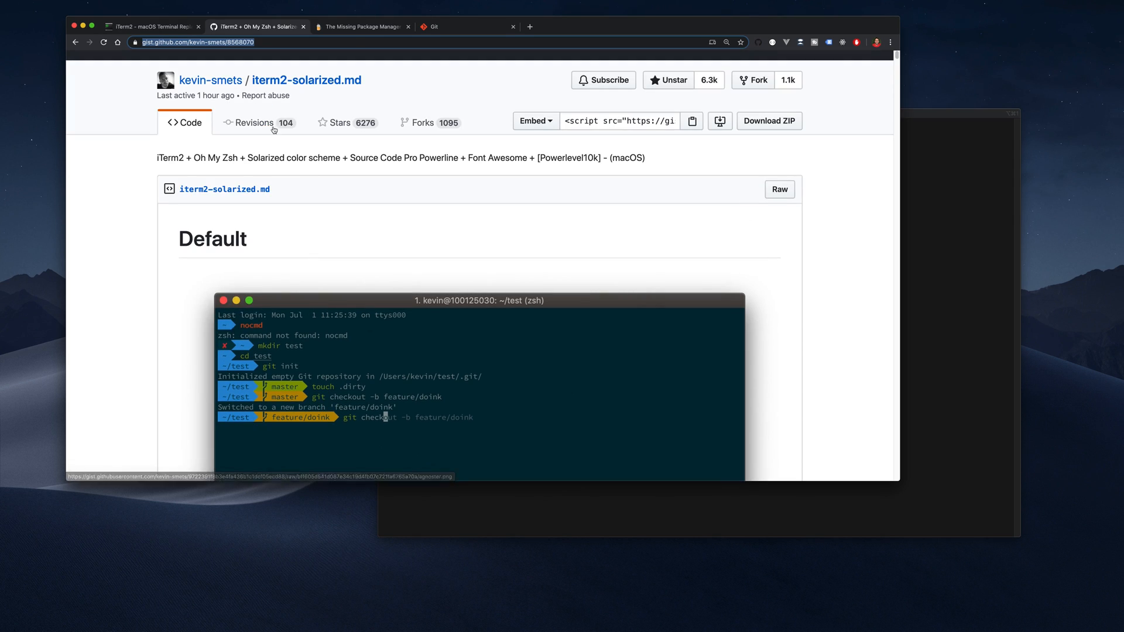
{"action": "mouse_move", "coordinate": [236, 158]}
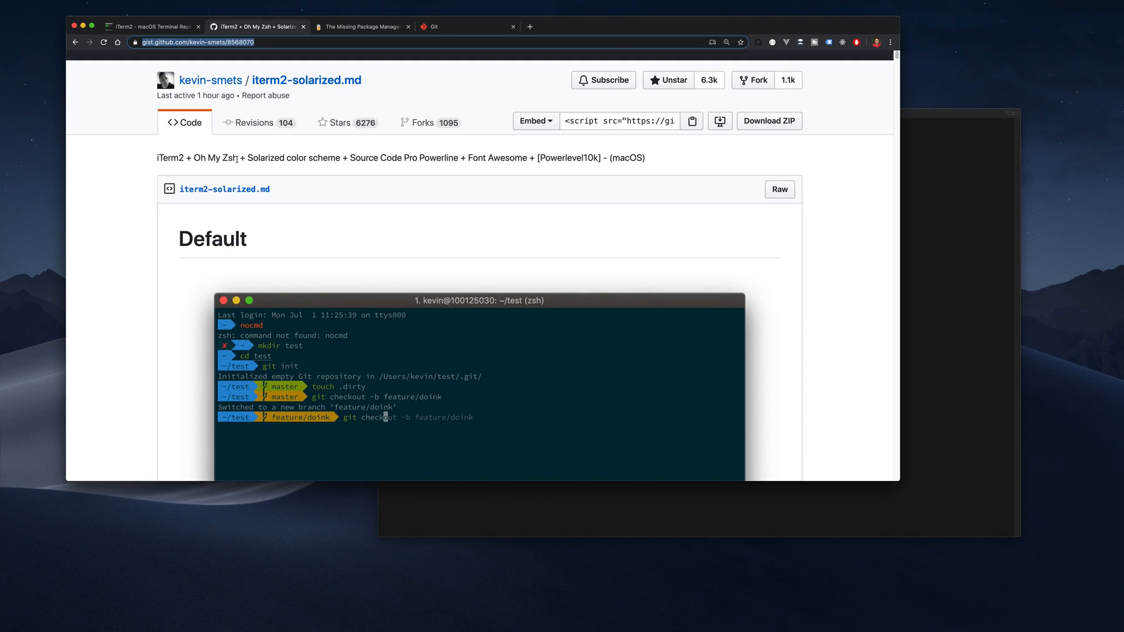
{"action": "scroll", "scroll_direction": "down", "scroll_amount": 3}
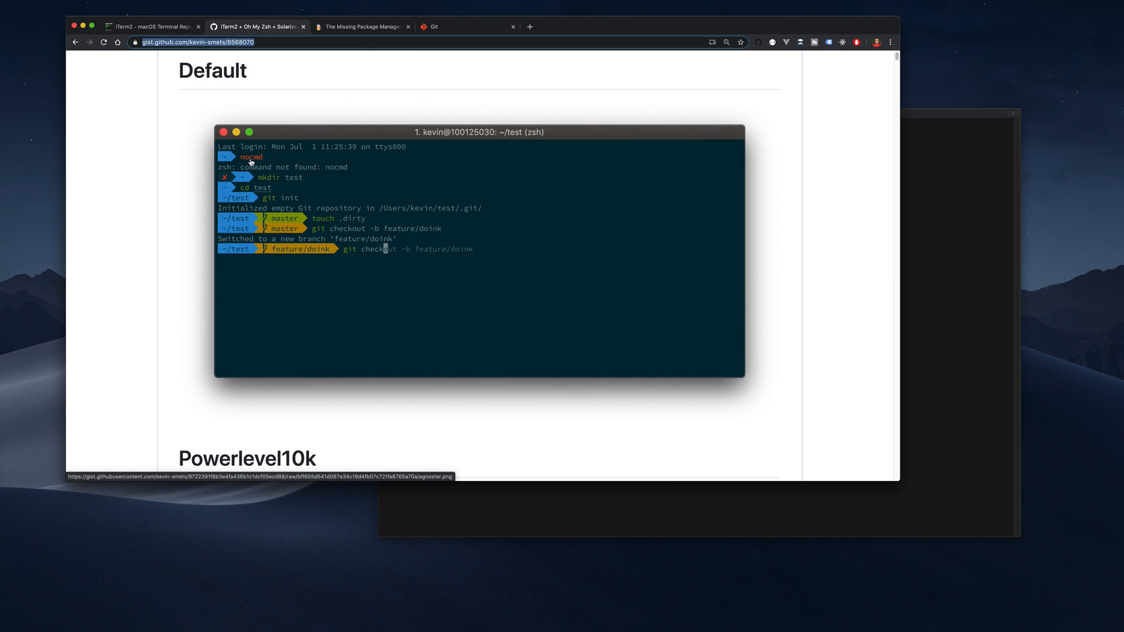
{"action": "mouse_move", "coordinate": [242, 164]}
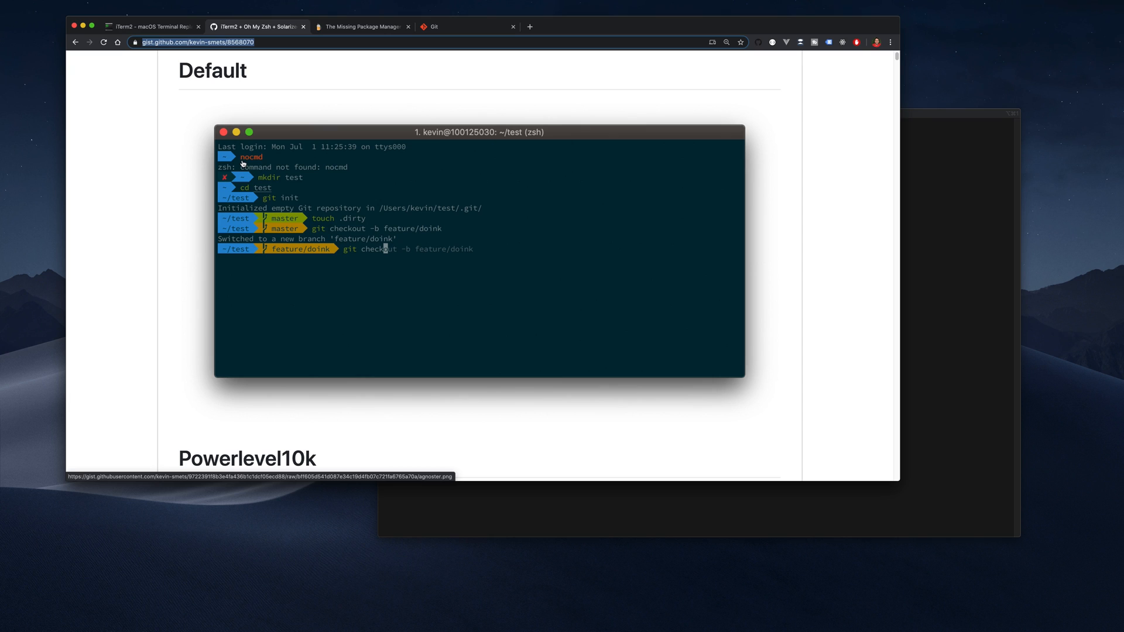
{"action": "mouse_move", "coordinate": [254, 159]}
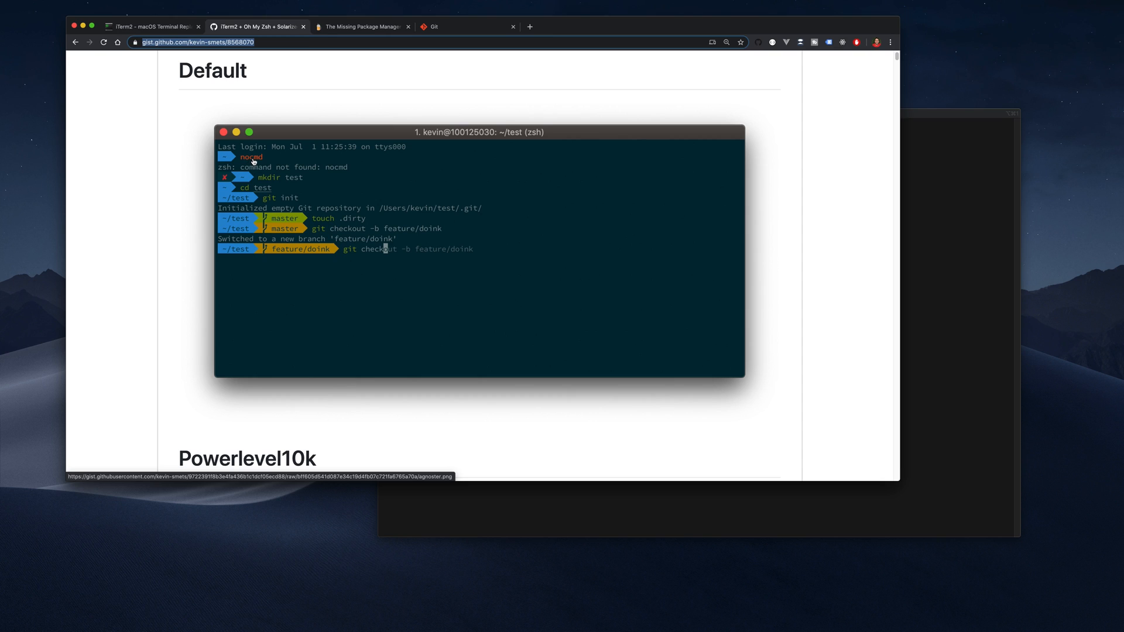
{"action": "mouse_move", "coordinate": [258, 162]}
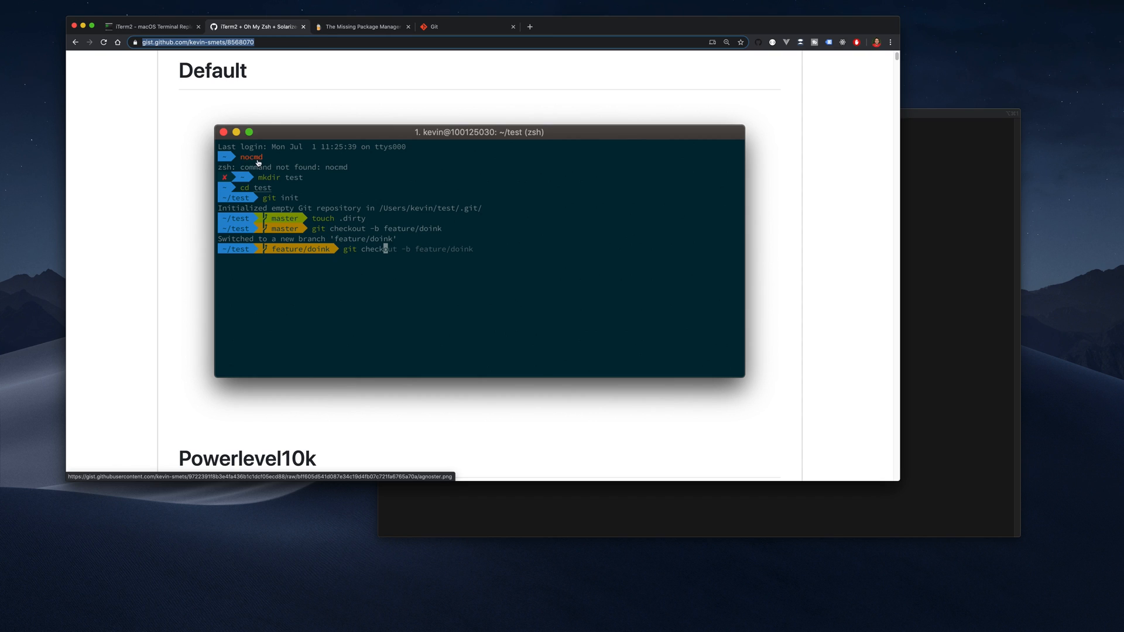
{"action": "mouse_move", "coordinate": [279, 183]}
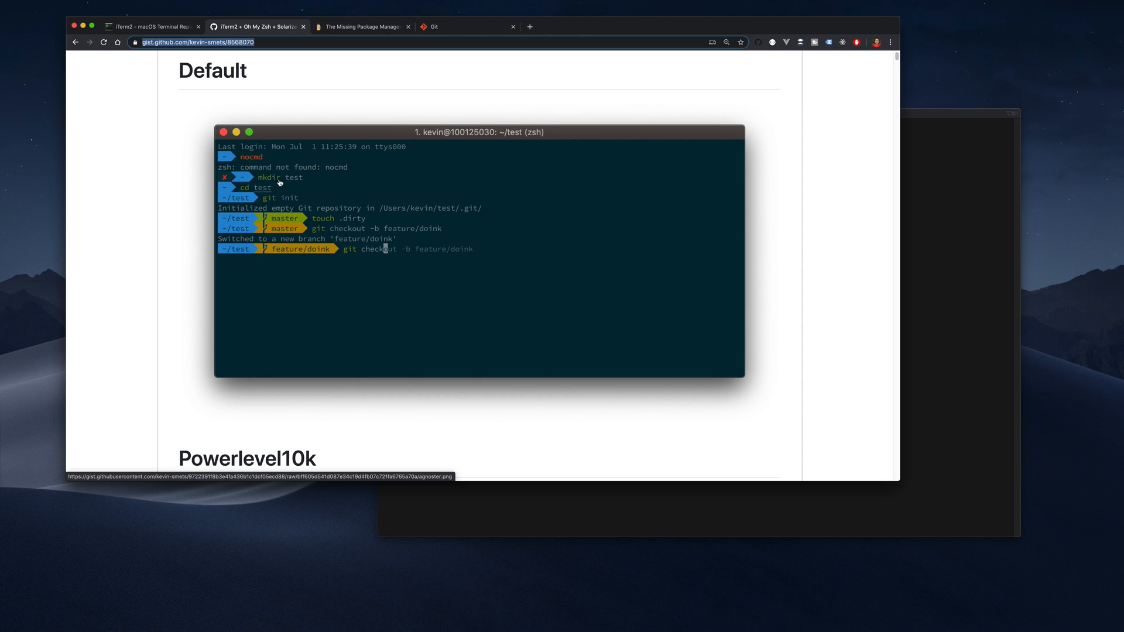
{"action": "mouse_move", "coordinate": [382, 265]}
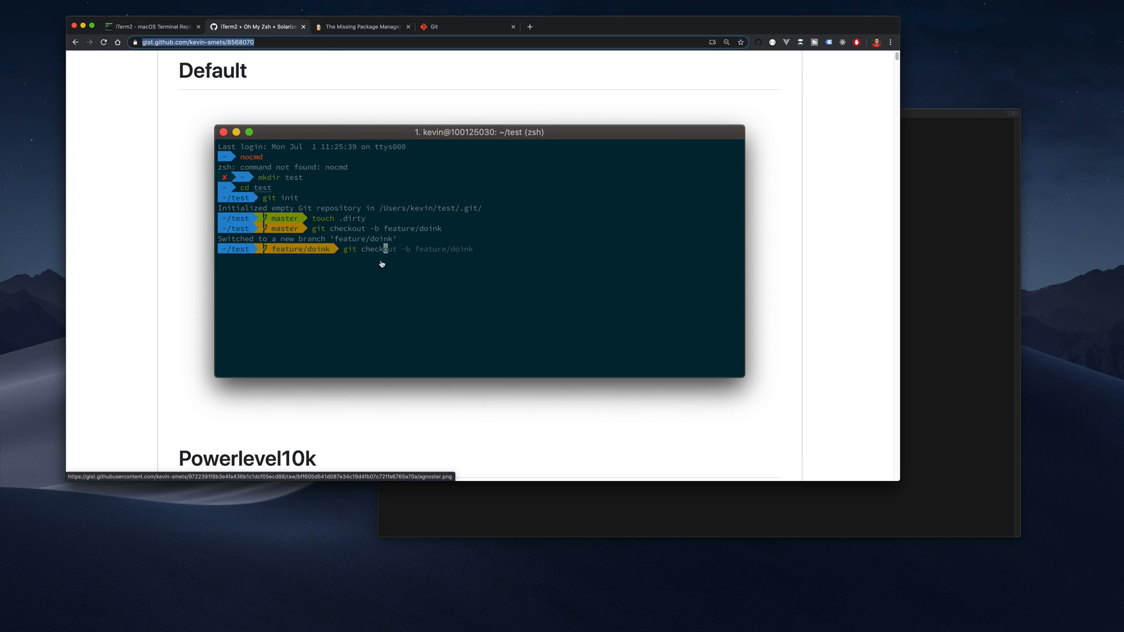
- Scroll down to the Powerlevel10k heading and its prompt screenshot
{"action": "scroll", "scroll_direction": "down", "scroll_amount": 3}
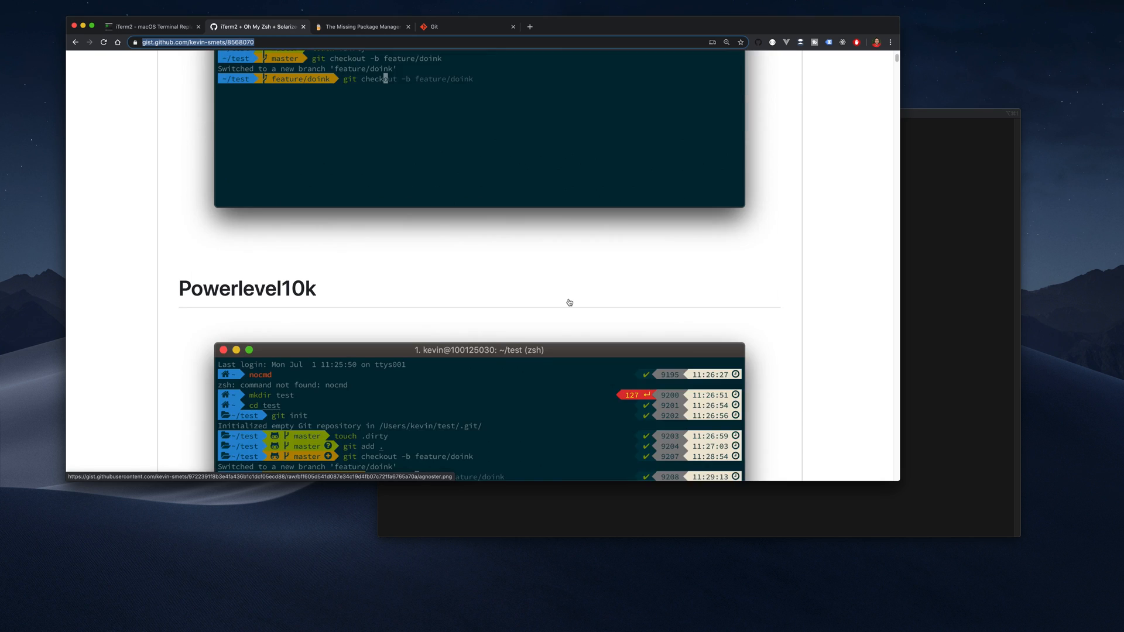
{"action": "scroll", "scroll_direction": "down", "scroll_amount": 3}
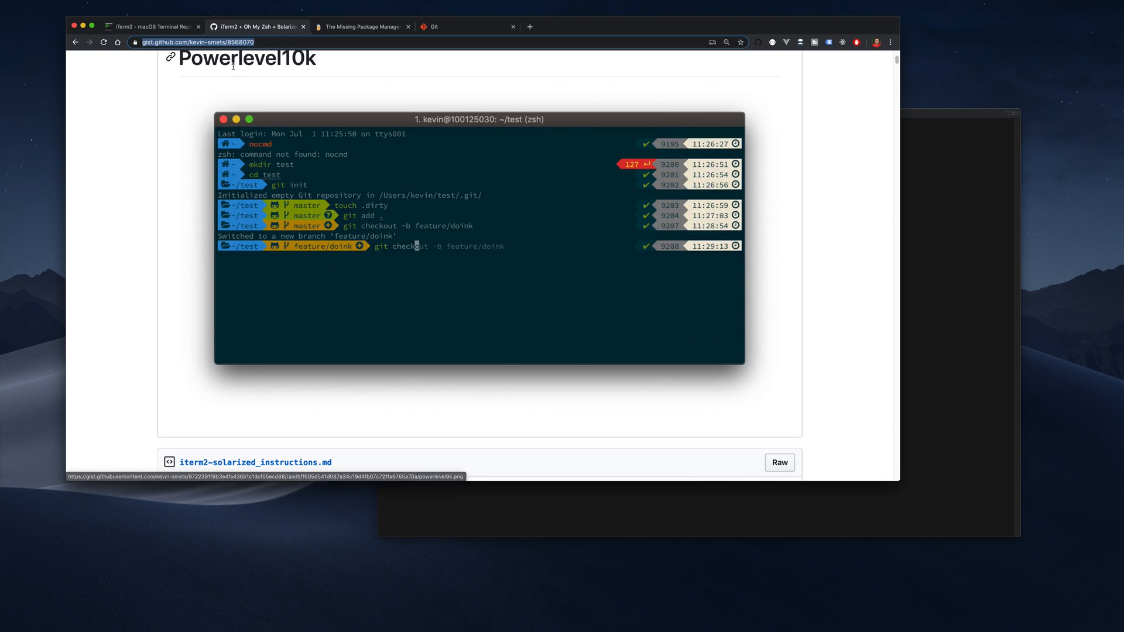
{"action": "mouse_move", "coordinate": [246, 167]}
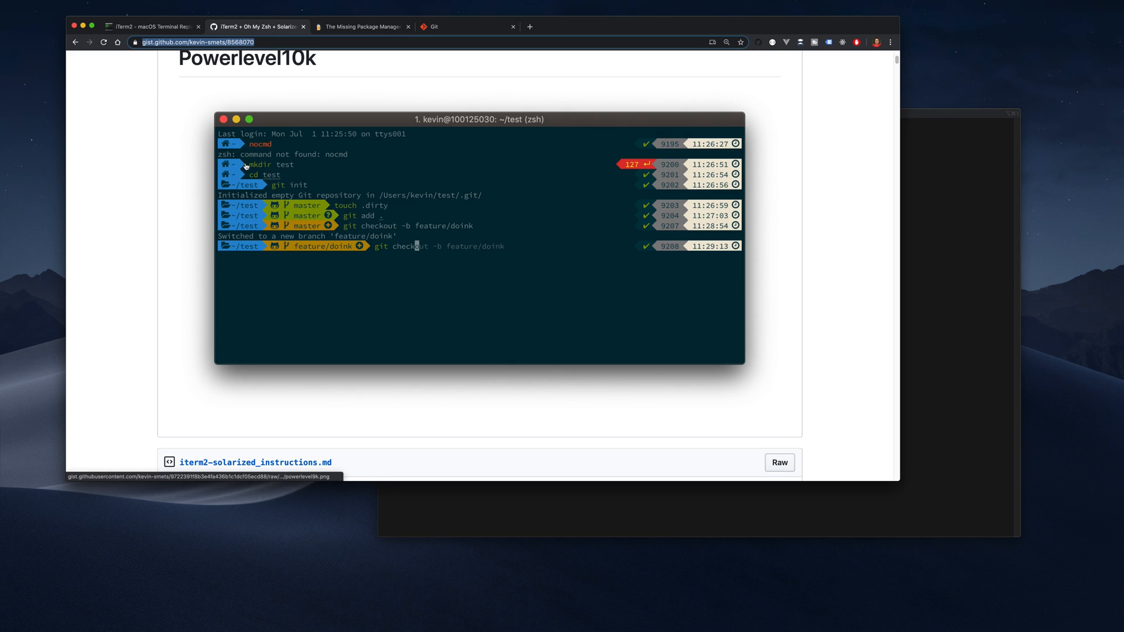
{"action": "mouse_move", "coordinate": [298, 195]}
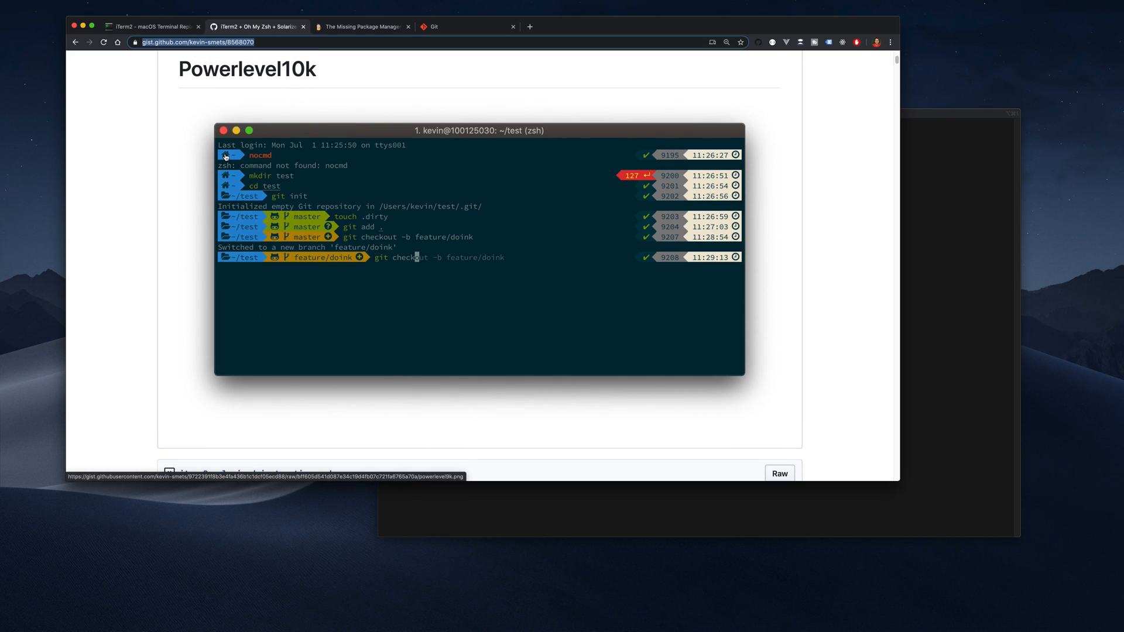
{"action": "mouse_move", "coordinate": [273, 253]}
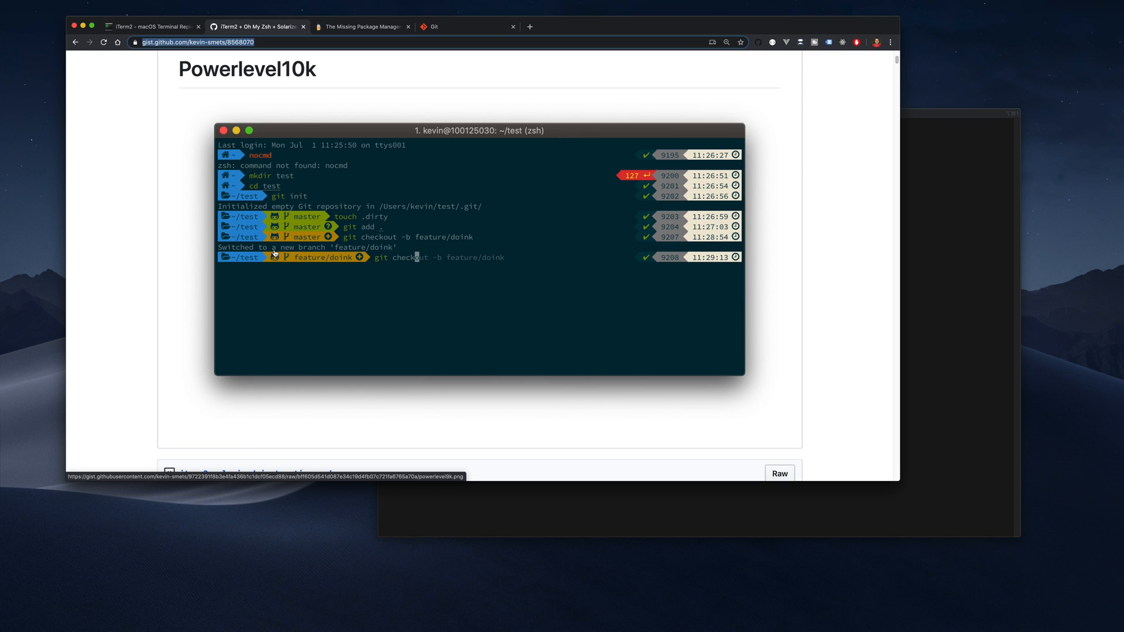
{"action": "mouse_move", "coordinate": [735, 155]}
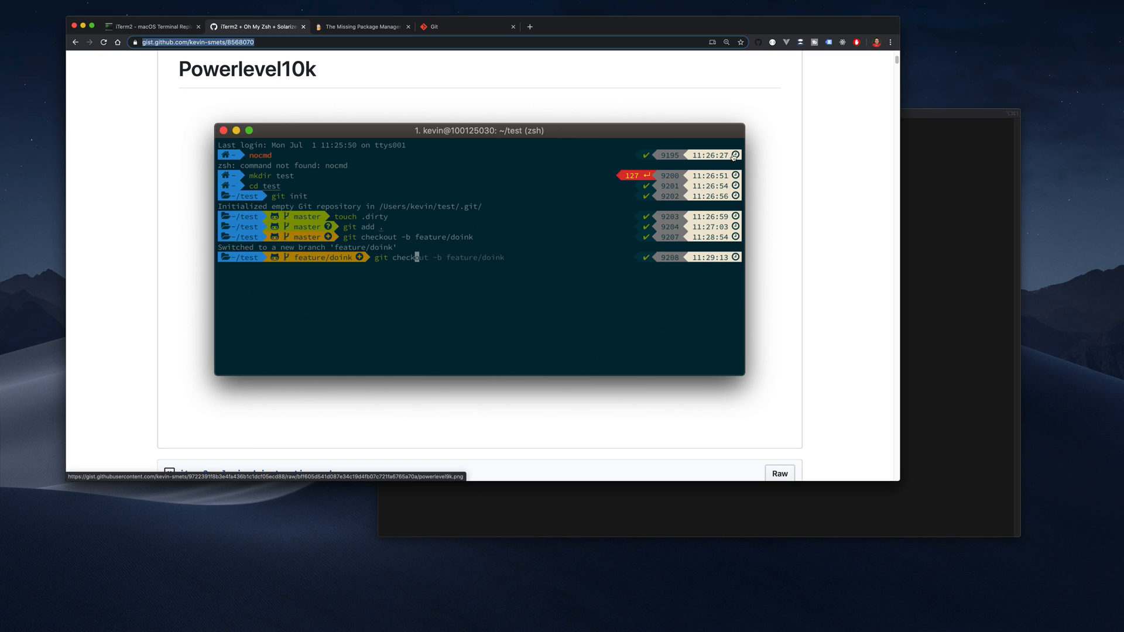
{"action": "mouse_move", "coordinate": [721, 166]}
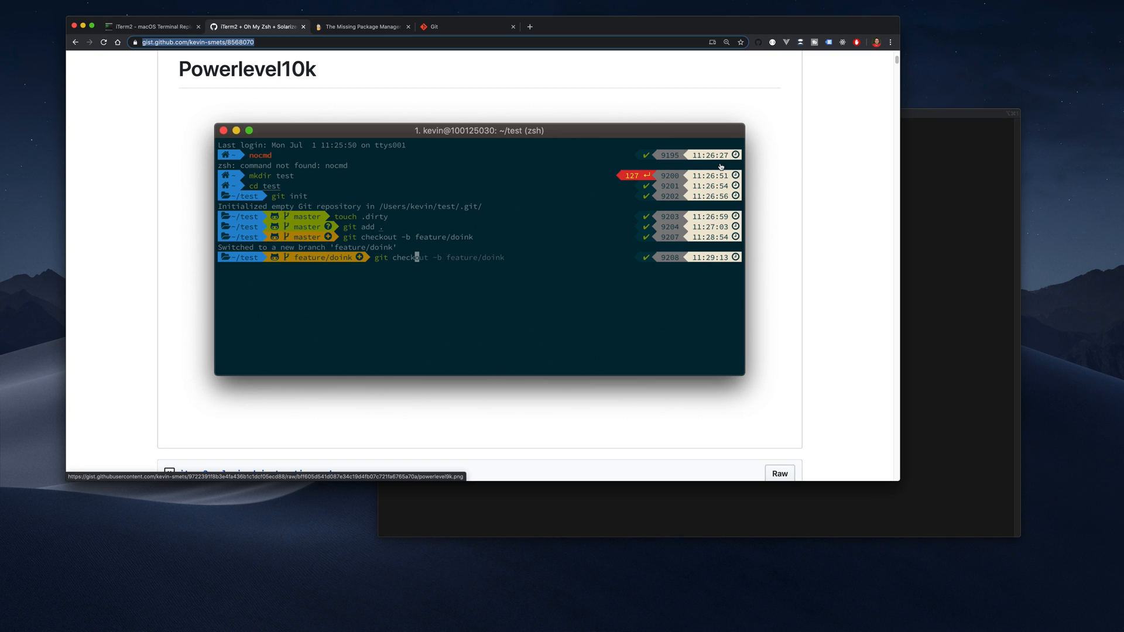
{"action": "mouse_move", "coordinate": [695, 146]}
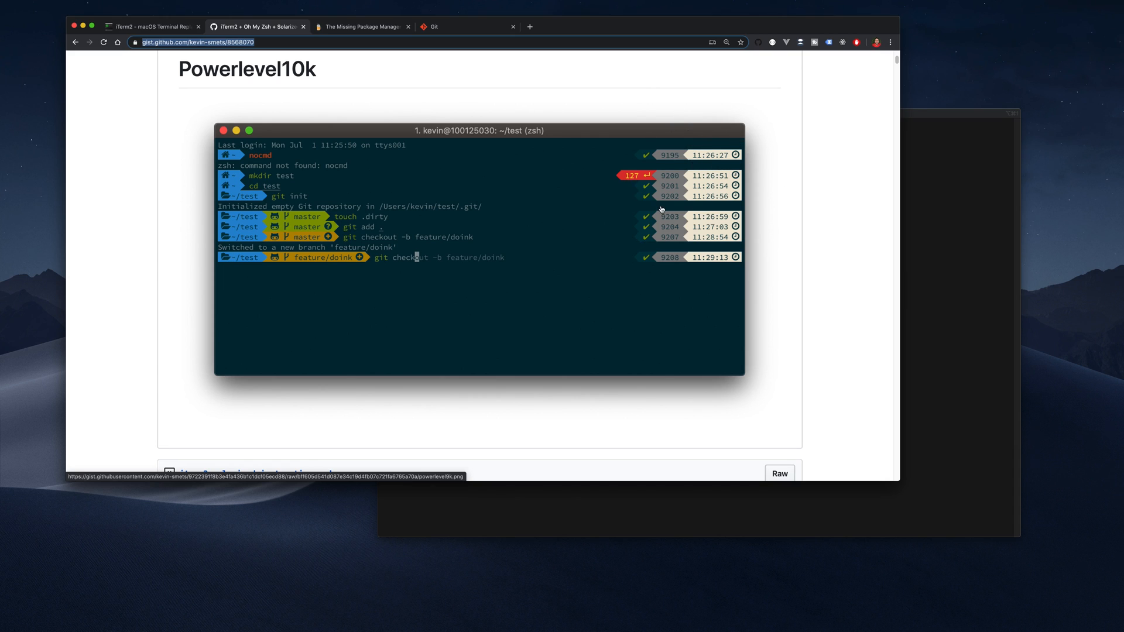
{"action": "mouse_move", "coordinate": [638, 223]}
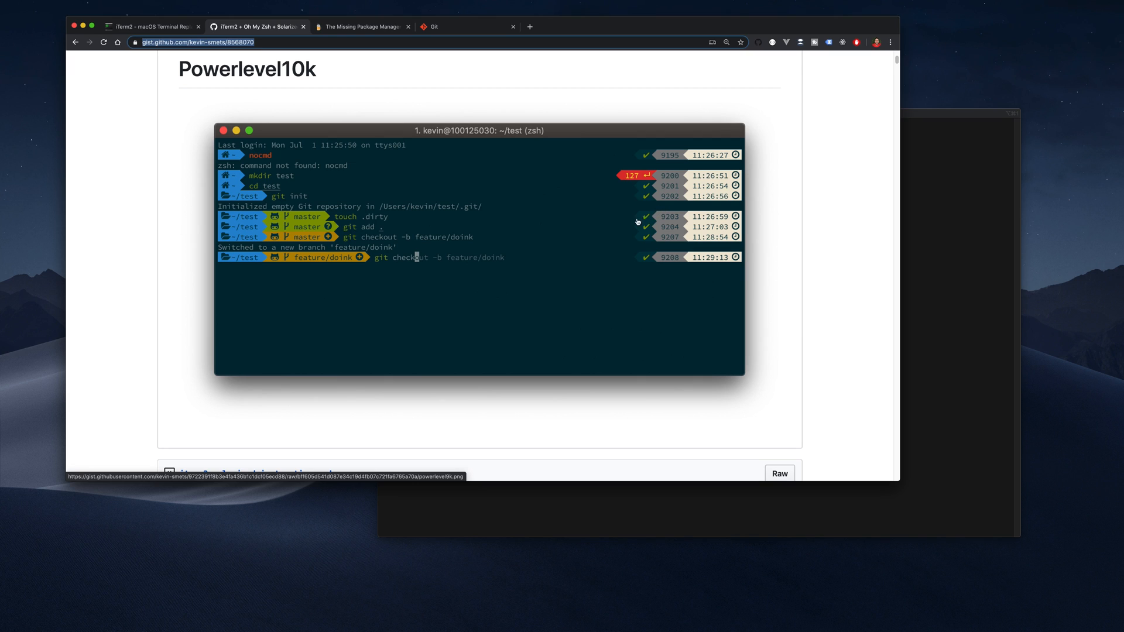
{"action": "mouse_move", "coordinate": [563, 241]}
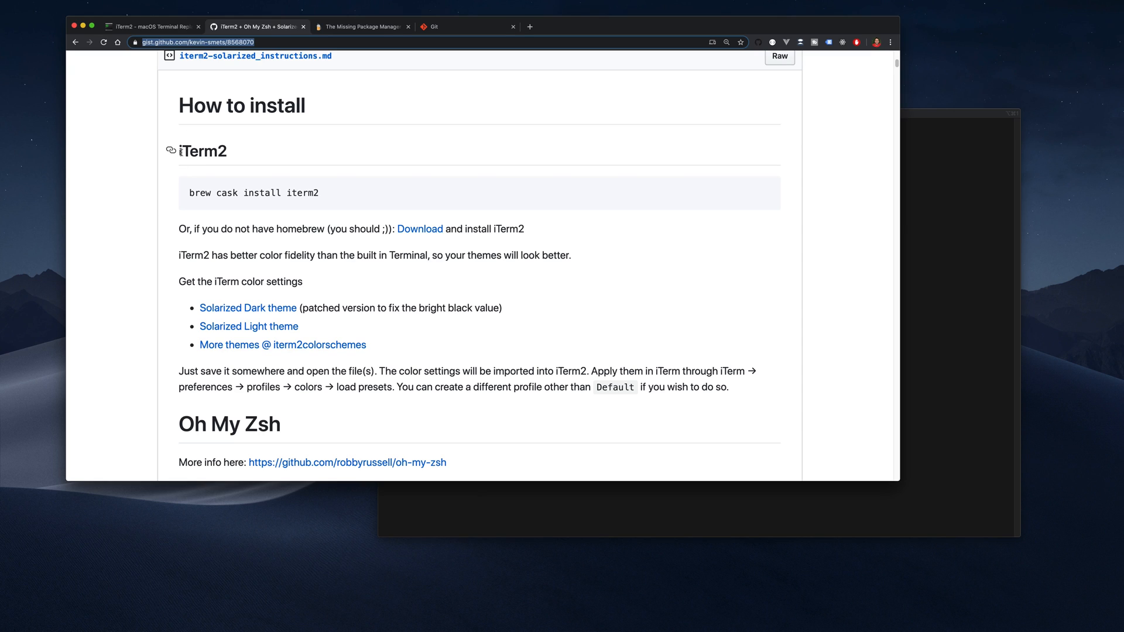
- Glance at the iTerm2 site, return to the gist's How to install section and follow the Homebrew link
{"action": "double_click", "coordinate": [202, 151]}
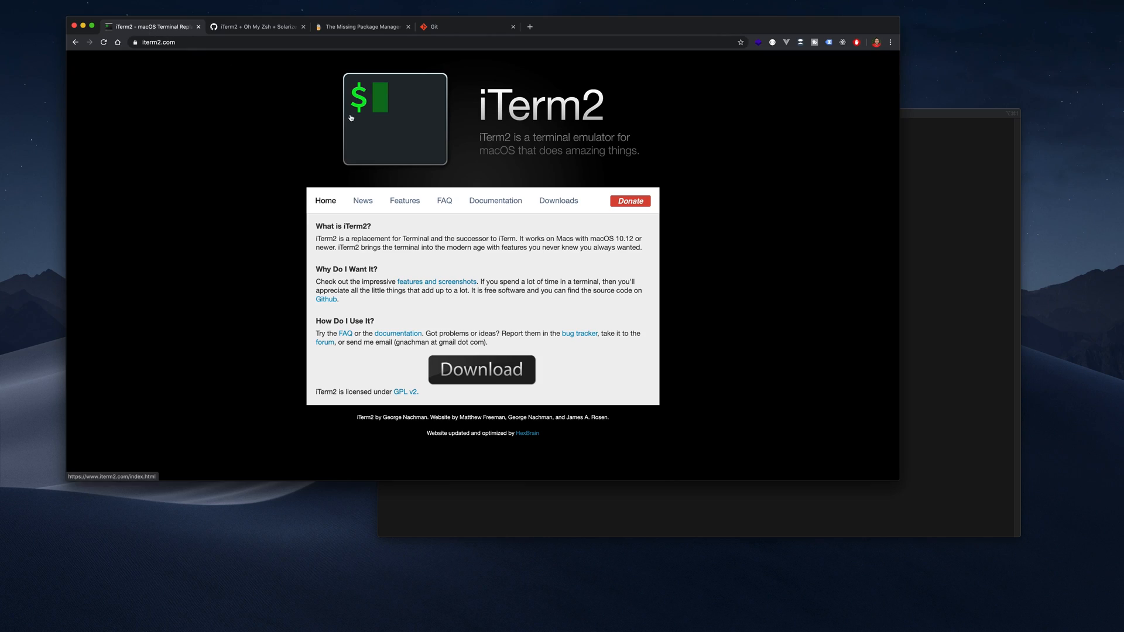
{"action": "left_click", "coordinate": [257, 26]}
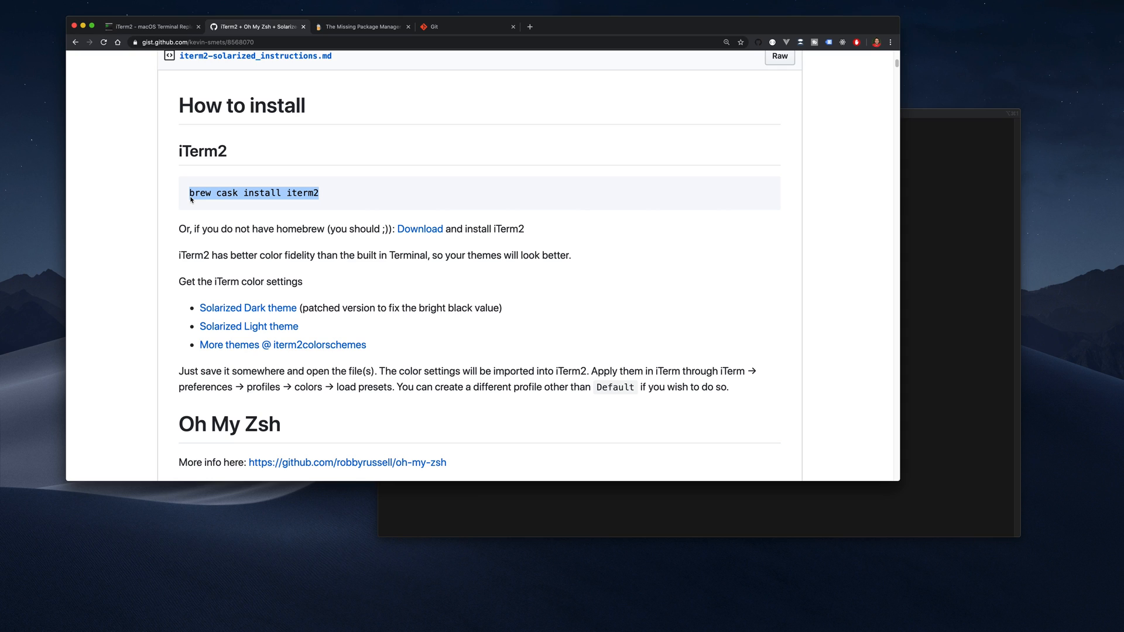
{"action": "mouse_move", "coordinate": [186, 204]}
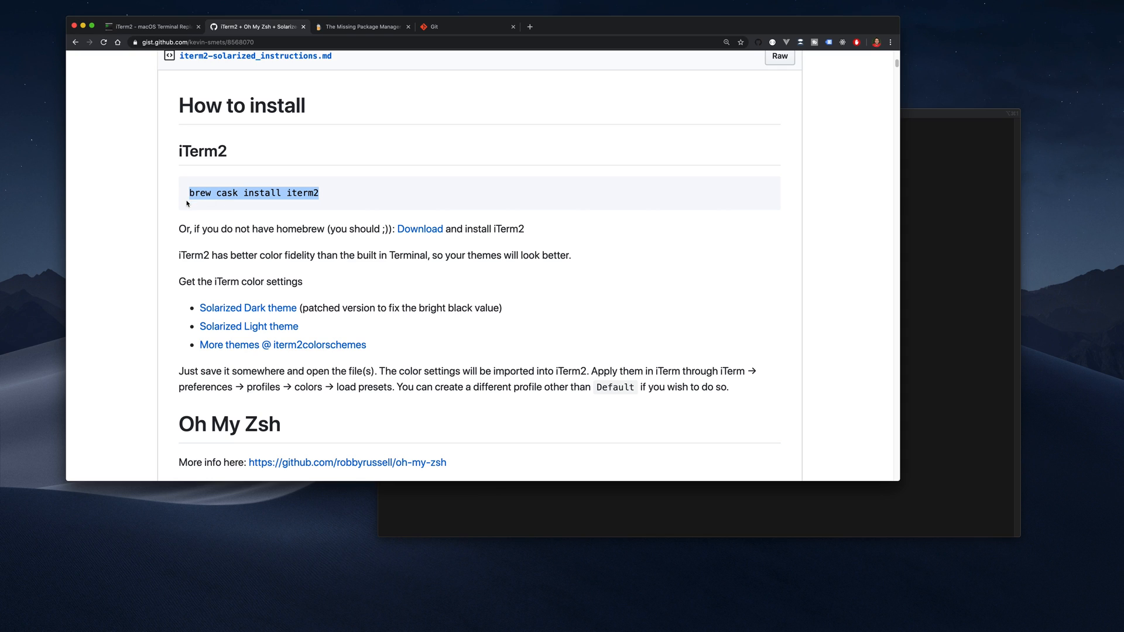
{"action": "left_click", "coordinate": [204, 198]}
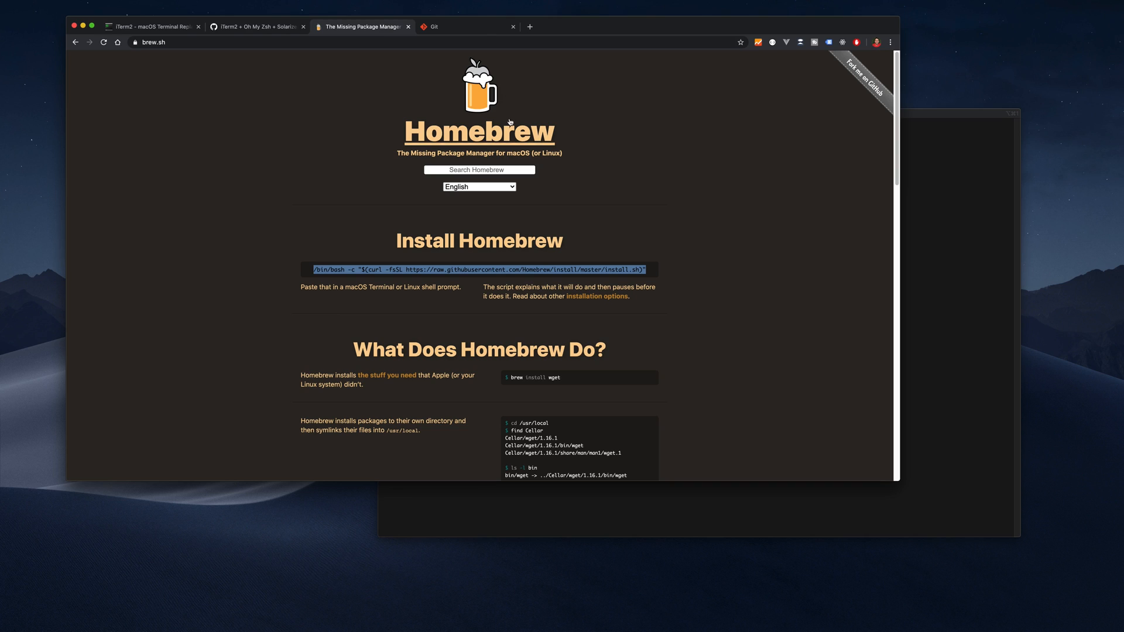
{"action": "mouse_move", "coordinate": [369, 136]}
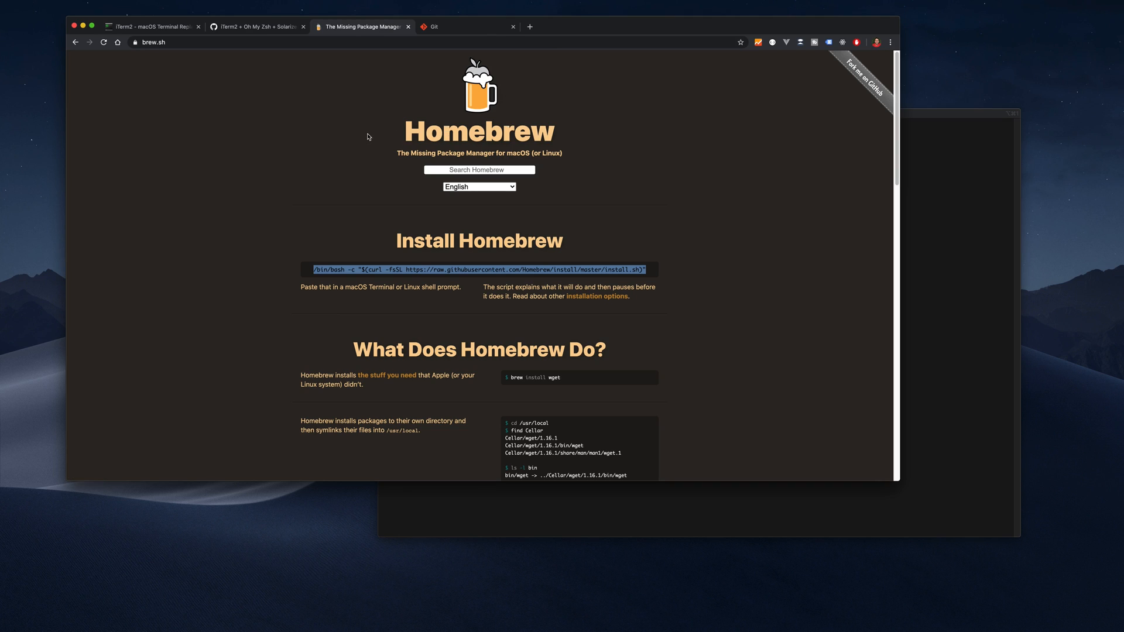
{"action": "mouse_move", "coordinate": [395, 199]}
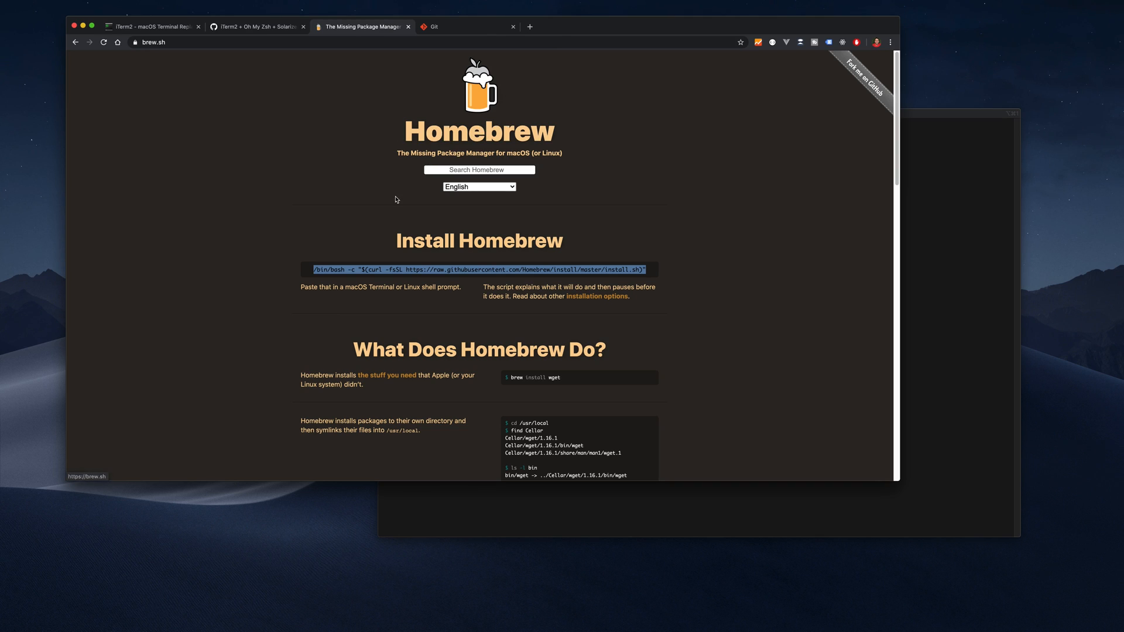
- Look over the Homebrew and iTerm2 sites, then scroll the gist to the Oh My Zsh curl install command
{"action": "left_click", "coordinate": [314, 269]}
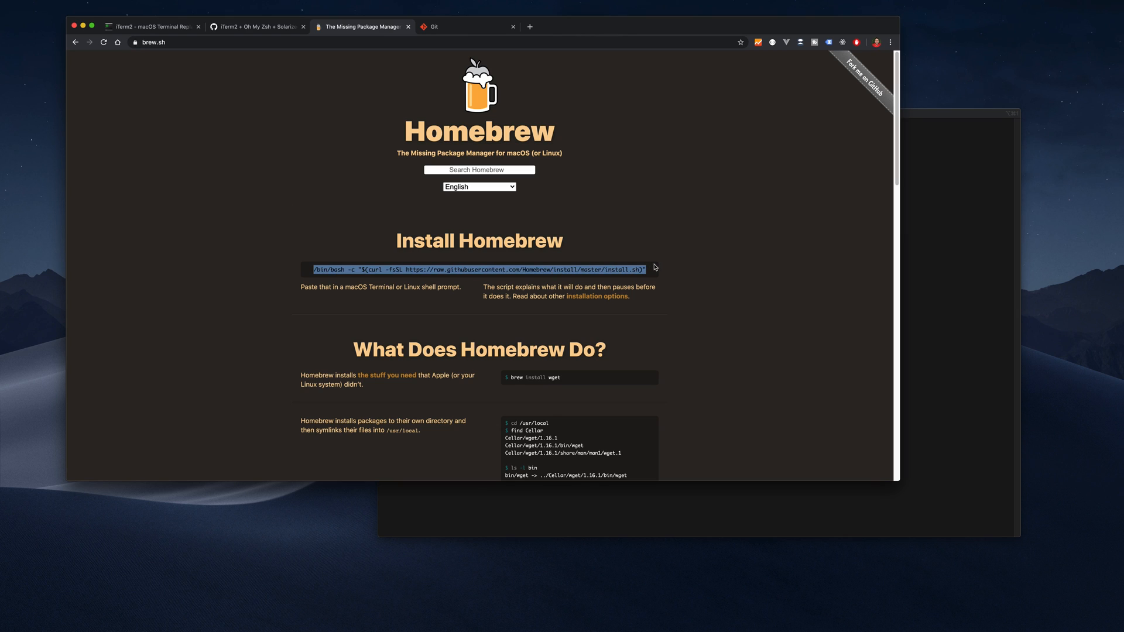
{"action": "left_click", "coordinate": [253, 26]}
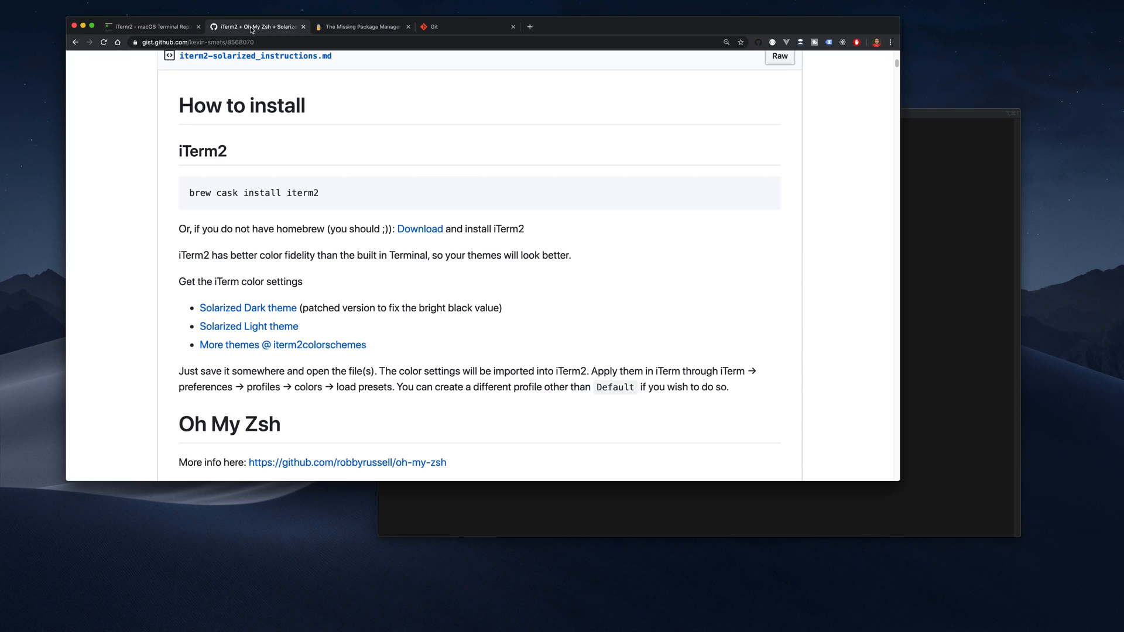
{"action": "double_click", "coordinate": [196, 193]}
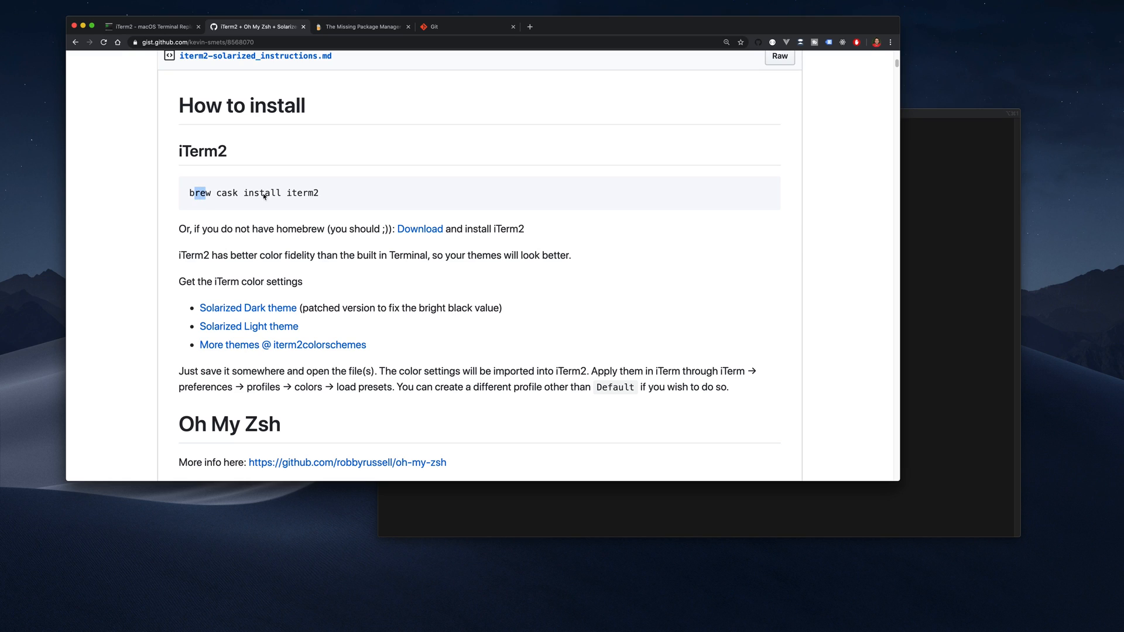
{"action": "mouse_move", "coordinate": [275, 195]}
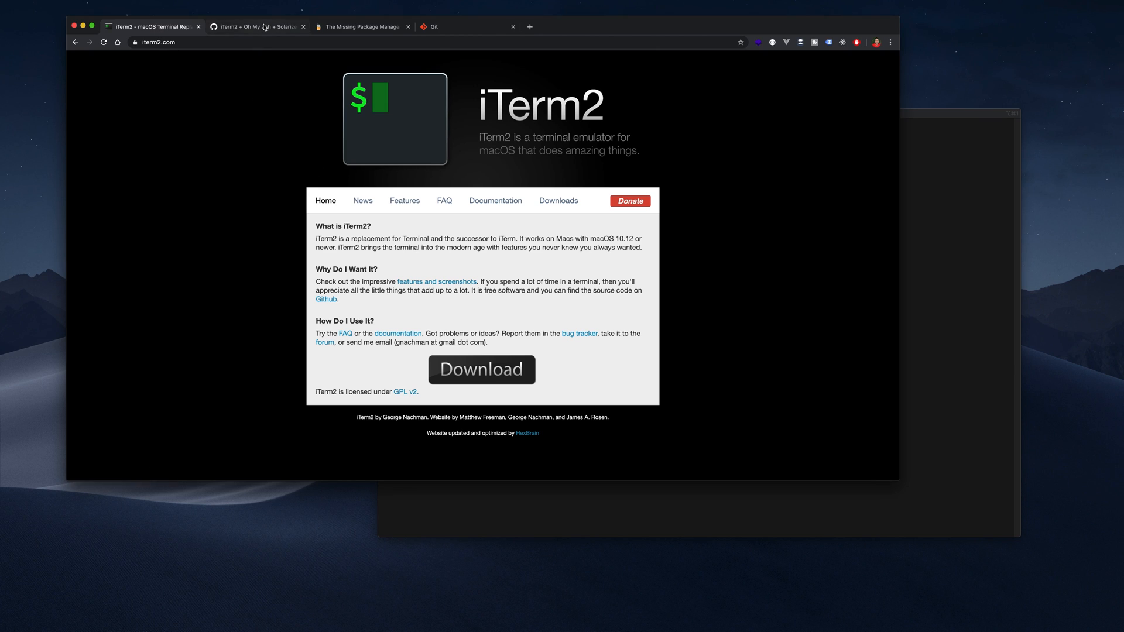
{"action": "left_click", "coordinate": [252, 27]}
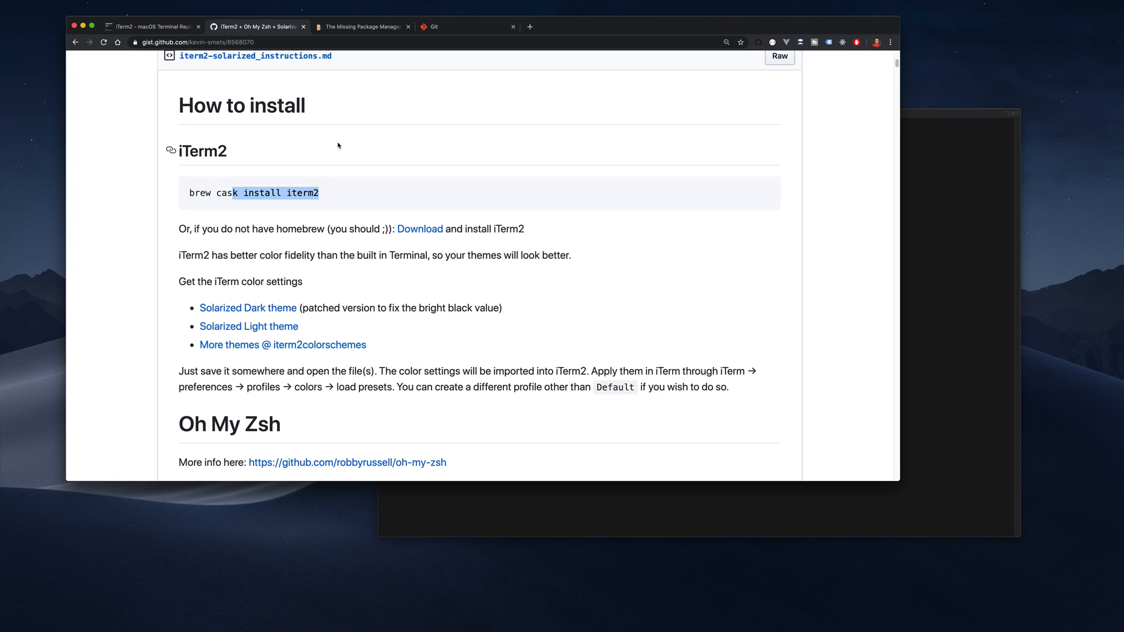
{"action": "scroll", "scroll_direction": "down", "scroll_amount": 3}
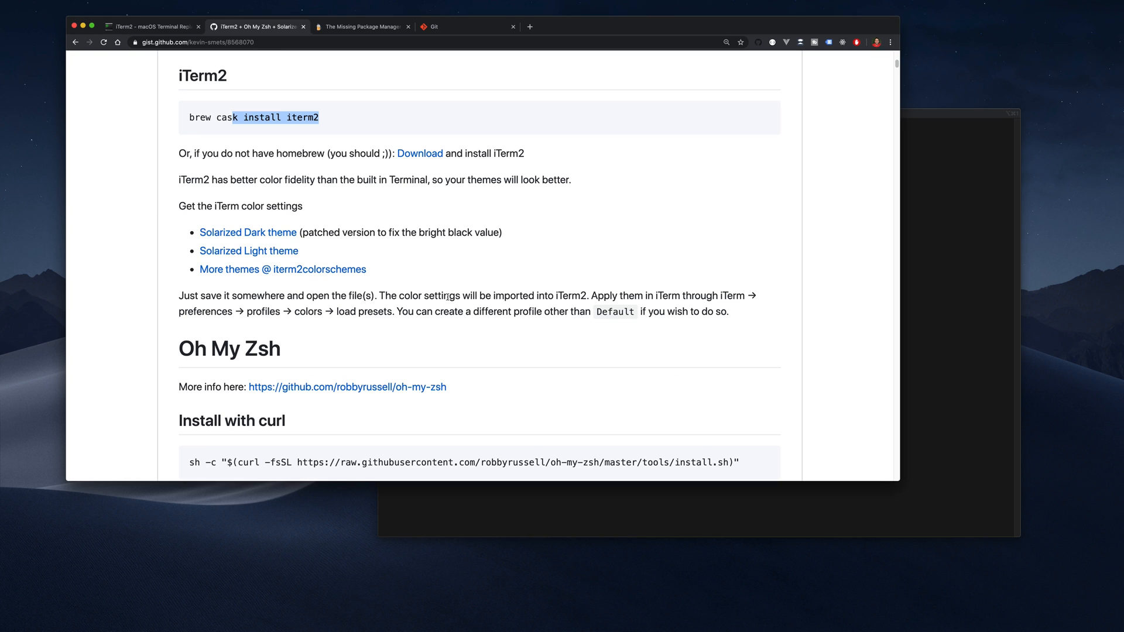
{"action": "mouse_move", "coordinate": [241, 282]}
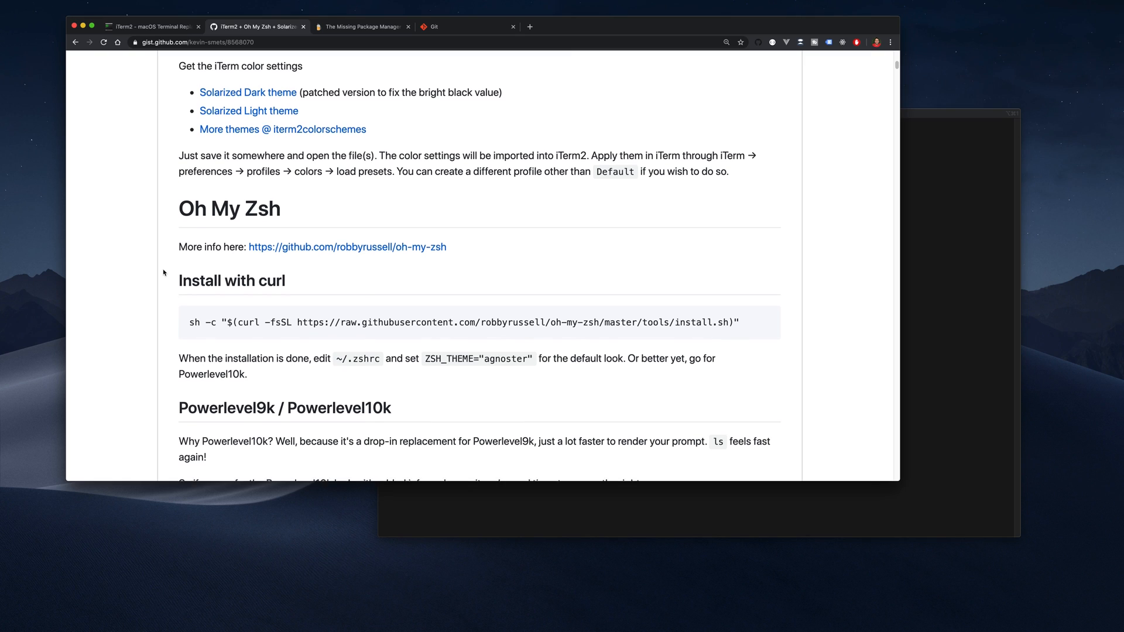
- Scroll to and highlight the gist's Oh My Zsh heading above the curl install command
{"action": "scroll", "scroll_direction": "down", "scroll_amount": 3}
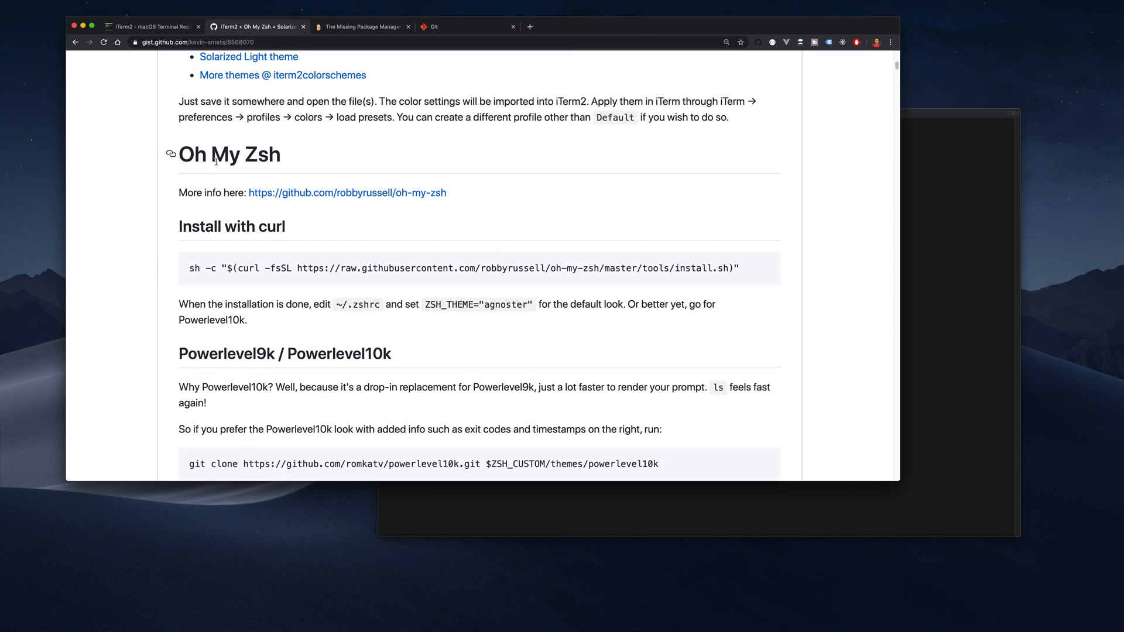
{"action": "mouse_move", "coordinate": [249, 161]}
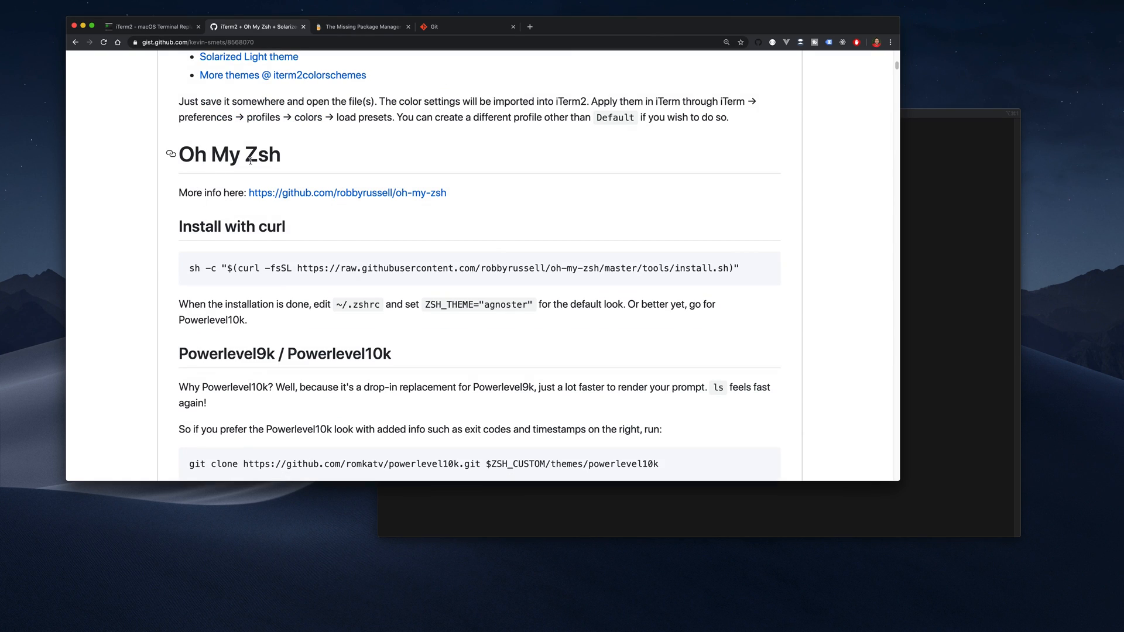
{"action": "double_click", "coordinate": [248, 154]}
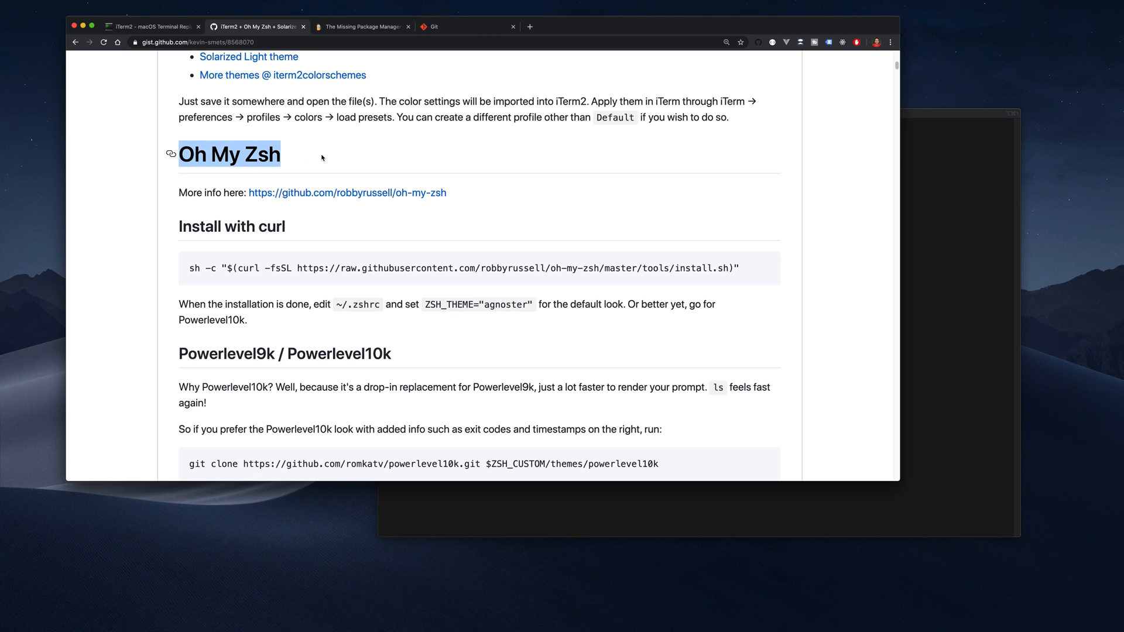
{"action": "mouse_move", "coordinate": [368, 195]}
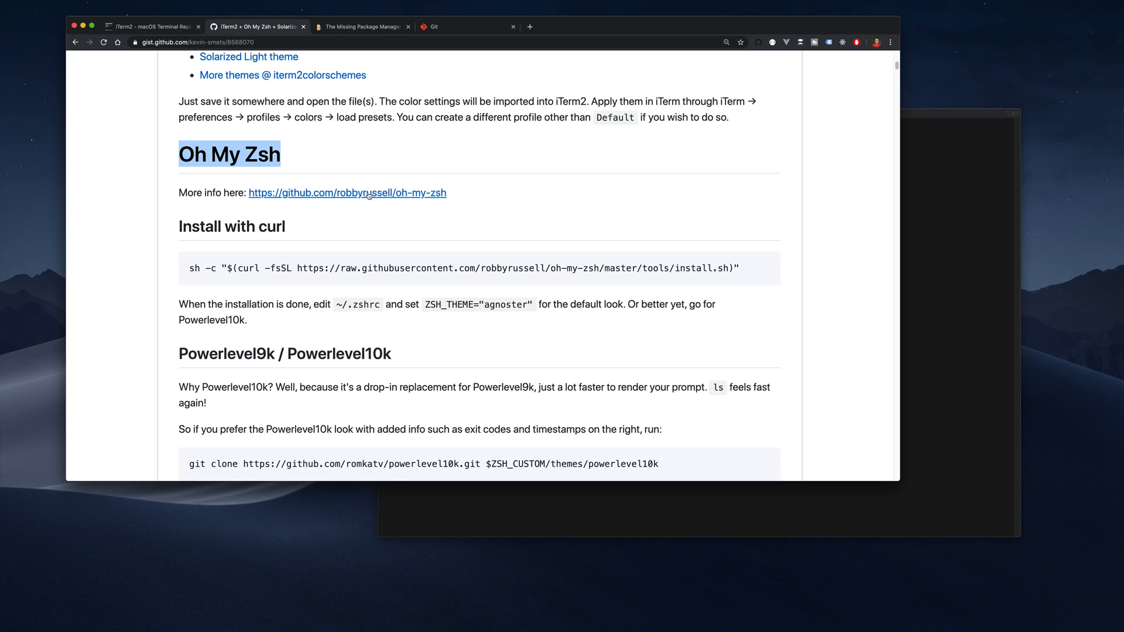
{"action": "mouse_move", "coordinate": [454, 189]}
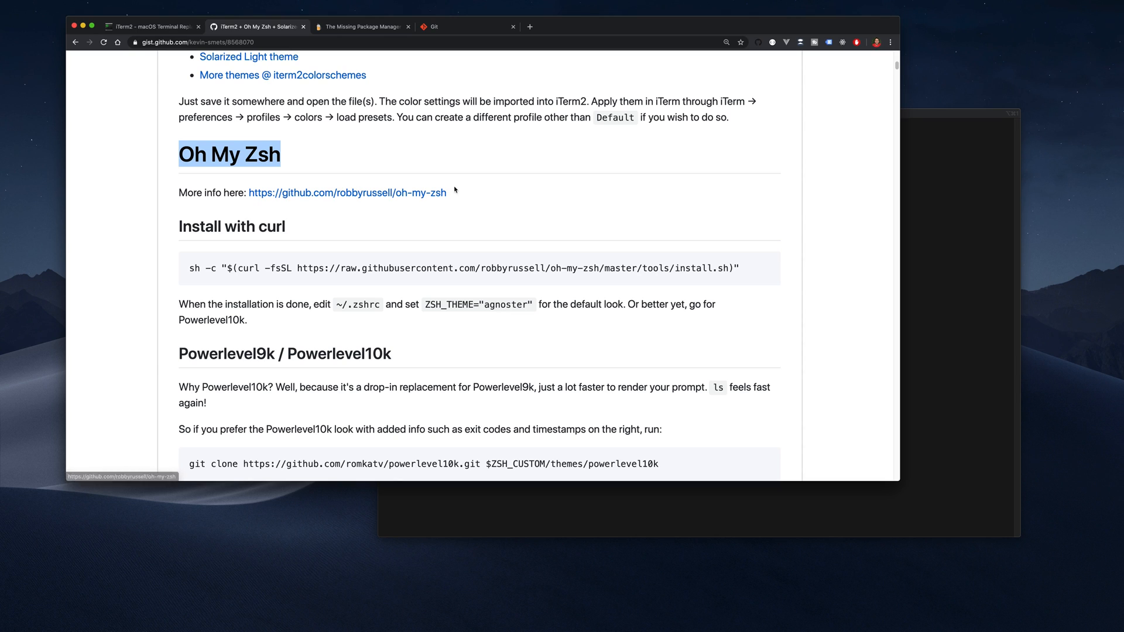
{"action": "mouse_move", "coordinate": [450, 192]}
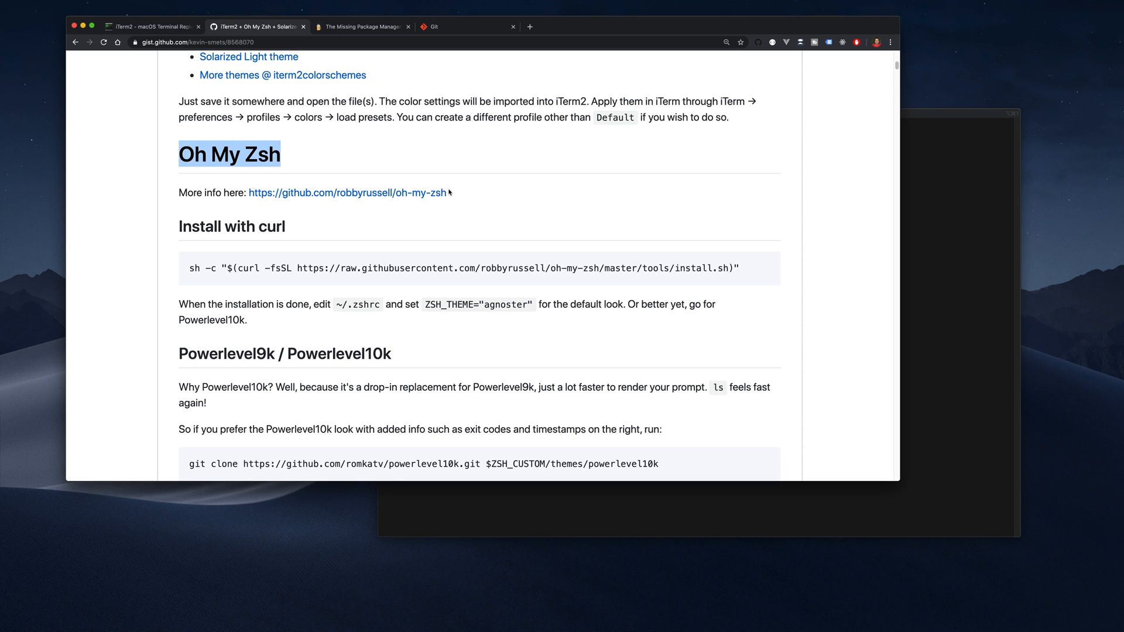
{"action": "mouse_move", "coordinate": [275, 192]}
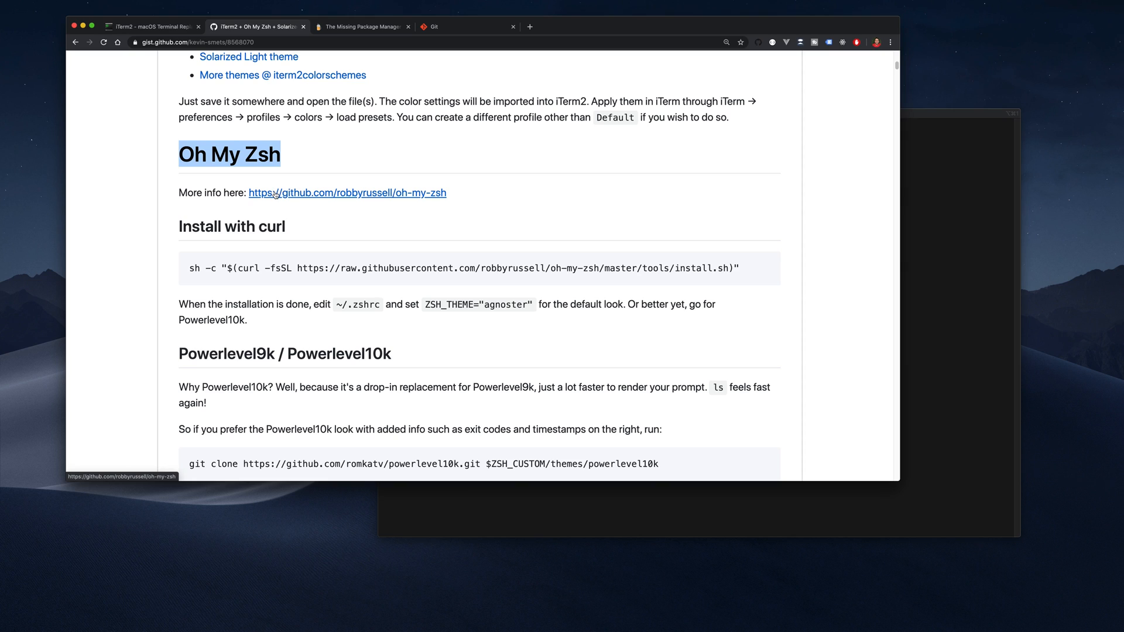
{"action": "mouse_move", "coordinate": [188, 268]}
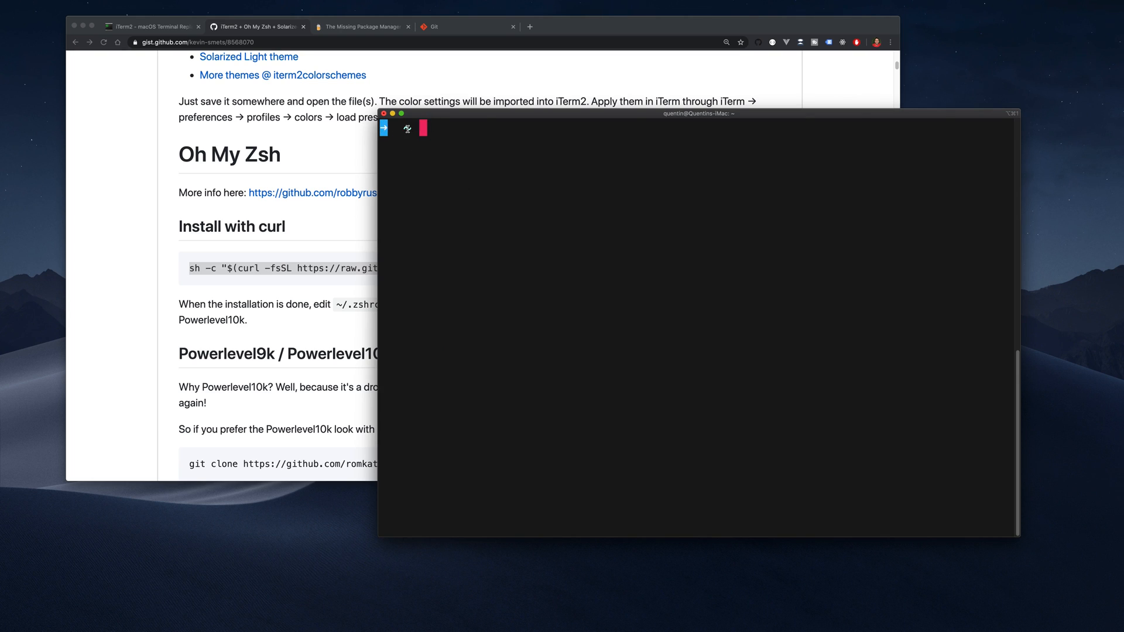
- Run the pasted Oh My Zsh curl install command, then clear the installer output
{"action": "key", "text": "Enter"}
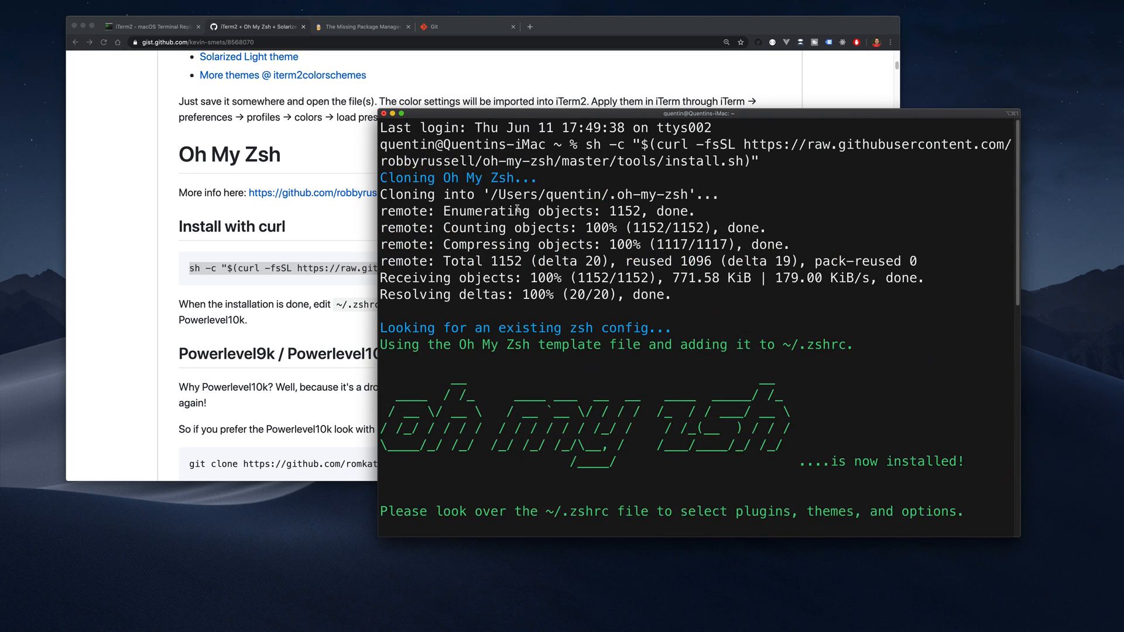
{"action": "mouse_move", "coordinate": [541, 140]}
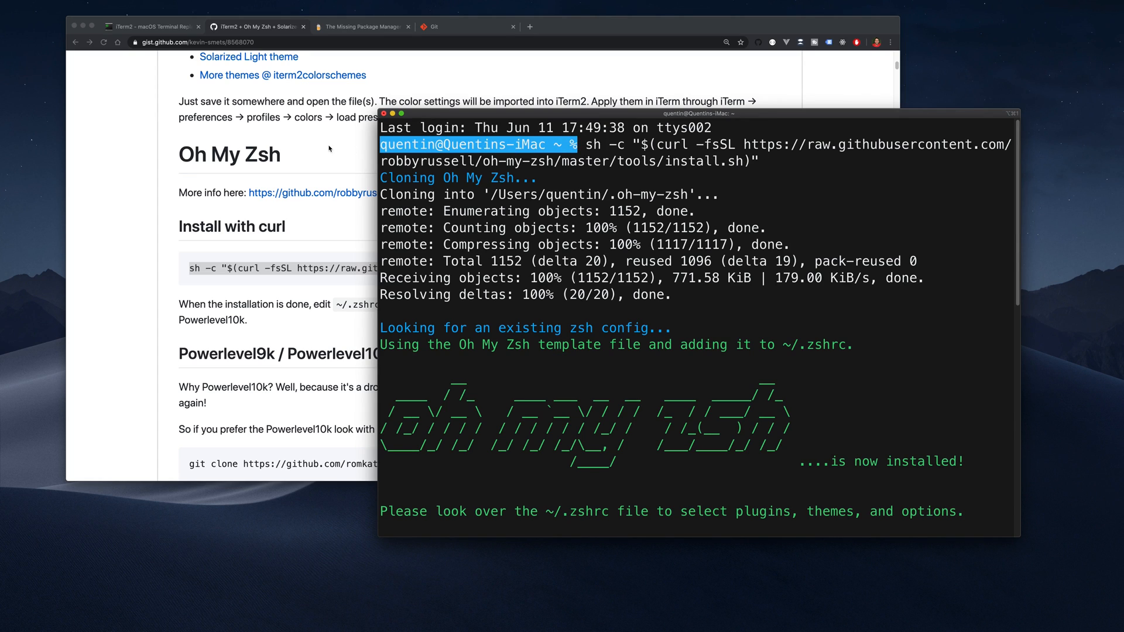
{"action": "type", "text": "clear"}
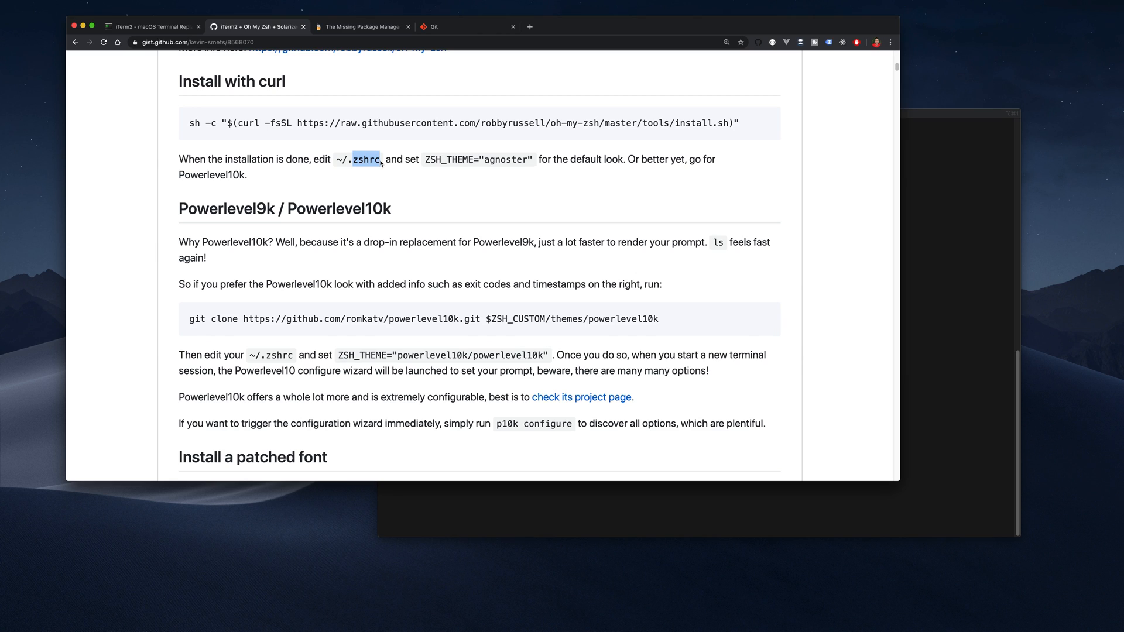
{"action": "mouse_move", "coordinate": [332, 160]}
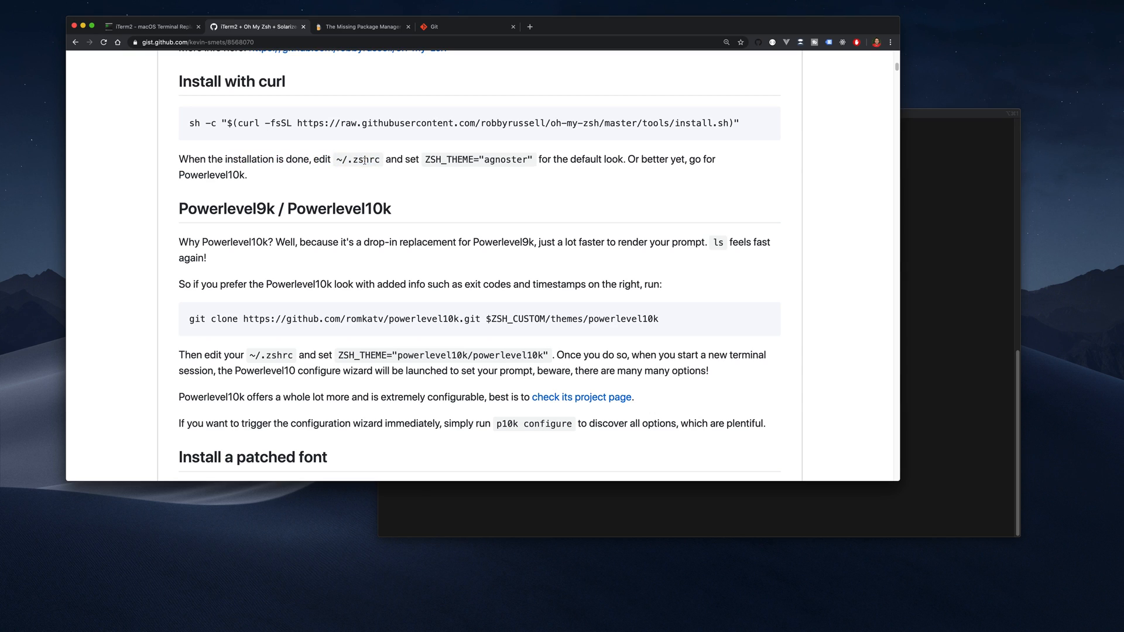
- Copy the ~/.zshrc path from the gist and open the file with code ~/.zshrc
{"action": "double_click", "coordinate": [358, 159]}
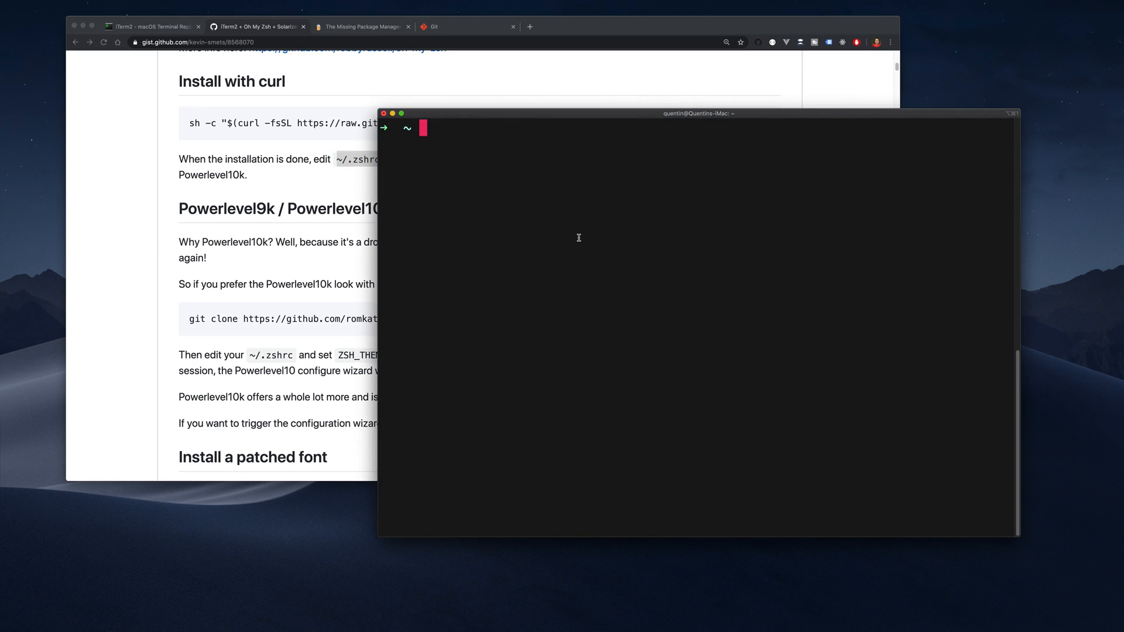
{"action": "type", "text": "open ~/.zshrc"}
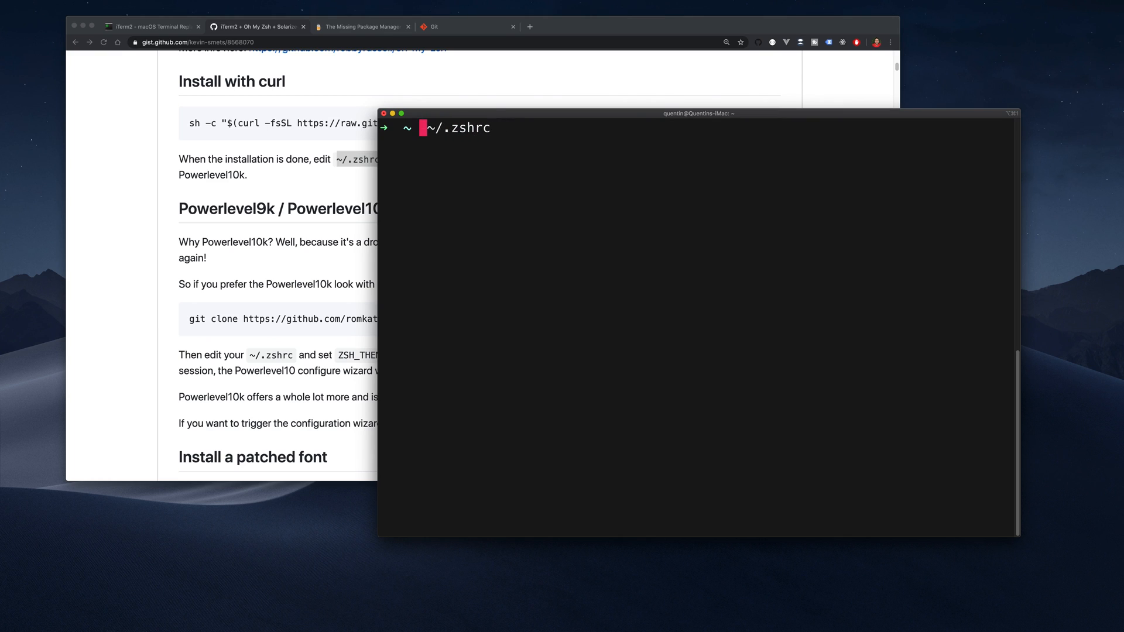
{"action": "type", "text": "code"}
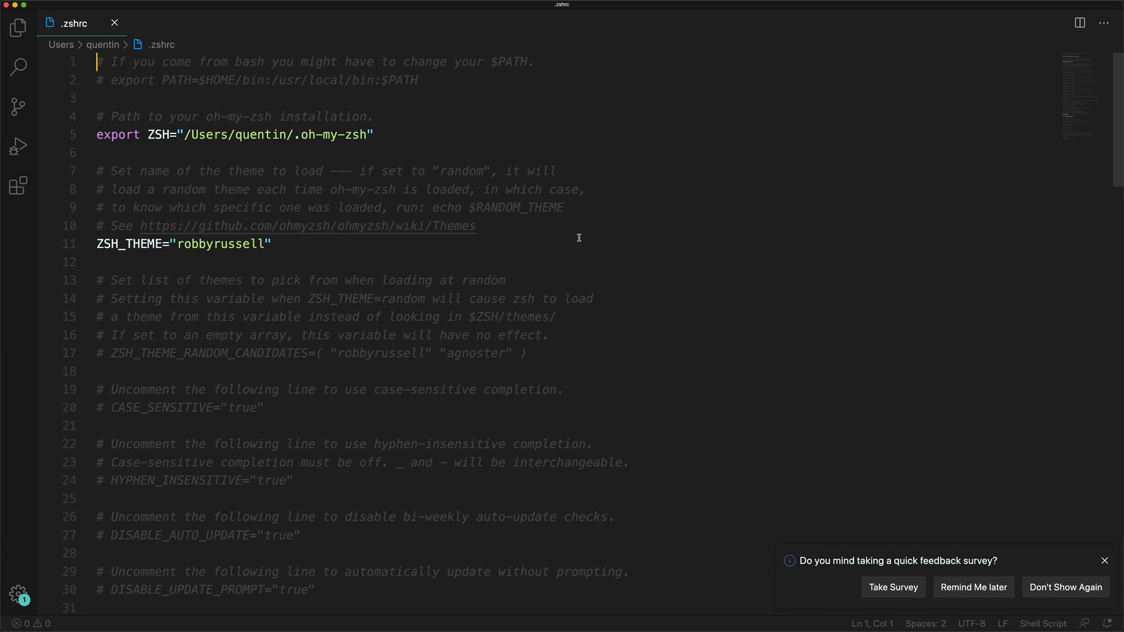
{"action": "mouse_move", "coordinate": [215, 146]}
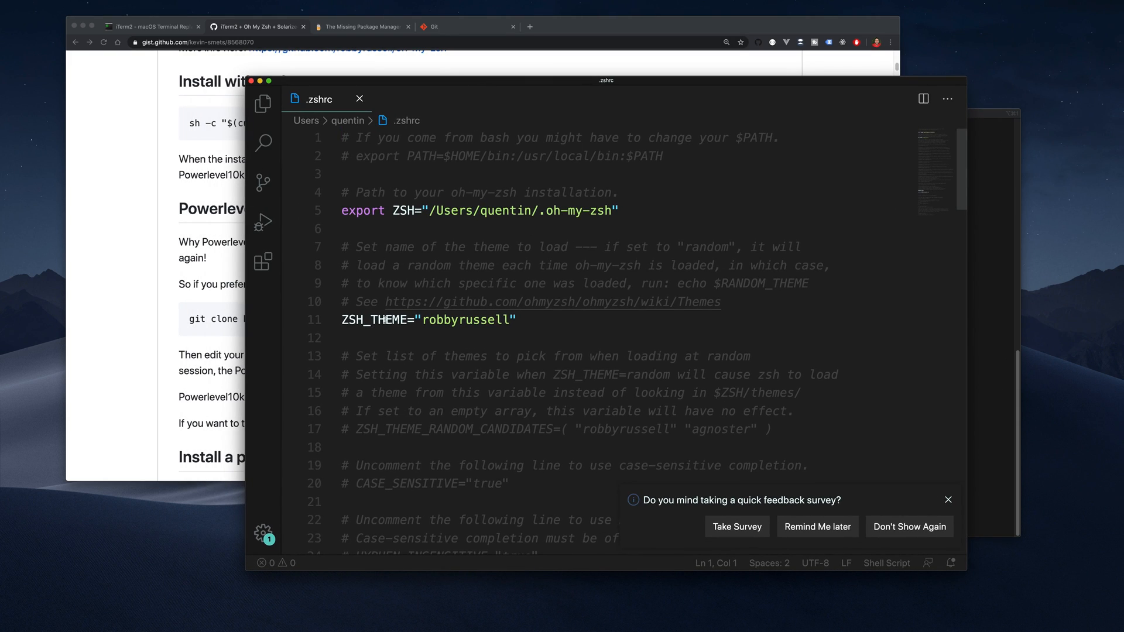
- Replace robbyrussell with agnoster on the ZSH_THEME line in .zshrc
{"action": "left_click", "coordinate": [253, 26]}
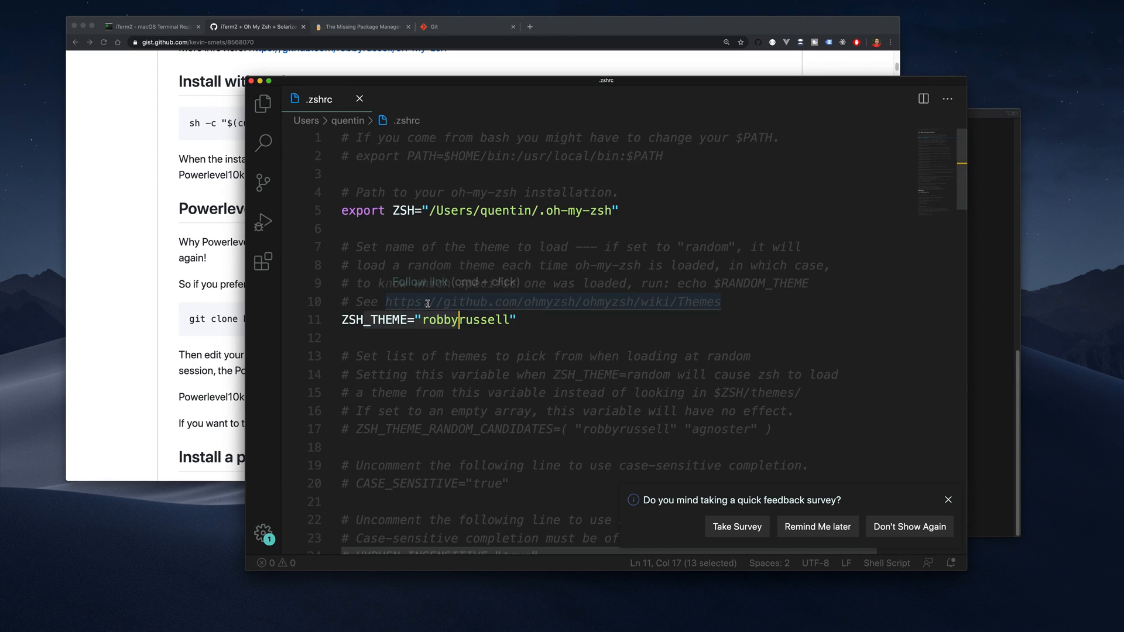
{"action": "type", "text": "agnoster"}
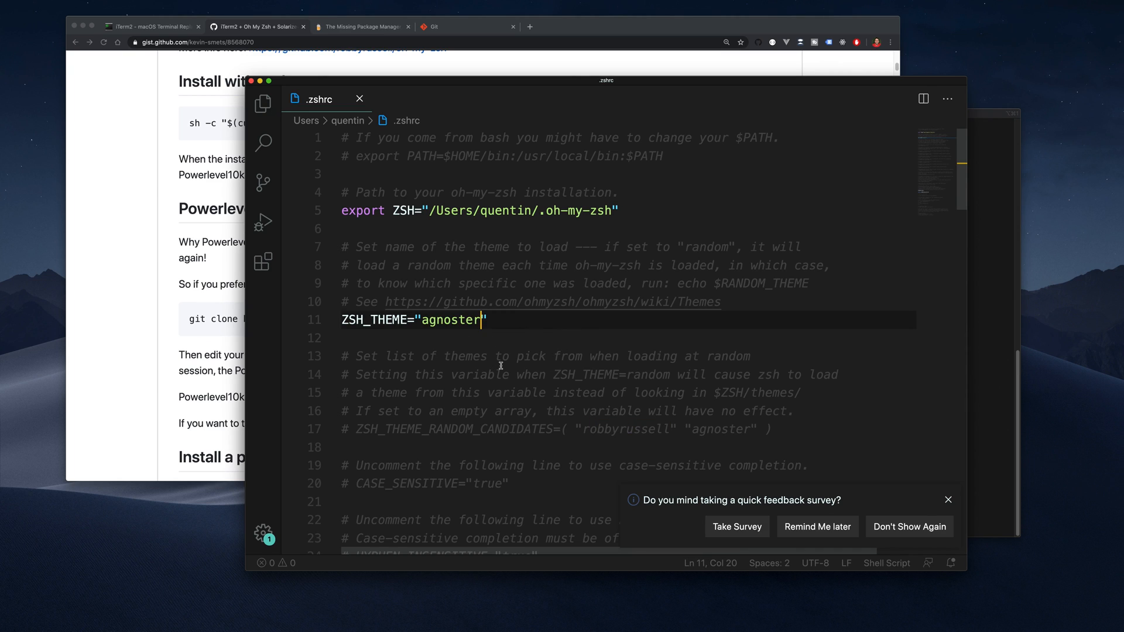
{"action": "mouse_move", "coordinate": [693, 87]}
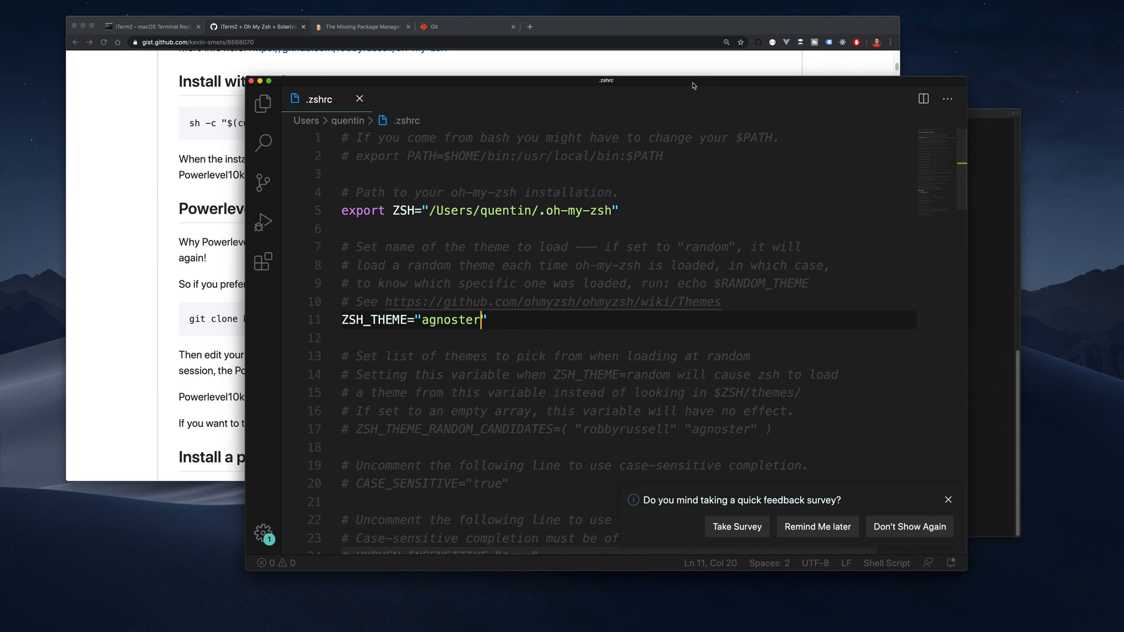
{"action": "left_click_drag", "start_coordinate": [605, 79], "coordinate": [474, 86]}
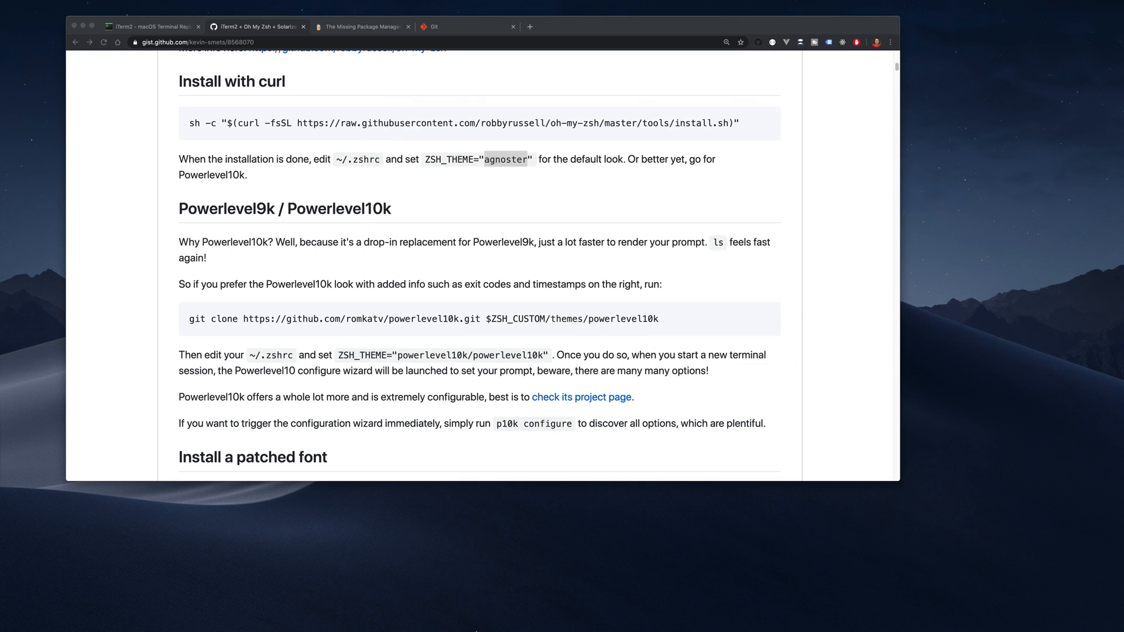
- Start a new iTerm2 window from the Dock icon and move it left beside the guide
{"action": "right_click", "coordinate": [416, 613]}
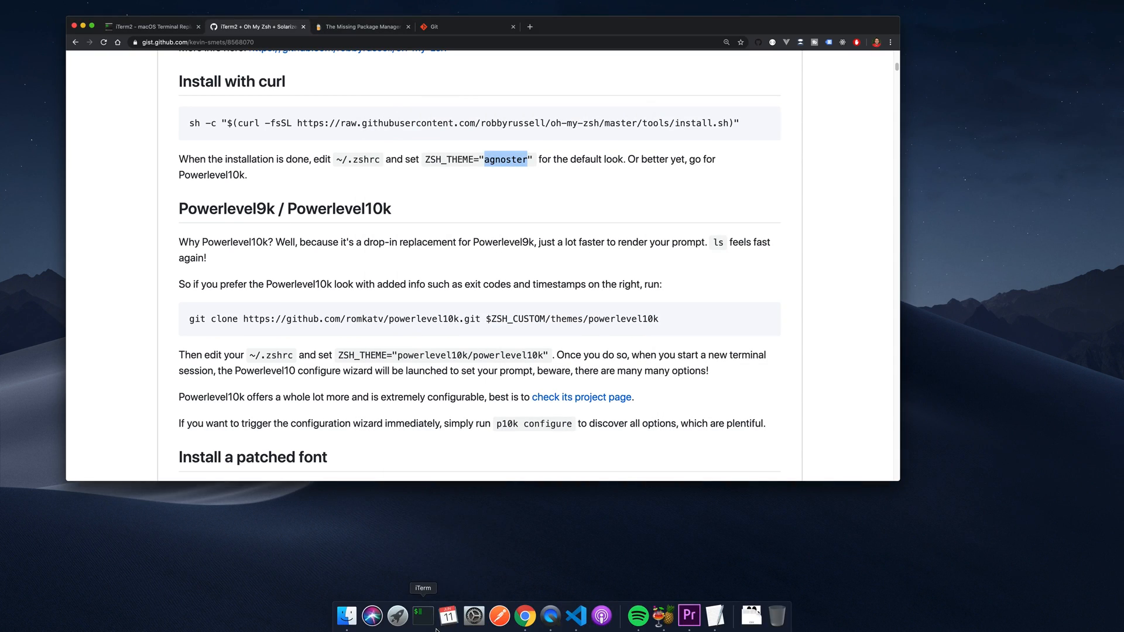
{"action": "left_click", "coordinate": [422, 627]}
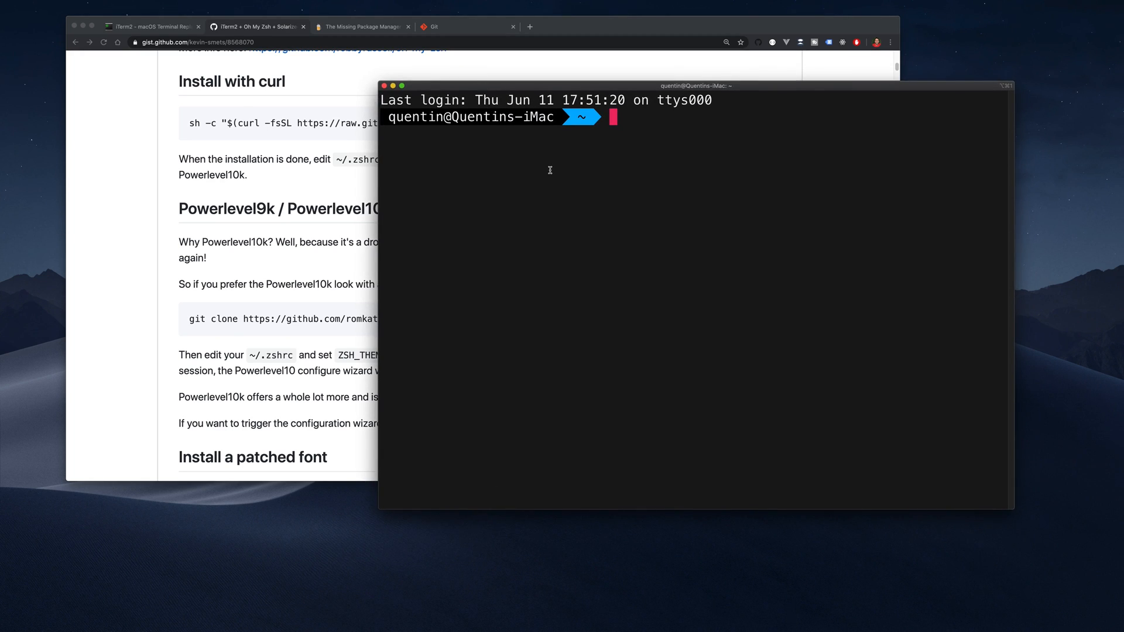
{"action": "mouse_move", "coordinate": [556, 171]}
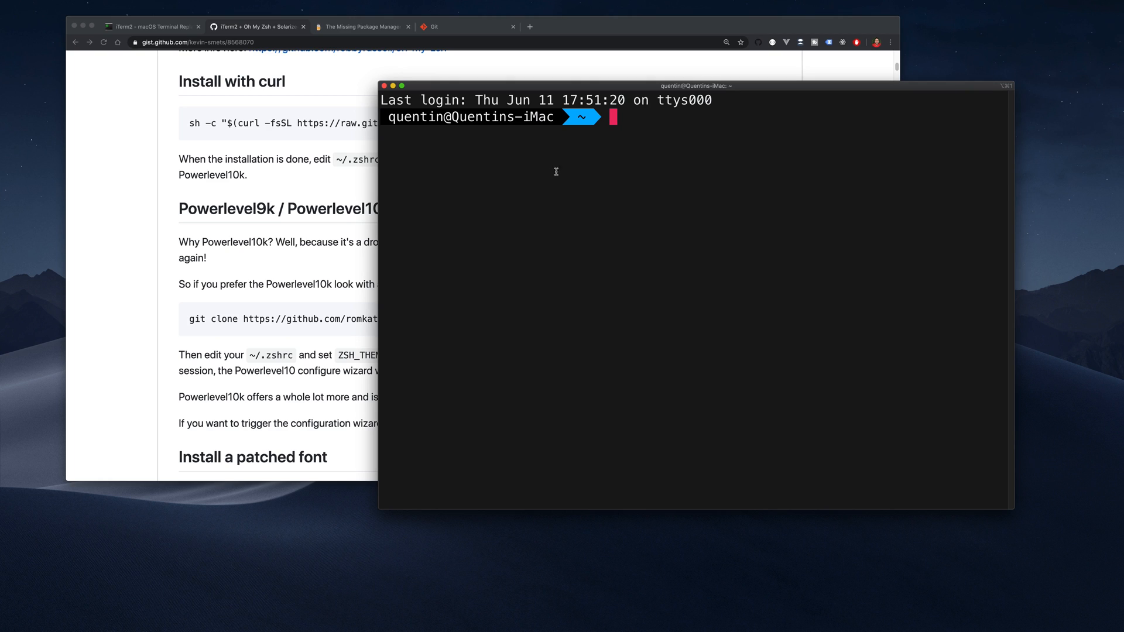
{"action": "mouse_move", "coordinate": [588, 151]}
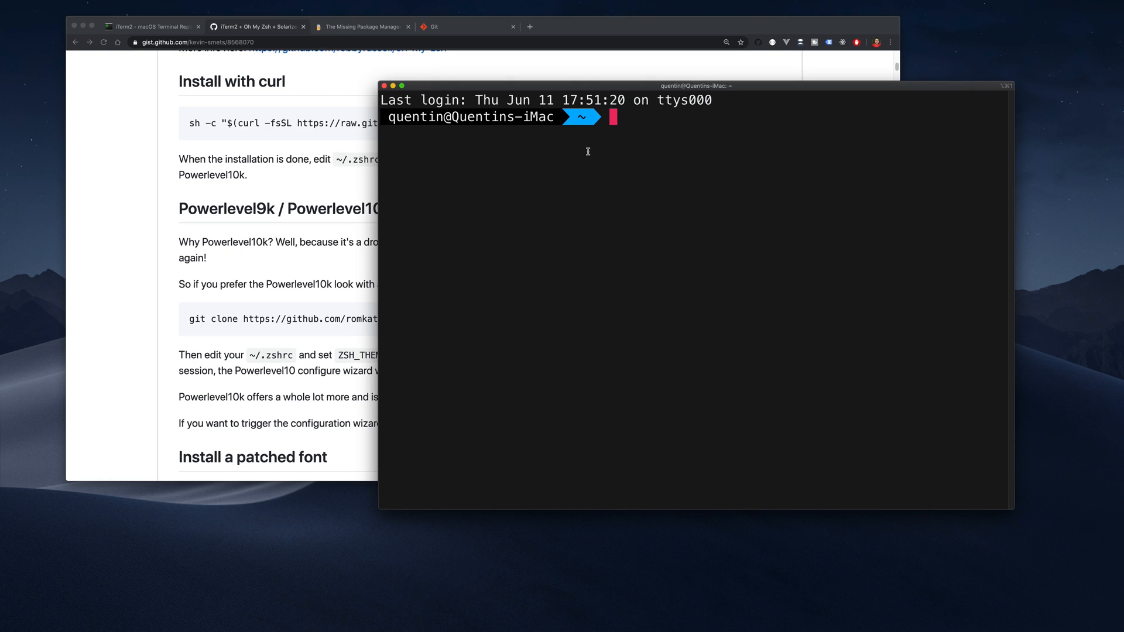
{"action": "left_click_drag", "start_coordinate": [695, 85], "coordinate": [582, 101]}
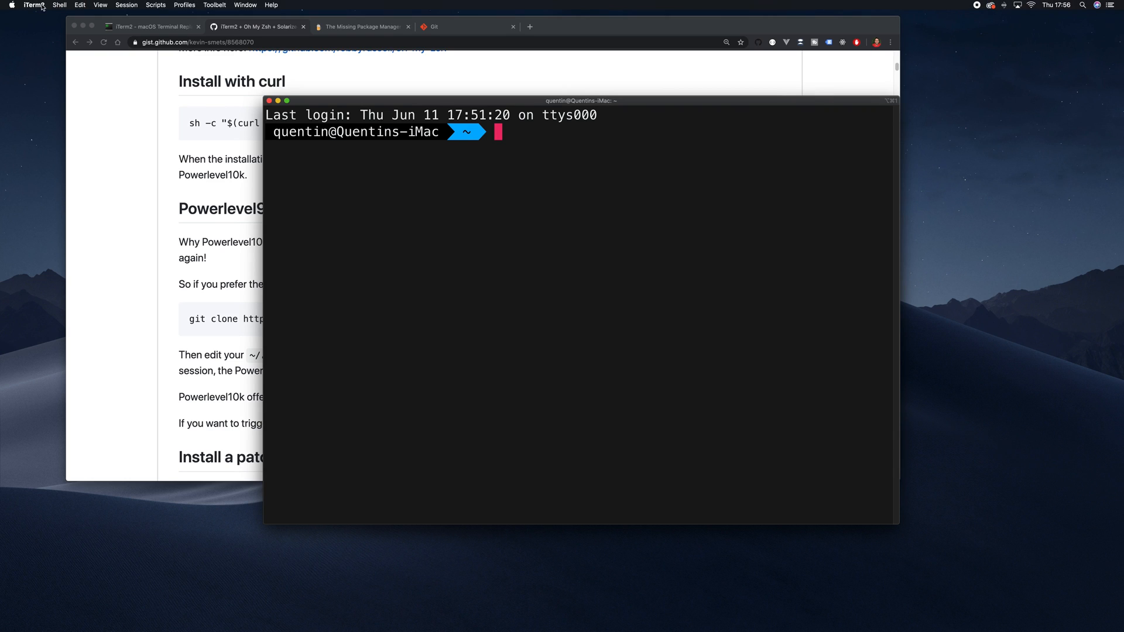
- In Preferences > Profiles > Colors, try the Solarized Light preset, then return to the dark flat-colors preset
{"action": "left_click", "coordinate": [33, 5]}
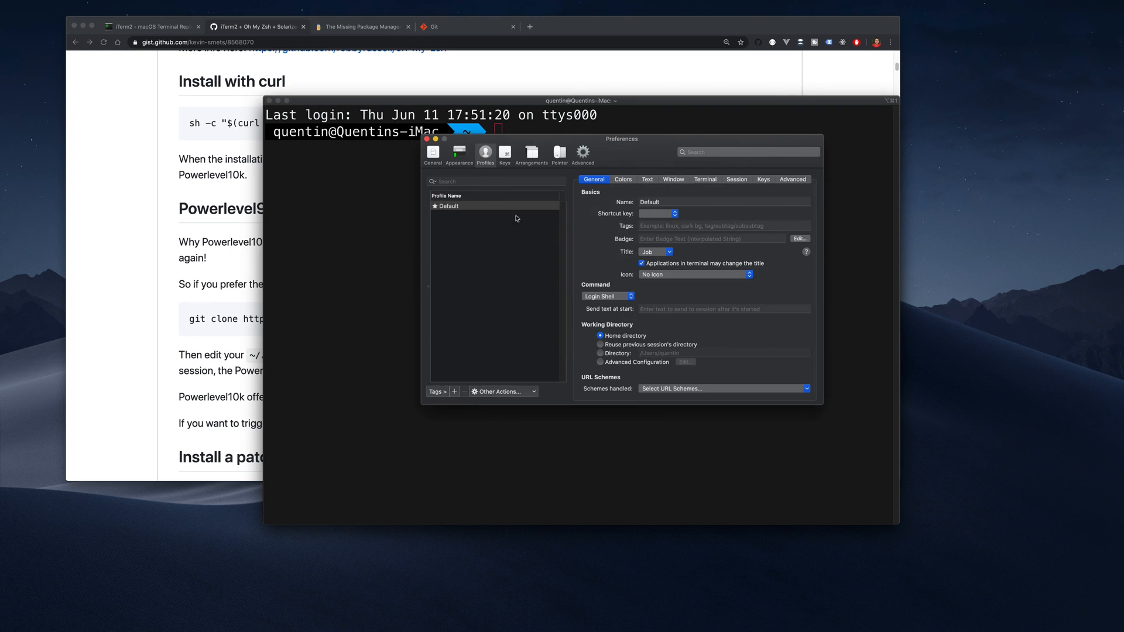
{"action": "left_click", "coordinate": [626, 179]}
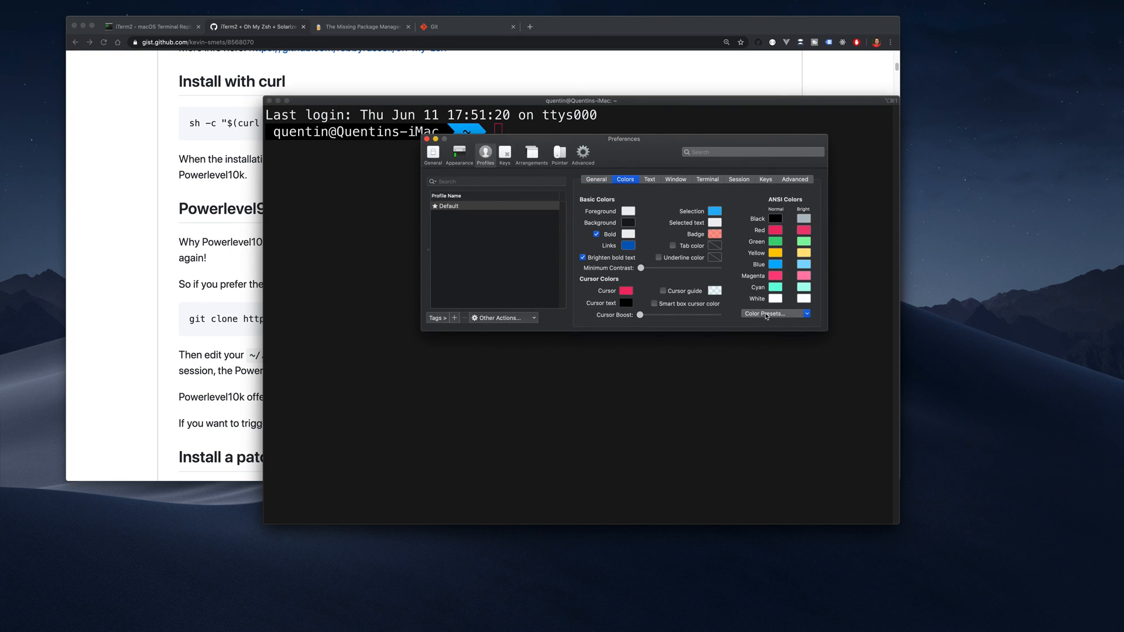
{"action": "left_click", "coordinate": [775, 314]}
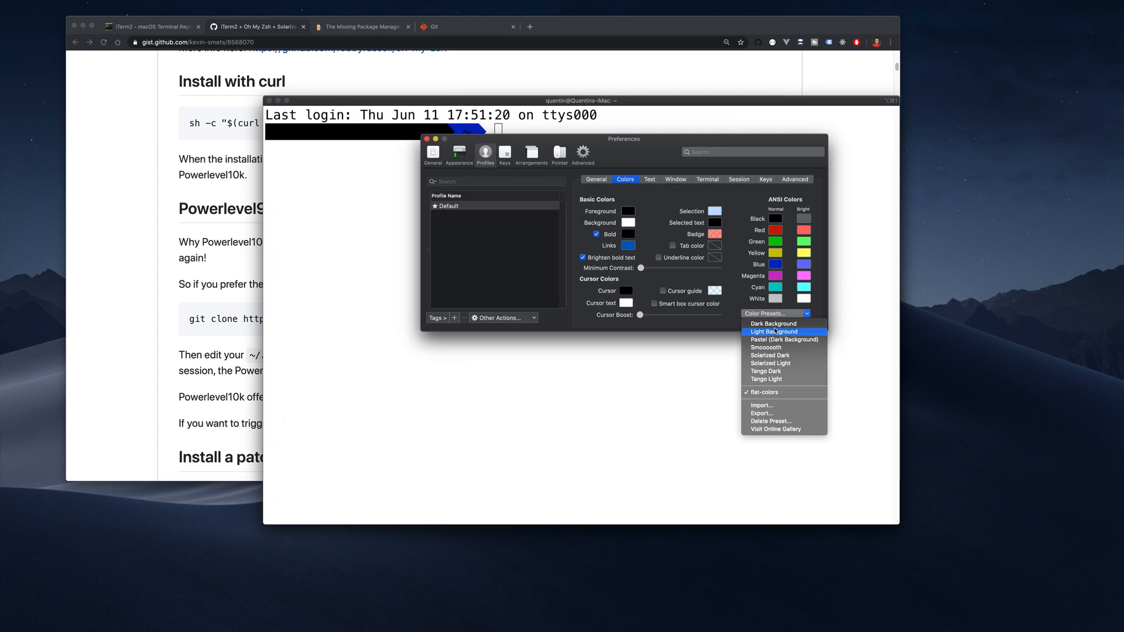
{"action": "left_click", "coordinate": [773, 332]}
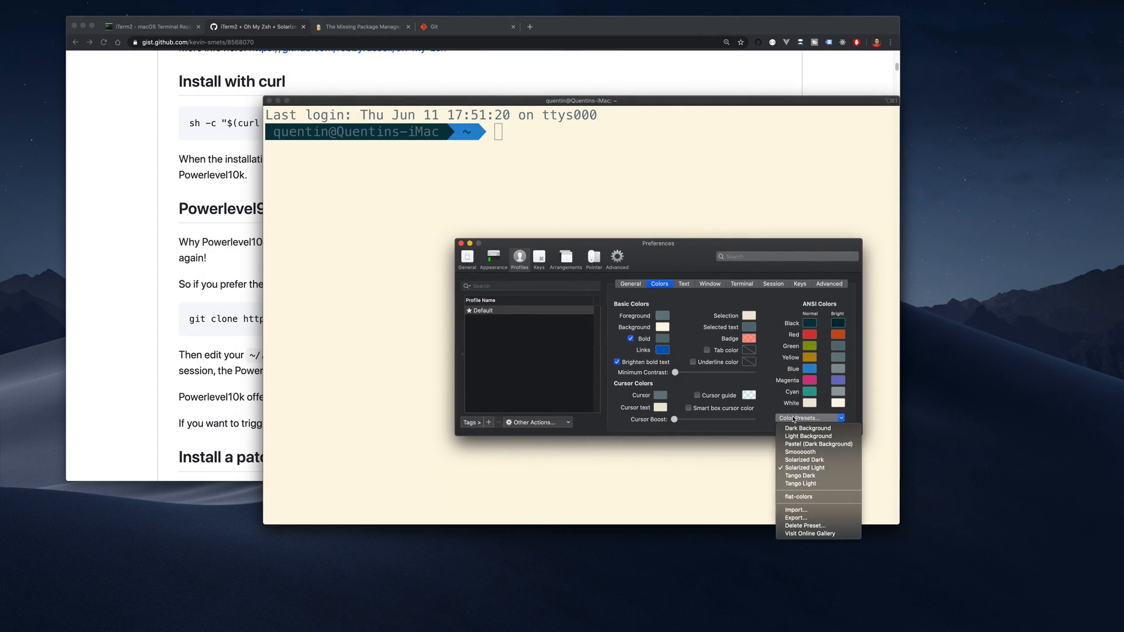
{"action": "left_click", "coordinate": [799, 496]}
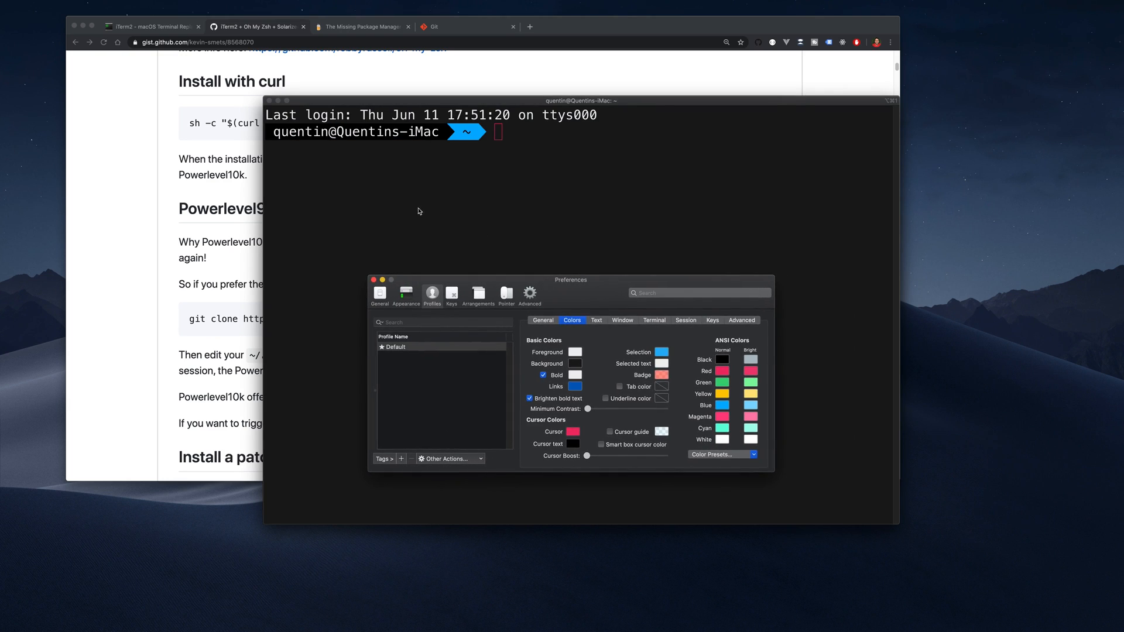
{"action": "mouse_move", "coordinate": [494, 264]}
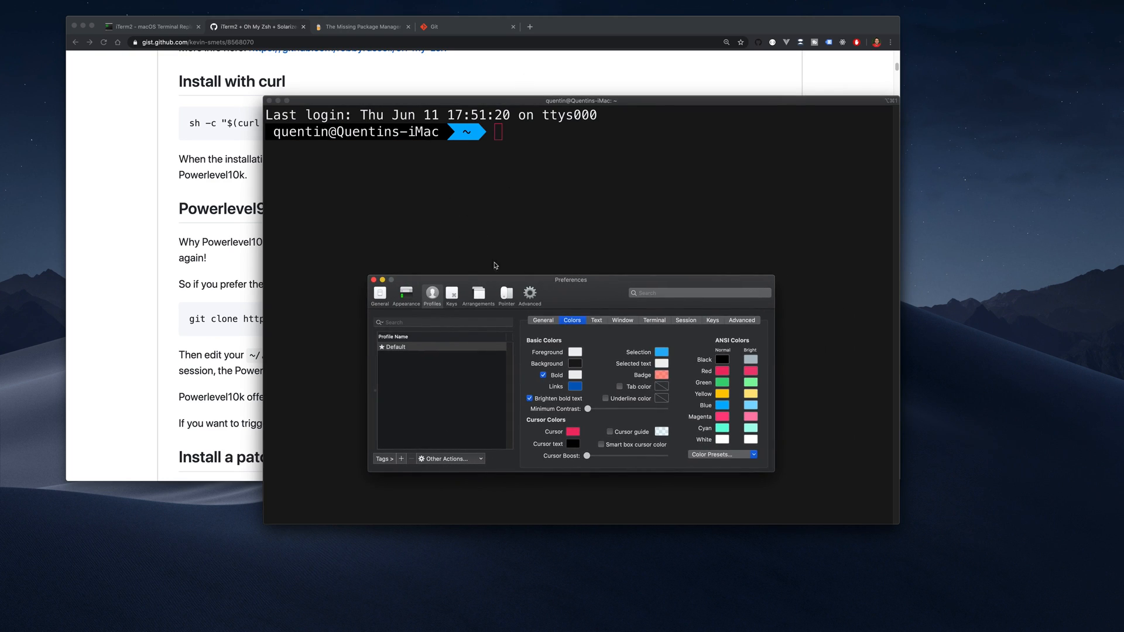
{"action": "mouse_move", "coordinate": [529, 28]}
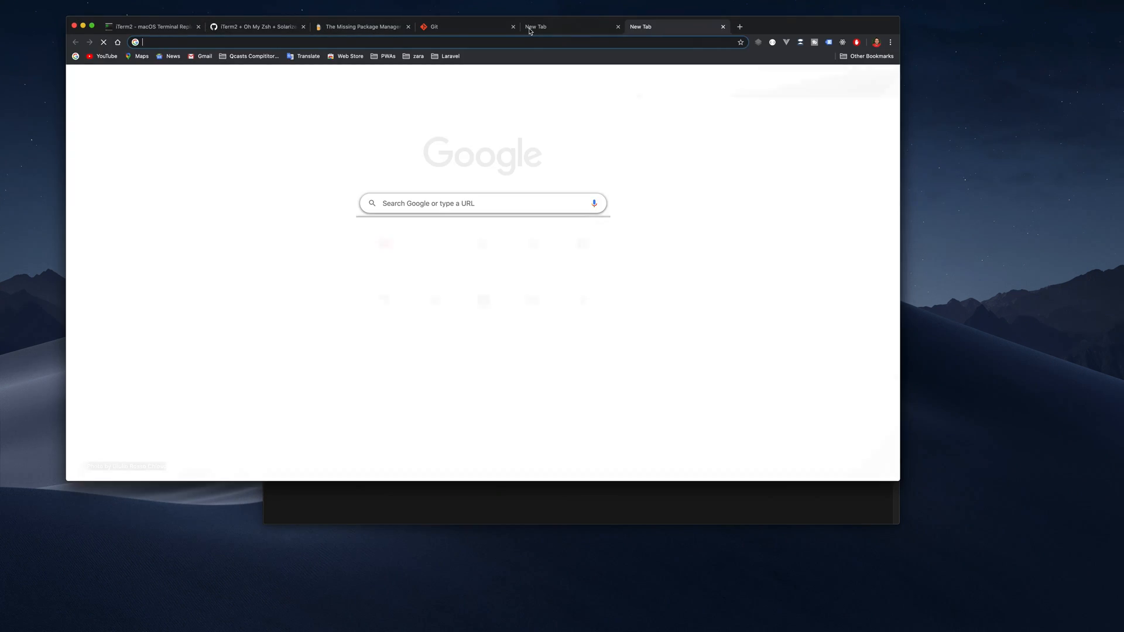
- Go to the dark-flat-iterm-colors GitHub repo and read the README's Usage section on flat-colors.itermcolors
{"action": "type", "text": "github.com/QuentinWatt/dark-flat-iterm-colors"}
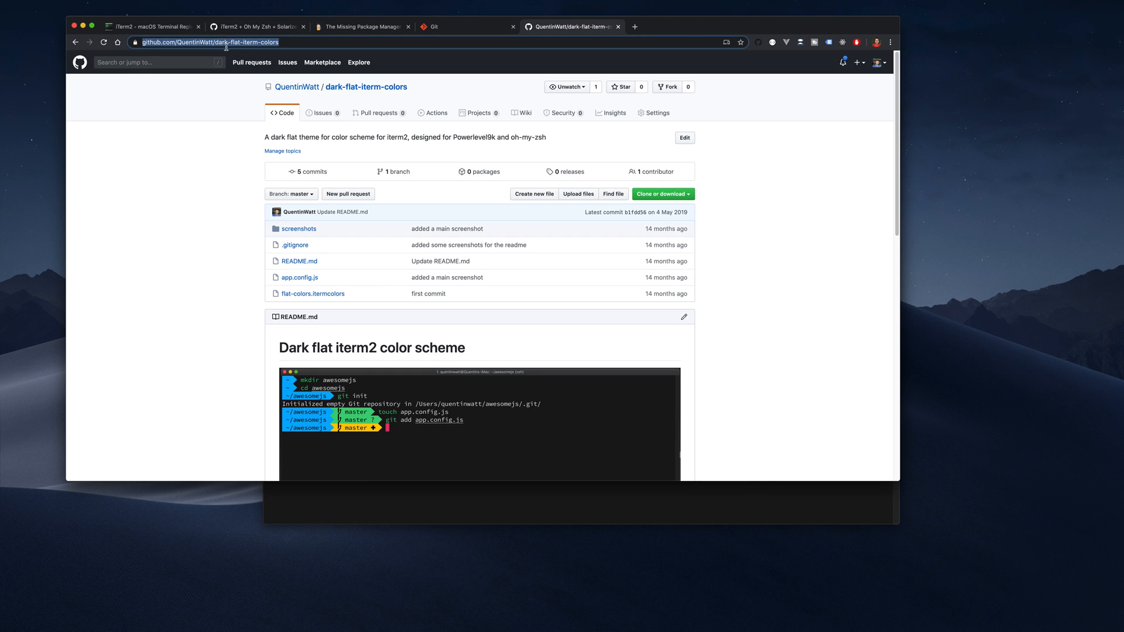
{"action": "scroll", "scroll_direction": "down", "scroll_amount": 3}
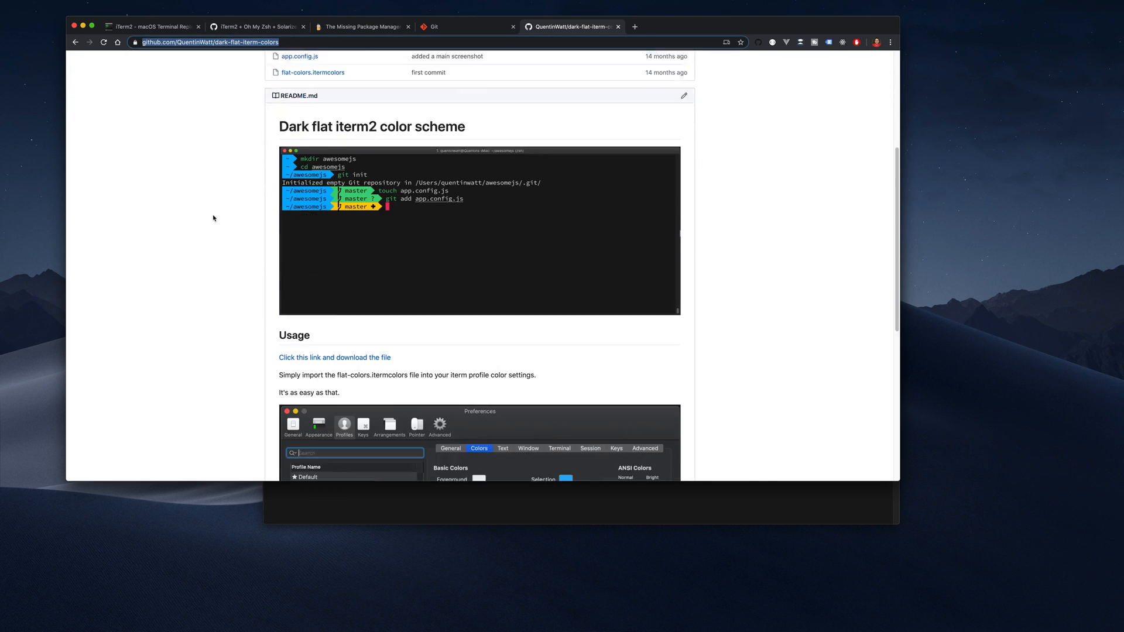
{"action": "scroll", "scroll_direction": "down", "scroll_amount": 3}
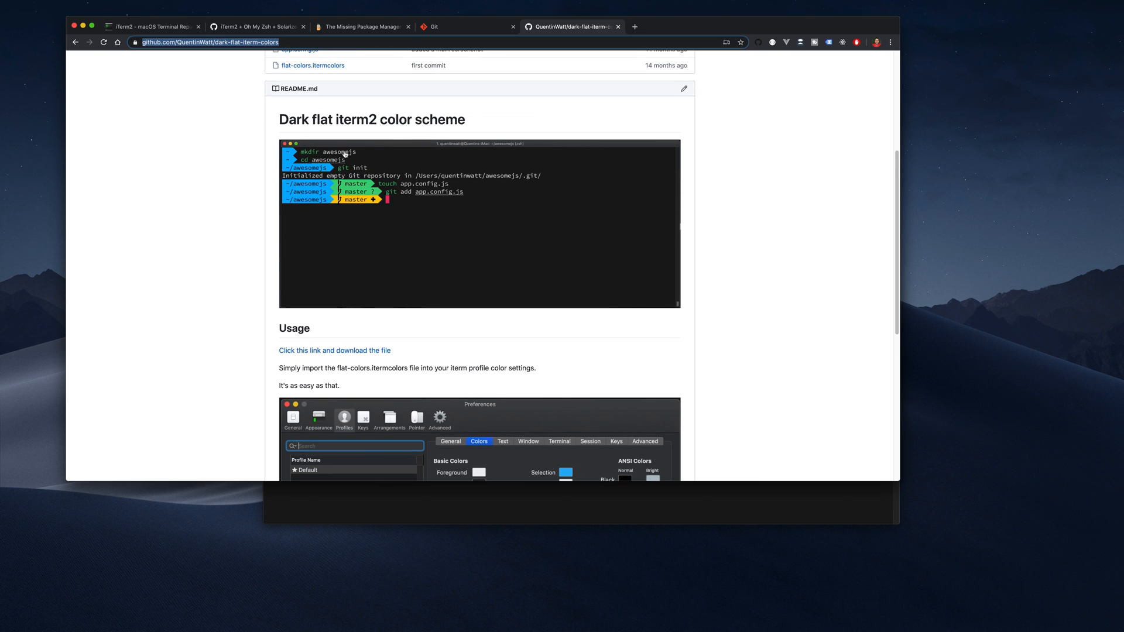
{"action": "mouse_move", "coordinate": [405, 279]}
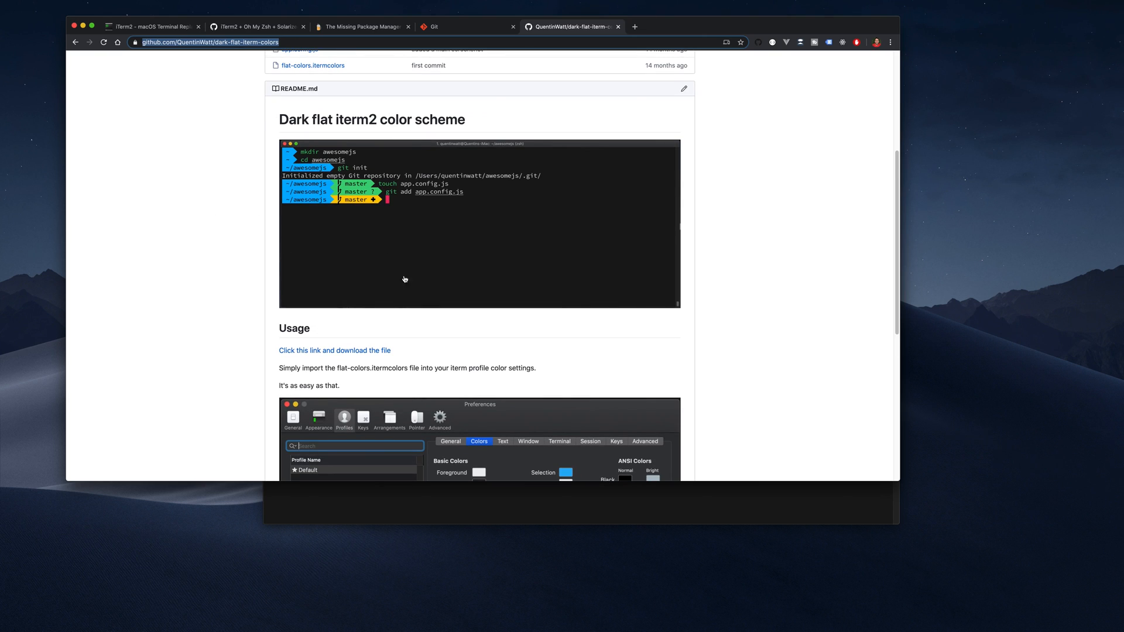
{"action": "scroll", "scroll_direction": "down", "scroll_amount": 3}
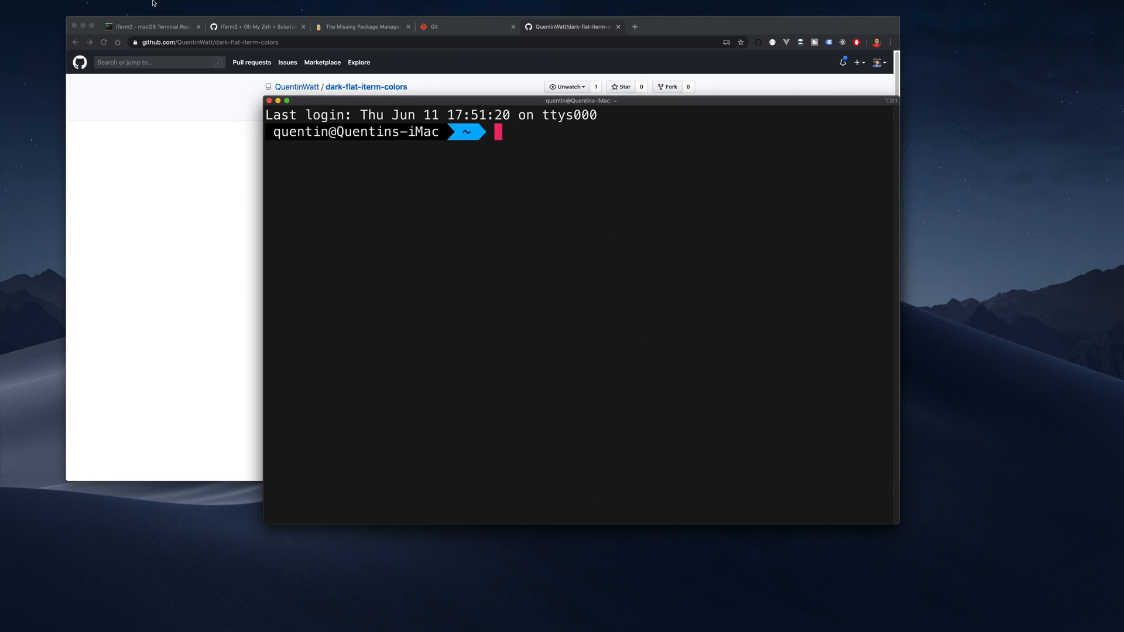
- Reopen iTerm2's profile colour preferences, dismiss them unchanged, and return to the Oh My Zsh gist tab
{"action": "left_click", "coordinate": [27, 5]}
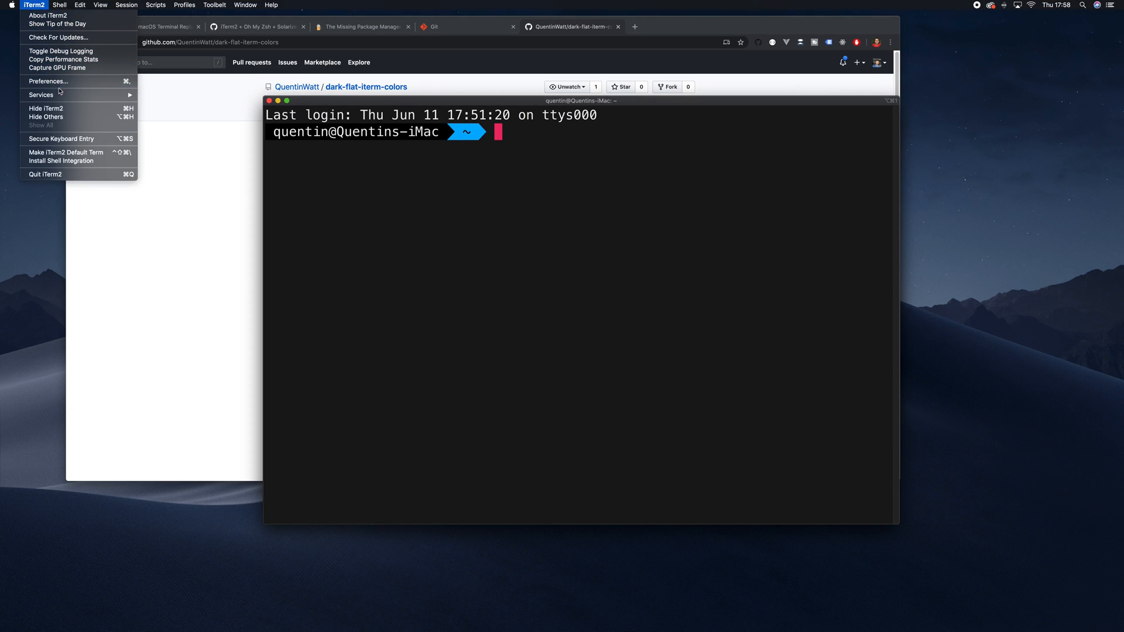
{"action": "left_click", "coordinate": [49, 82]}
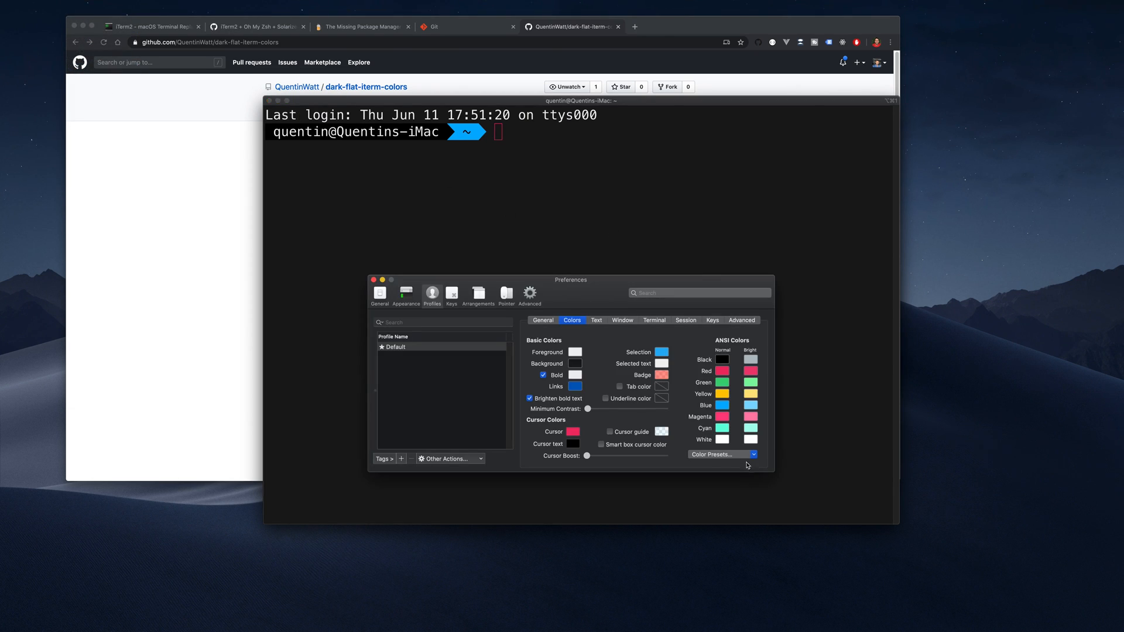
{"action": "left_click", "coordinate": [721, 455]}
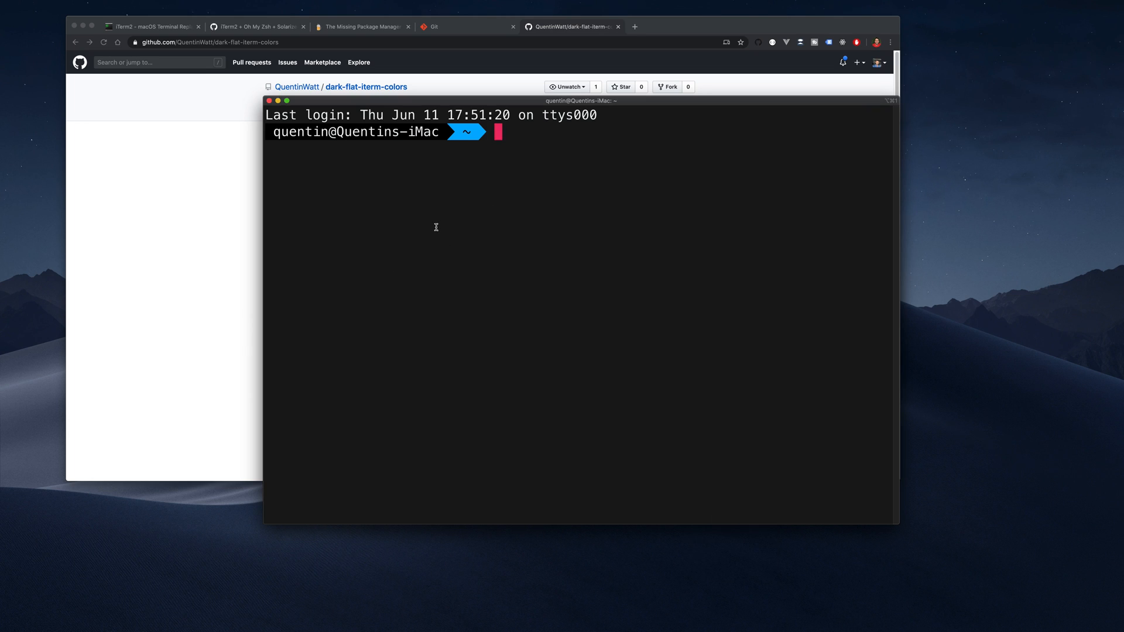
{"action": "mouse_move", "coordinate": [199, 202]}
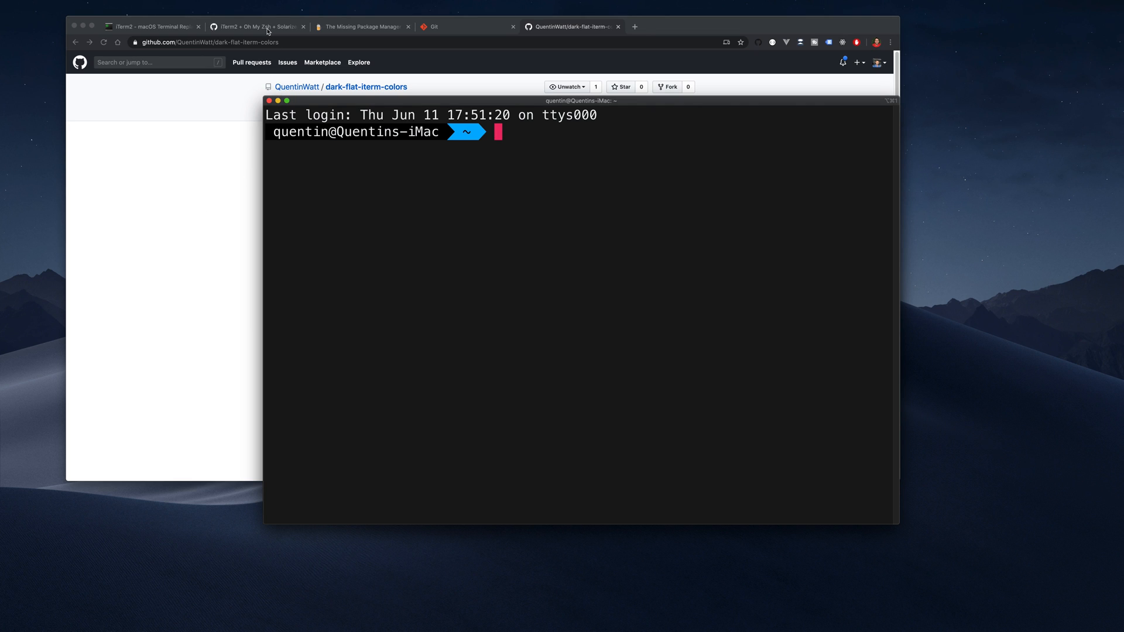
{"action": "left_click", "coordinate": [255, 26]}
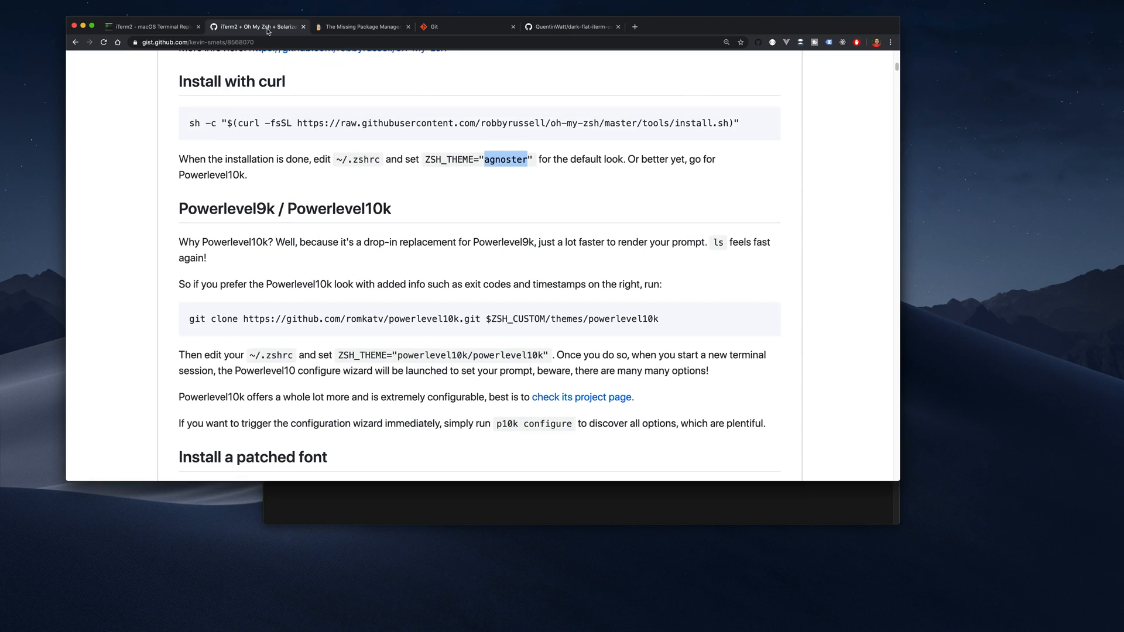
- Scroll to the Powerlevel10k heading in the gist and select its git clone command
{"action": "scroll", "scroll_direction": "down", "scroll_amount": 3}
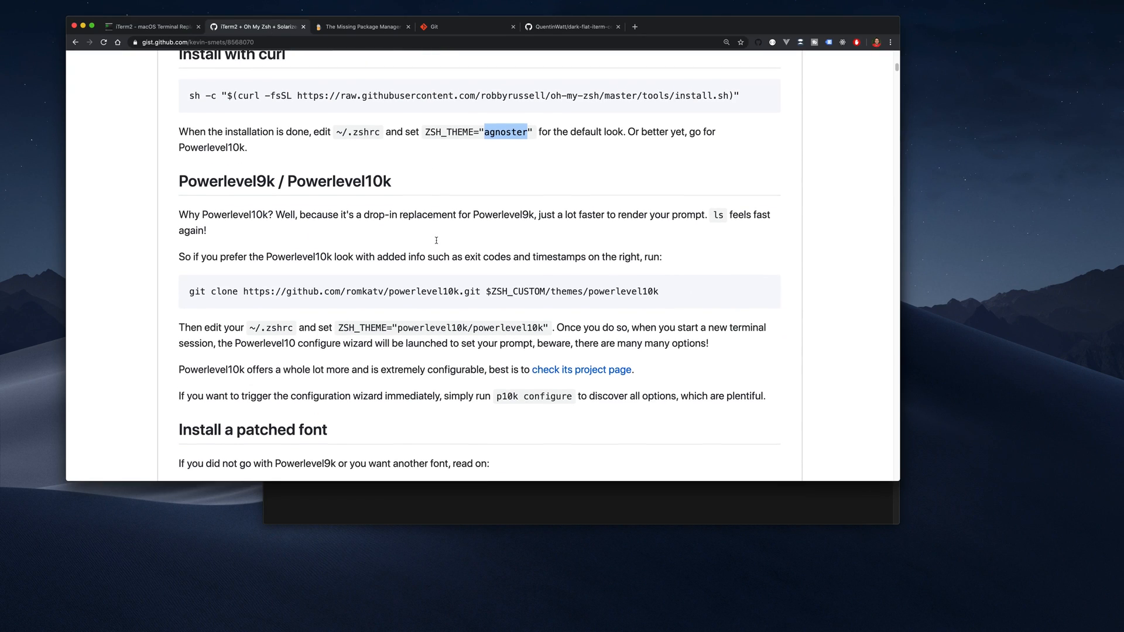
{"action": "scroll", "scroll_direction": "down", "scroll_amount": 3}
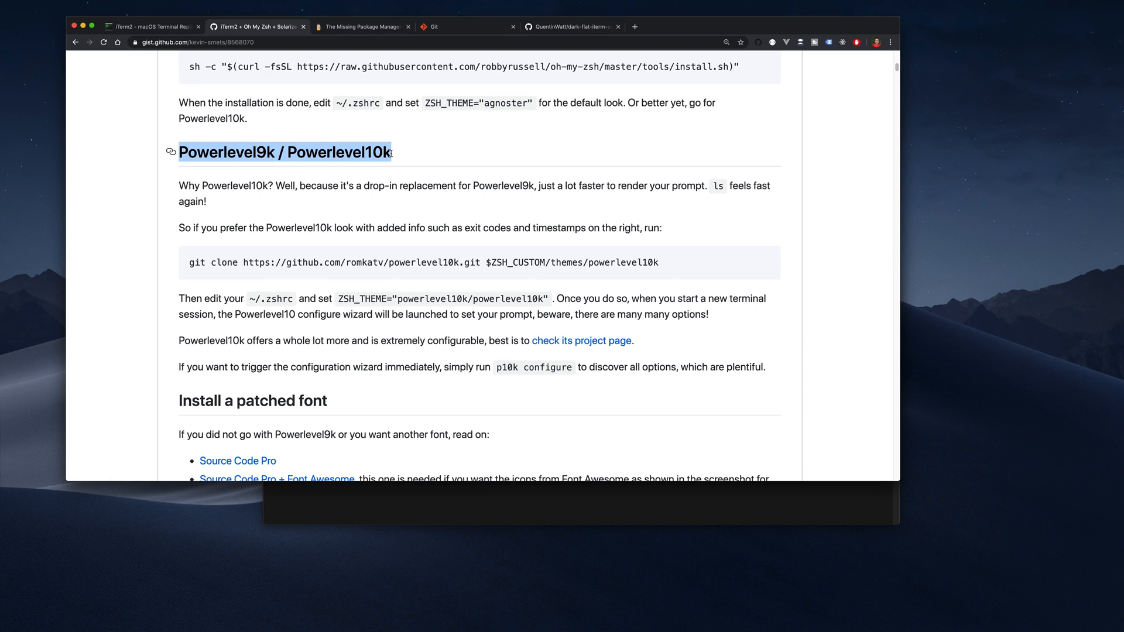
{"action": "scroll", "scroll_direction": "down", "scroll_amount": 3}
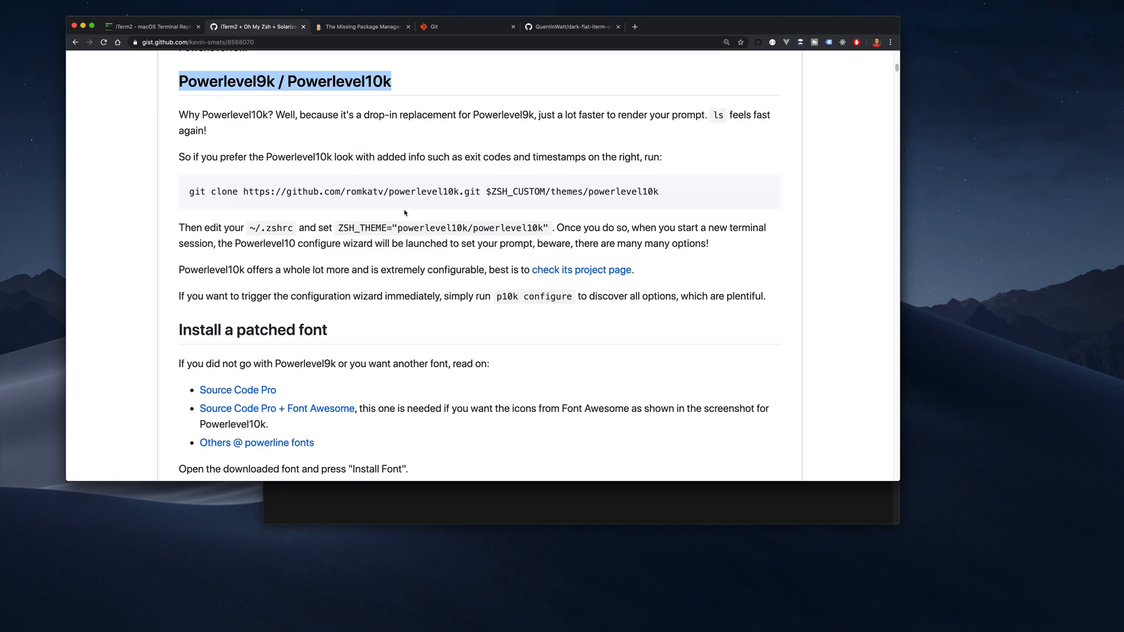
{"action": "mouse_move", "coordinate": [213, 197]}
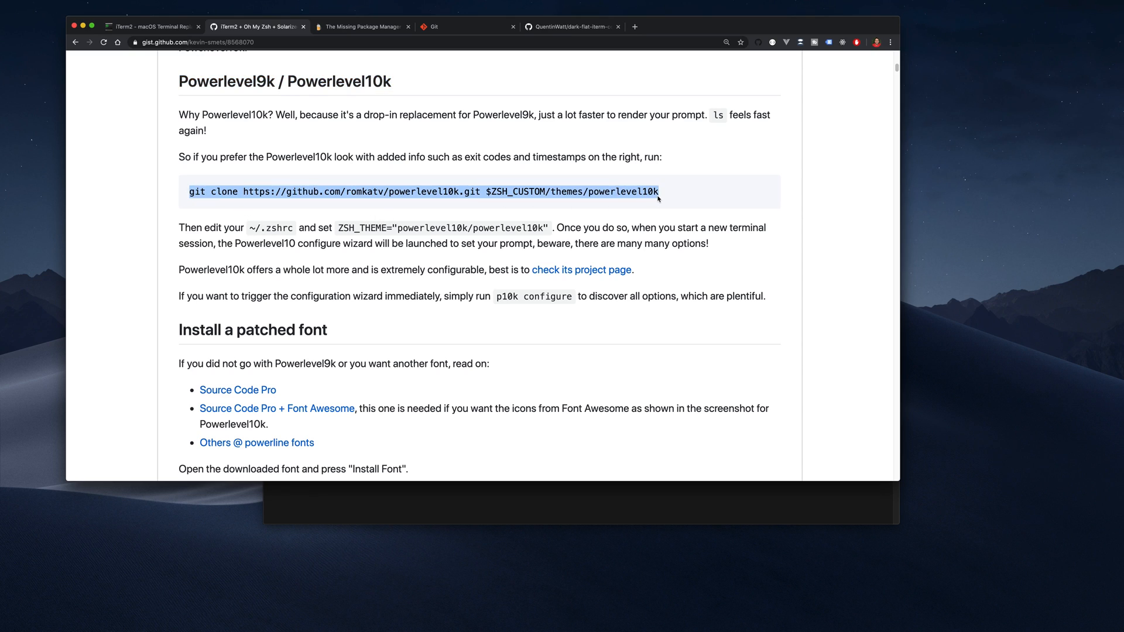
{"action": "double_click", "coordinate": [198, 192]}
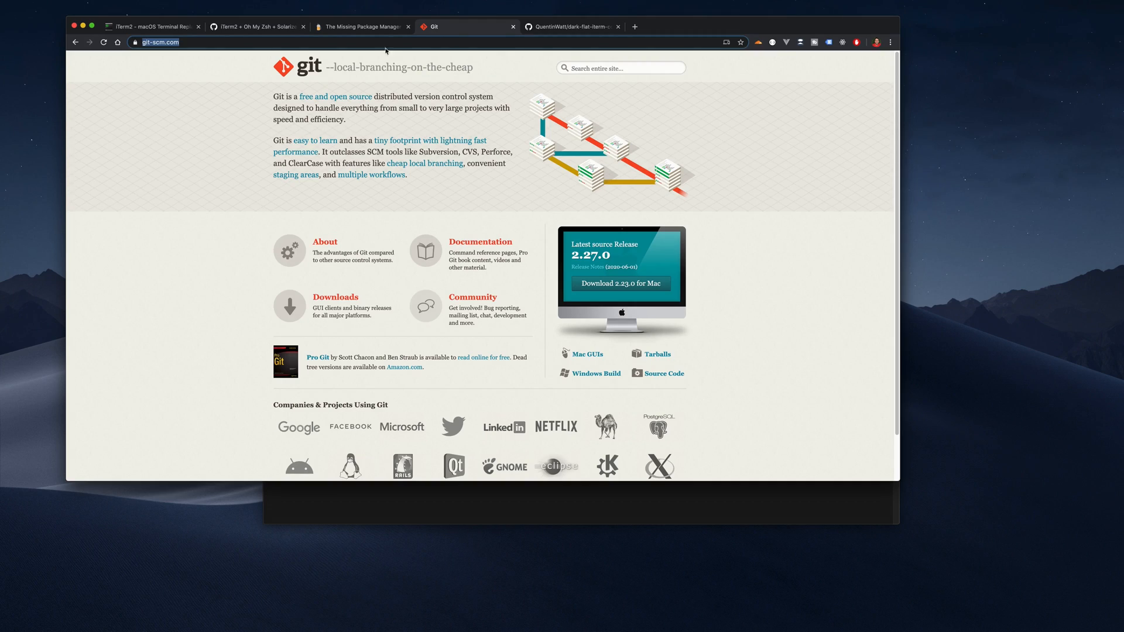
{"action": "mouse_move", "coordinate": [604, 283]}
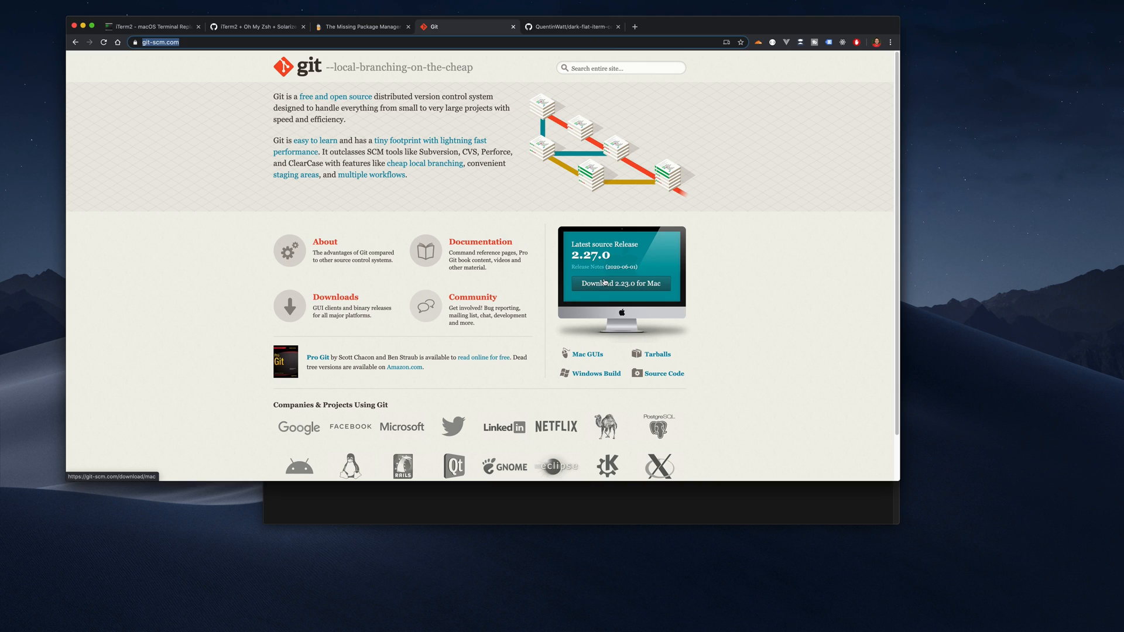
{"action": "mouse_move", "coordinate": [264, 32]}
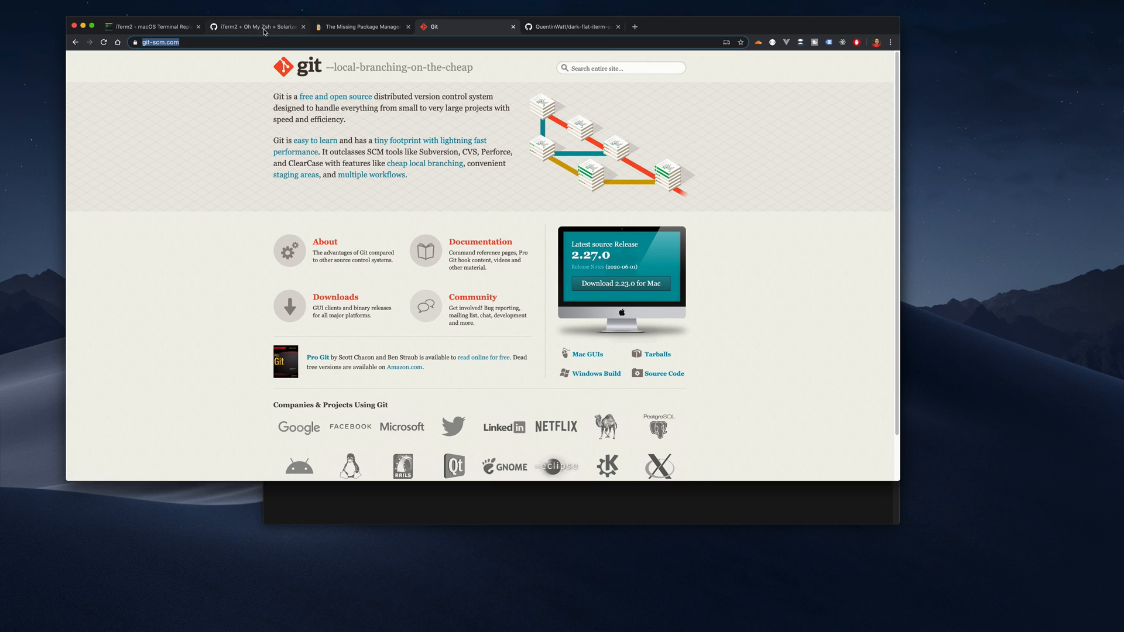
{"action": "mouse_move", "coordinate": [265, 33]}
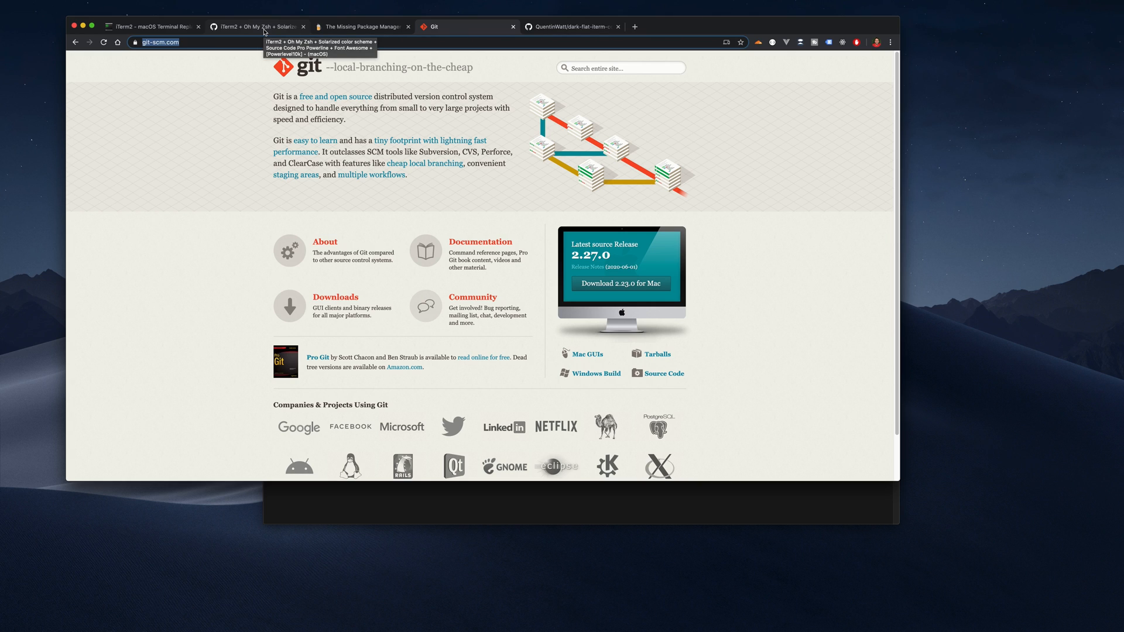
- Return from the git-scm.com tab to the Oh My Zsh setup guide
{"action": "left_click", "coordinate": [257, 26]}
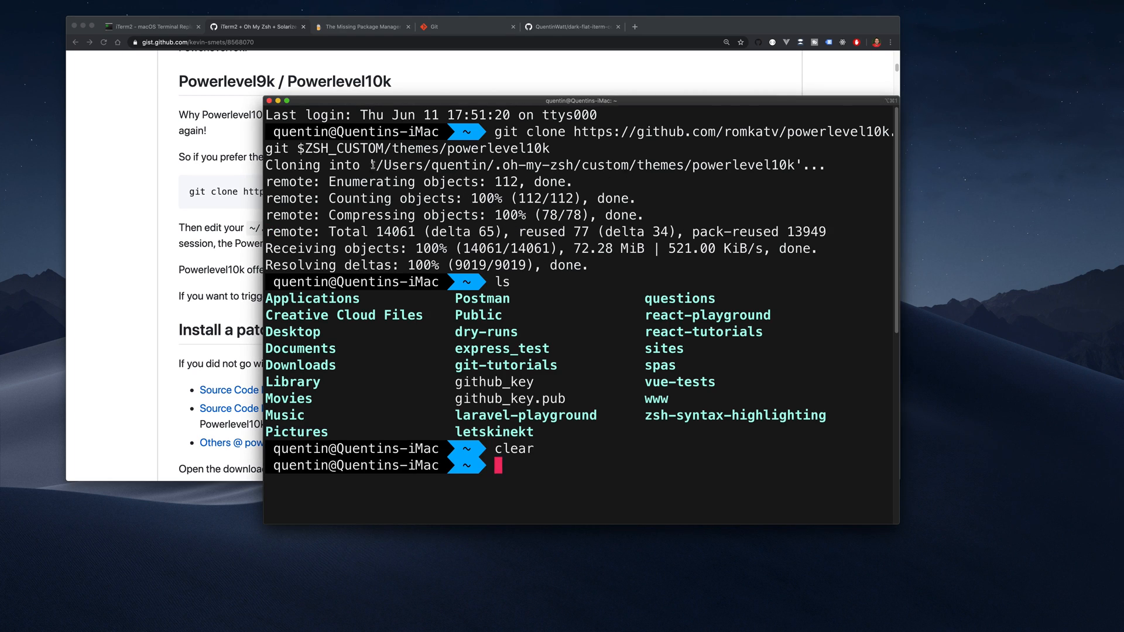
- Highlight the $ZSH_CUSTOM/themes/powerlevel10k path in the git clone output to check where it was cloned
{"action": "left_click_drag", "start_coordinate": [374, 165], "coordinate": [786, 165]}
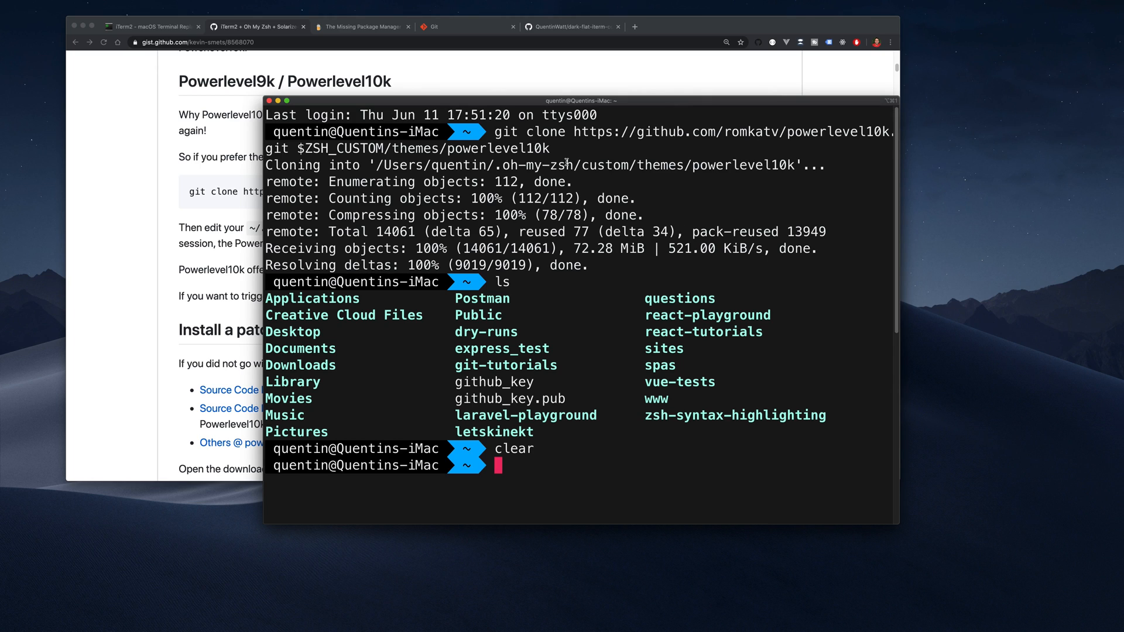
{"action": "left_click_drag", "start_coordinate": [692, 165], "coordinate": [746, 165]}
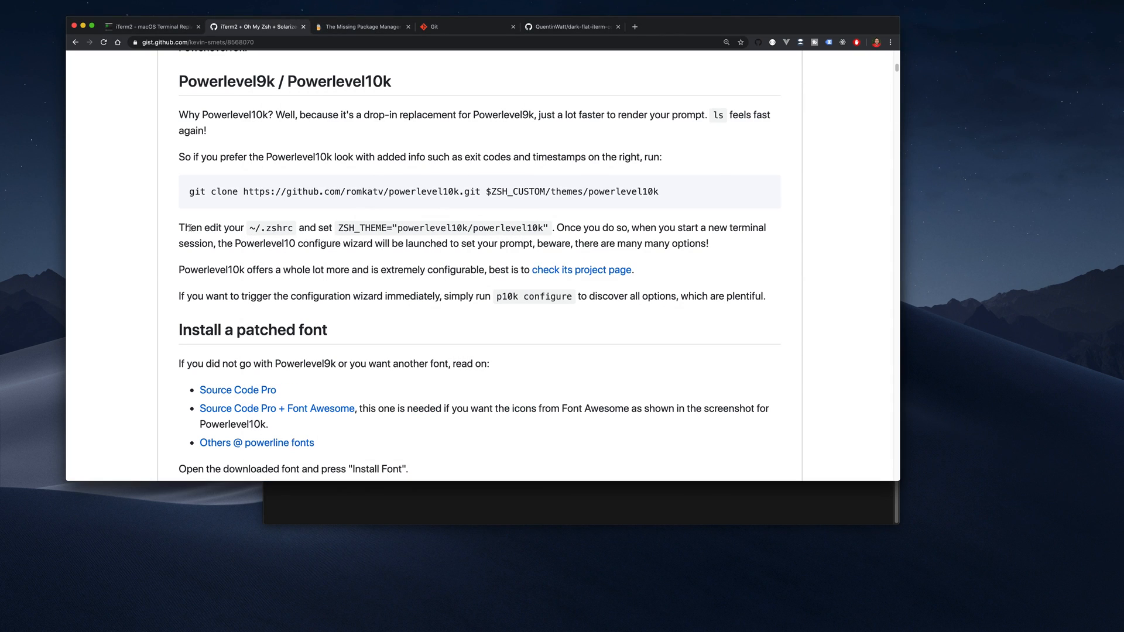
{"action": "mouse_move", "coordinate": [287, 228]}
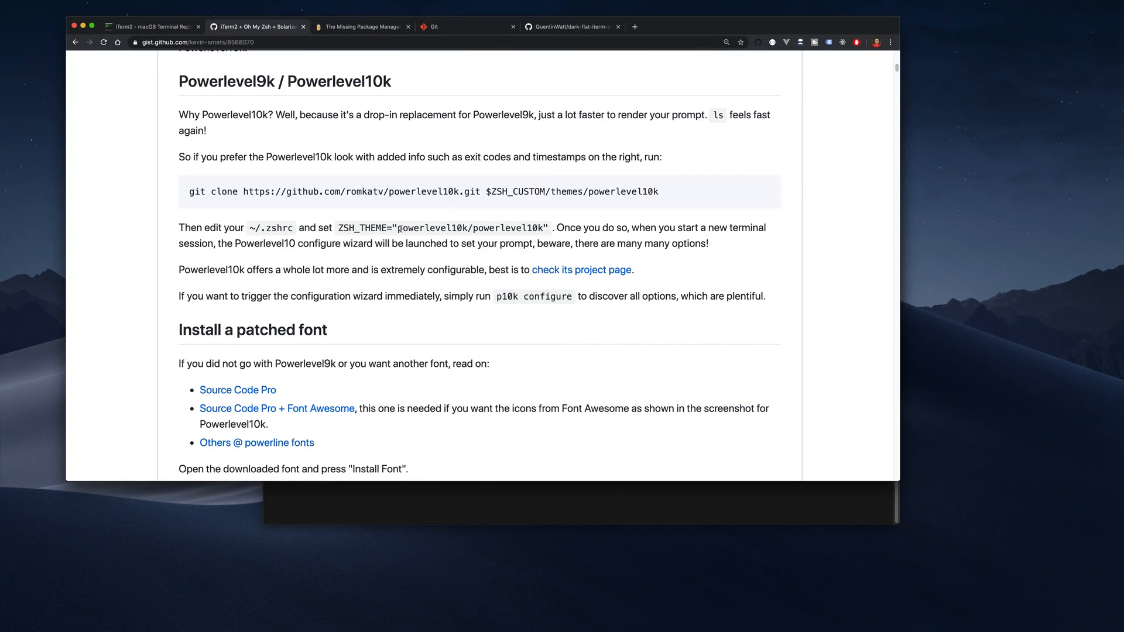
- Select the powerlevel10k/powerlevel10k ZSH_THEME value in the gist for copying
{"action": "double_click", "coordinate": [473, 227]}
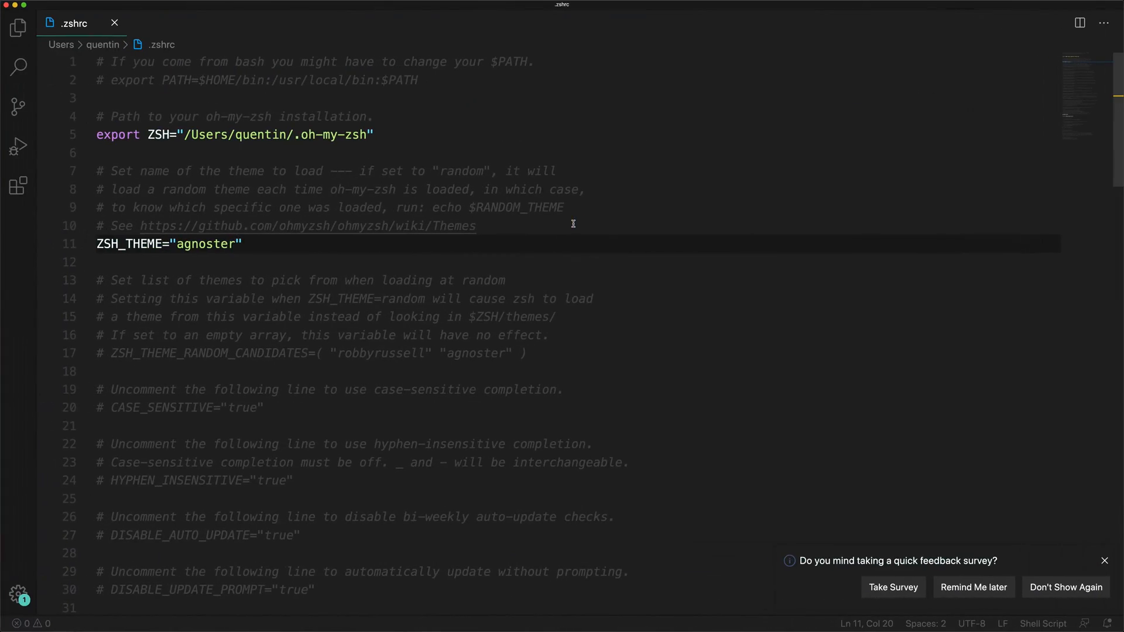
- Replace agnoster with powerlevel10k/powerlevel10k as the ZSH_THEME value in ~/.zshrc
{"action": "type", "text": "powerlevel10k/powerlevel10k"}
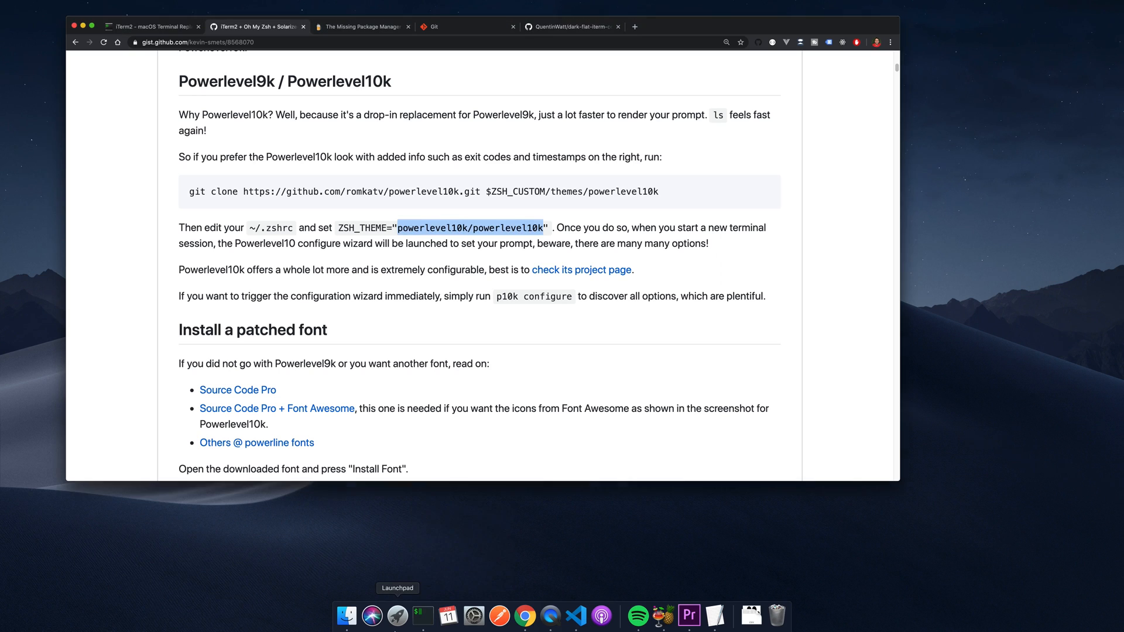
{"action": "mouse_move", "coordinate": [423, 623]}
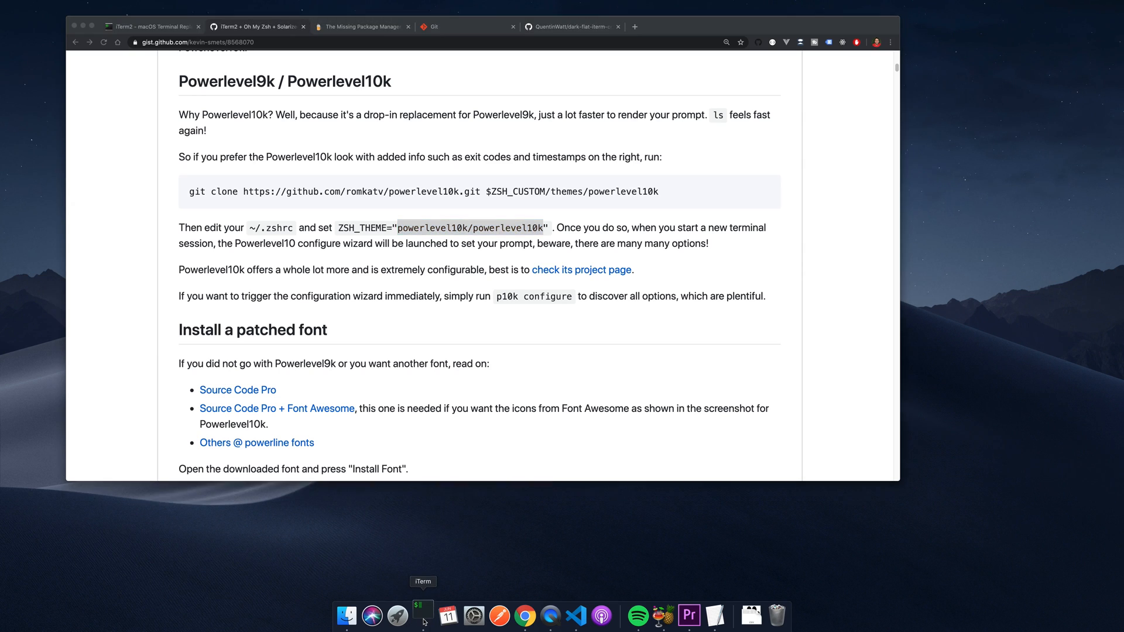
- Launch a new iTerm2 session so the Powerlevel10k configuration wizard starts
{"action": "left_click", "coordinate": [423, 619]}
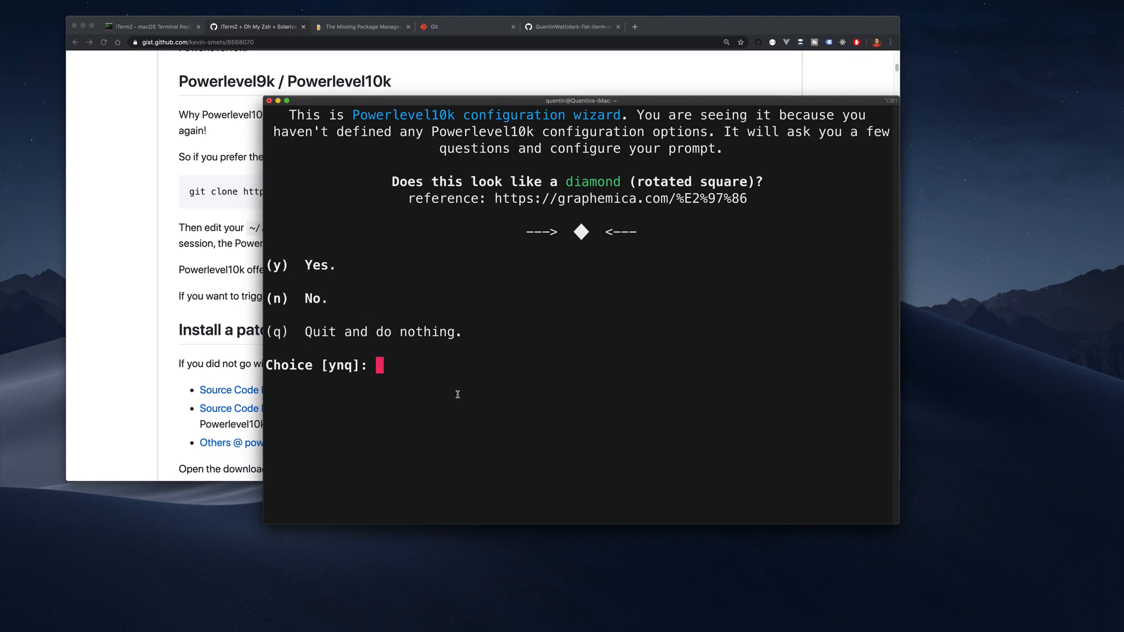
{"action": "mouse_move", "coordinate": [444, 316]}
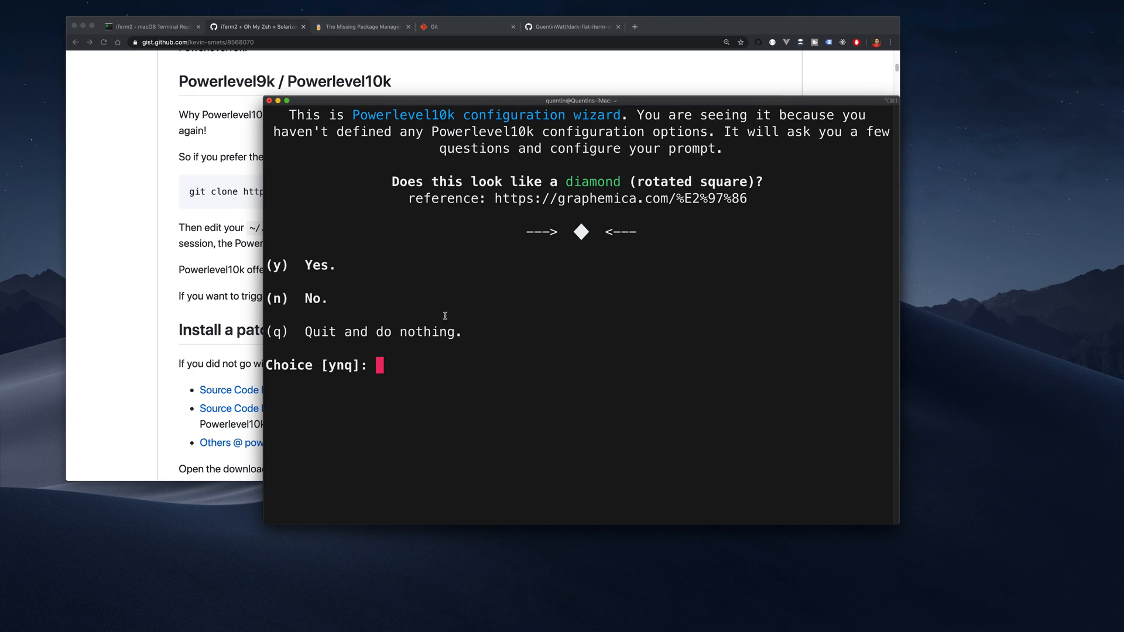
{"action": "left_click_drag", "start_coordinate": [327, 115], "coordinate": [455, 115]}
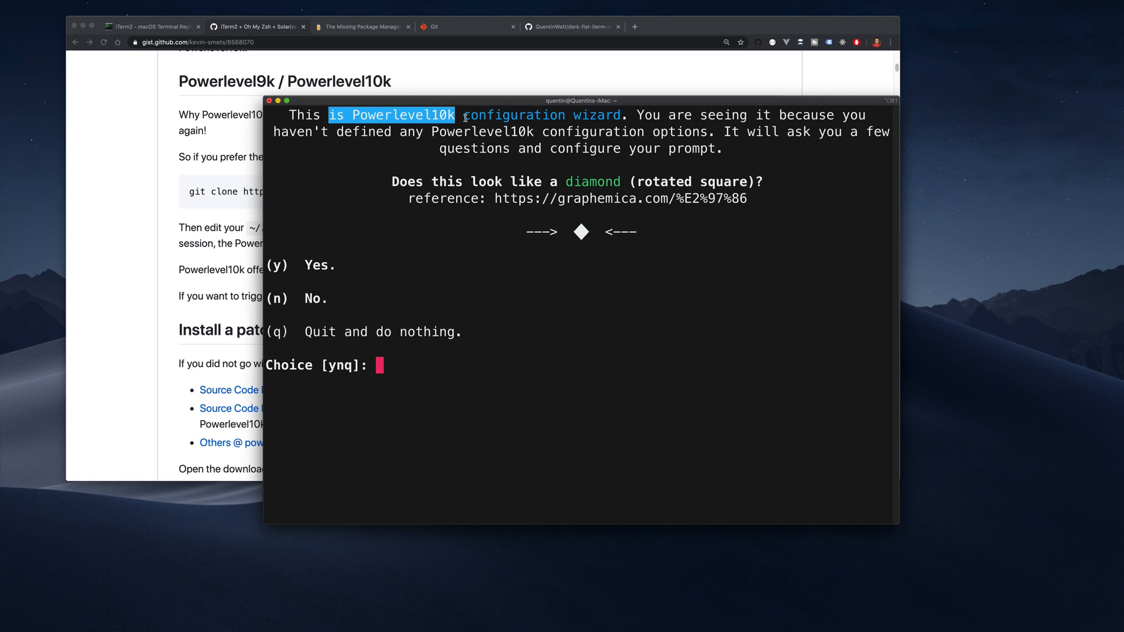
{"action": "mouse_move", "coordinate": [543, 186]}
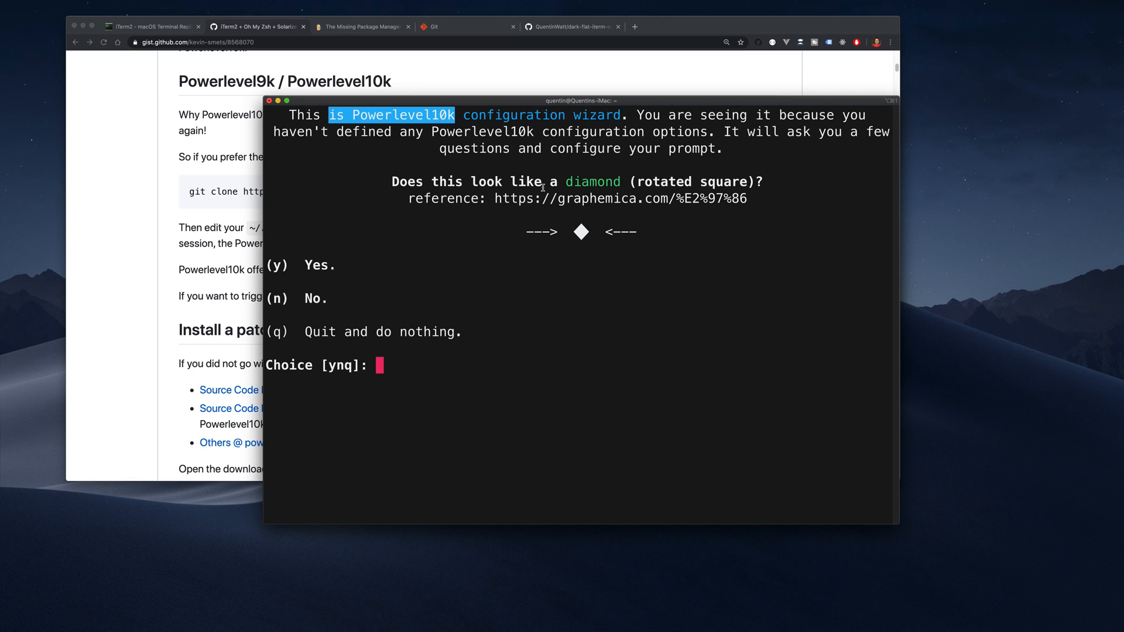
{"action": "mouse_move", "coordinate": [580, 209]}
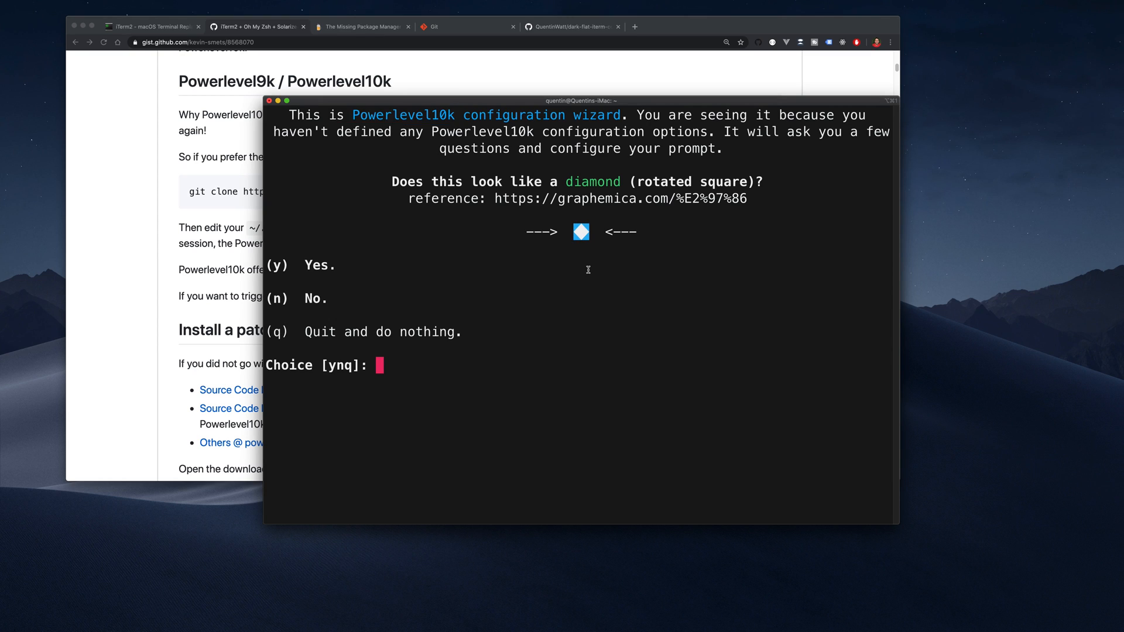
- Answer y to the diamond, Debian logo and icon-spacing checks to reach the prompt style choice
{"action": "key", "text": "y"}
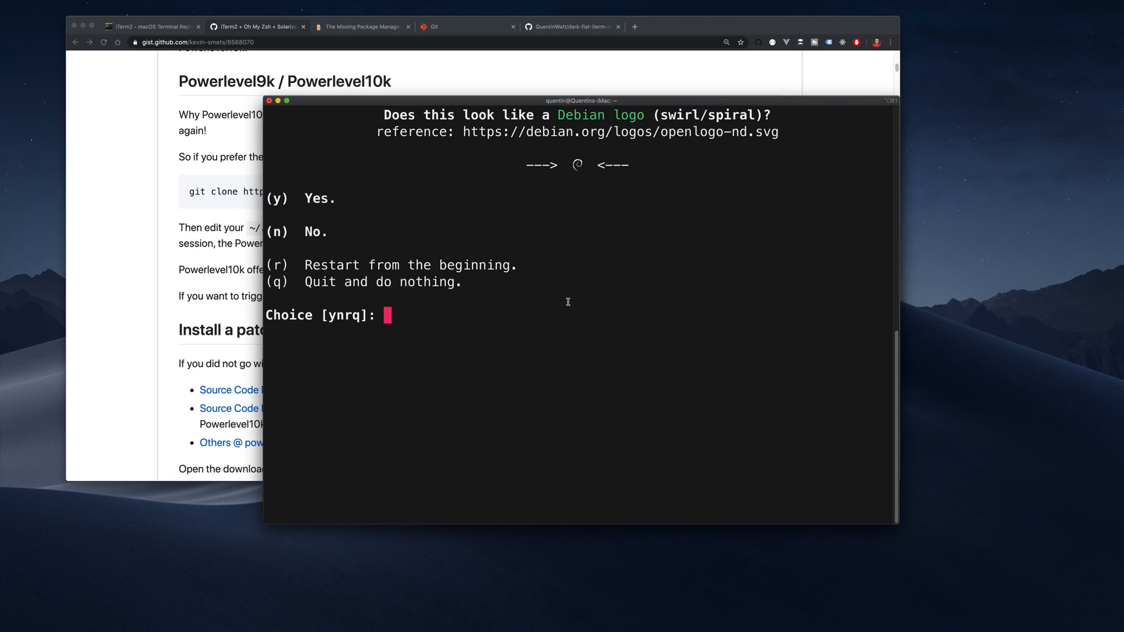
{"action": "type", "text": "y"}
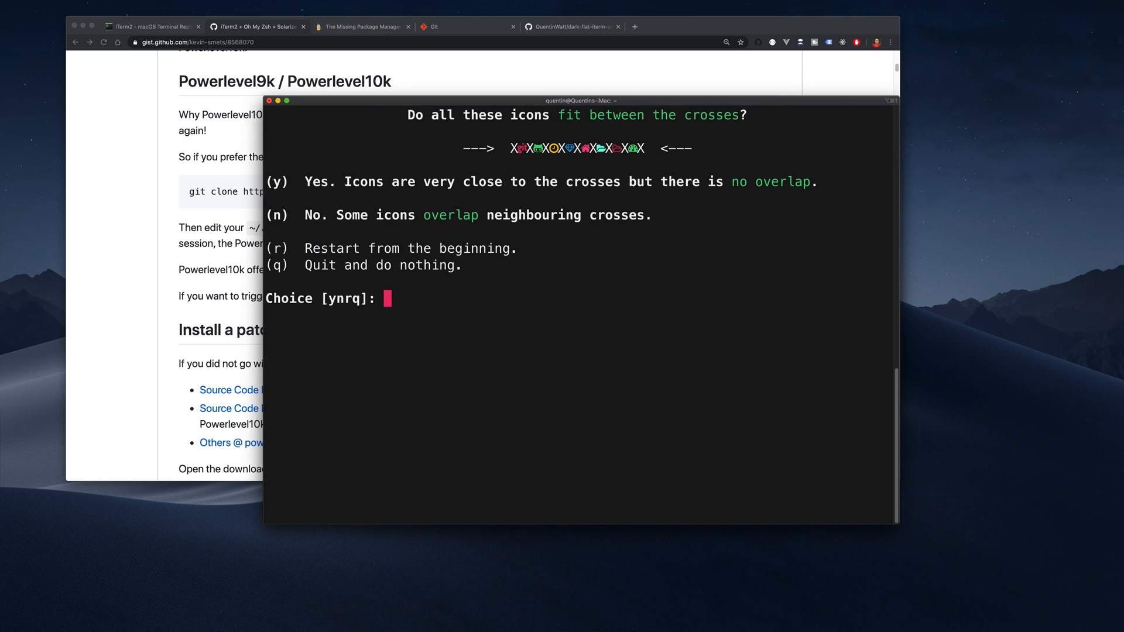
{"action": "type", "text": "y"}
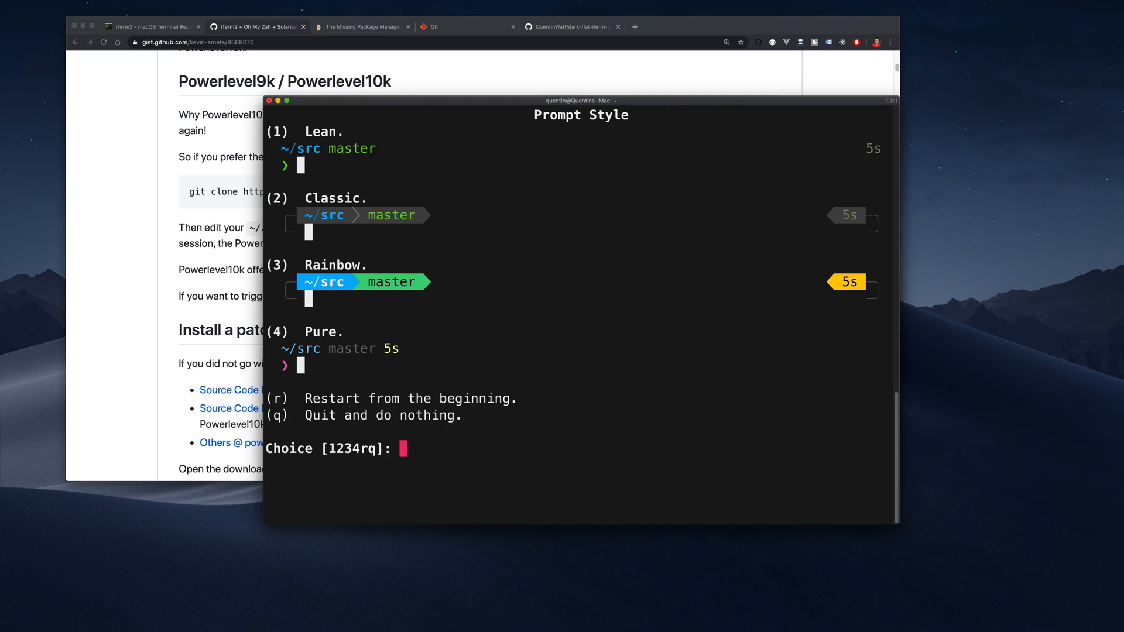
{"action": "mouse_move", "coordinate": [553, 259]}
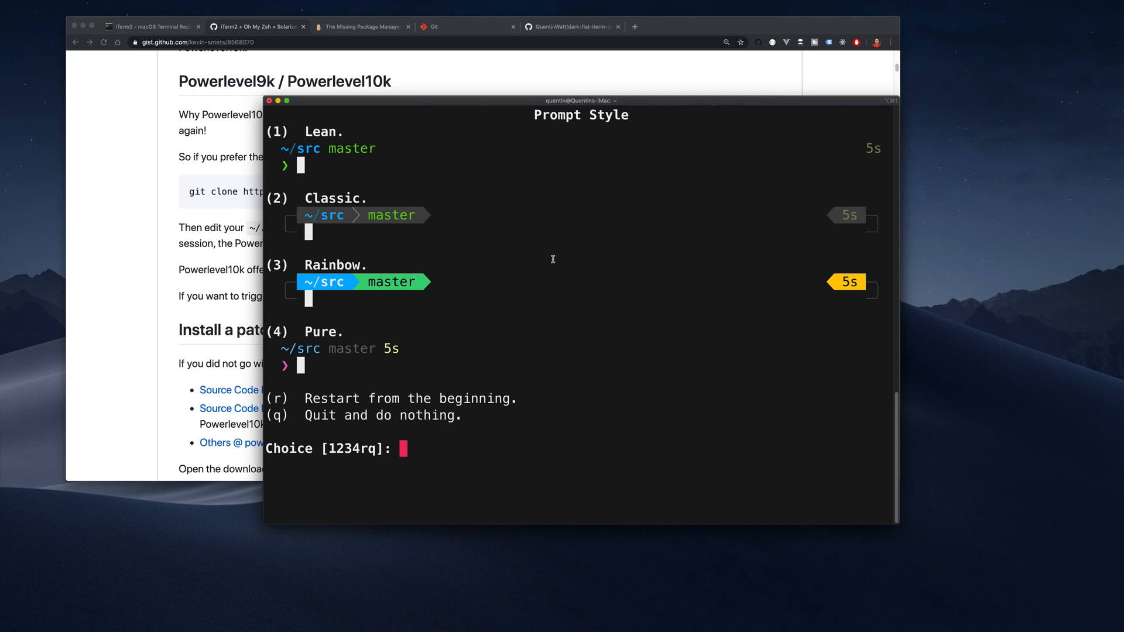
{"action": "mouse_move", "coordinate": [331, 403]}
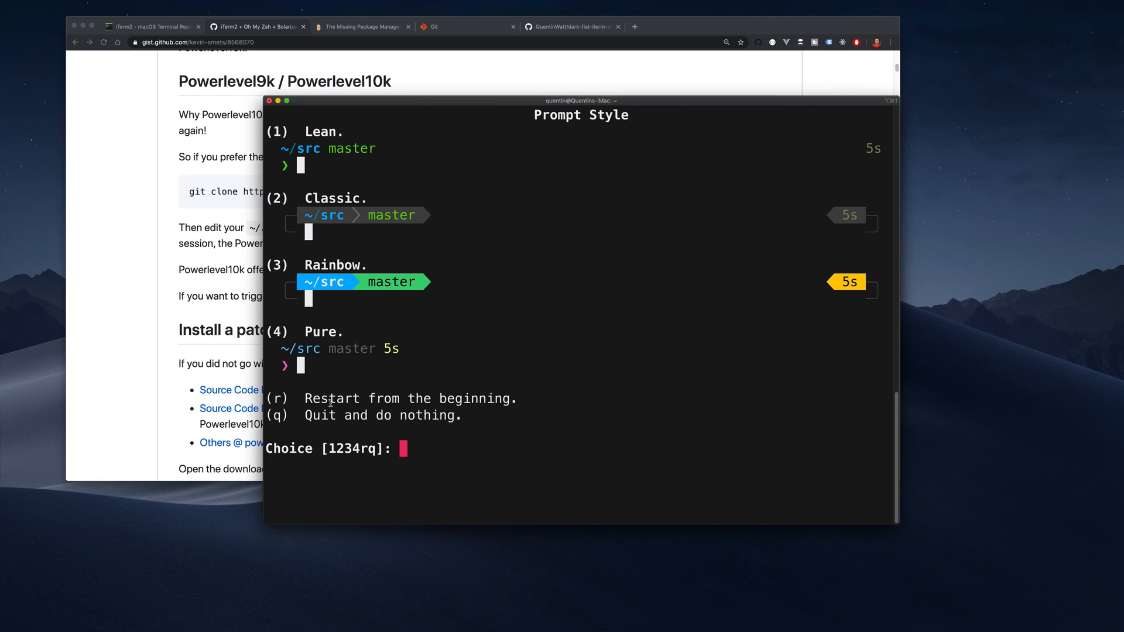
{"action": "mouse_move", "coordinate": [343, 230]}
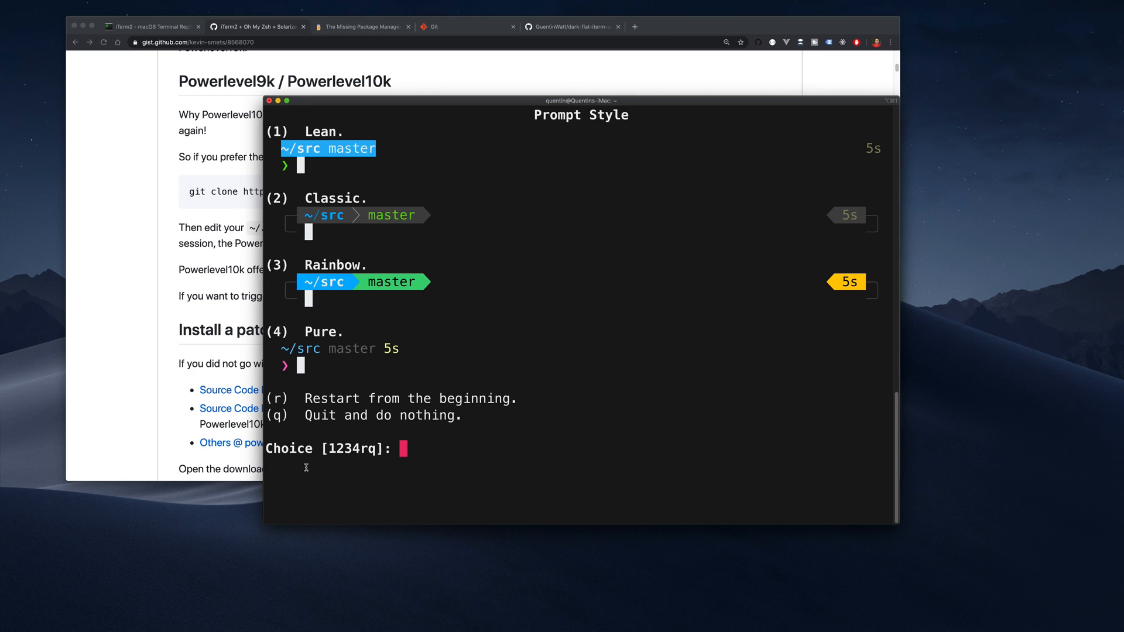
{"action": "mouse_move", "coordinate": [330, 345]}
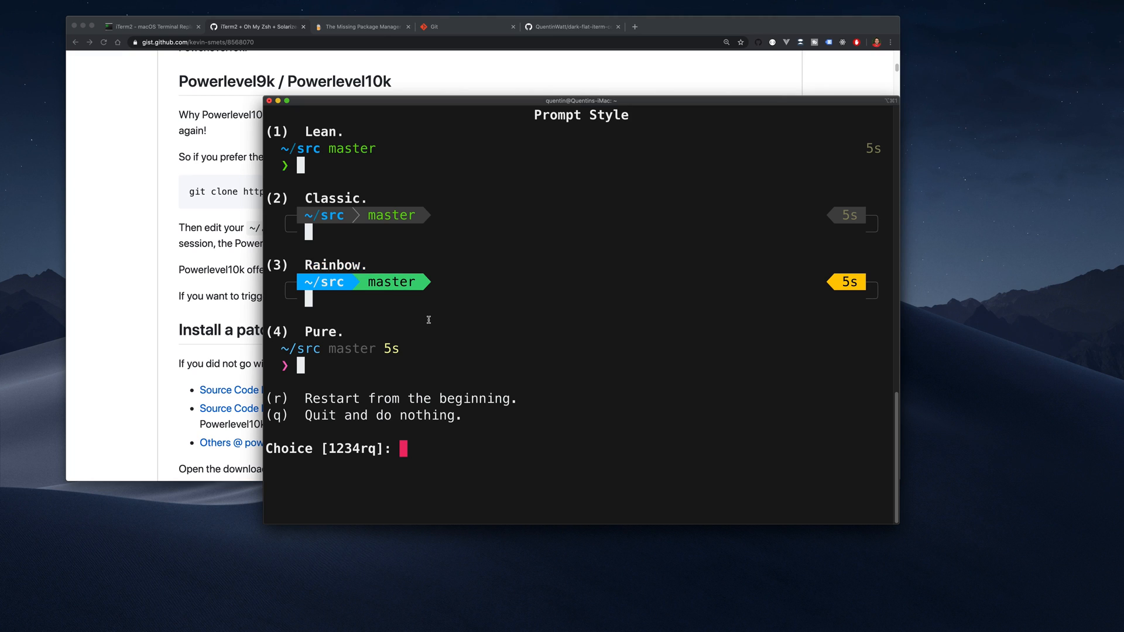
{"action": "mouse_move", "coordinate": [393, 309]}
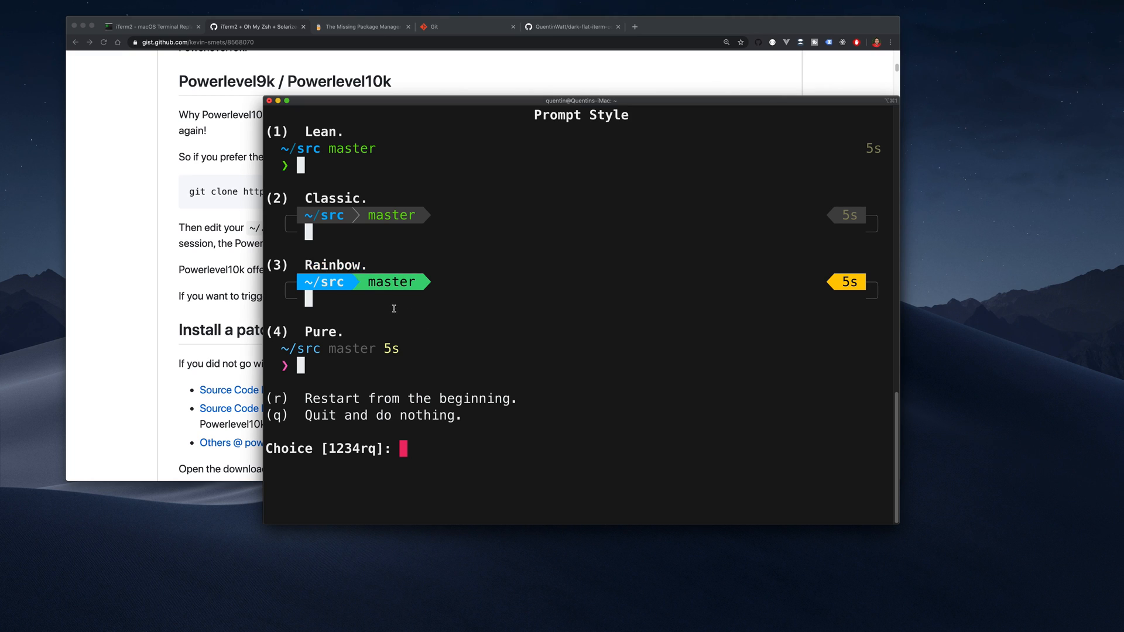
{"action": "mouse_move", "coordinate": [516, 414]}
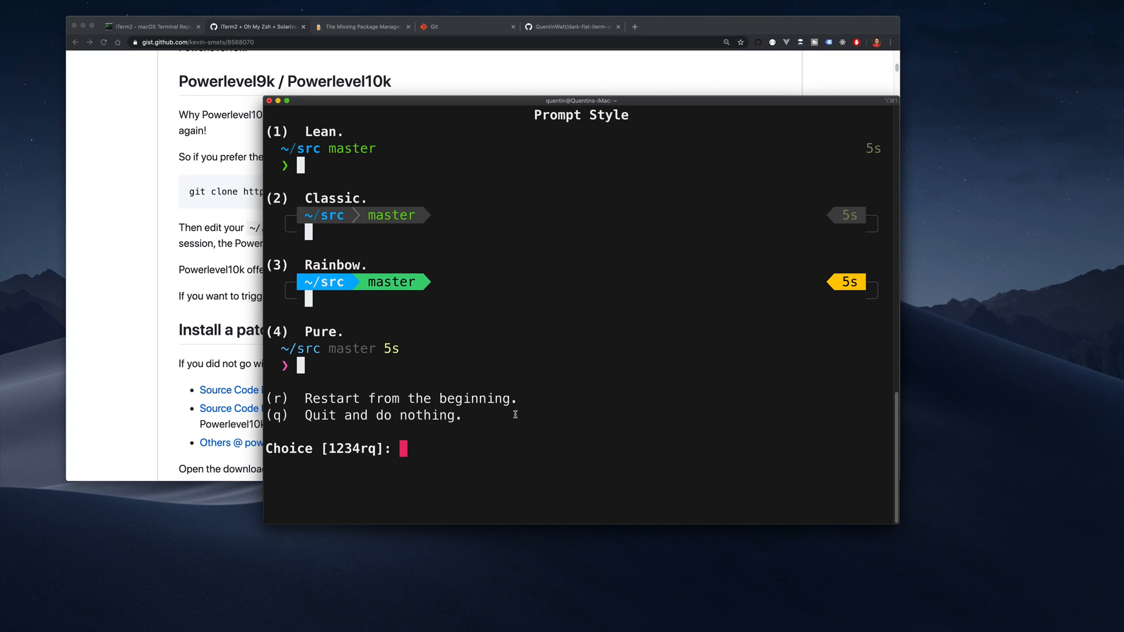
{"action": "mouse_move", "coordinate": [512, 464]}
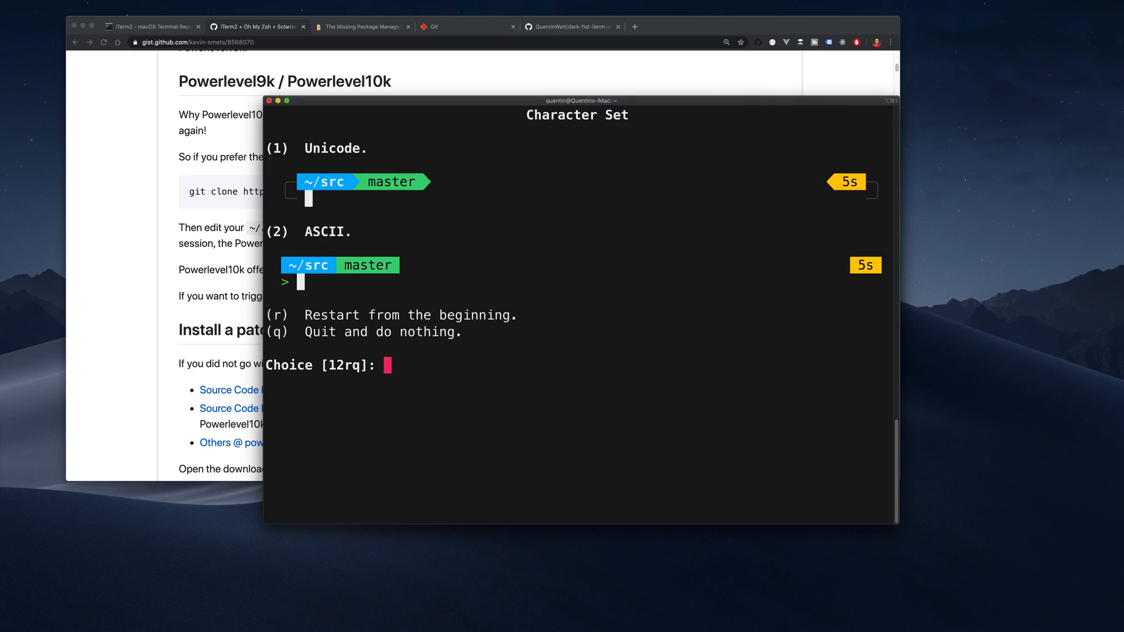
- Choose Unicode (1) as the Powerlevel10k prompt character set
{"action": "type", "text": "1"}
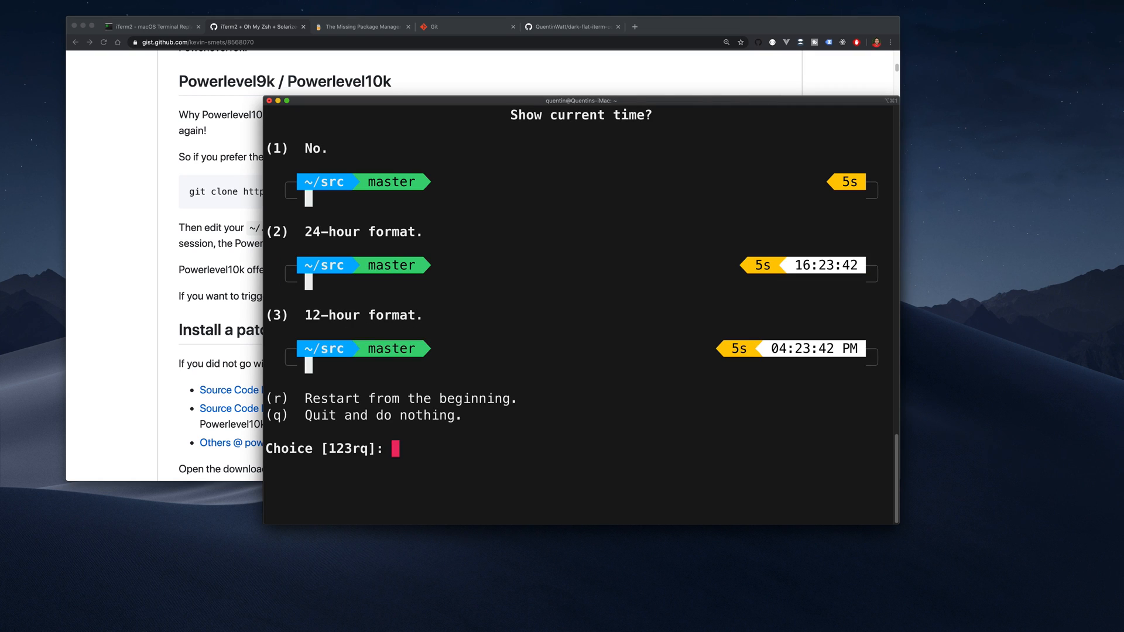
{"action": "mouse_move", "coordinate": [293, 205]}
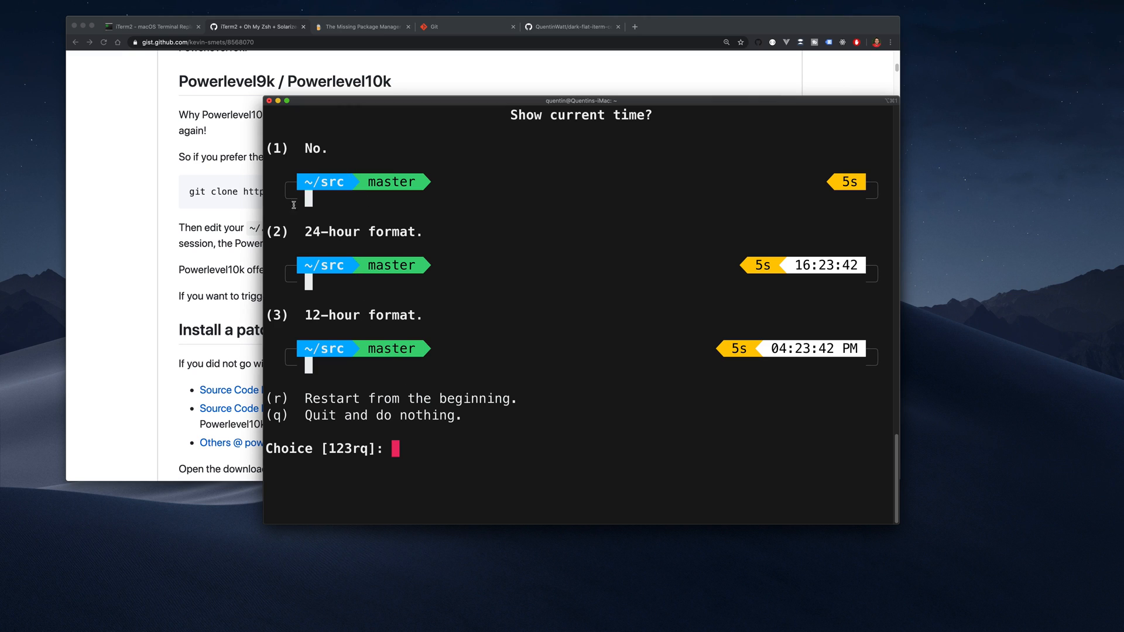
{"action": "mouse_move", "coordinate": [809, 266]}
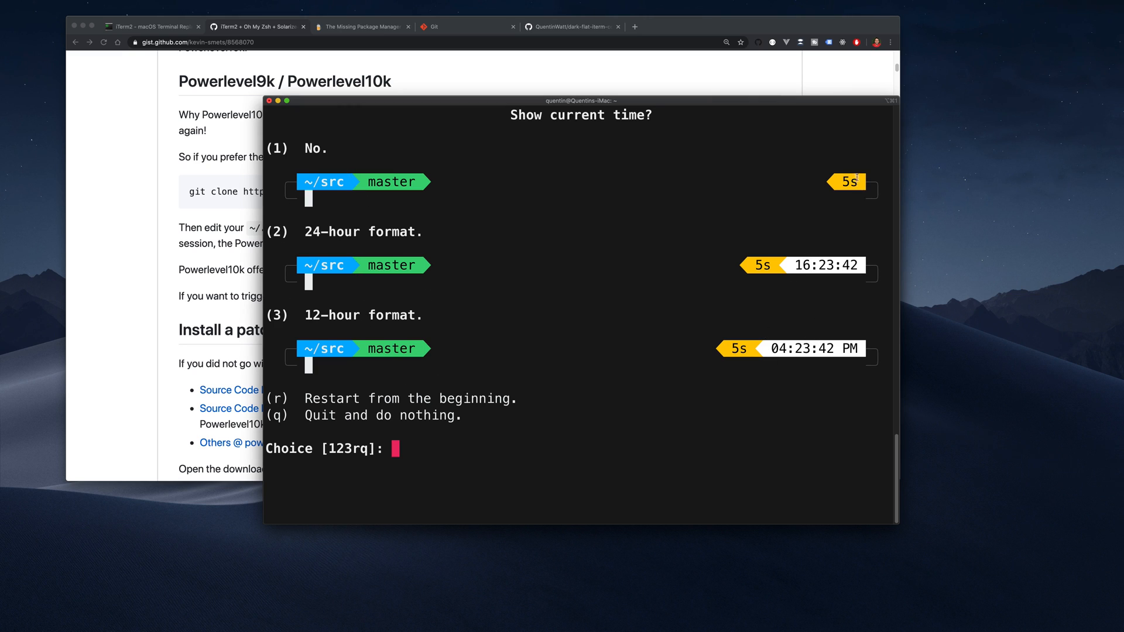
{"action": "mouse_move", "coordinate": [701, 189]}
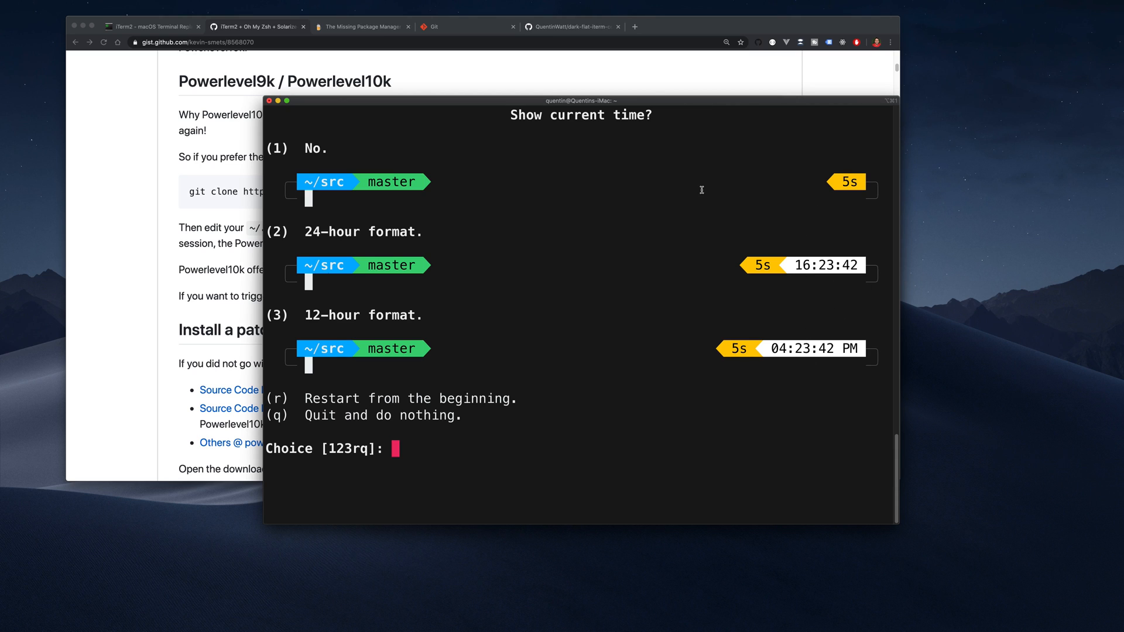
{"action": "mouse_move", "coordinate": [361, 333]}
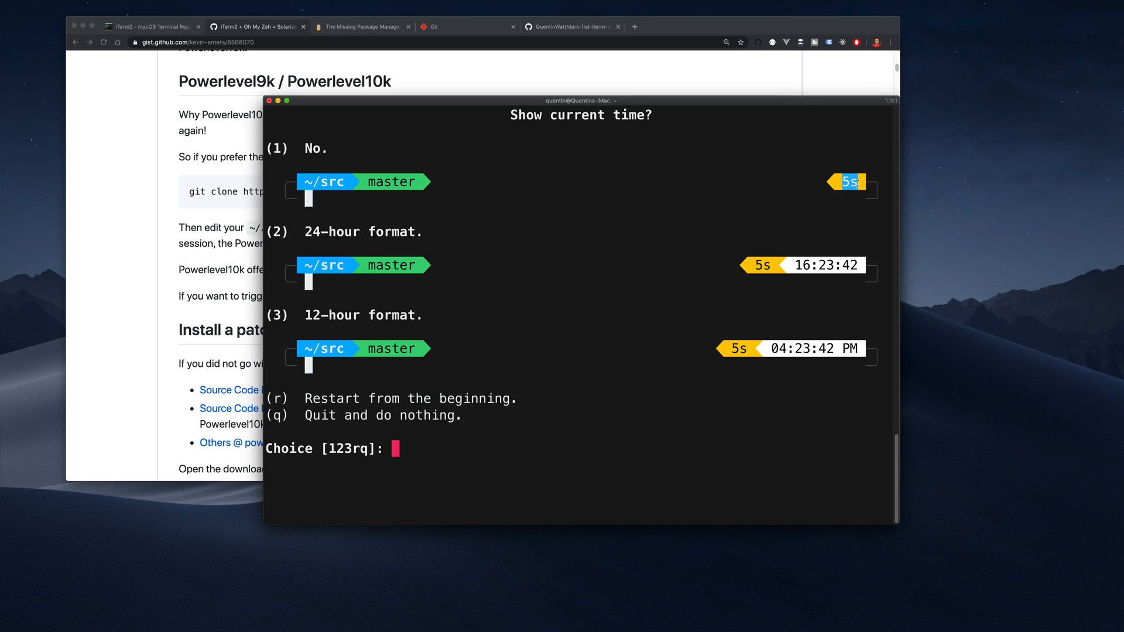
{"action": "mouse_move", "coordinate": [385, 464]}
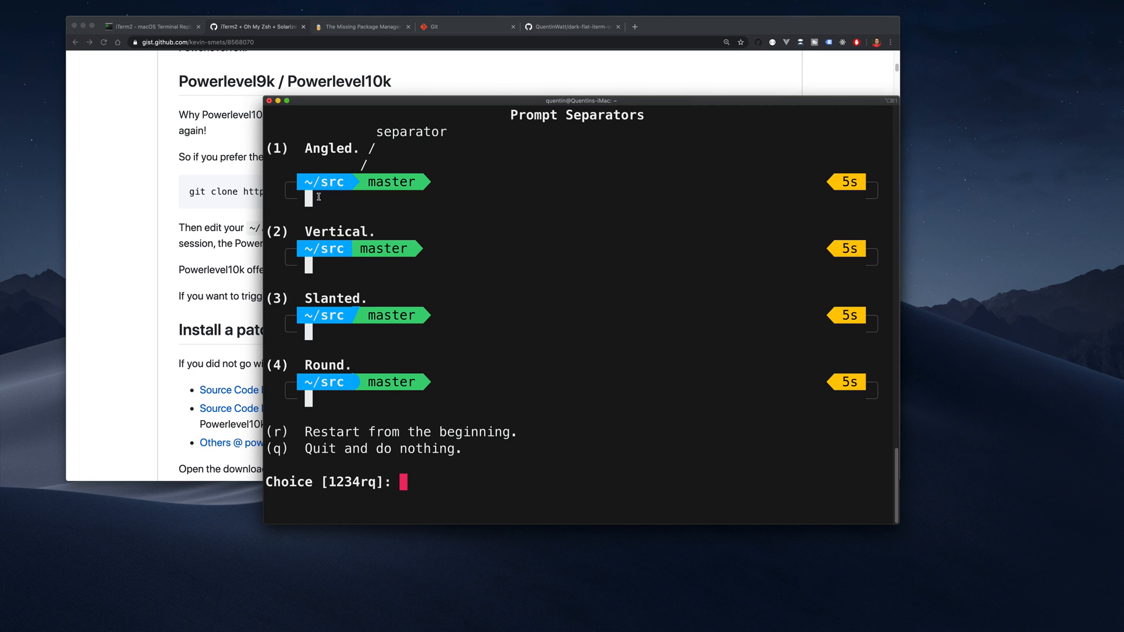
{"action": "mouse_move", "coordinate": [459, 344]}
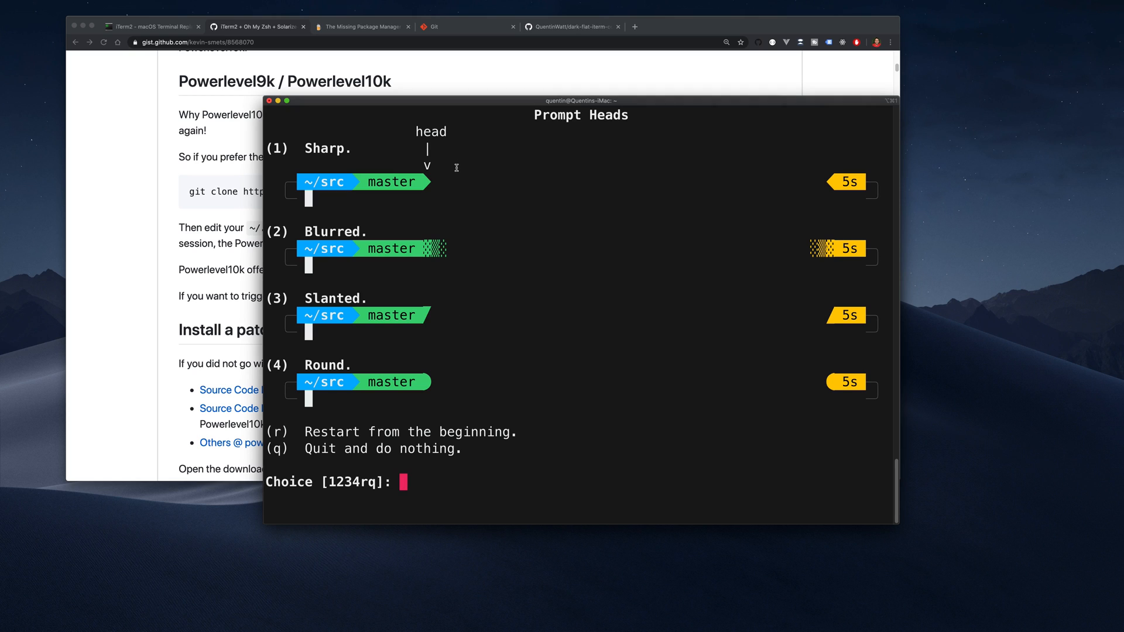
{"action": "mouse_move", "coordinate": [408, 166]}
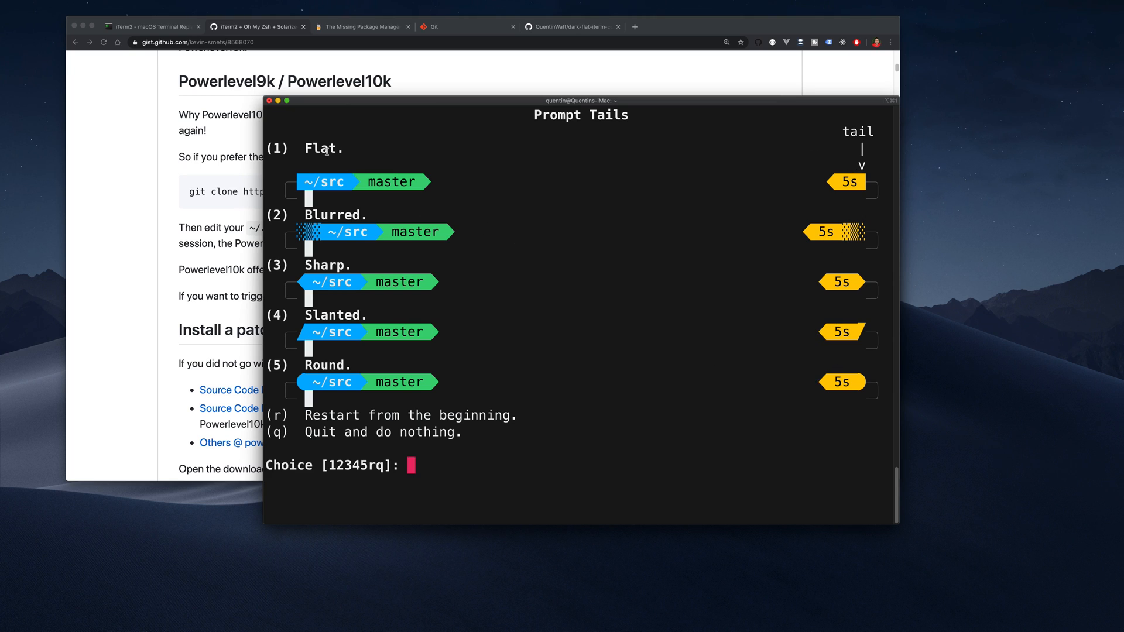
{"action": "mouse_move", "coordinate": [869, 183]}
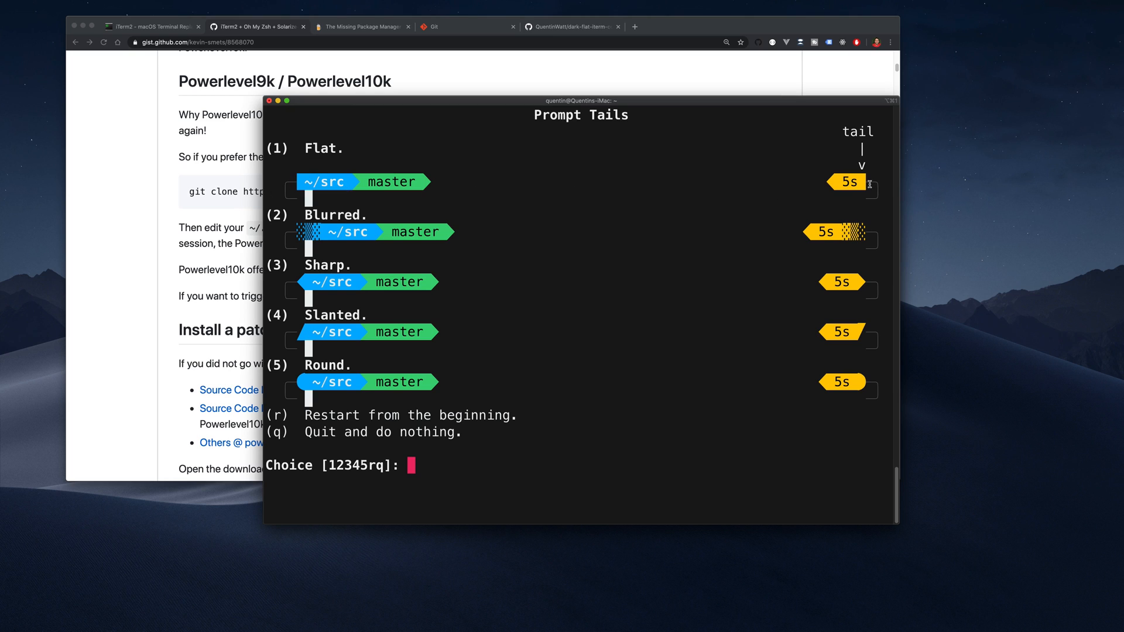
{"action": "mouse_move", "coordinate": [869, 183]}
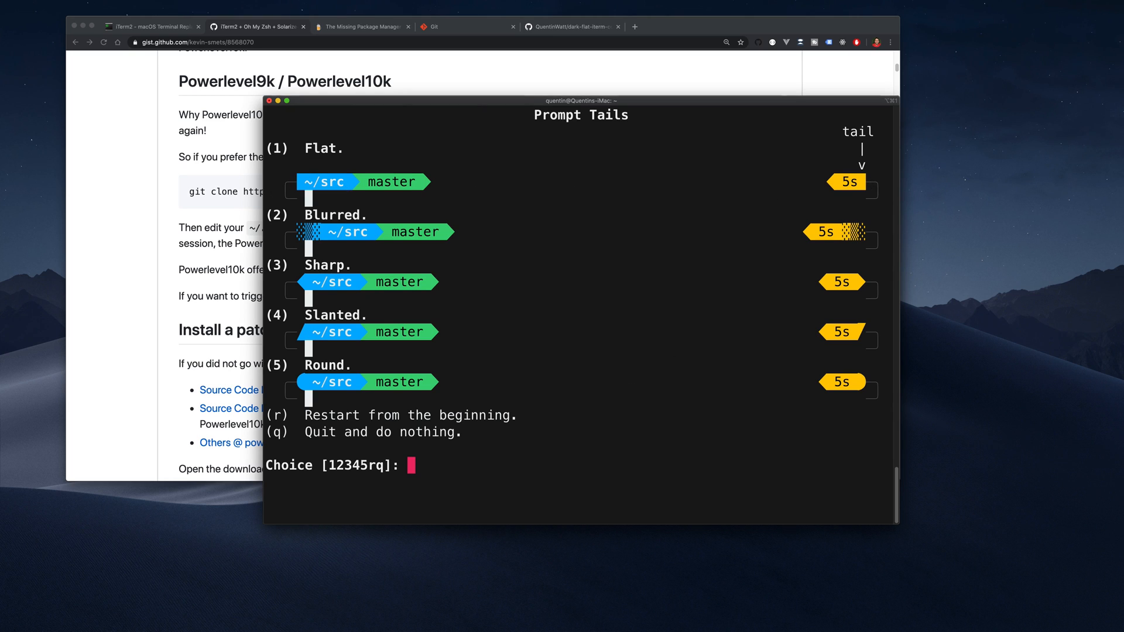
- Choose sharp tails (3) for the prompt after angled separators and sharp heads
{"action": "type", "text": "3"}
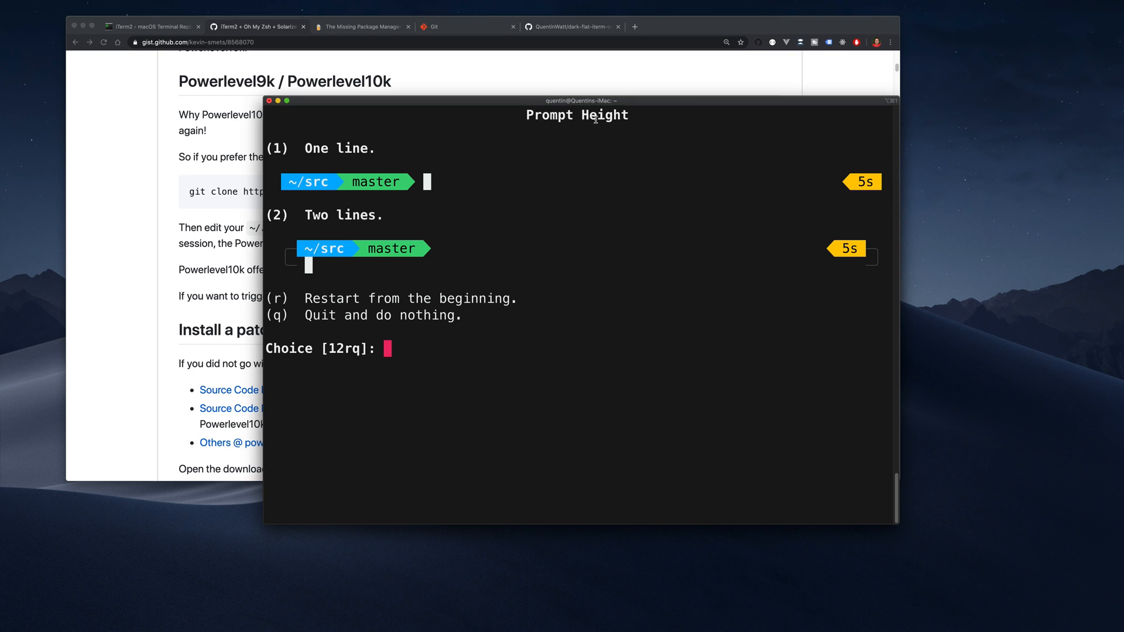
{"action": "mouse_move", "coordinate": [386, 226]}
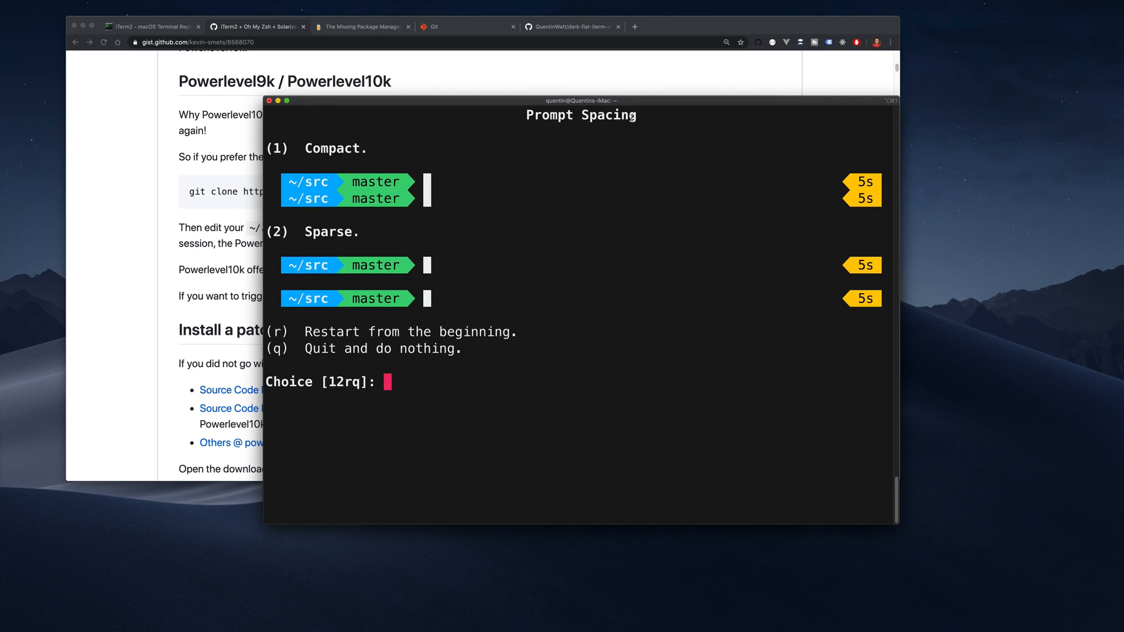
{"action": "mouse_move", "coordinate": [316, 214]}
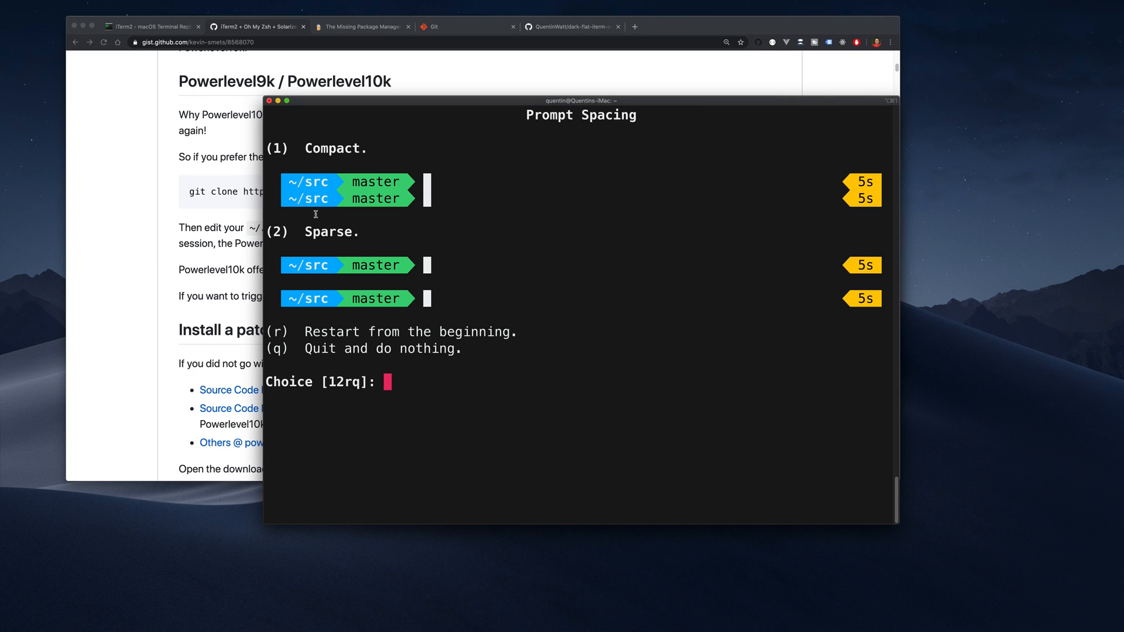
{"action": "mouse_move", "coordinate": [576, 148]}
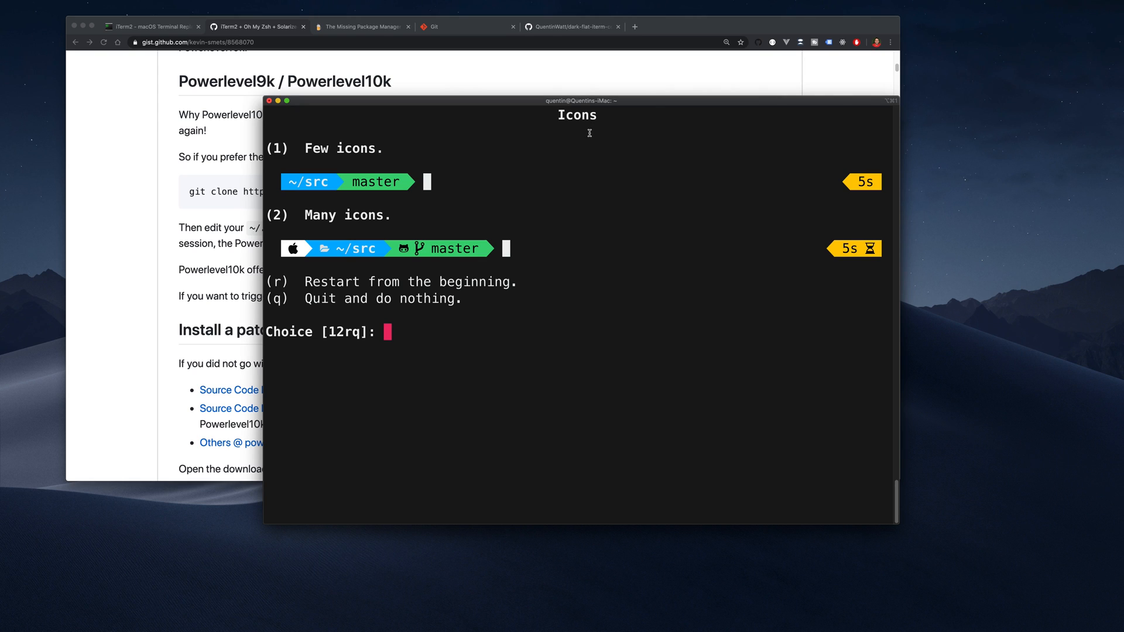
{"action": "mouse_move", "coordinate": [551, 141]}
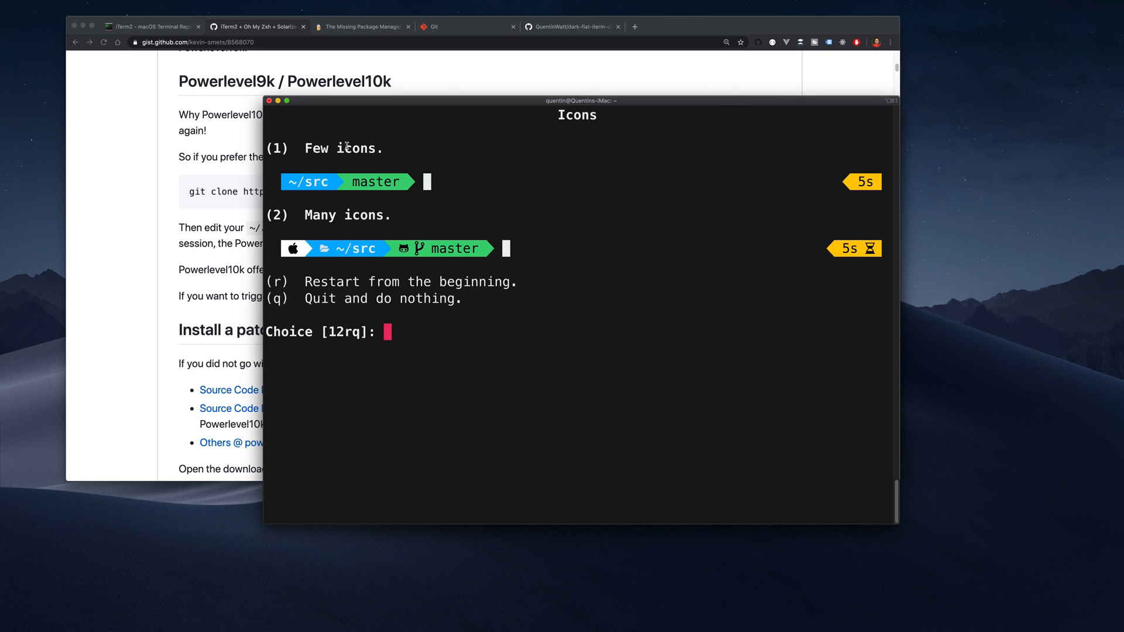
{"action": "mouse_move", "coordinate": [314, 253]}
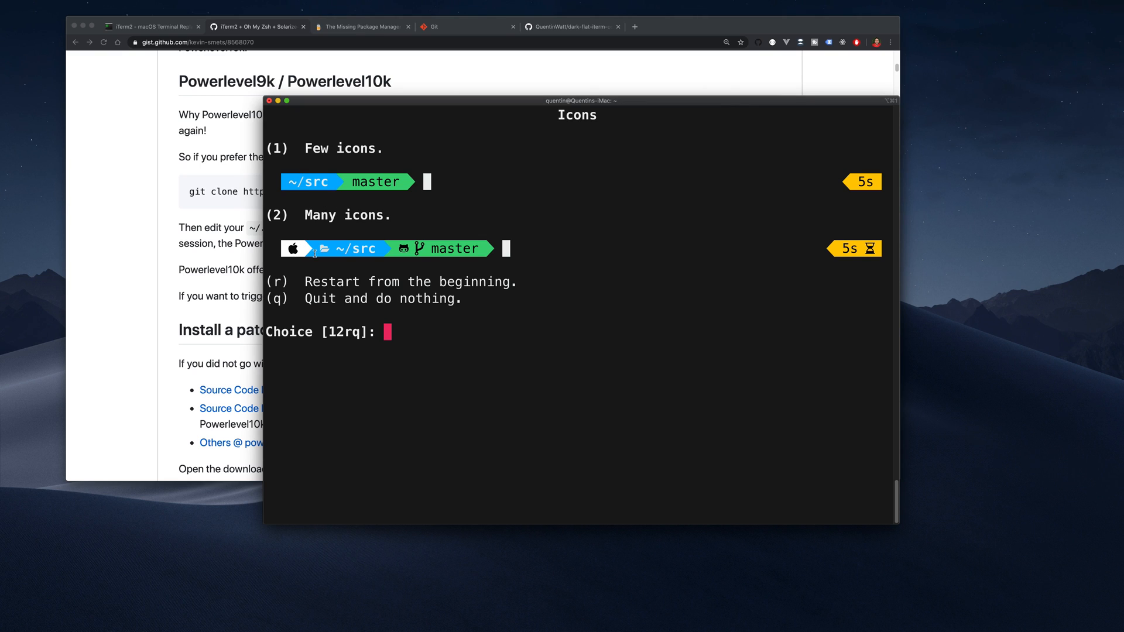
{"action": "mouse_move", "coordinate": [323, 248]}
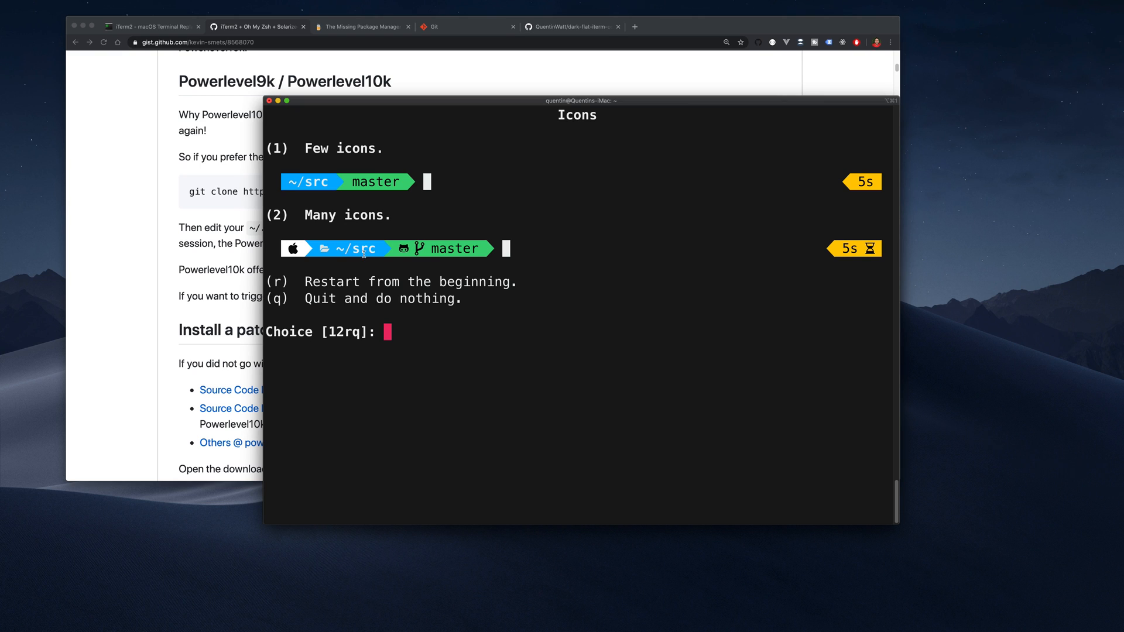
{"action": "mouse_move", "coordinate": [501, 358]}
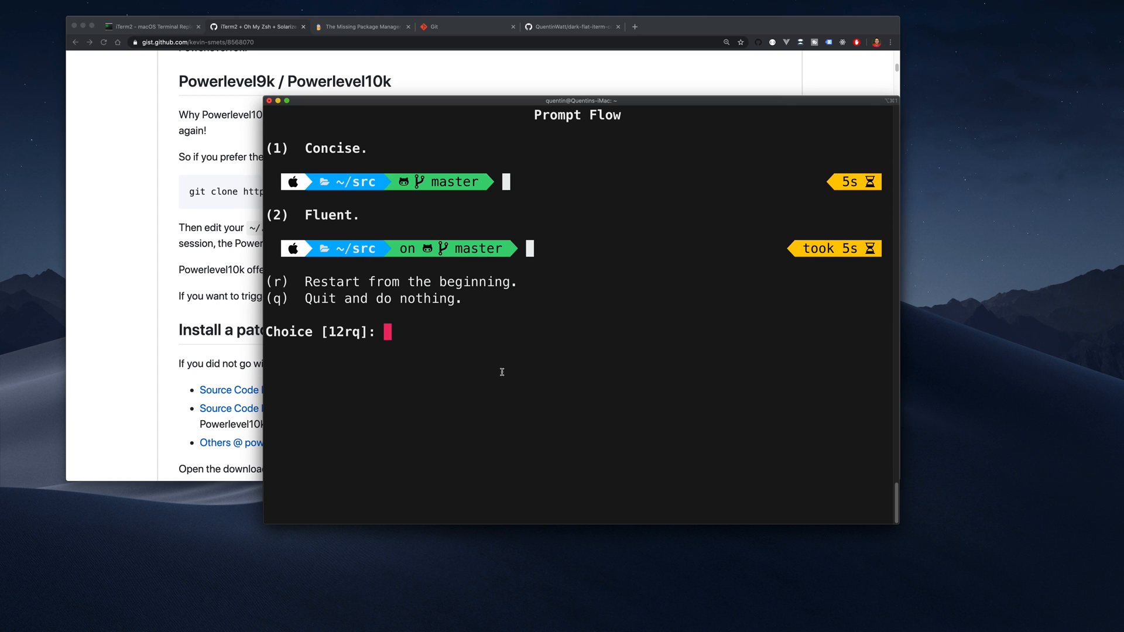
{"action": "mouse_move", "coordinate": [557, 118]}
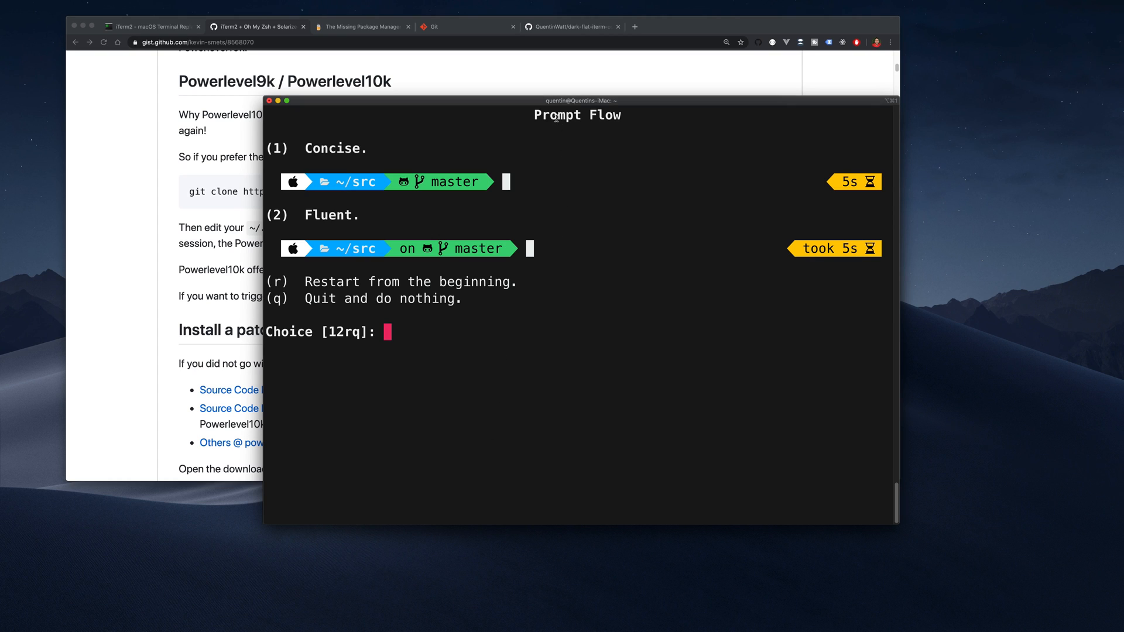
{"action": "mouse_move", "coordinate": [283, 161]}
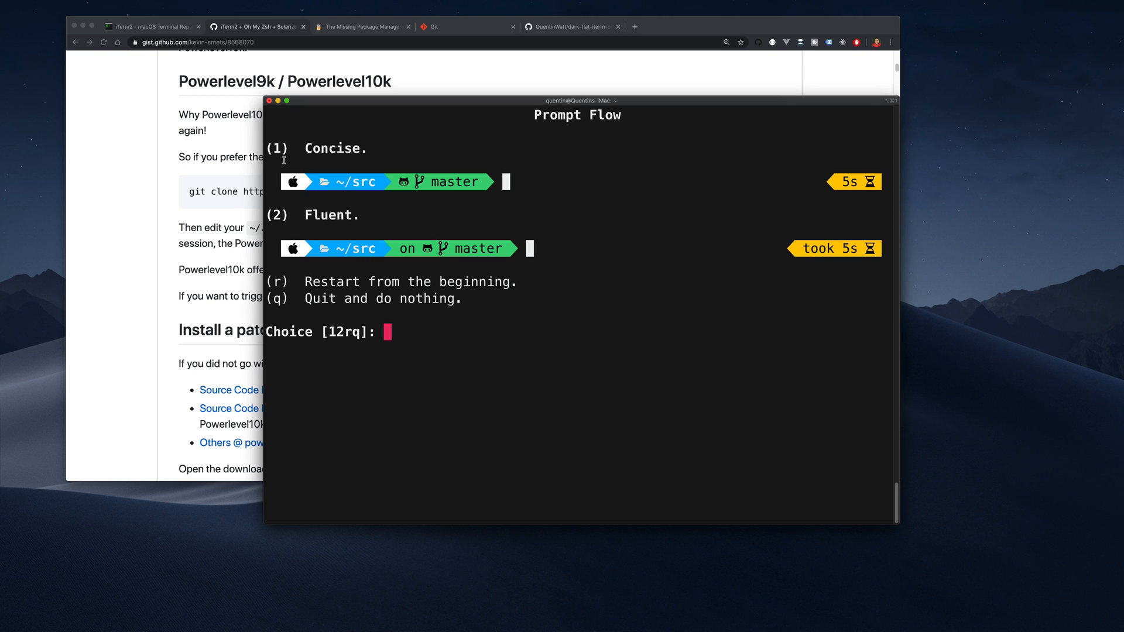
- Answer the remaining prompt-style questions with 1 and confirm instant prompt mode with y
{"action": "type", "text": "1"}
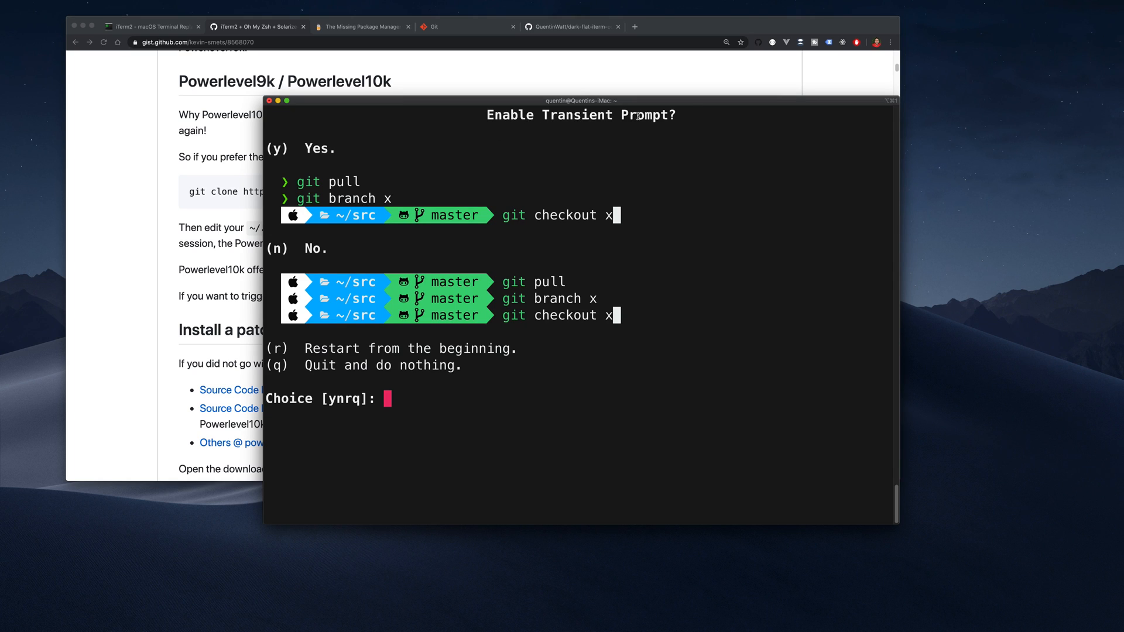
{"action": "mouse_move", "coordinate": [520, 189]}
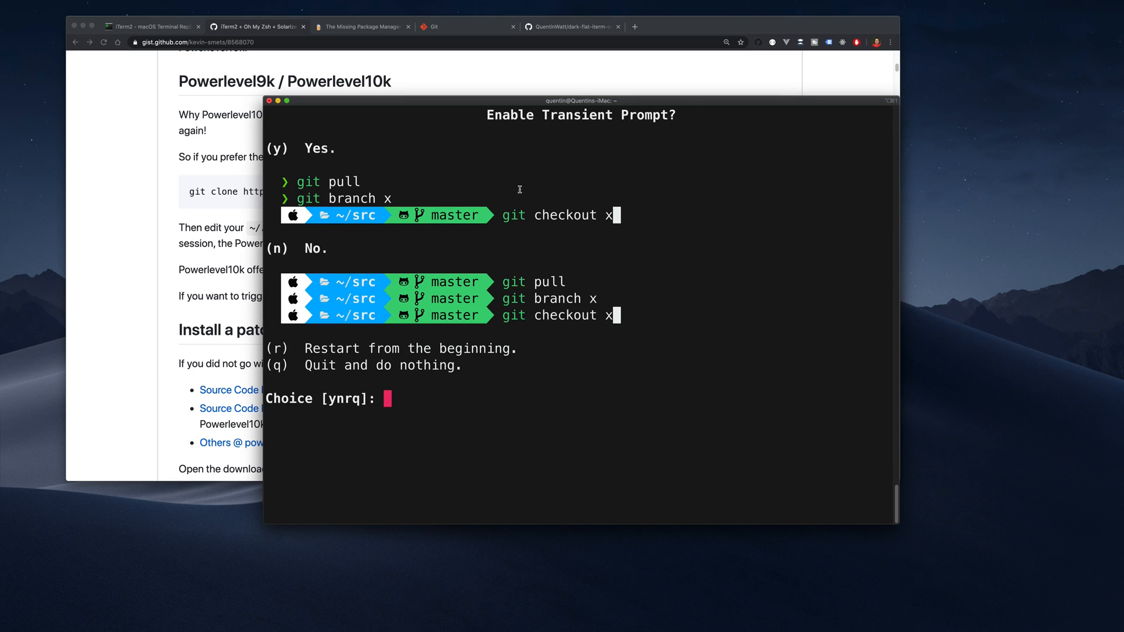
{"action": "mouse_move", "coordinate": [389, 216]}
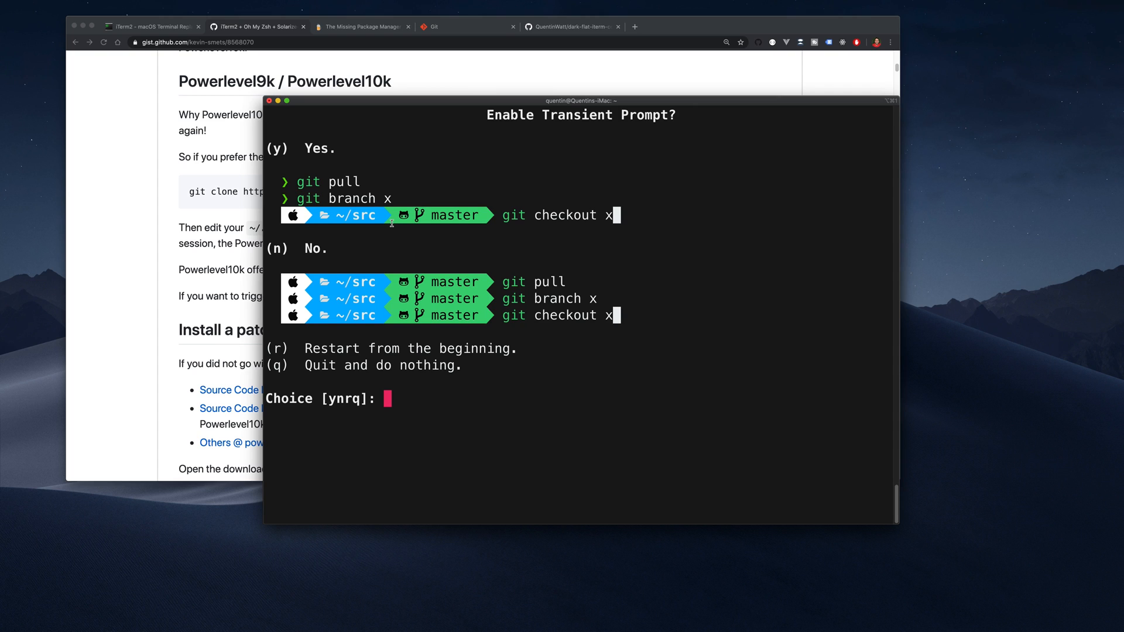
{"action": "key", "text": "y"}
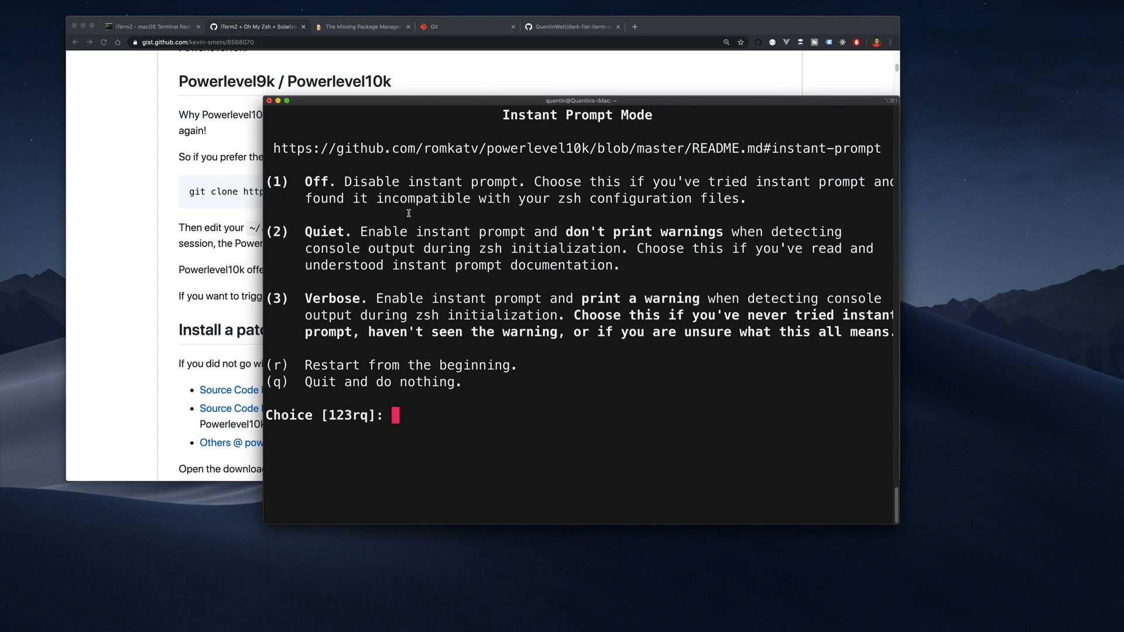
{"action": "mouse_move", "coordinate": [328, 255]}
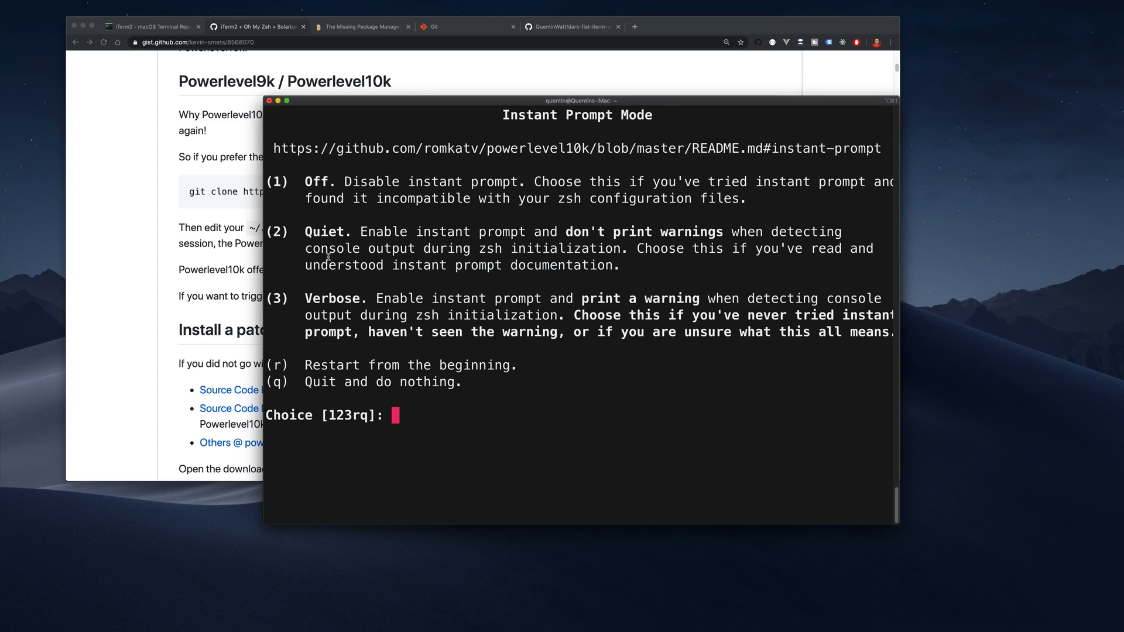
{"action": "mouse_move", "coordinate": [735, 193]}
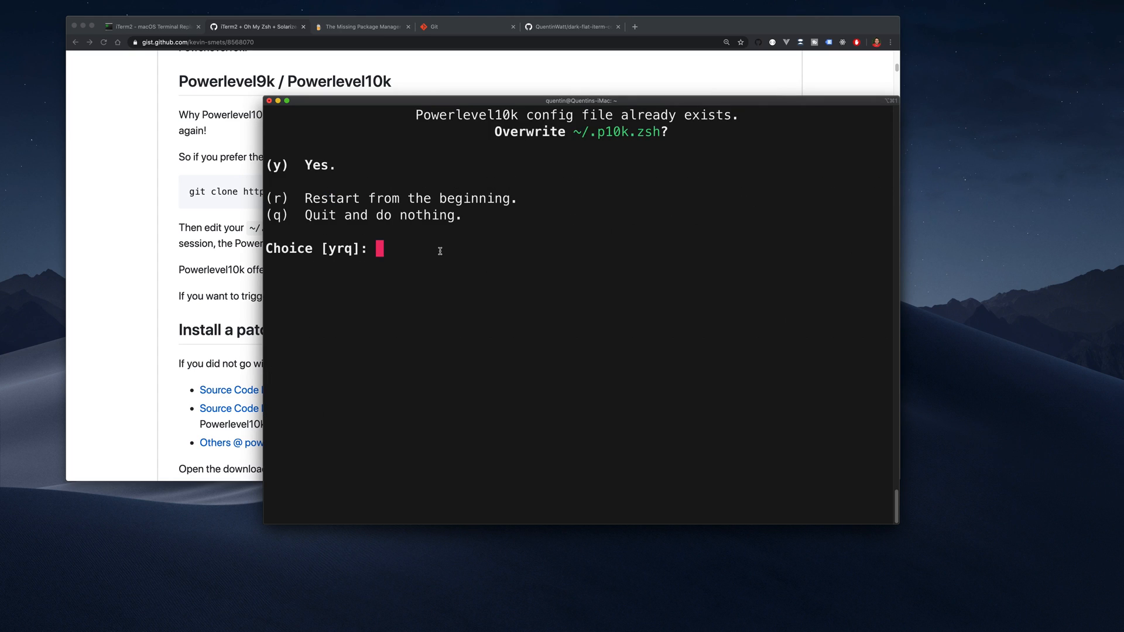
{"action": "mouse_move", "coordinate": [603, 126]}
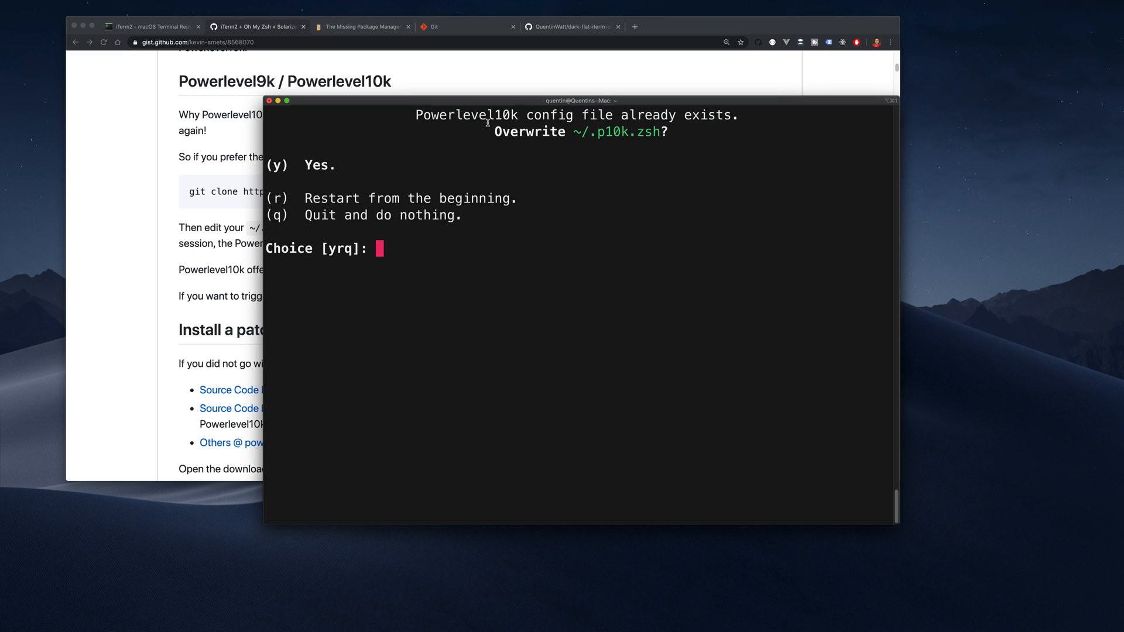
{"action": "mouse_move", "coordinate": [534, 127]}
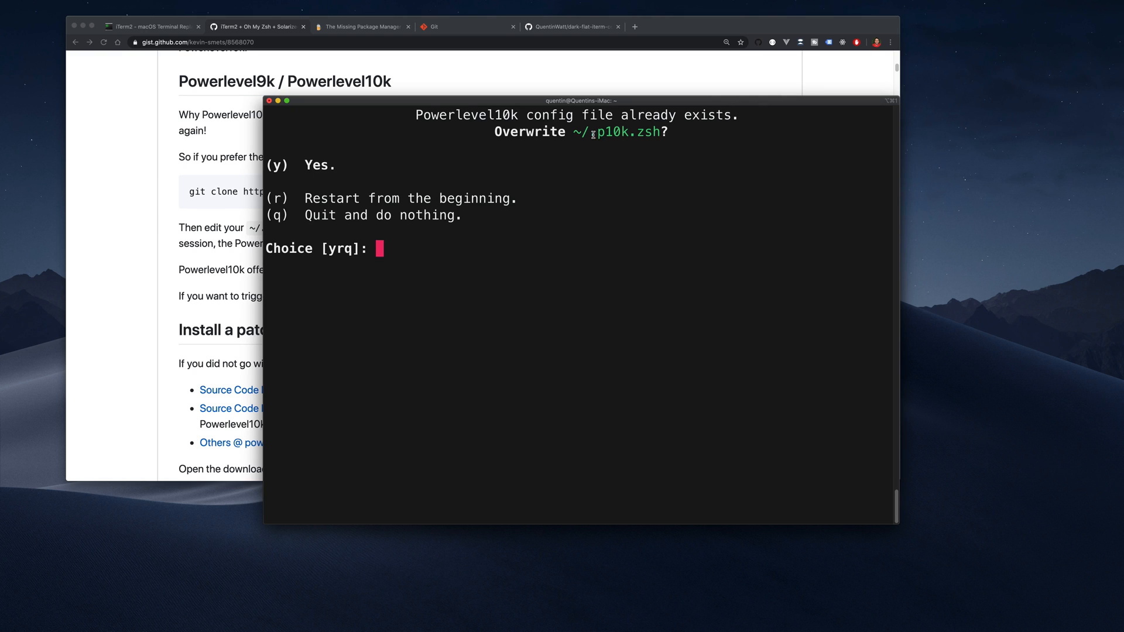
- Confirm overwriting ~/.p10k.zsh and applying the wizard's changes to ~/.zshrc
{"action": "double_click", "coordinate": [626, 131]}
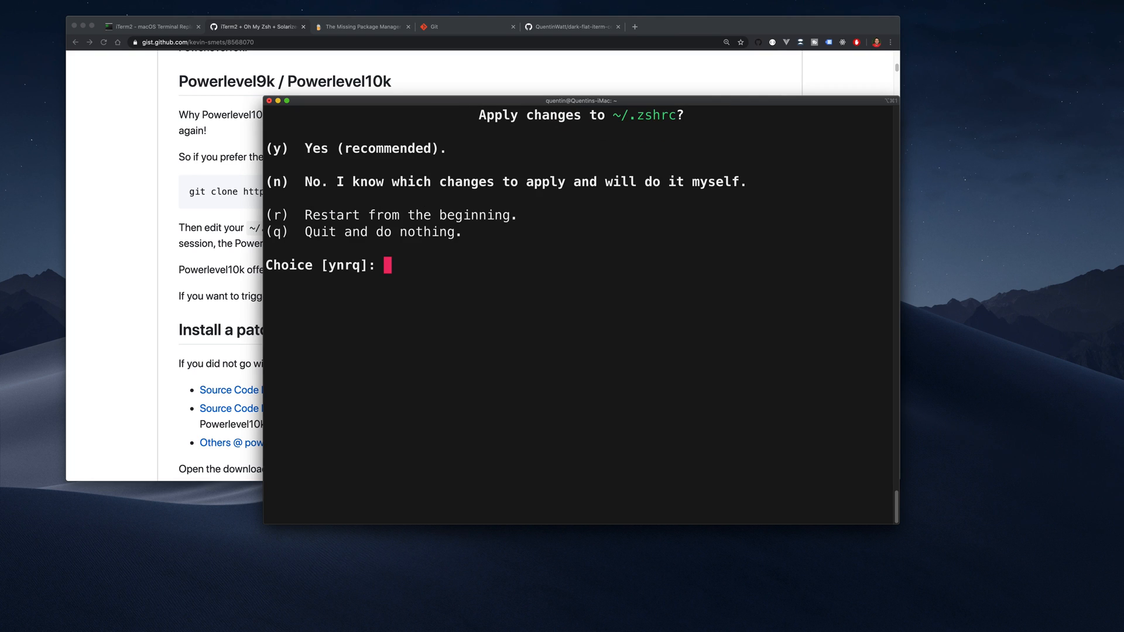
{"action": "mouse_move", "coordinate": [661, 131]}
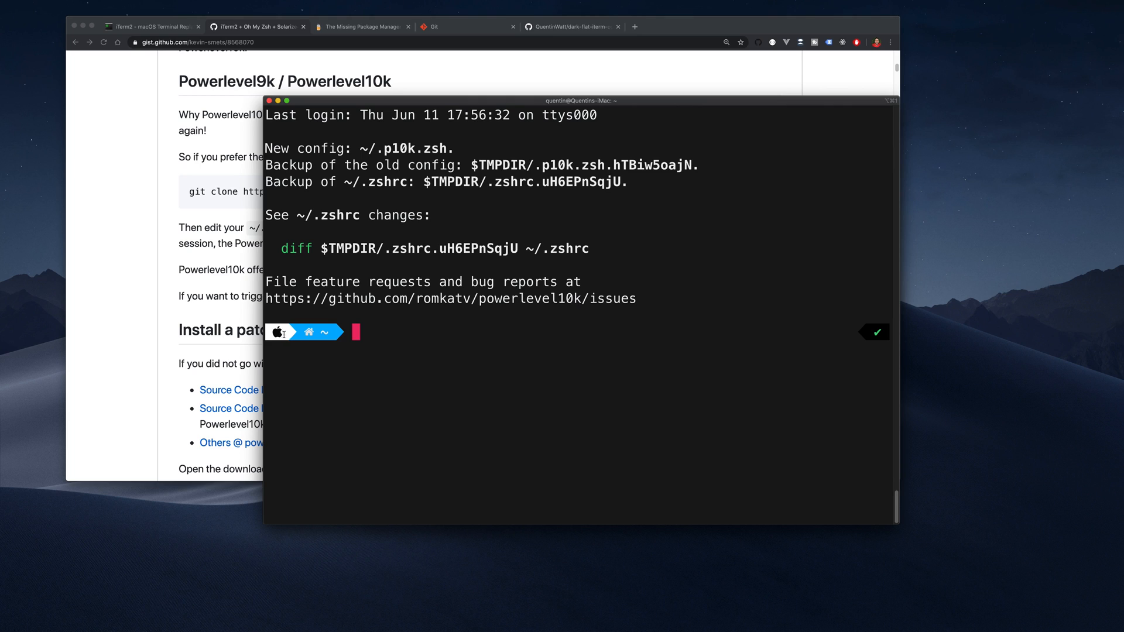
- Clear the terminal to show the new prompt and switch back to the guide
{"action": "type", "text": "cl"}
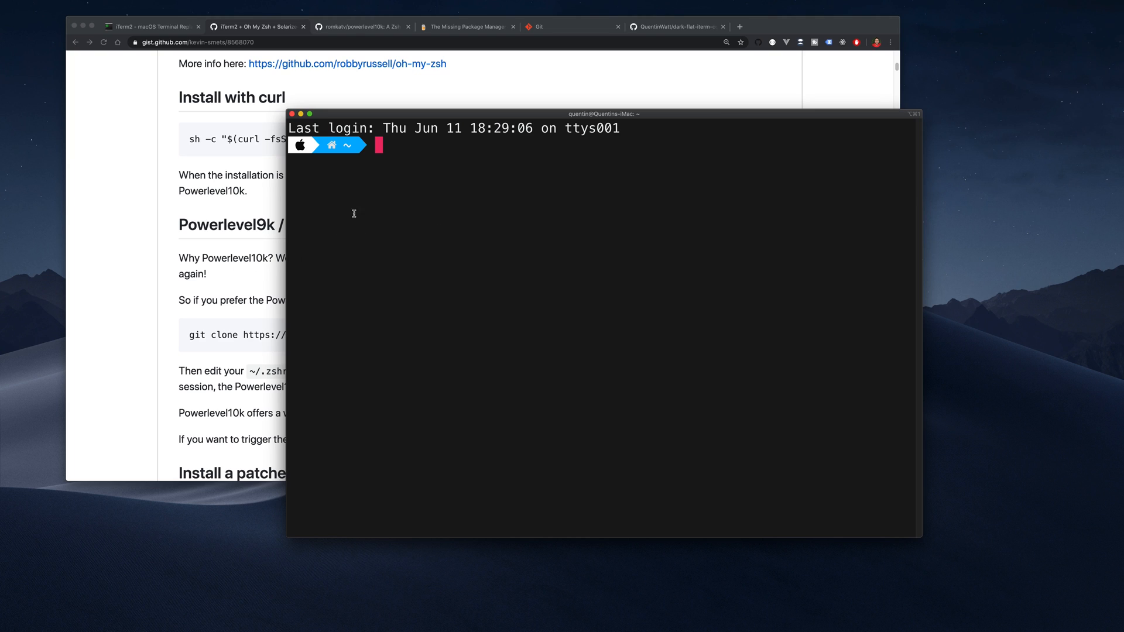
{"action": "mouse_move", "coordinate": [366, 198]}
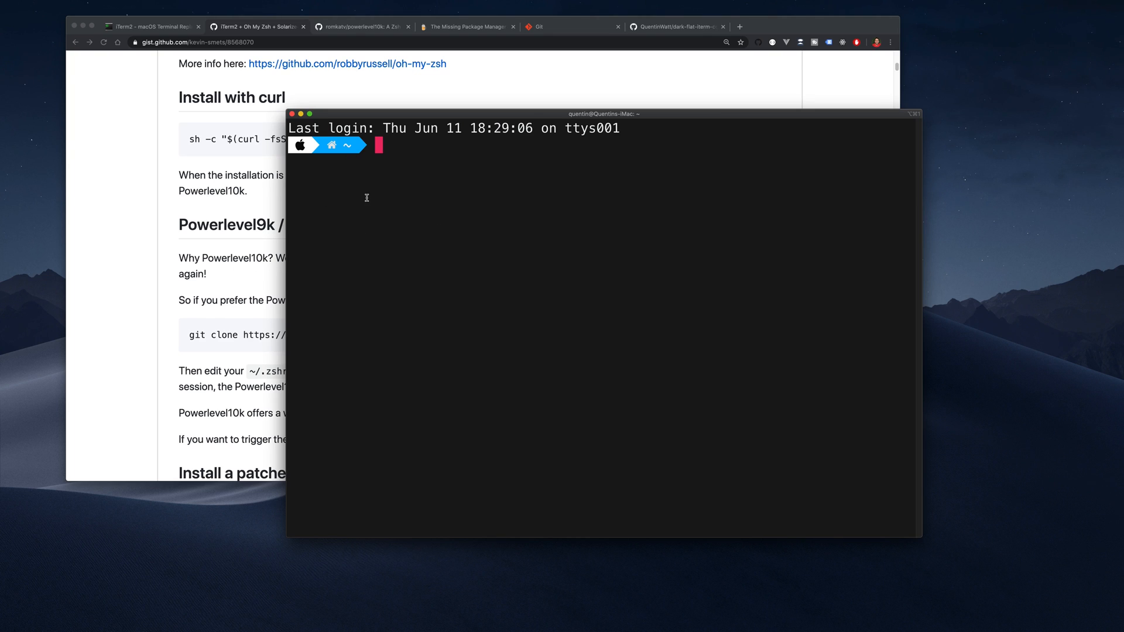
{"action": "type", "text": "o"}
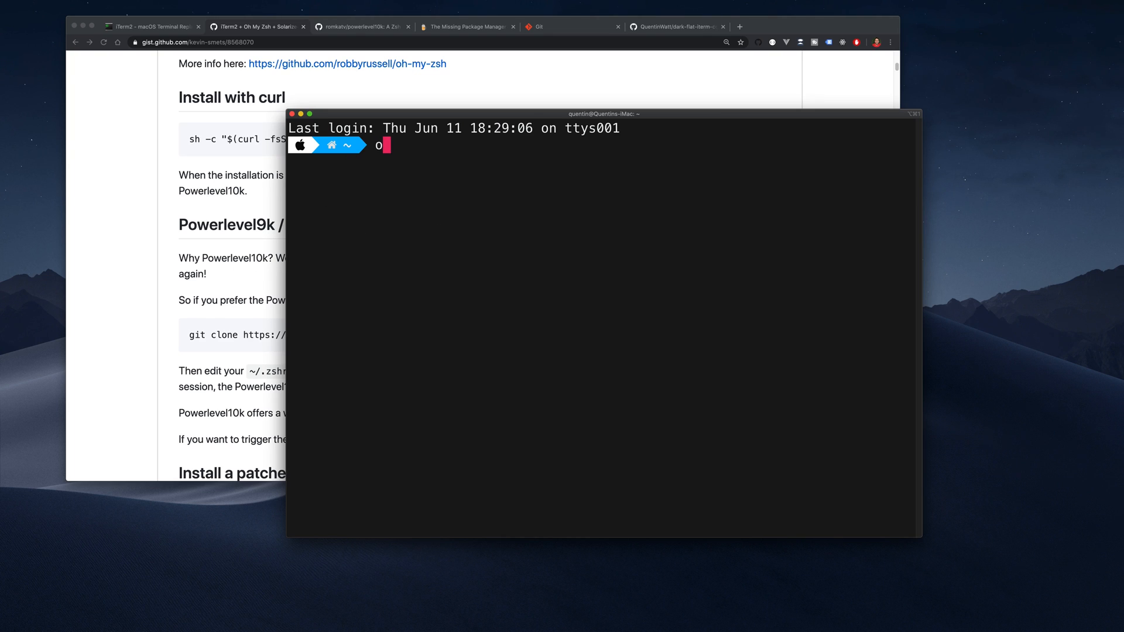
{"action": "key", "text": "Backspace"}
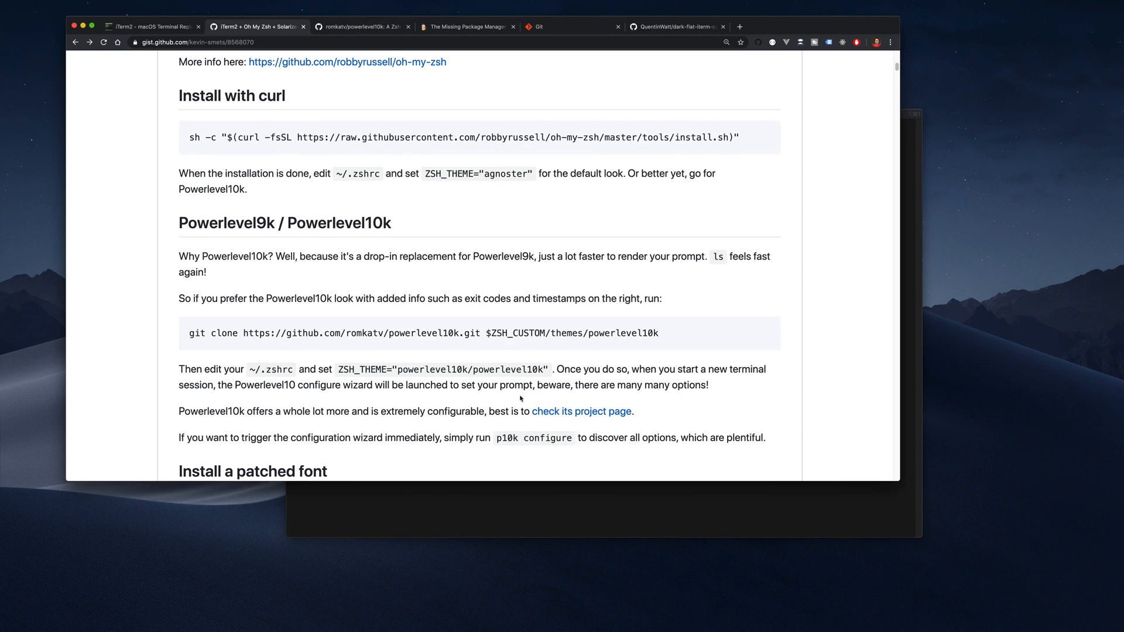
- Copy 'p10k configure' from the gist and run it in iTerm2 to relaunch the wizard
{"action": "scroll", "scroll_direction": "down", "scroll_amount": 3}
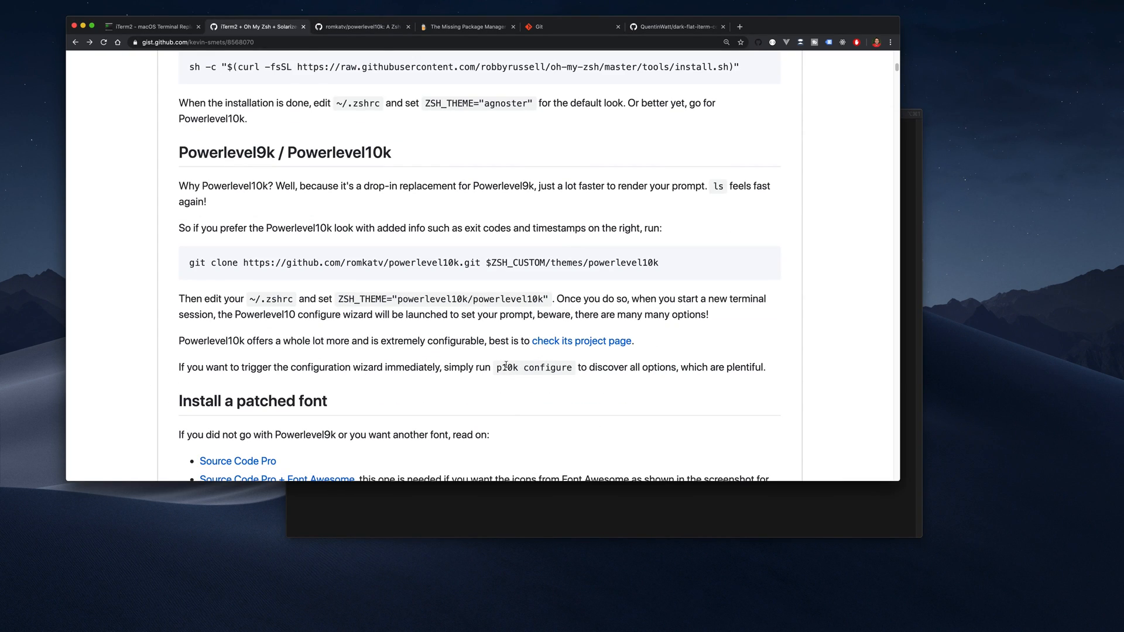
{"action": "double_click", "coordinate": [532, 366]}
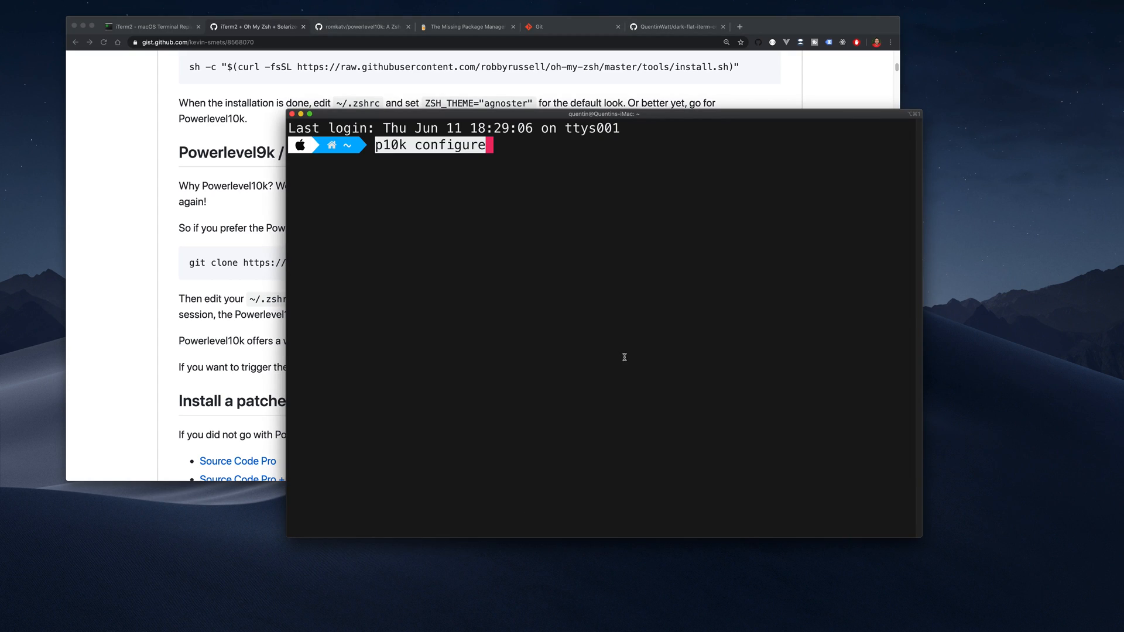
{"action": "key", "text": "Enter"}
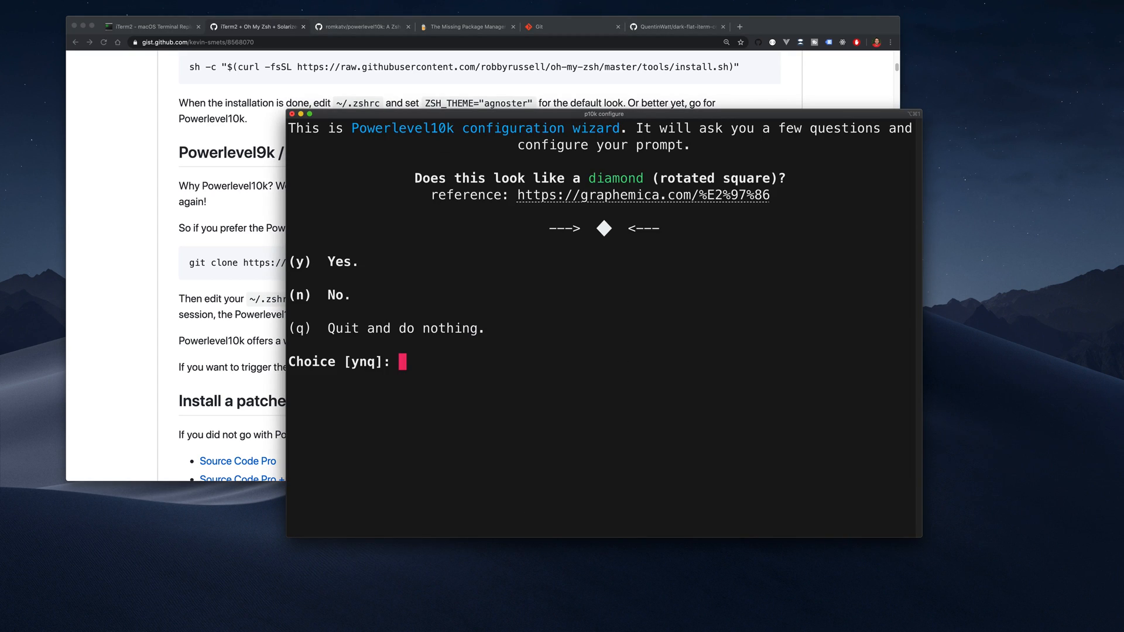
{"action": "mouse_move", "coordinate": [667, 356]}
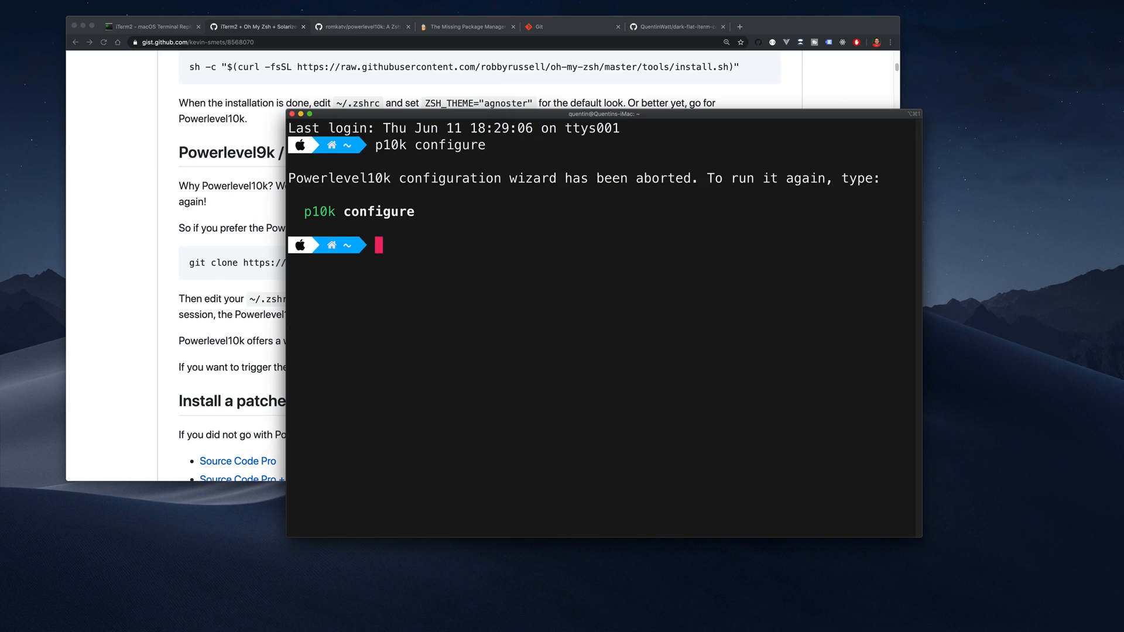
{"action": "mouse_move", "coordinate": [154, 263]}
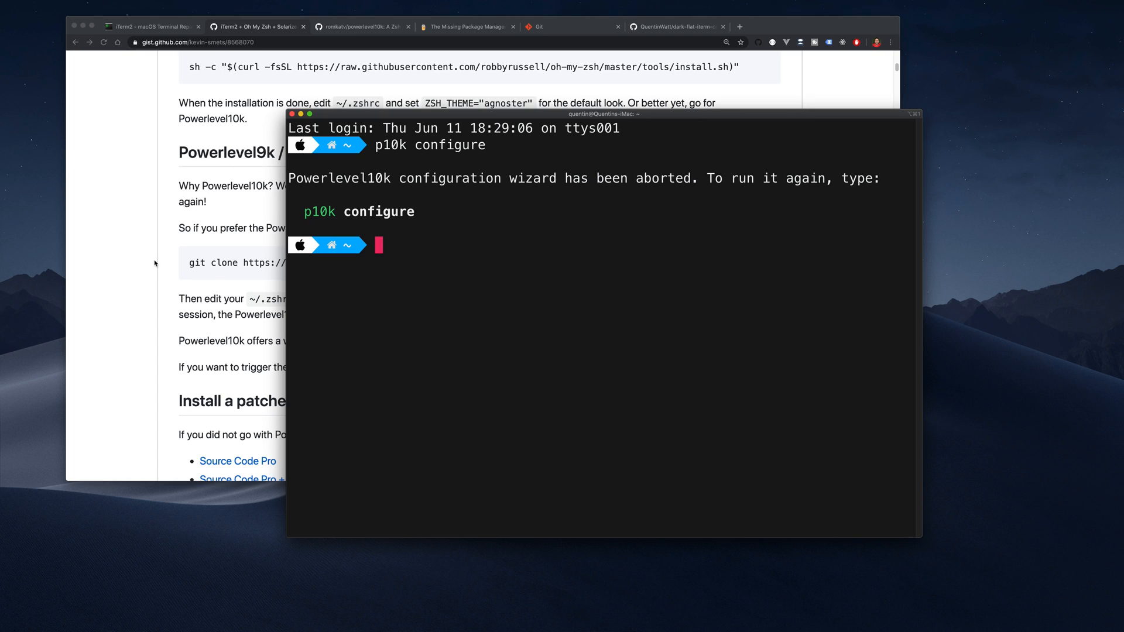
{"action": "mouse_move", "coordinate": [892, 247]}
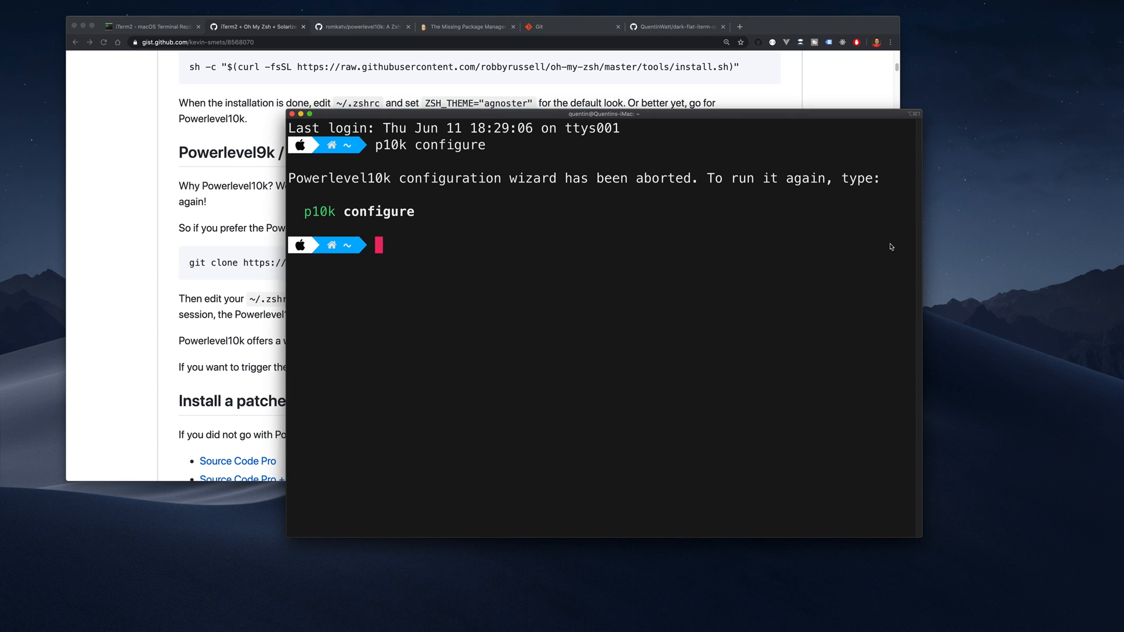
{"action": "mouse_move", "coordinate": [864, 253]}
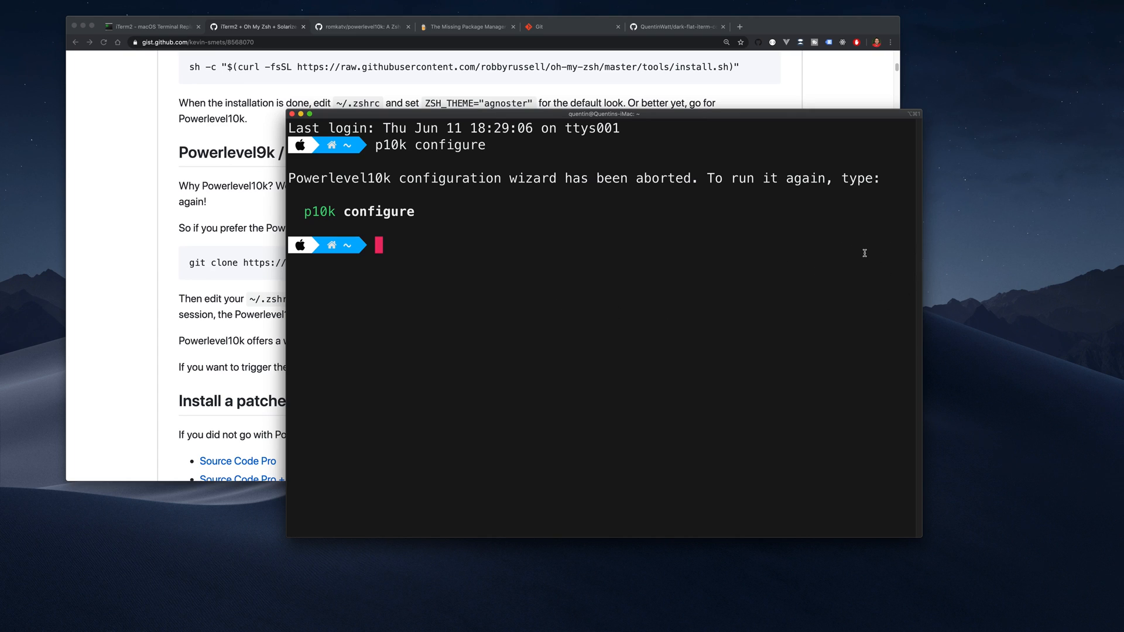
{"action": "mouse_move", "coordinate": [861, 293]}
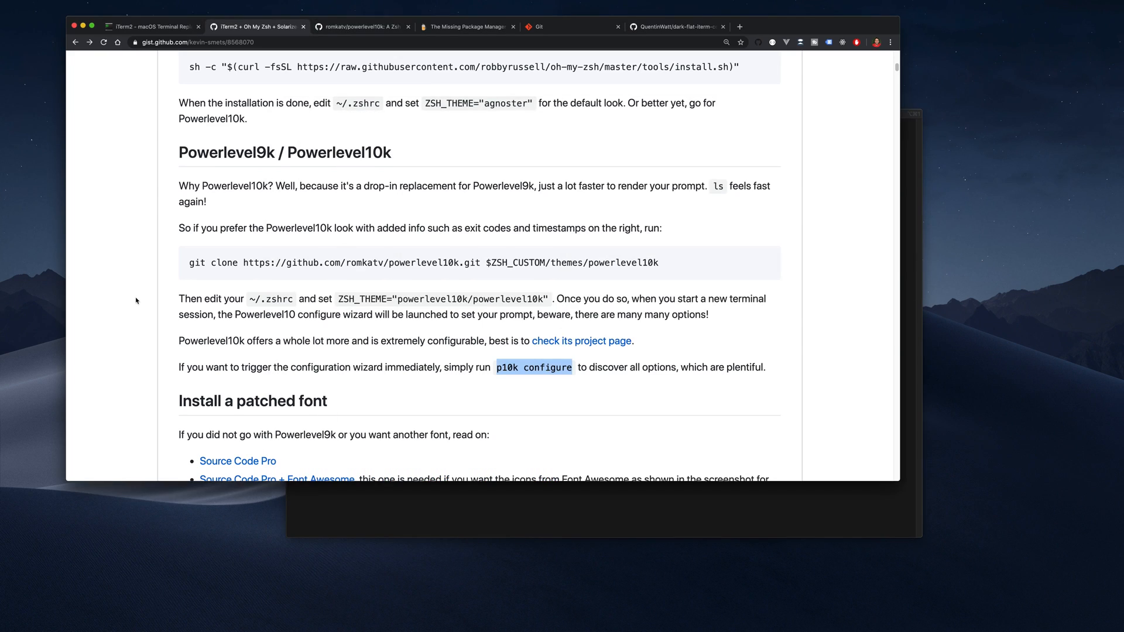
{"action": "mouse_move", "coordinate": [393, 309]}
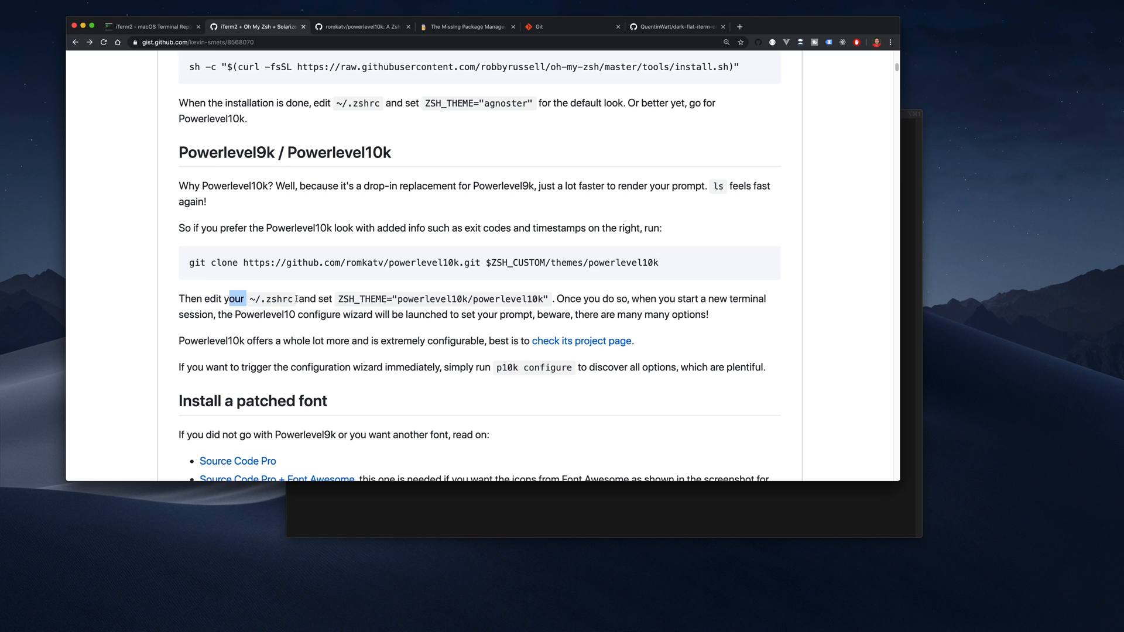
- Run 'code ~/.zshrc' in iTerm2 to open the file in Visual Studio Code
{"action": "left_click_drag", "start_coordinate": [235, 299], "coordinate": [293, 298]}
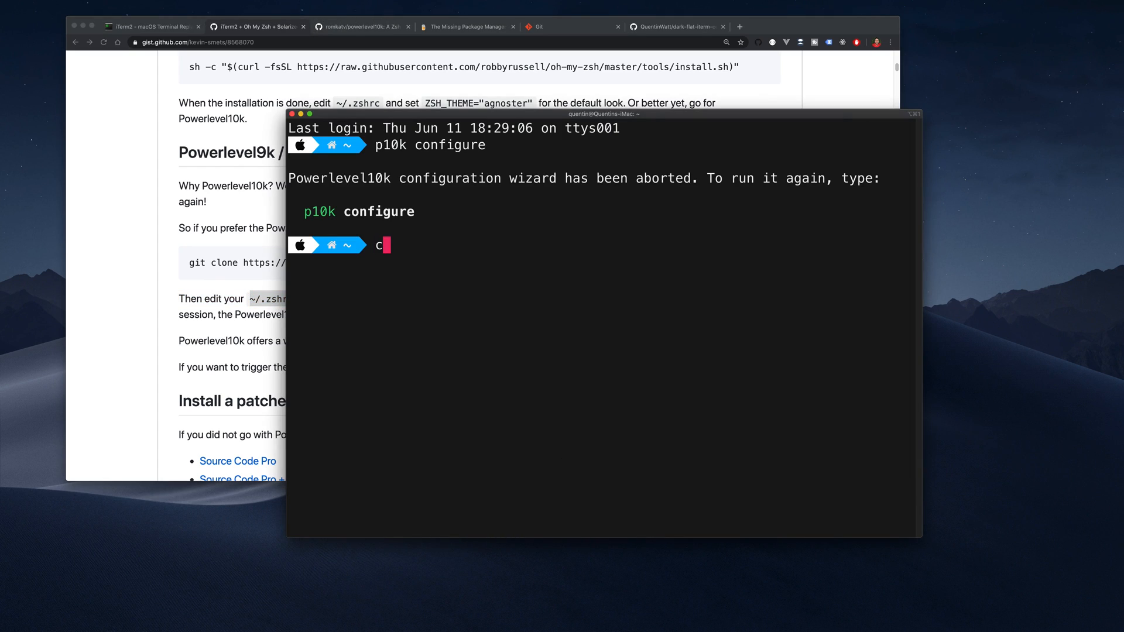
{"action": "type", "text": "ode"}
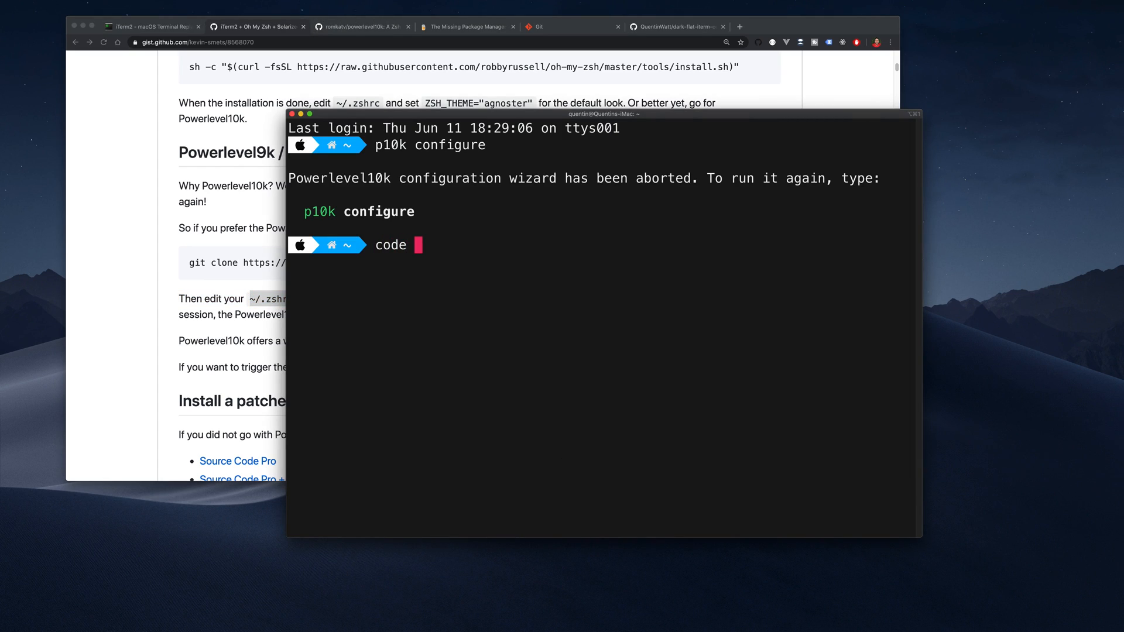
{"action": "type", "text": "~/.zshrc"}
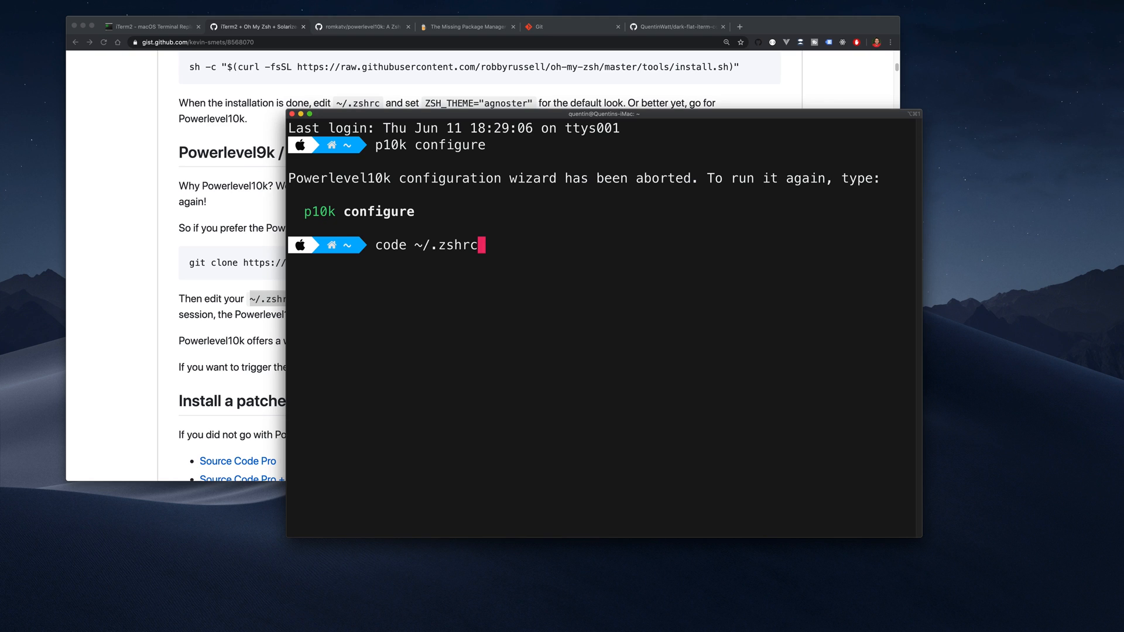
{"action": "key", "text": "Return"}
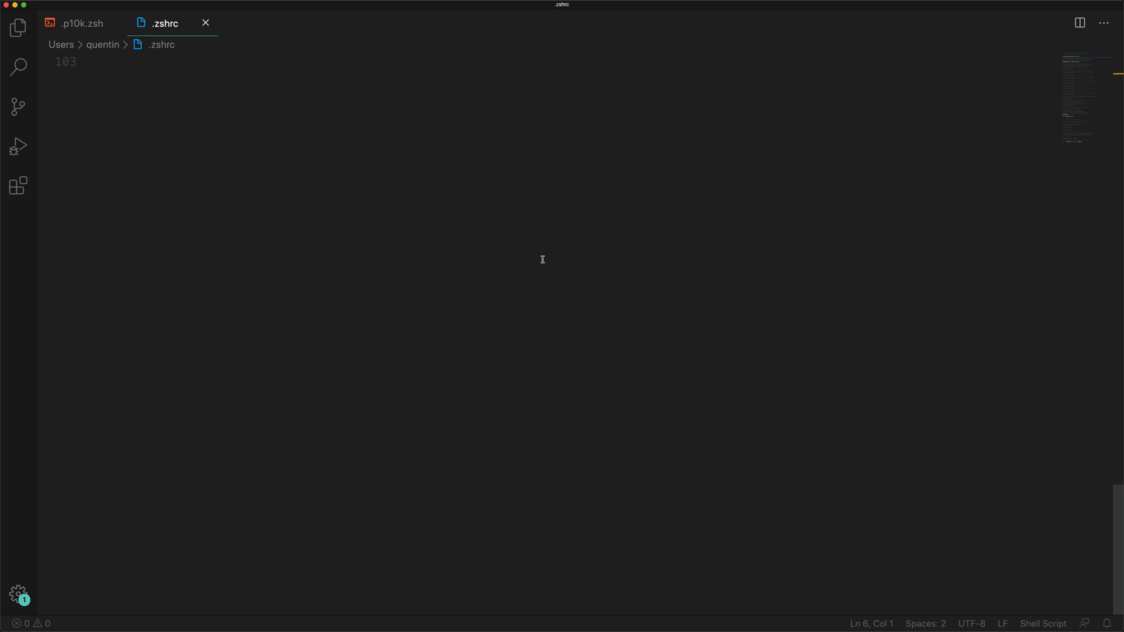
- Run 'code ~/.p10k.zsh' in iTerm2 to open the Powerlevel10k config in the editor
{"action": "scroll", "scroll_direction": "down", "scroll_amount": 3}
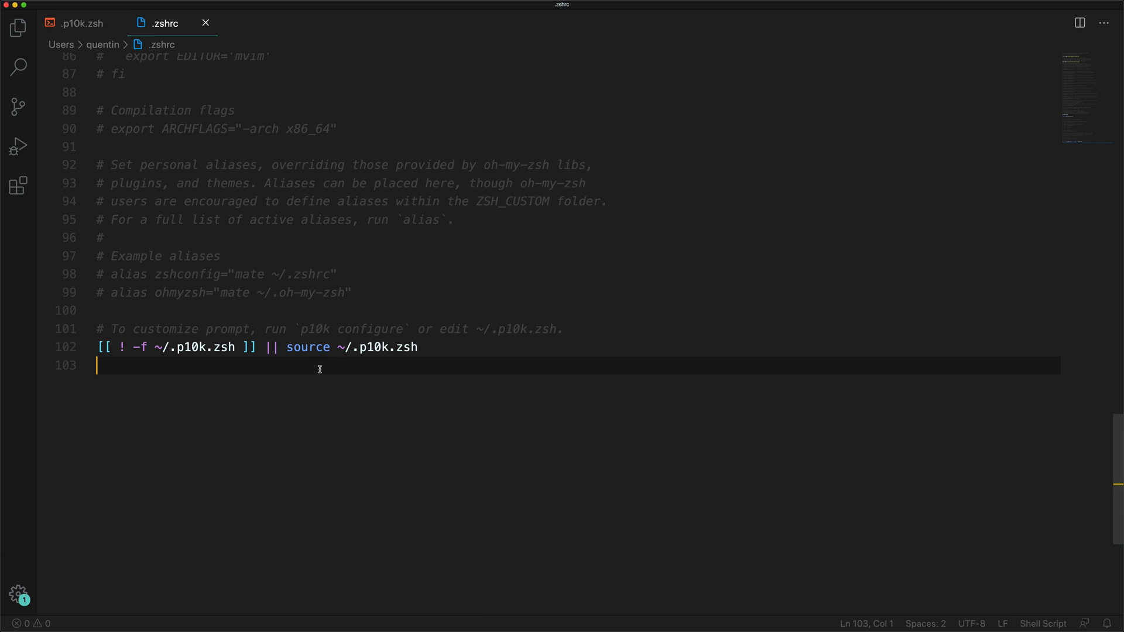
{"action": "double_click", "coordinate": [378, 346]}
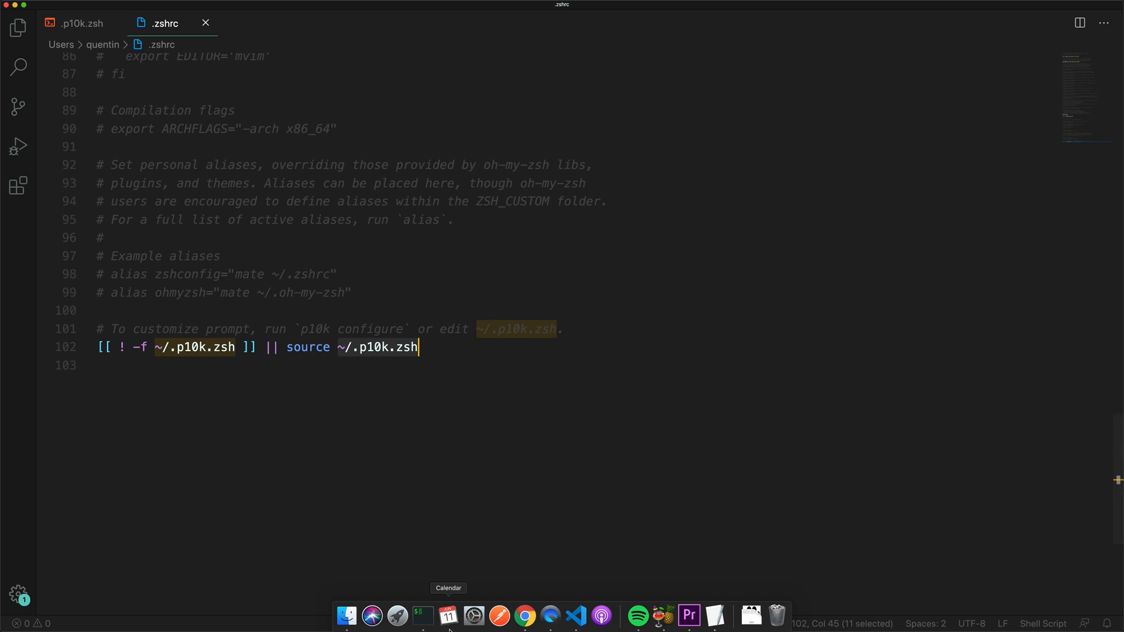
{"action": "mouse_move", "coordinate": [421, 615]}
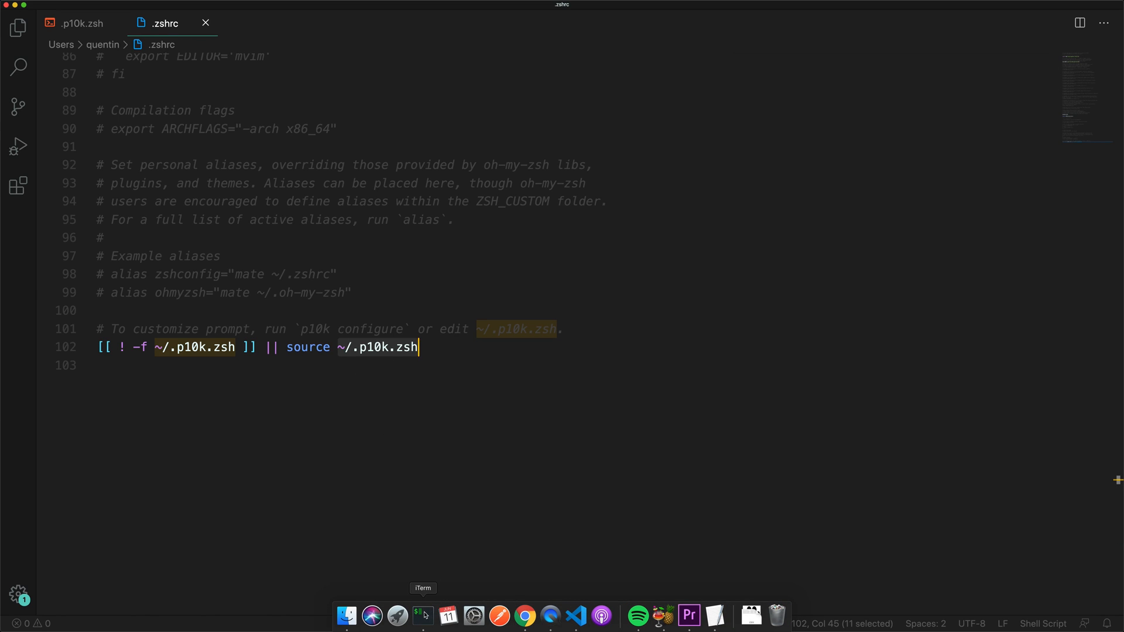
{"action": "left_click", "coordinate": [420, 615]}
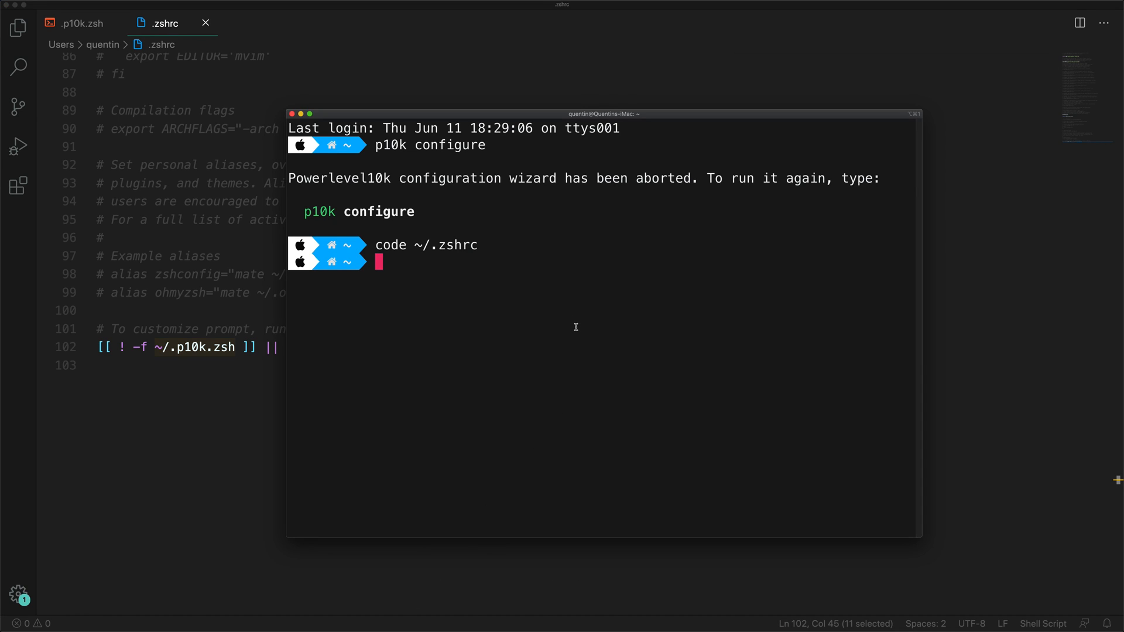
{"action": "type", "text": "code ~/.p10k.zsh"}
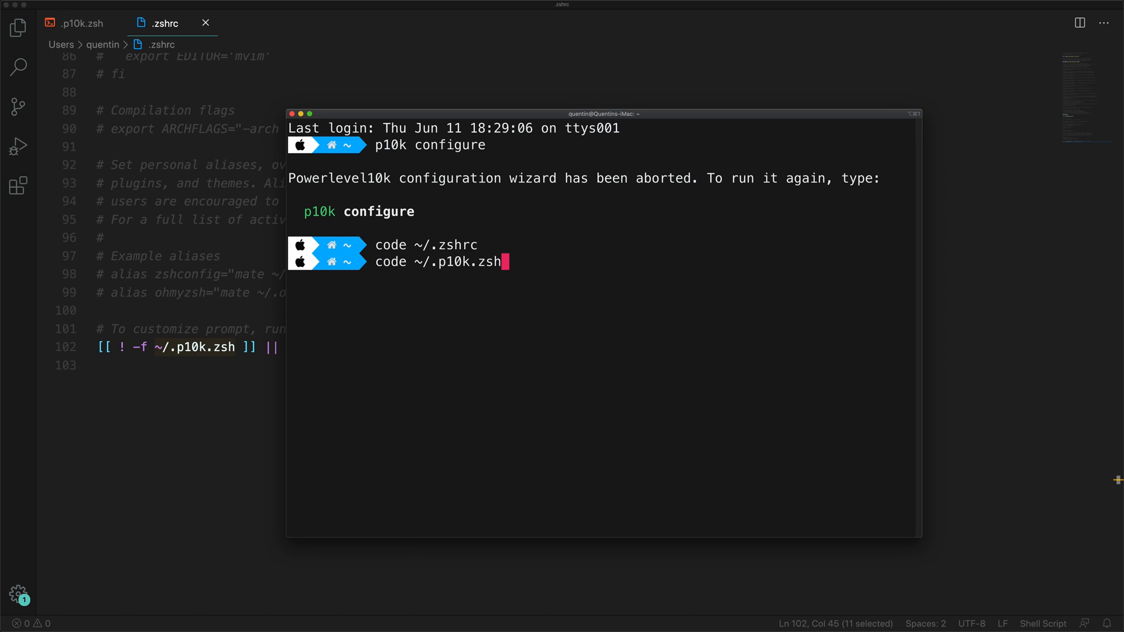
- Browse the prompt segment entries in .p10k.zsh in Visual Studio Code
{"action": "left_click", "coordinate": [76, 24]}
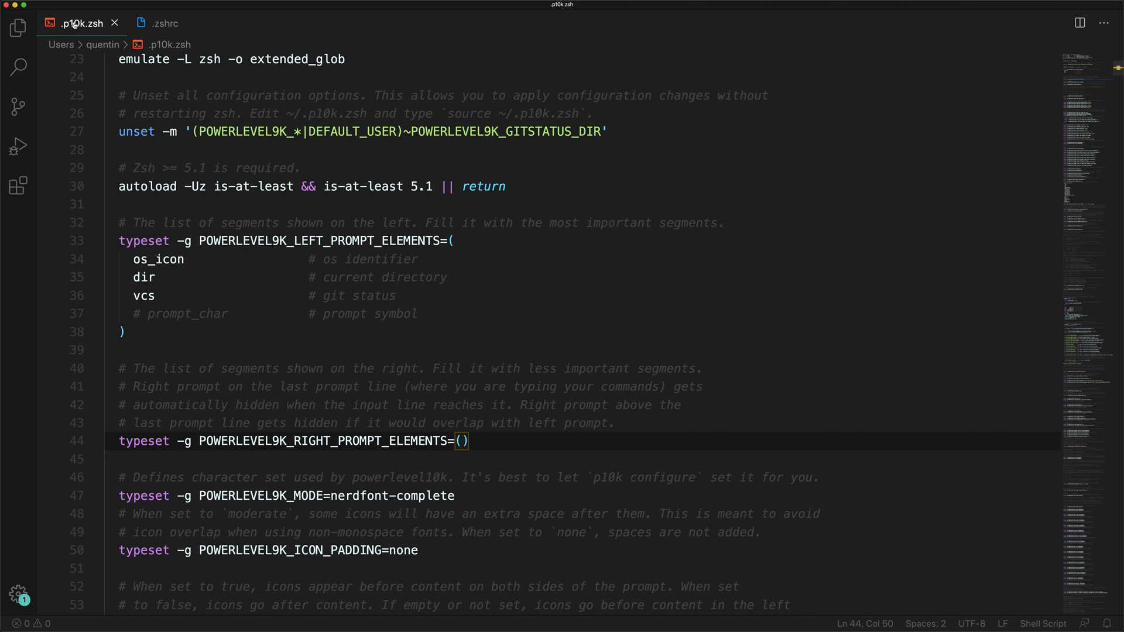
{"action": "scroll", "scroll_direction": "down", "scroll_amount": 3}
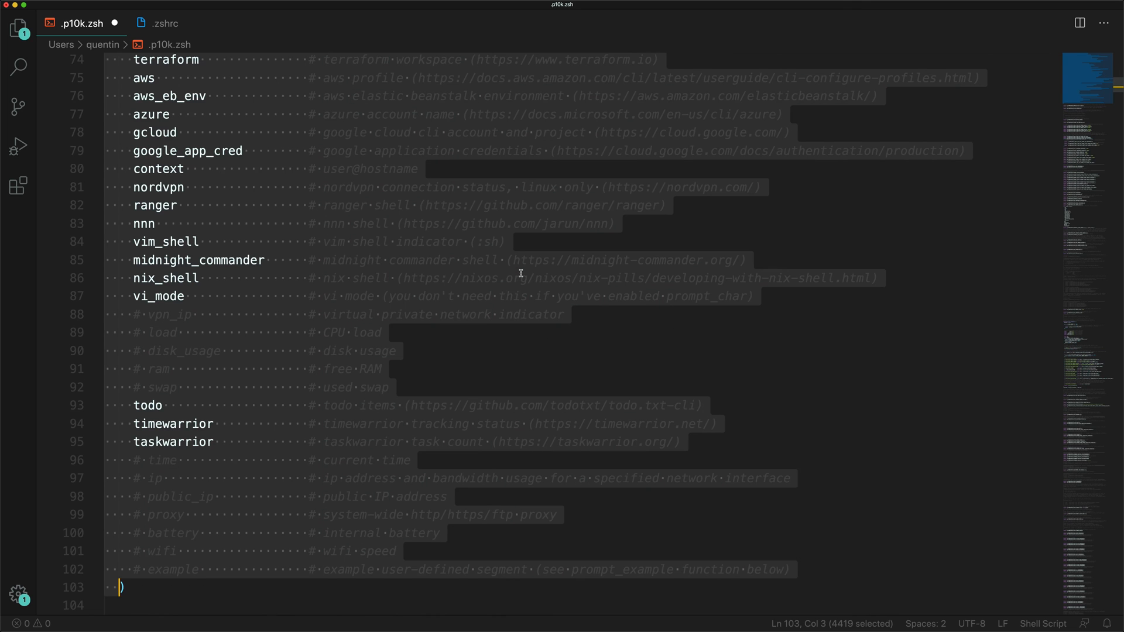
{"action": "scroll", "scroll_direction": "up", "scroll_amount": 3}
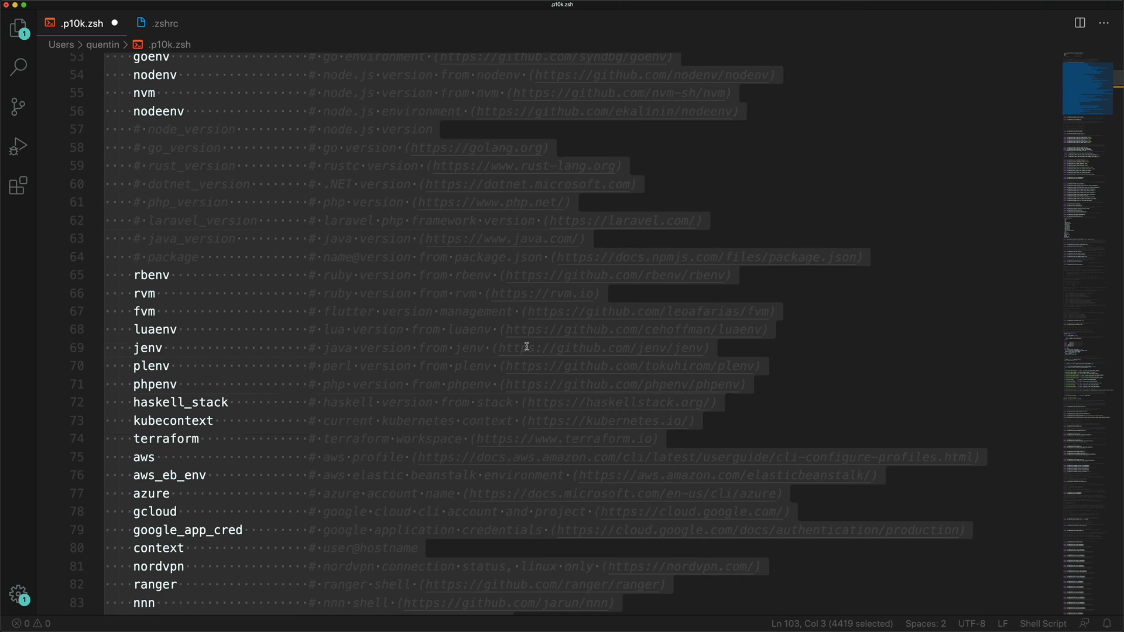
{"action": "scroll", "scroll_direction": "down", "scroll_amount": 3}
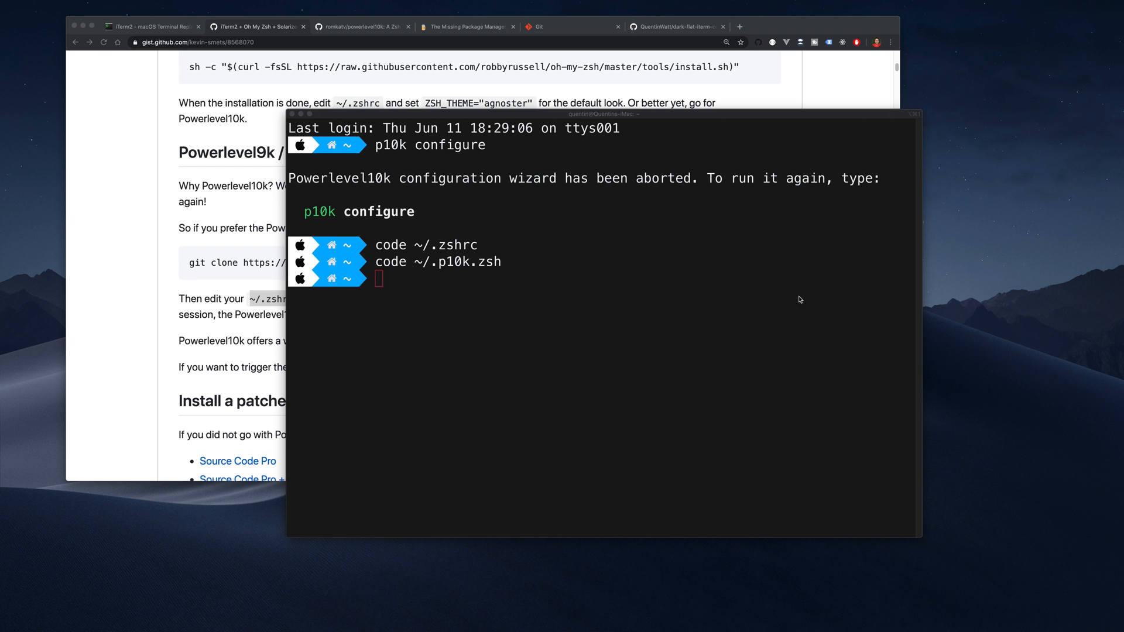
{"action": "mouse_move", "coordinate": [862, 258]}
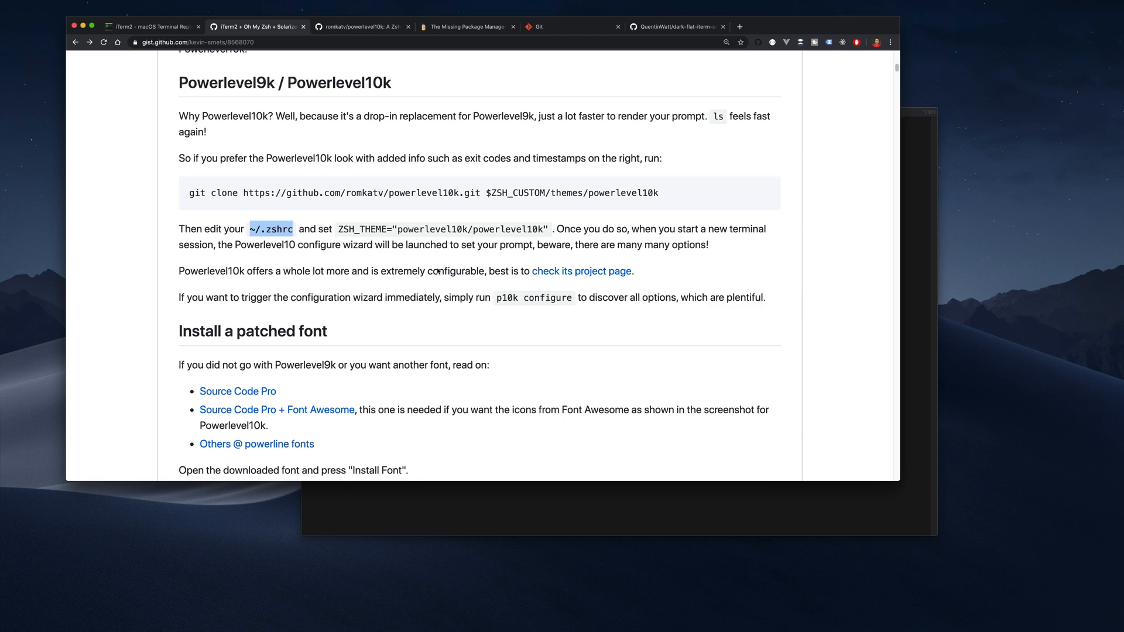
- Scroll the gist past the patched font and auto suggestions sections to Syntax highlighting
{"action": "scroll", "scroll_direction": "down", "scroll_amount": 3}
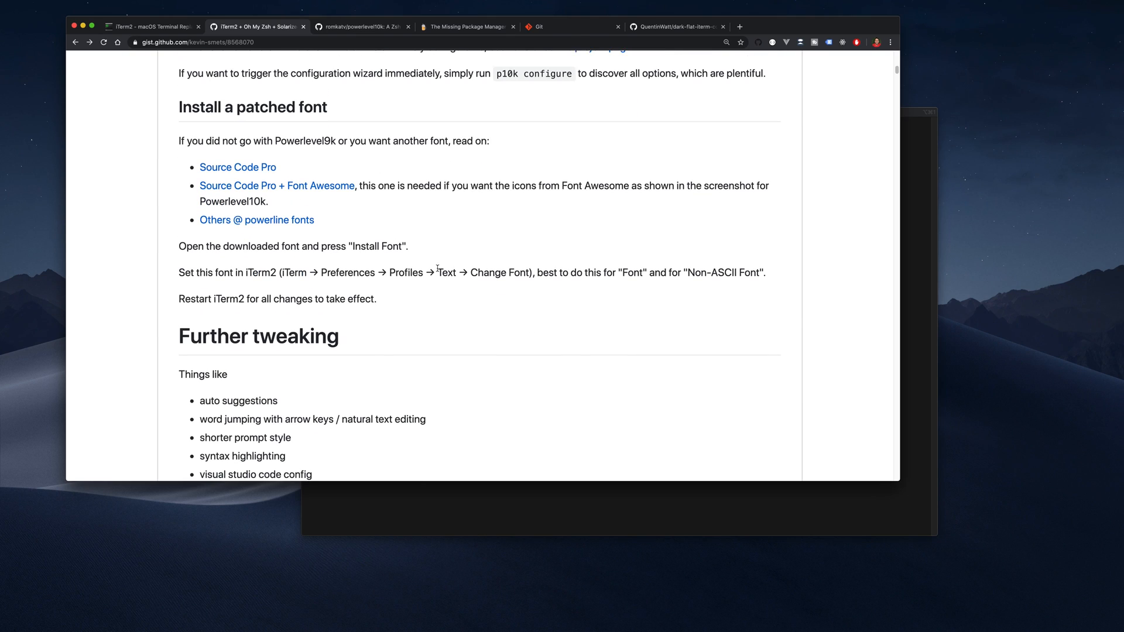
{"action": "scroll", "scroll_direction": "down", "scroll_amount": 3}
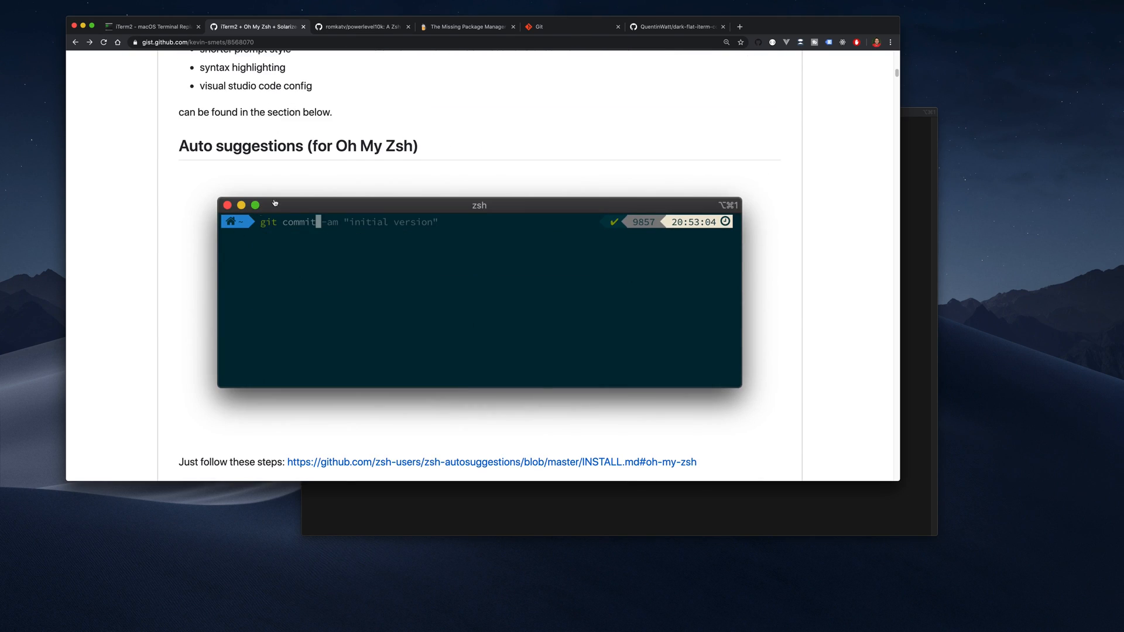
{"action": "scroll", "scroll_direction": "down", "scroll_amount": 3}
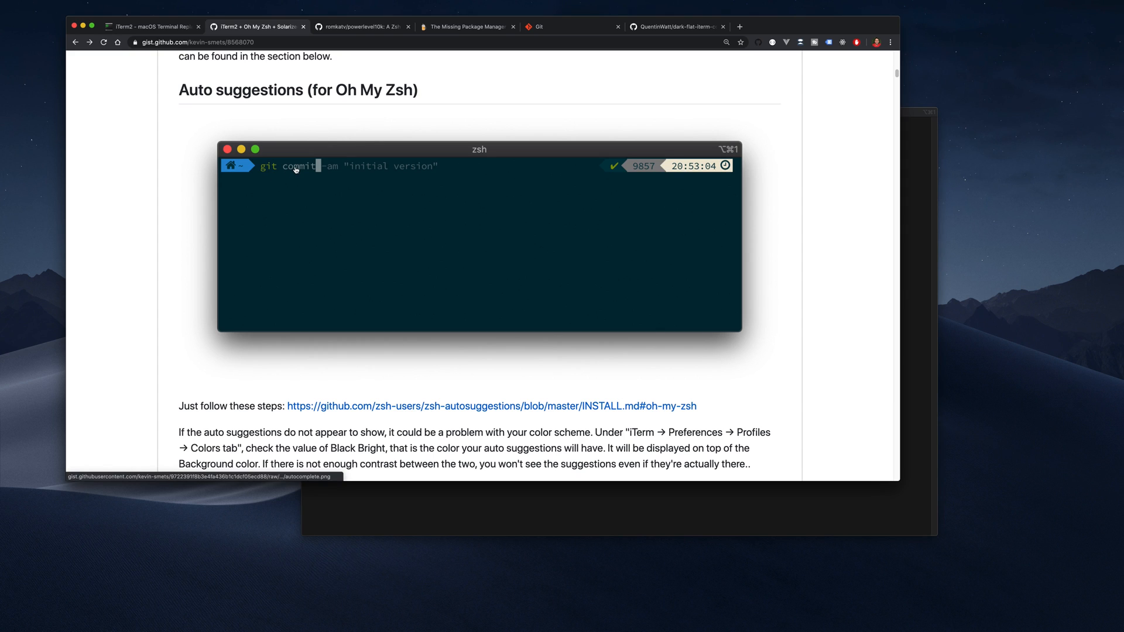
{"action": "scroll", "scroll_direction": "down", "scroll_amount": 3}
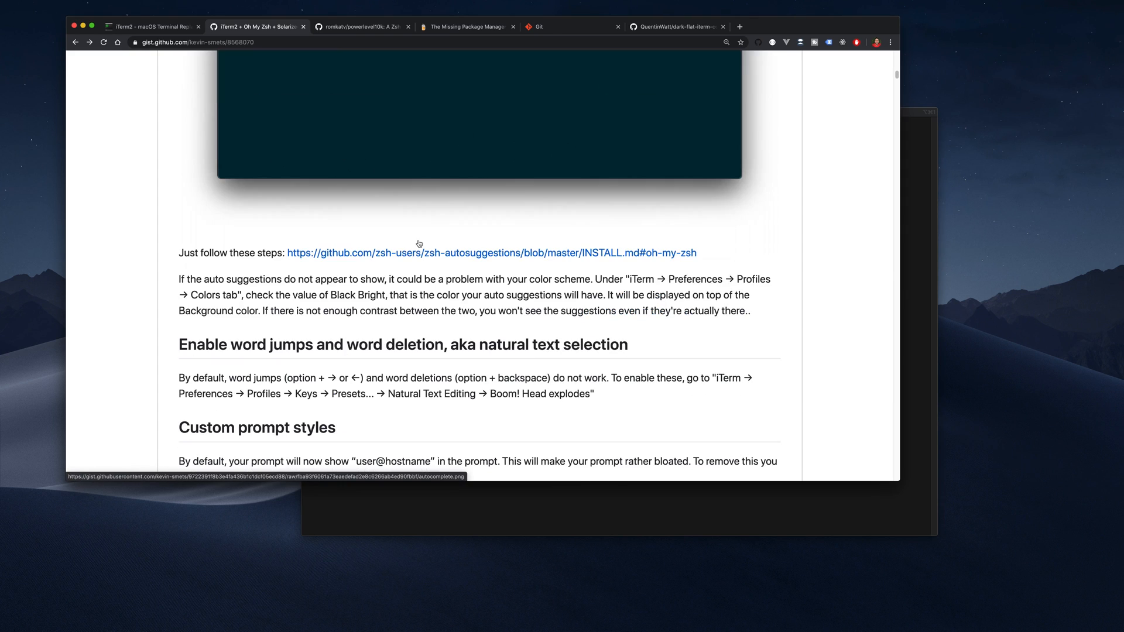
{"action": "scroll", "scroll_direction": "down", "scroll_amount": 3}
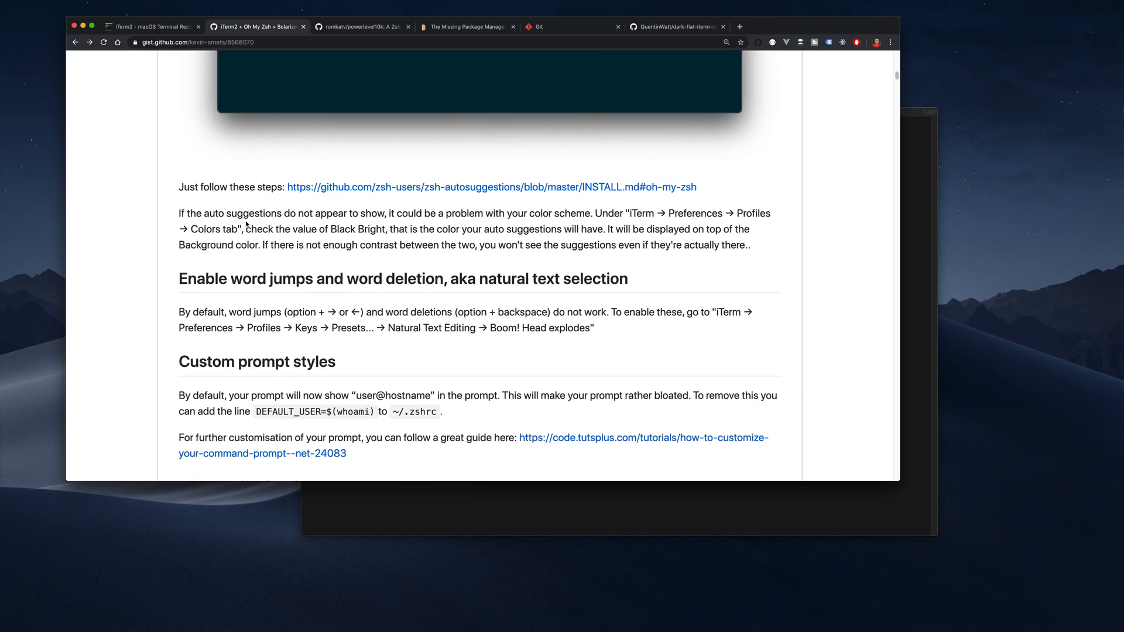
{"action": "mouse_move", "coordinate": [473, 197]}
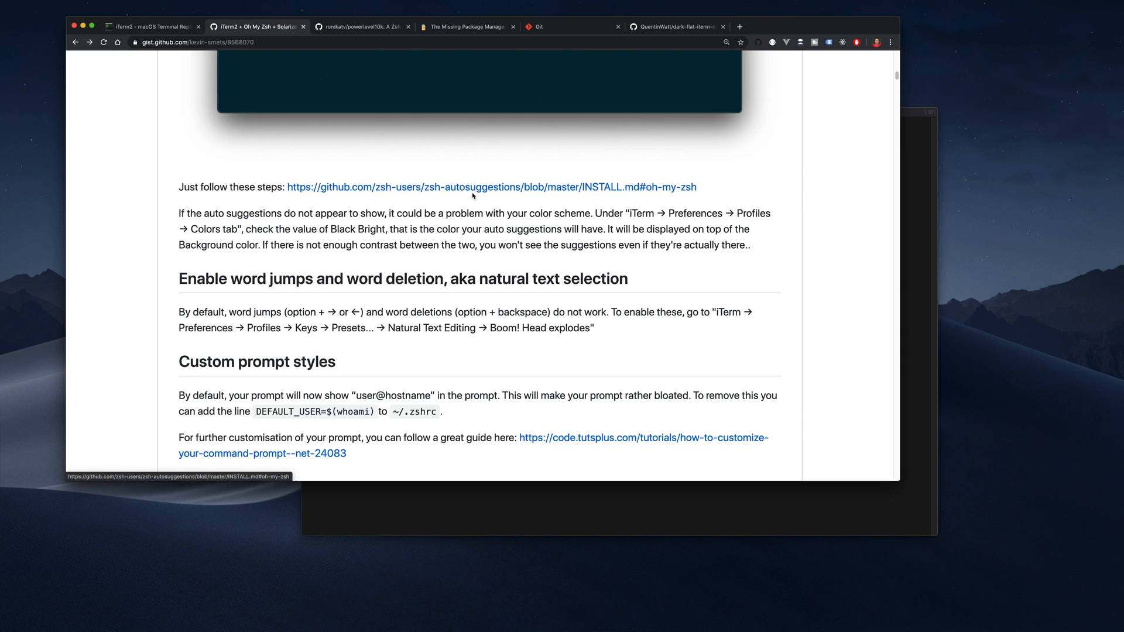
{"action": "scroll", "scroll_direction": "down", "scroll_amount": 3}
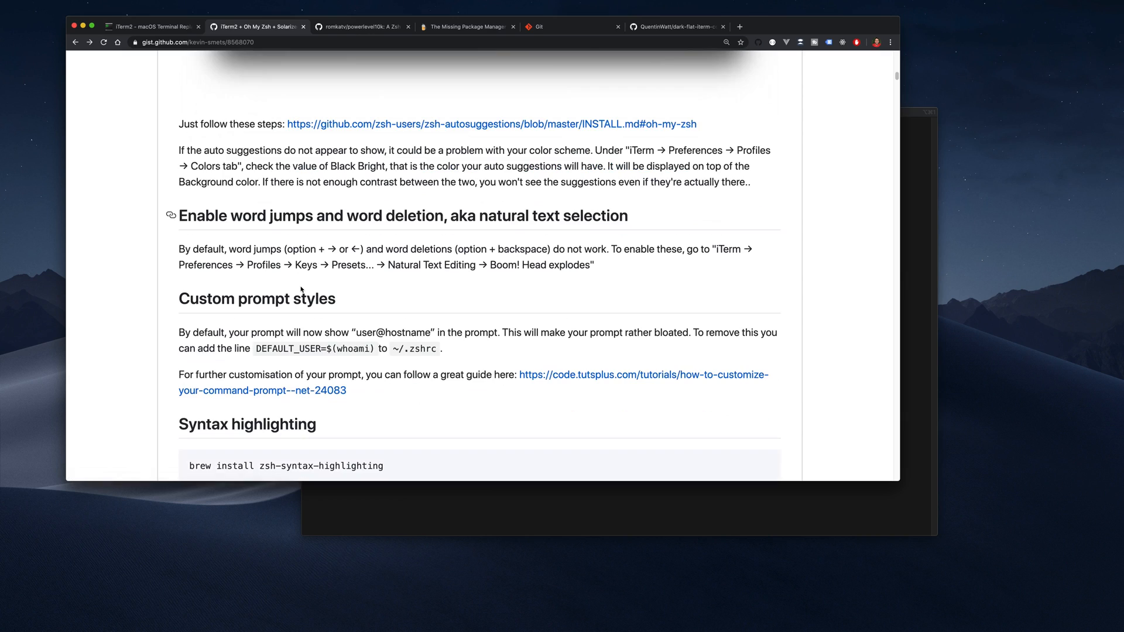
{"action": "scroll", "scroll_direction": "down", "scroll_amount": 3}
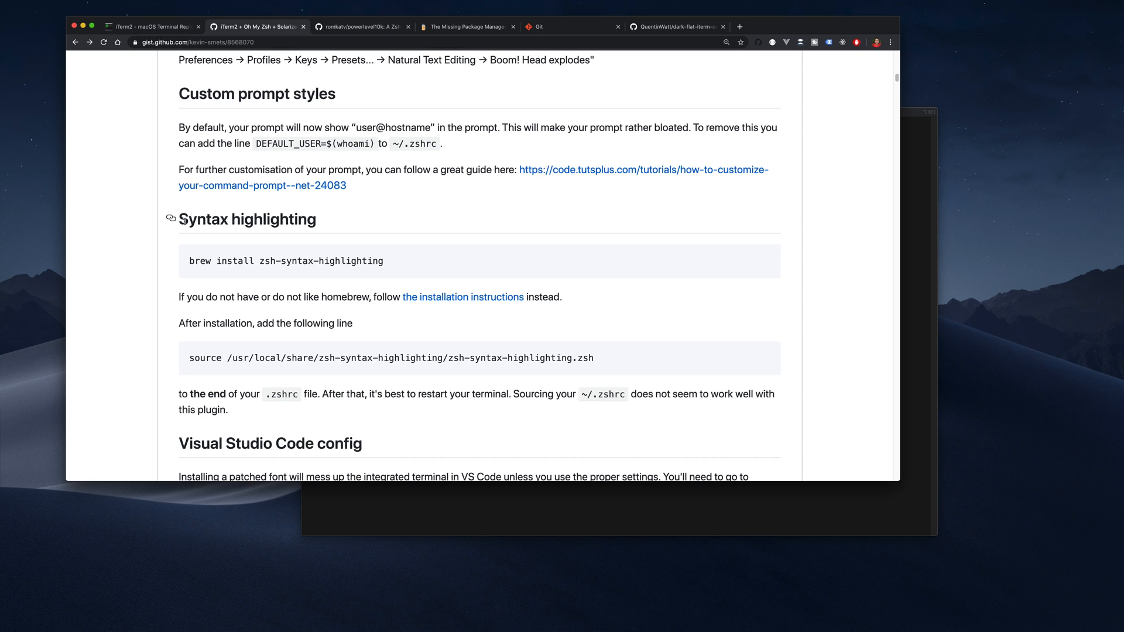
- Check the Homebrew site tab, then return to the guide's Syntax highlighting section
{"action": "double_click", "coordinate": [246, 219]}
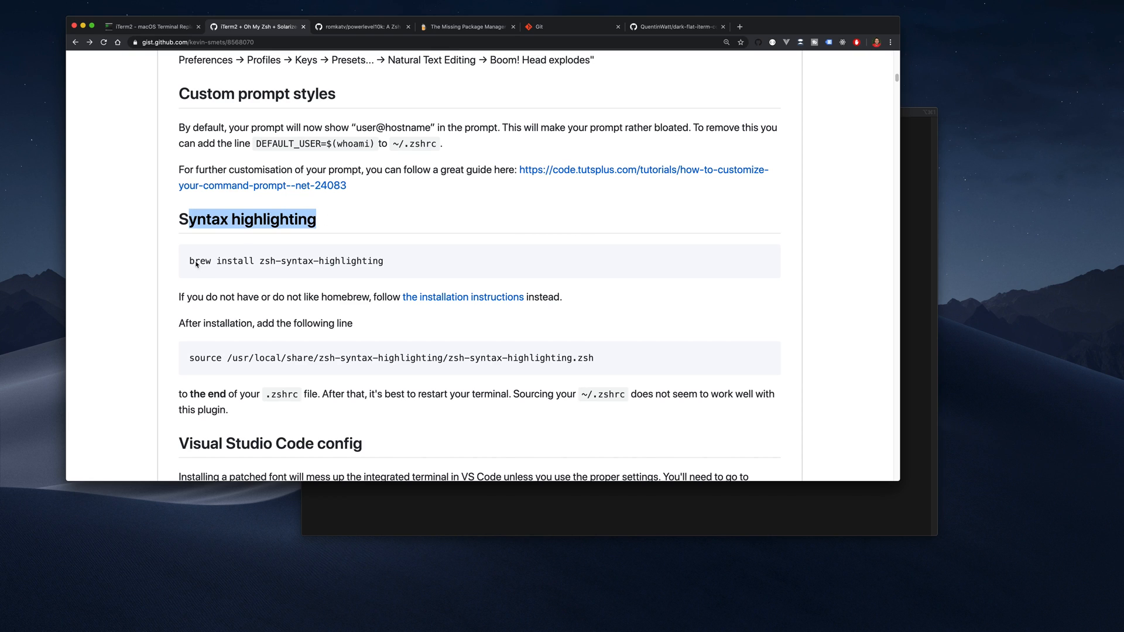
{"action": "left_click", "coordinate": [464, 27]}
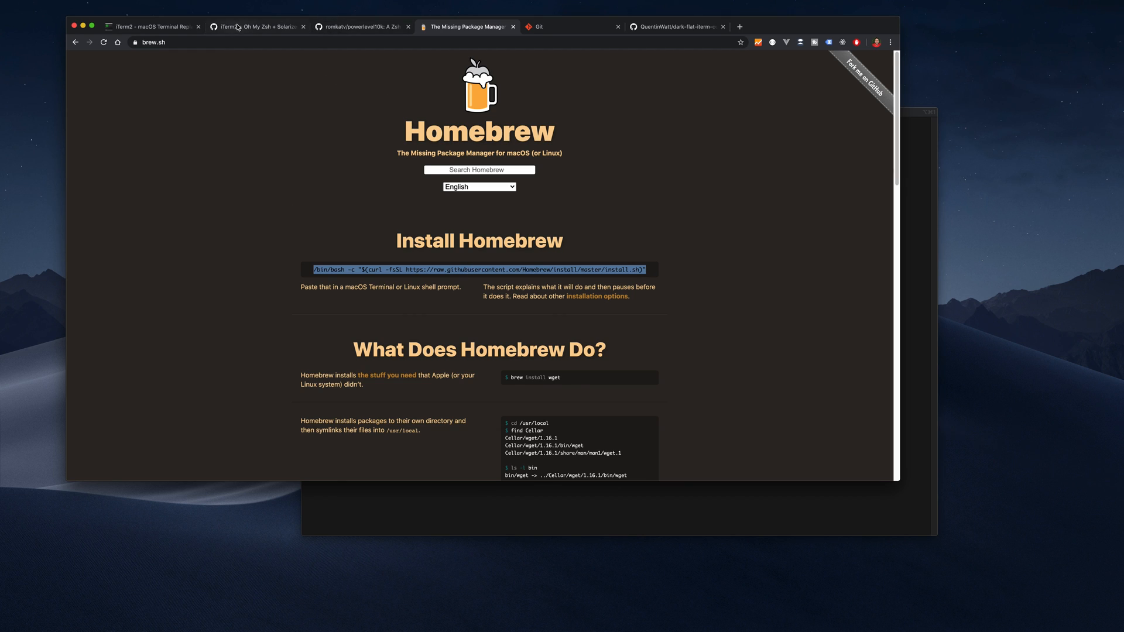
{"action": "left_click", "coordinate": [253, 27]}
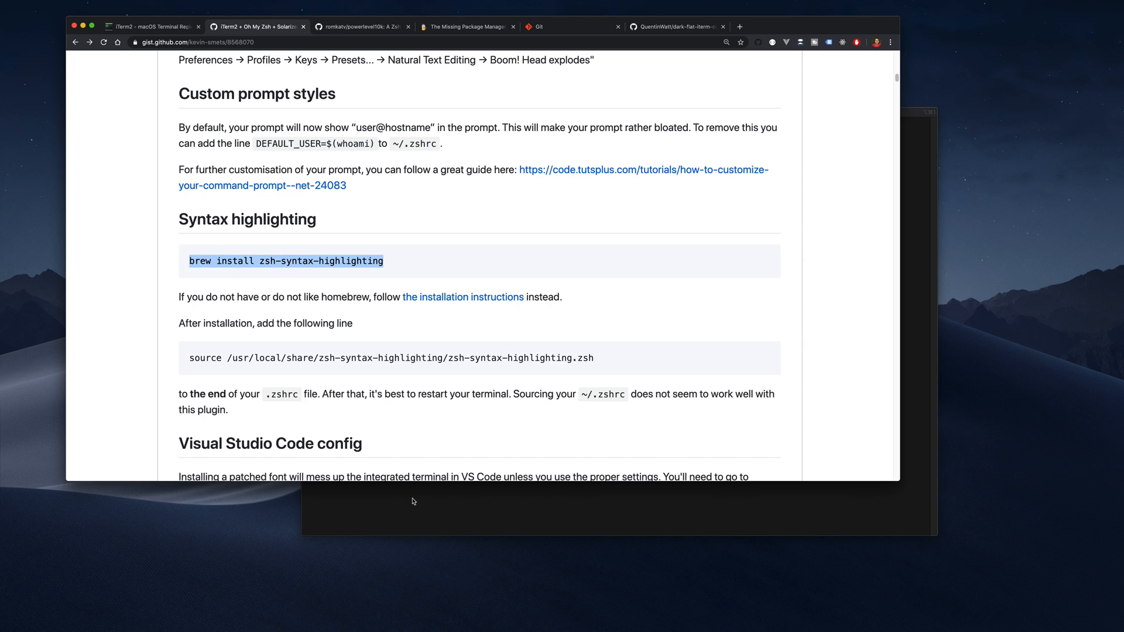
{"action": "mouse_move", "coordinate": [463, 494]}
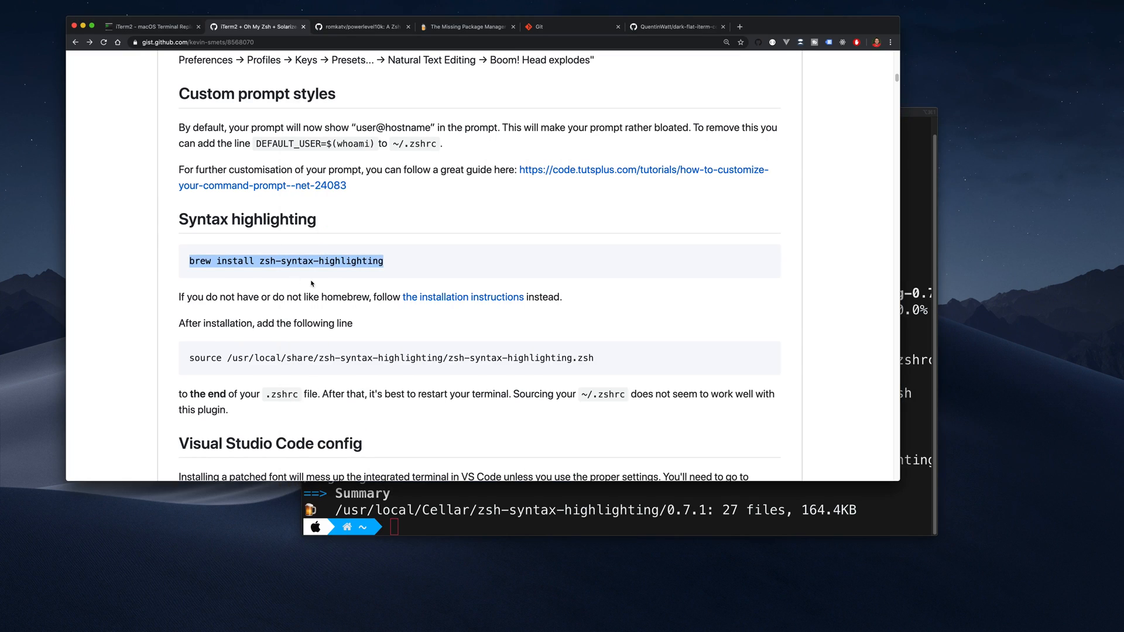
- Run the source line for zsh-syntax-highlighting.zsh so highlighting loads in the current shell
{"action": "scroll", "scroll_direction": "down", "scroll_amount": 3}
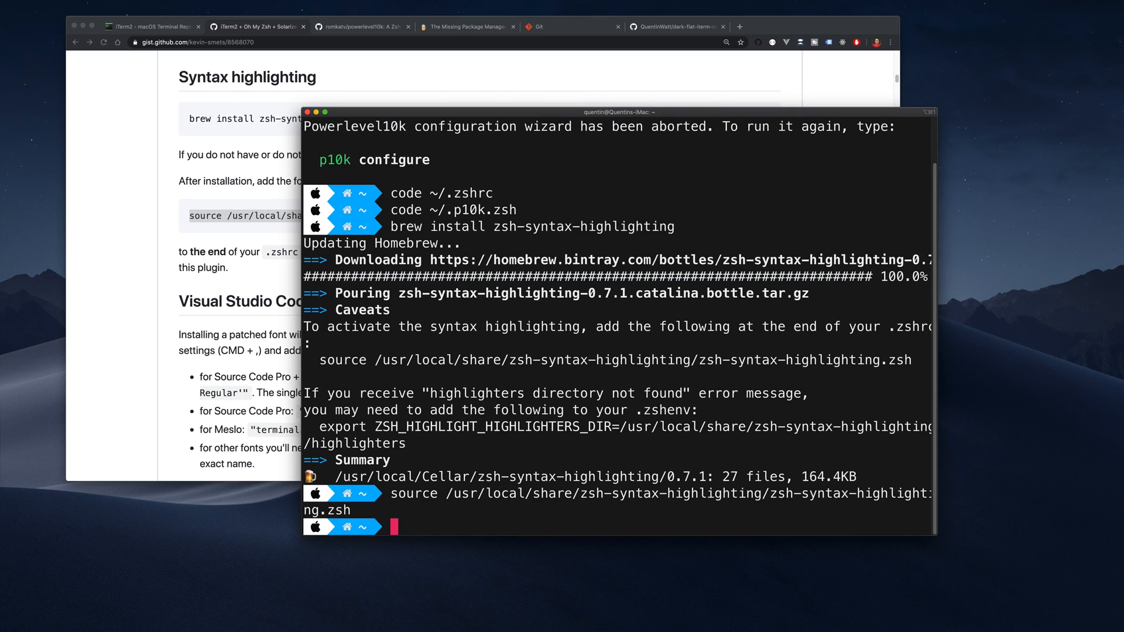
{"action": "mouse_move", "coordinate": [473, 505]}
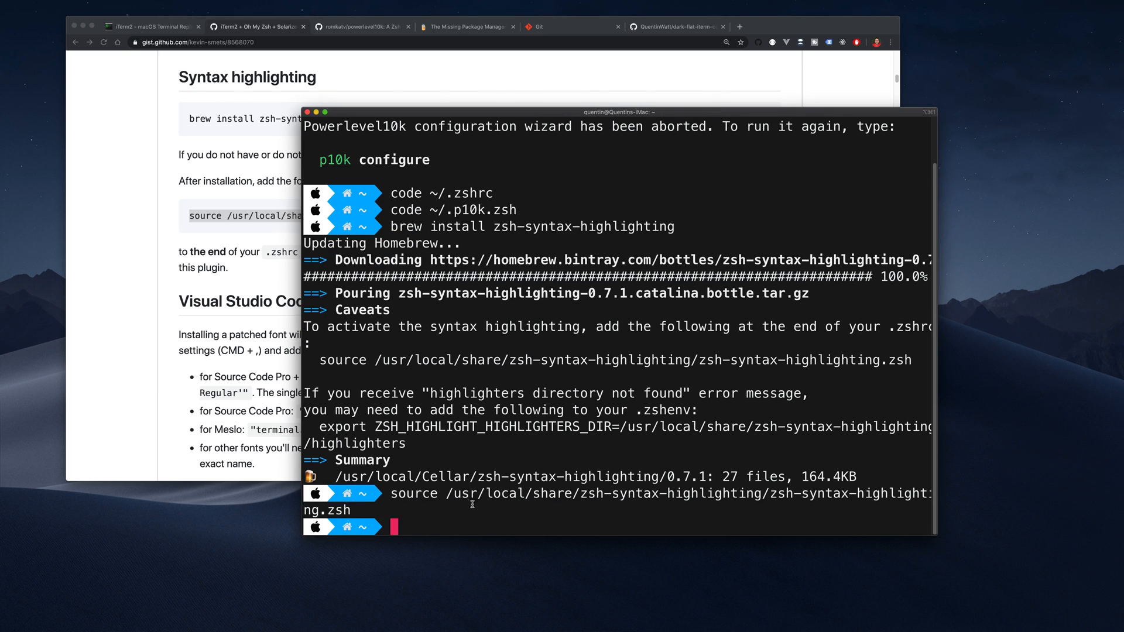
{"action": "type", "text": "c"}
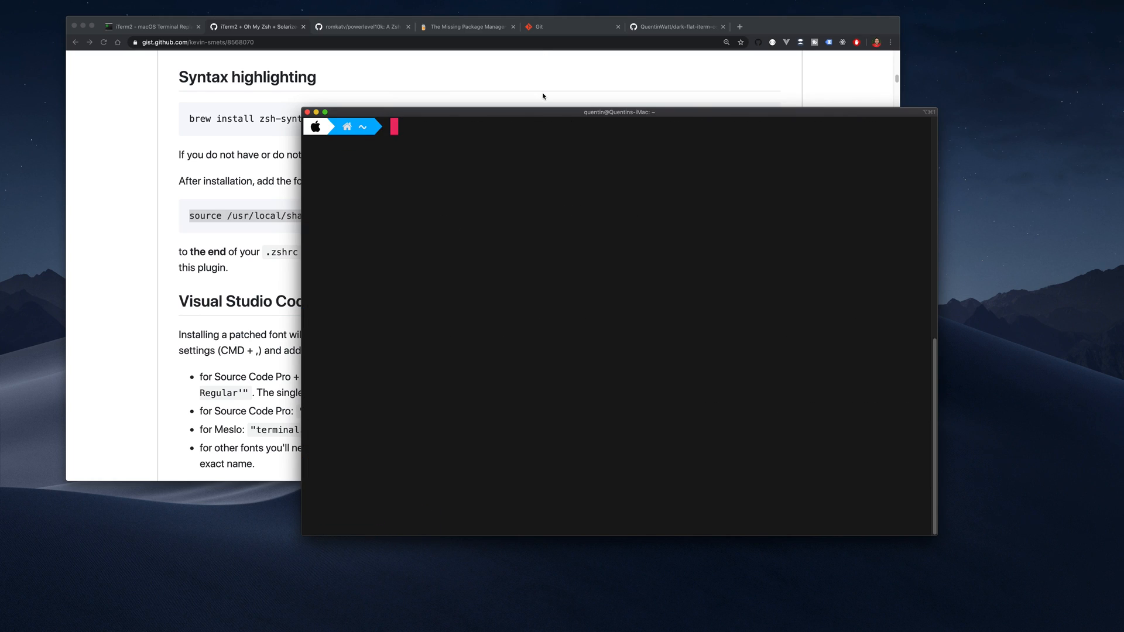
- Clear the screen, run code to launch VS Code, and type 'del' to see it colored red, then discard it
{"action": "type", "text": "clear"}
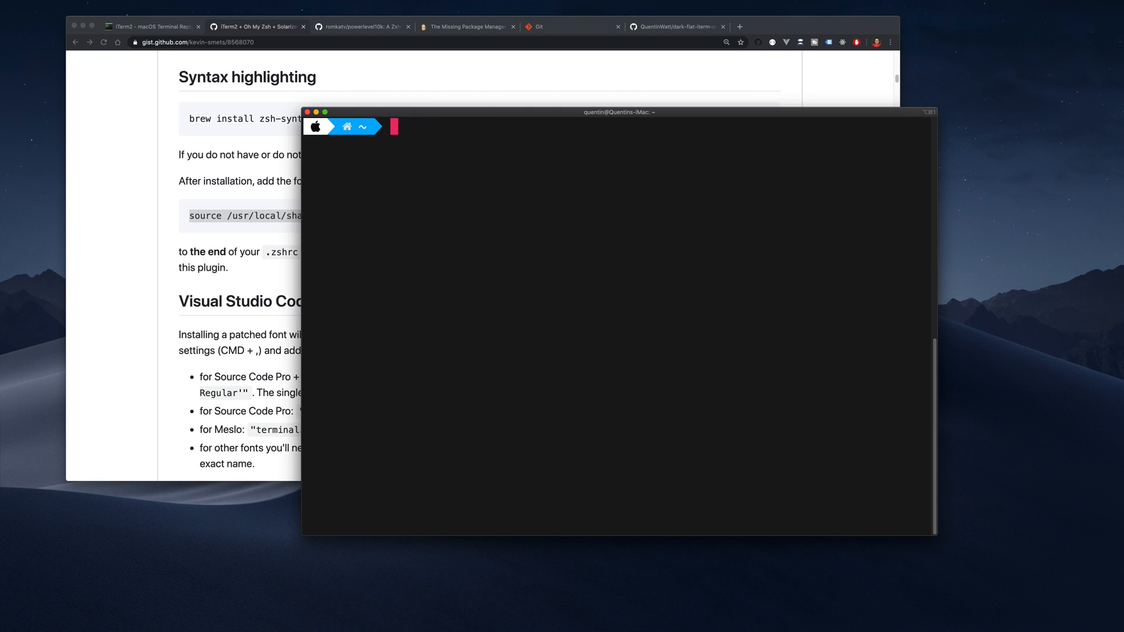
{"action": "type", "text": "code"}
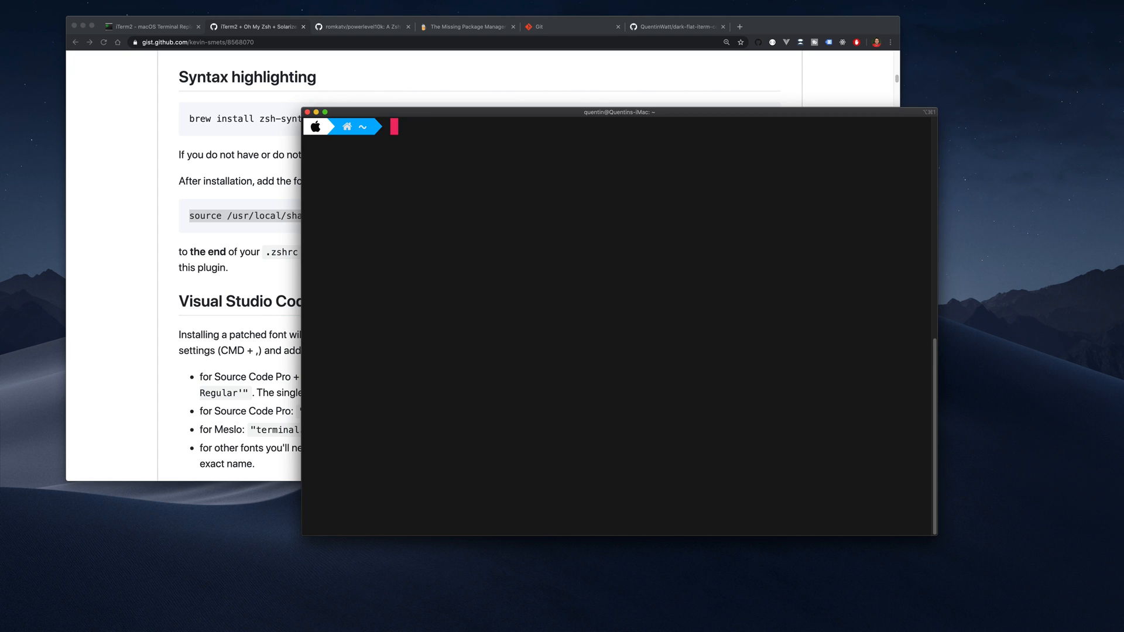
{"action": "type", "text": "del"}
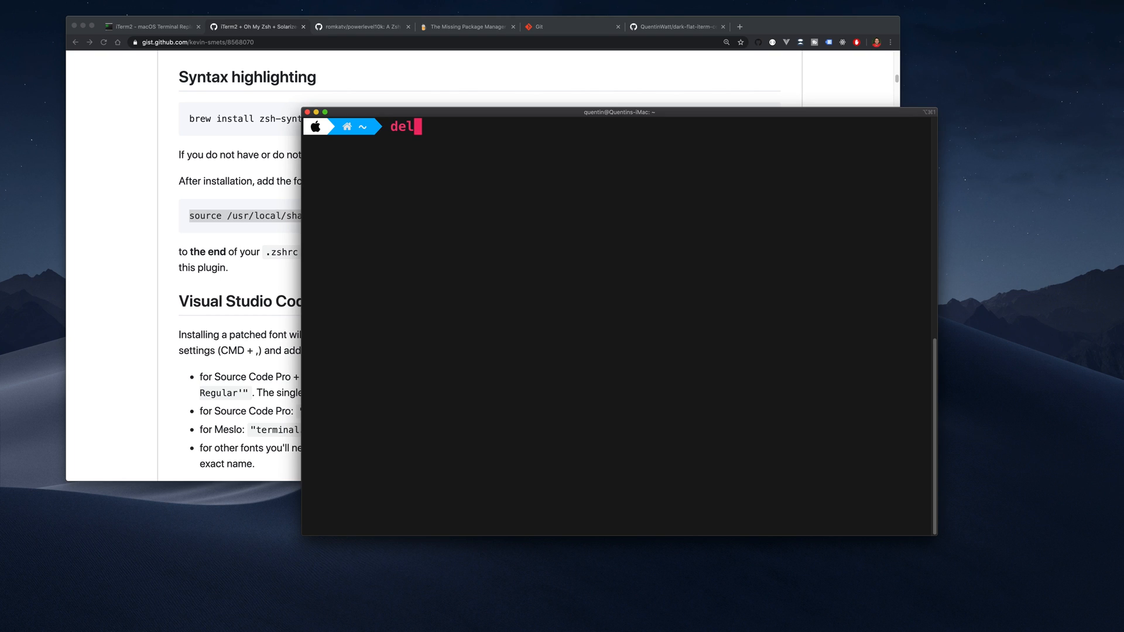
{"action": "key", "text": "Backspace"}
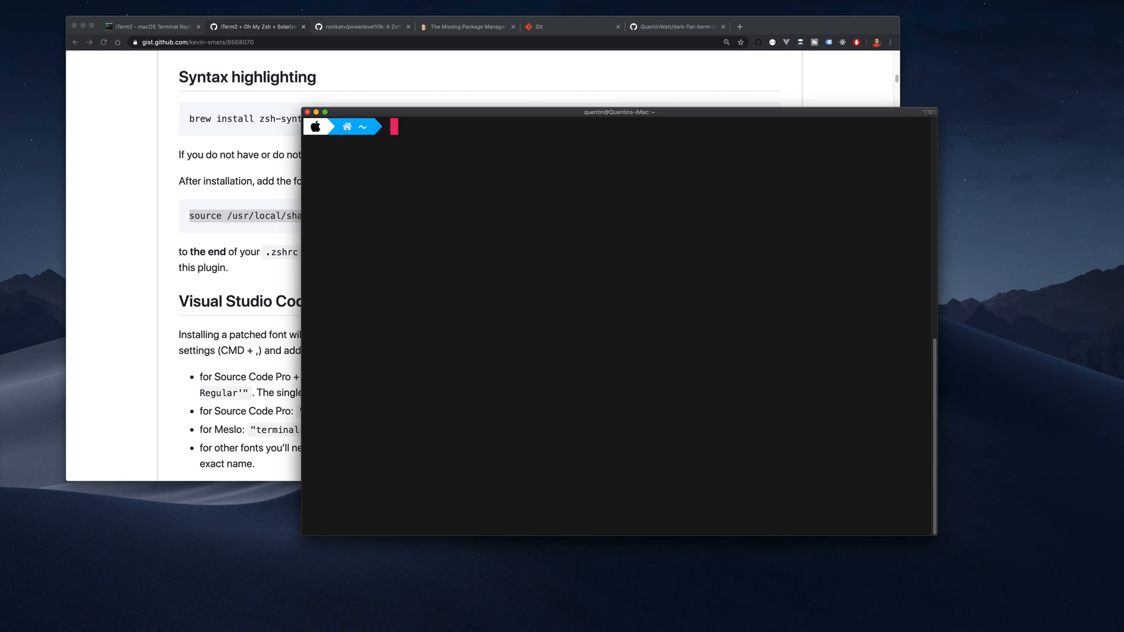
{"action": "mouse_move", "coordinate": [482, 152]}
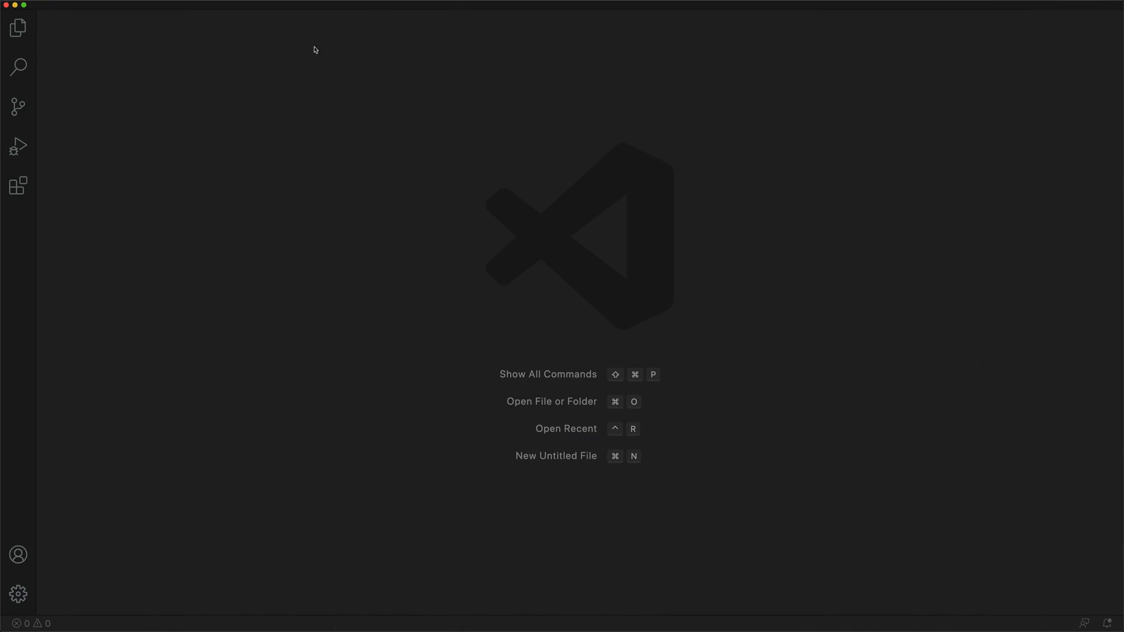
- Open a new integrated terminal from the Terminal menu, showing a zsh prompt with empty-box icons
{"action": "left_click", "coordinate": [187, 5]}
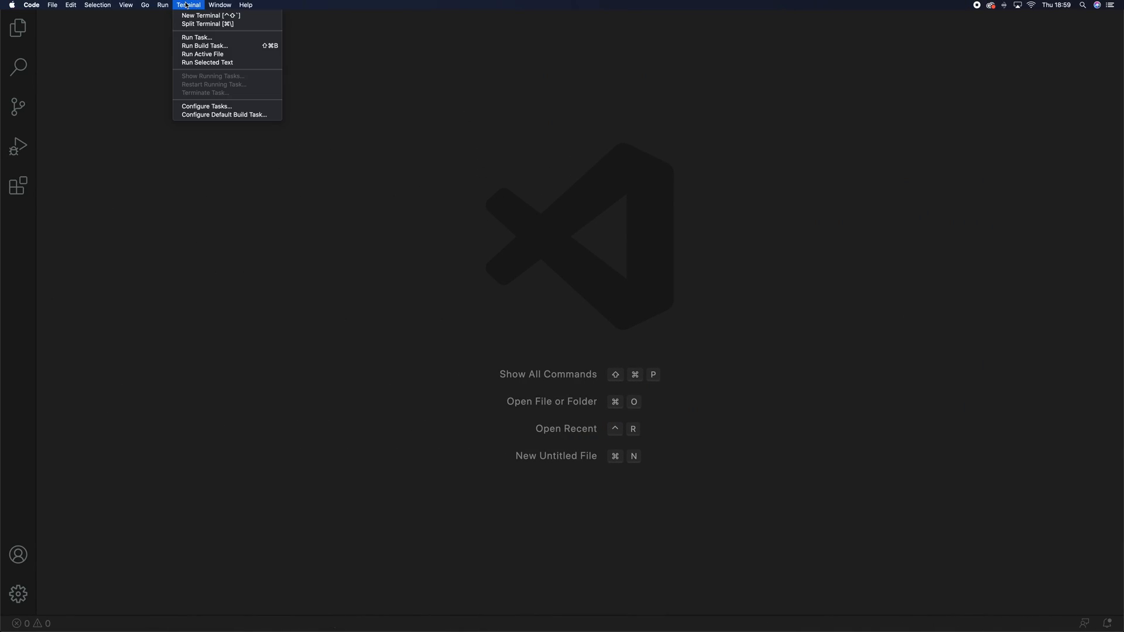
{"action": "left_click", "coordinate": [208, 16]}
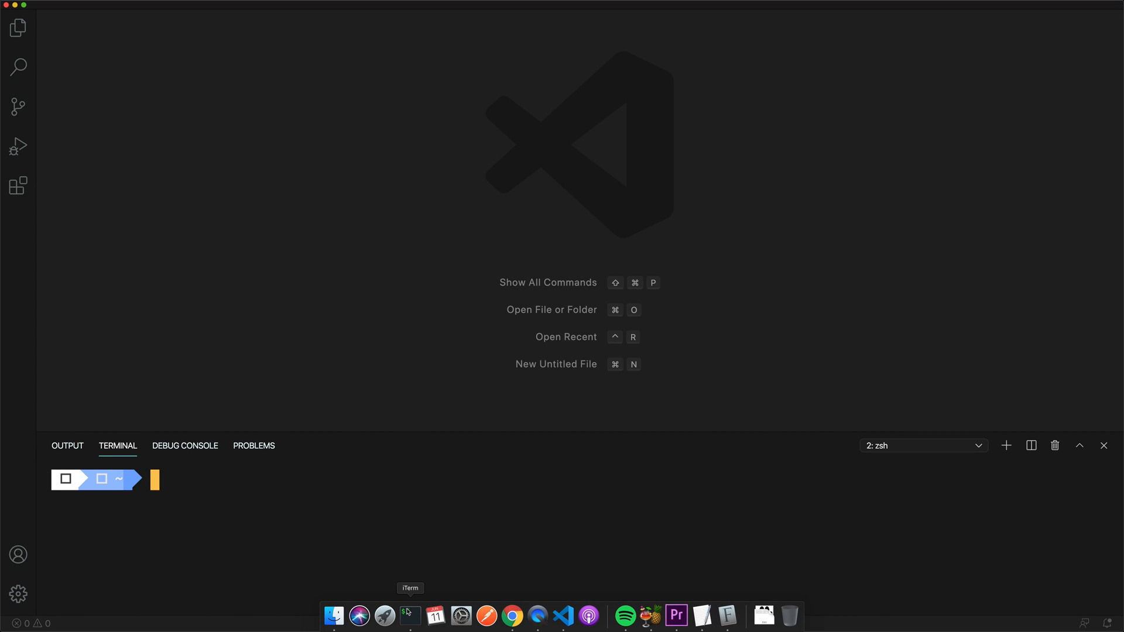
{"action": "mouse_move", "coordinate": [433, 539]}
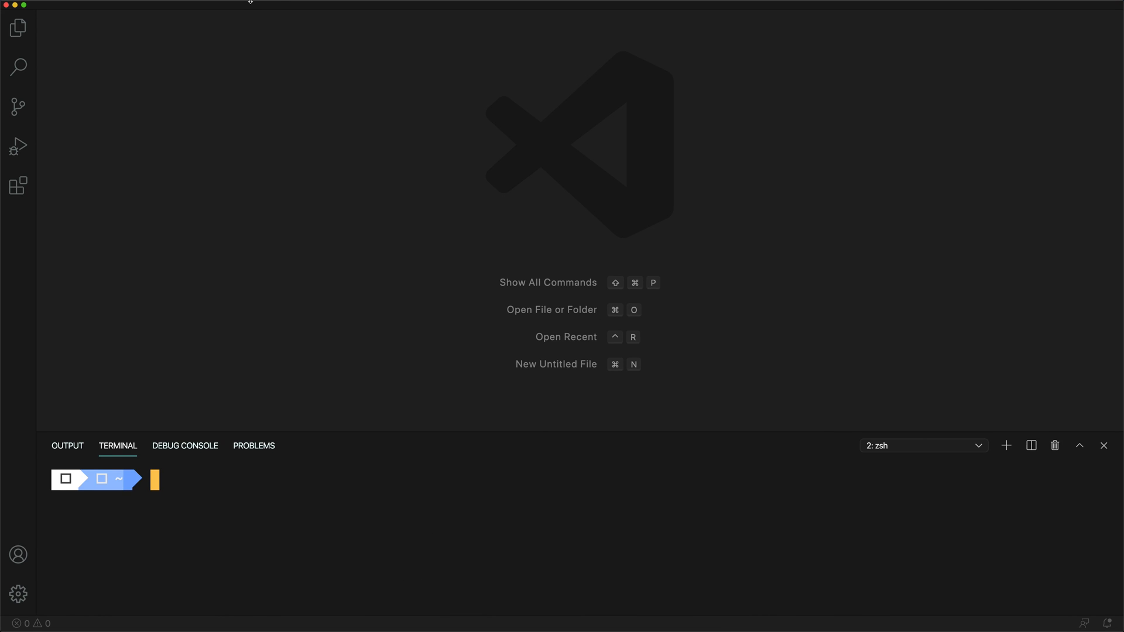
{"action": "mouse_move", "coordinate": [90, 501]}
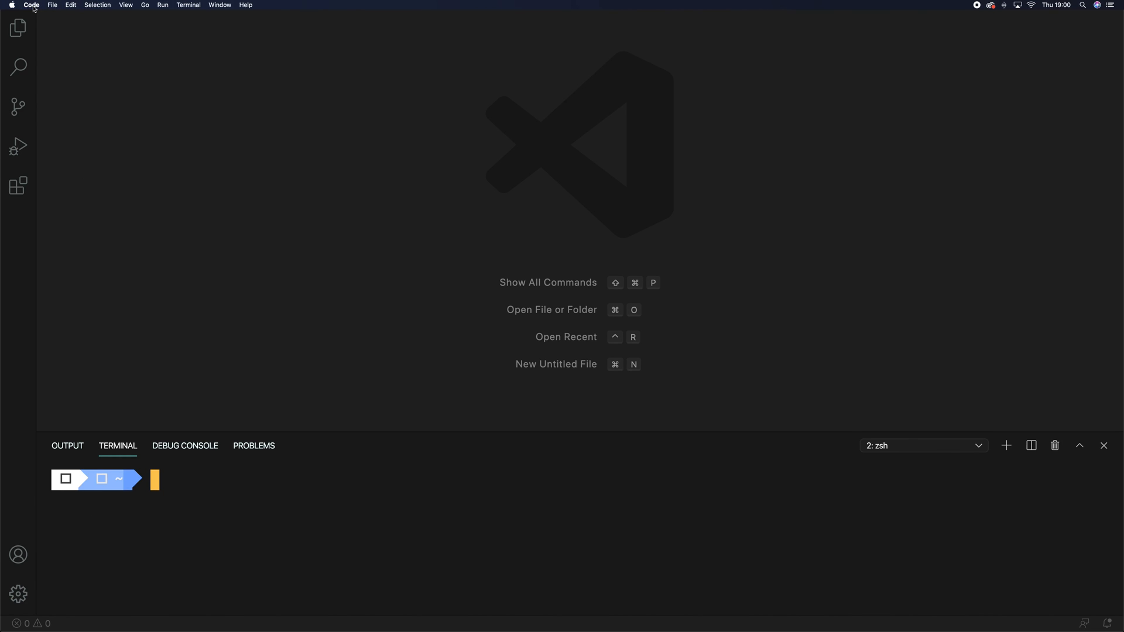
- Open Settings, search for settings.json and bring up the user JSON file with the fontFamily entry
{"action": "left_click", "coordinate": [30, 4]}
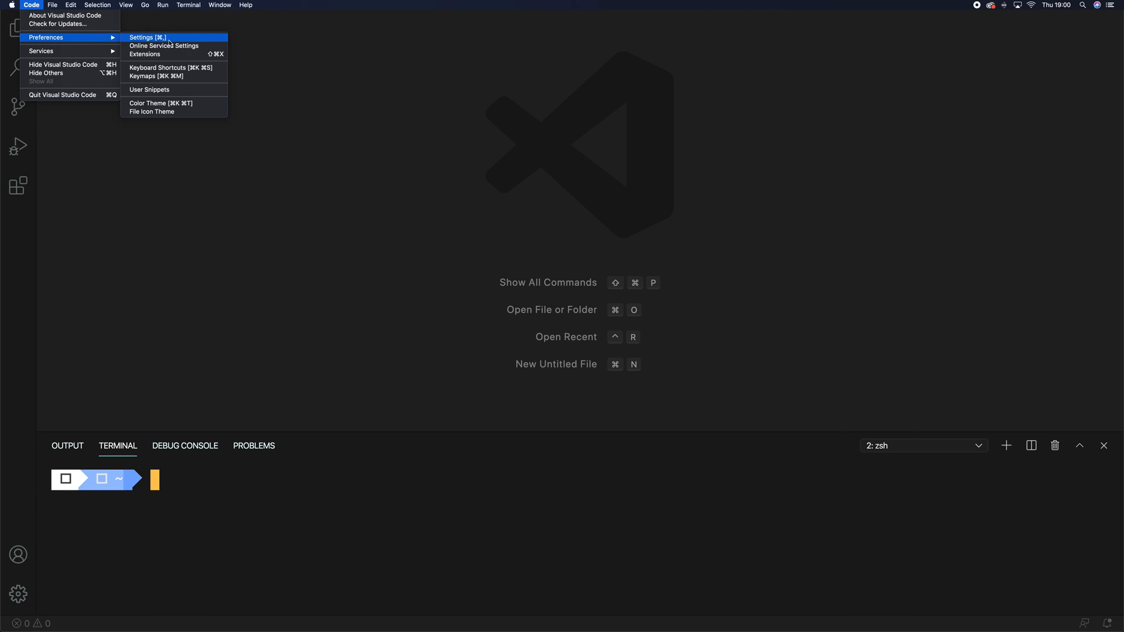
{"action": "left_click", "coordinate": [150, 36]}
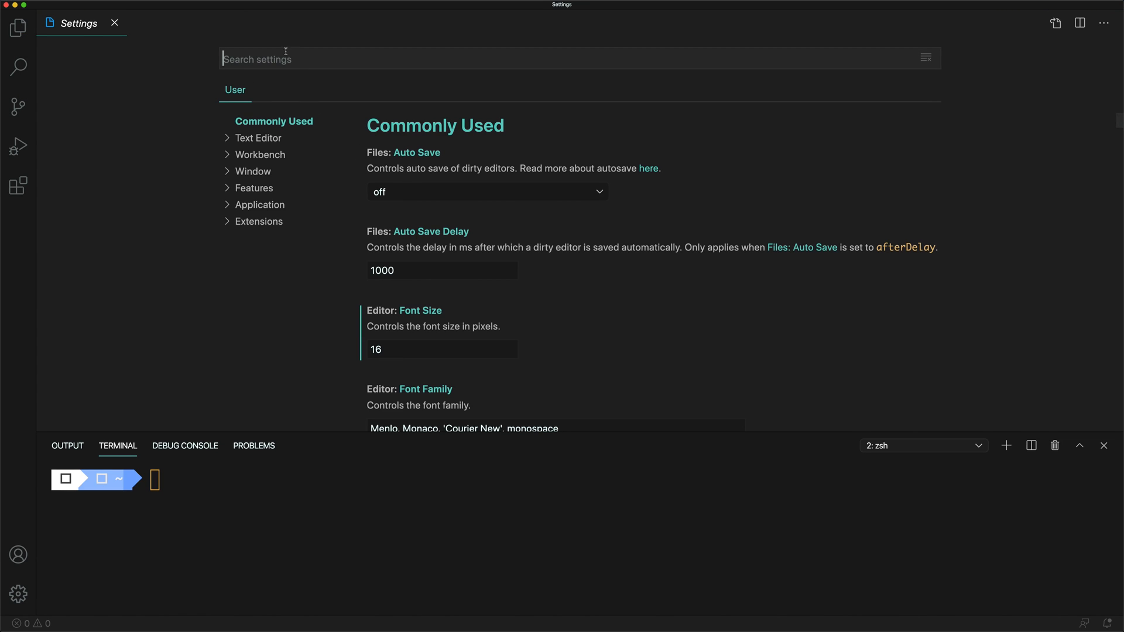
{"action": "type", "text": "settings.jso"}
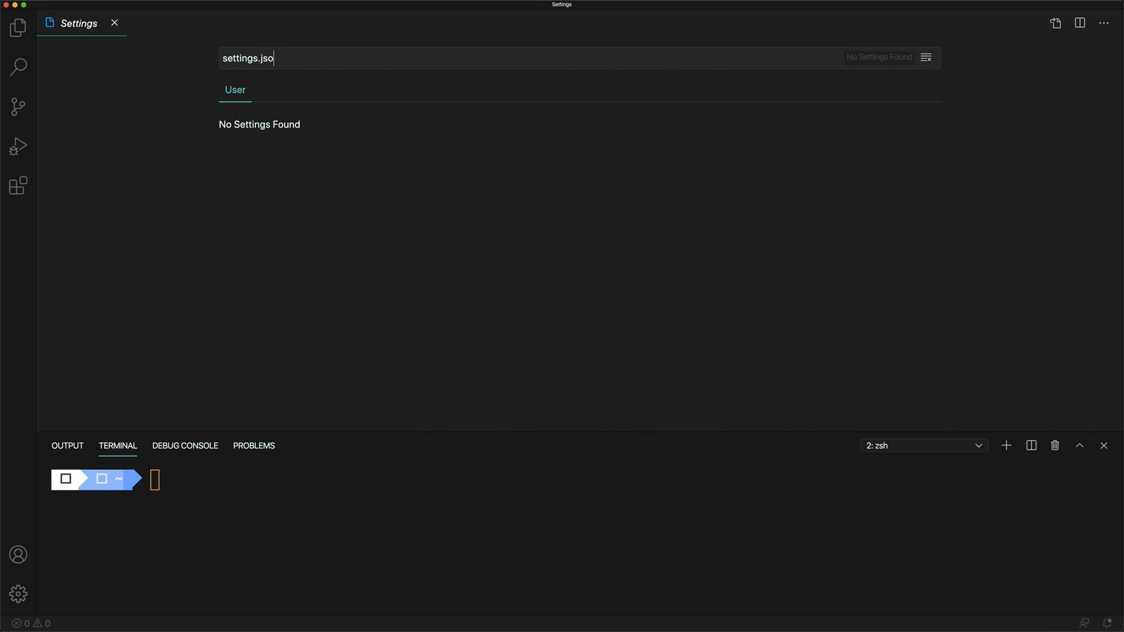
{"action": "type", "text": "n"}
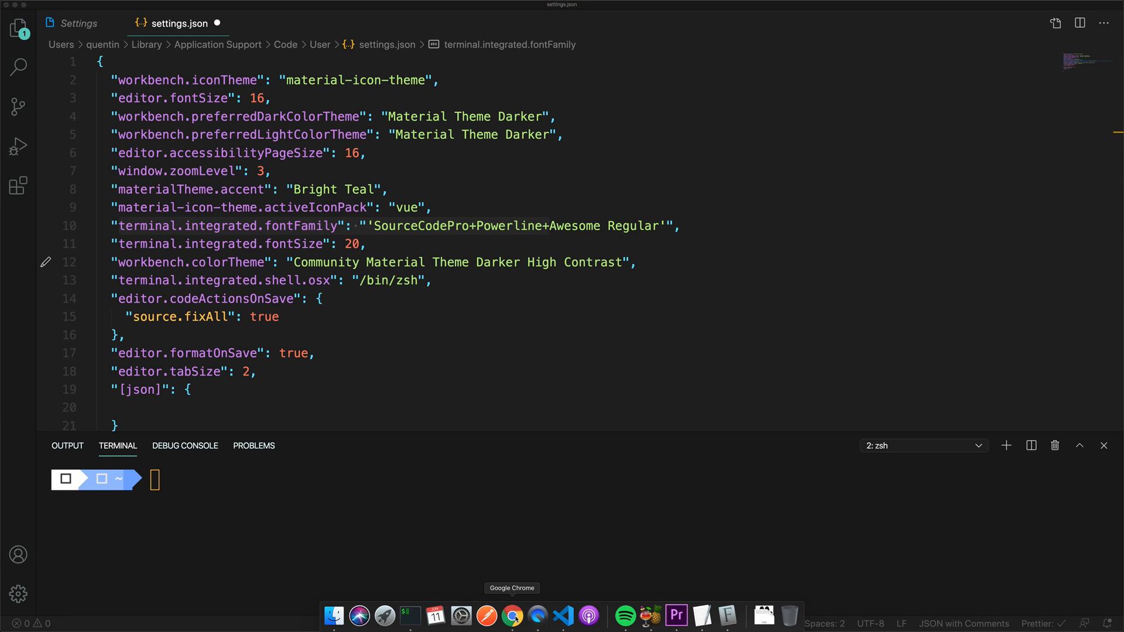
- Switch to the gist in Chrome and scroll through its patched font and VS Code config sections
{"action": "left_click", "coordinate": [512, 616]}
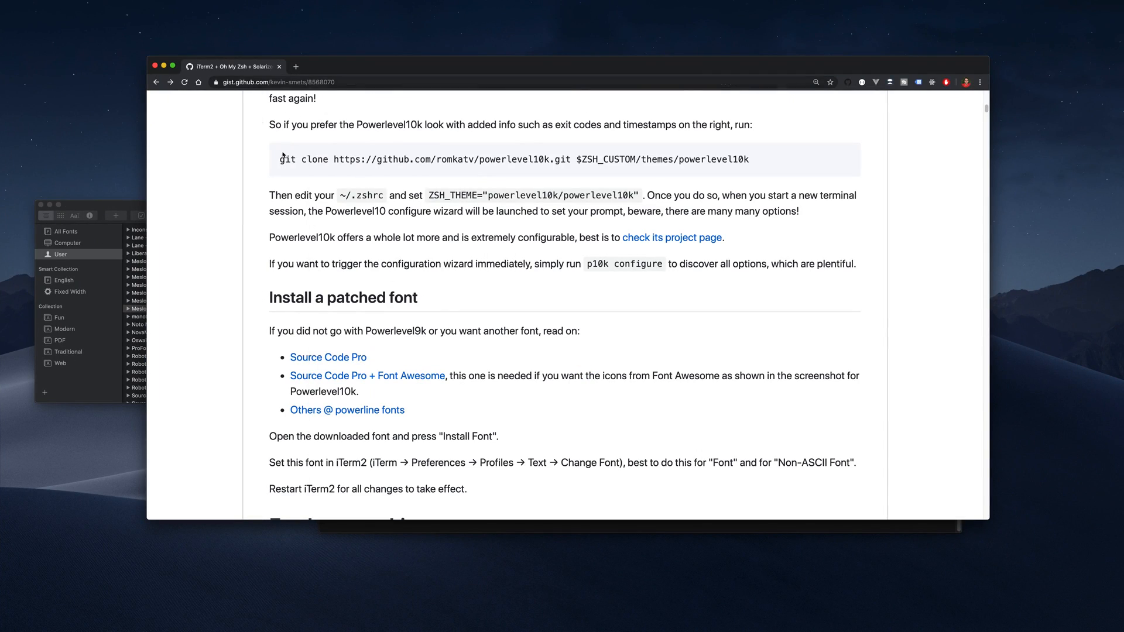
{"action": "scroll", "scroll_direction": "down", "scroll_amount": 3}
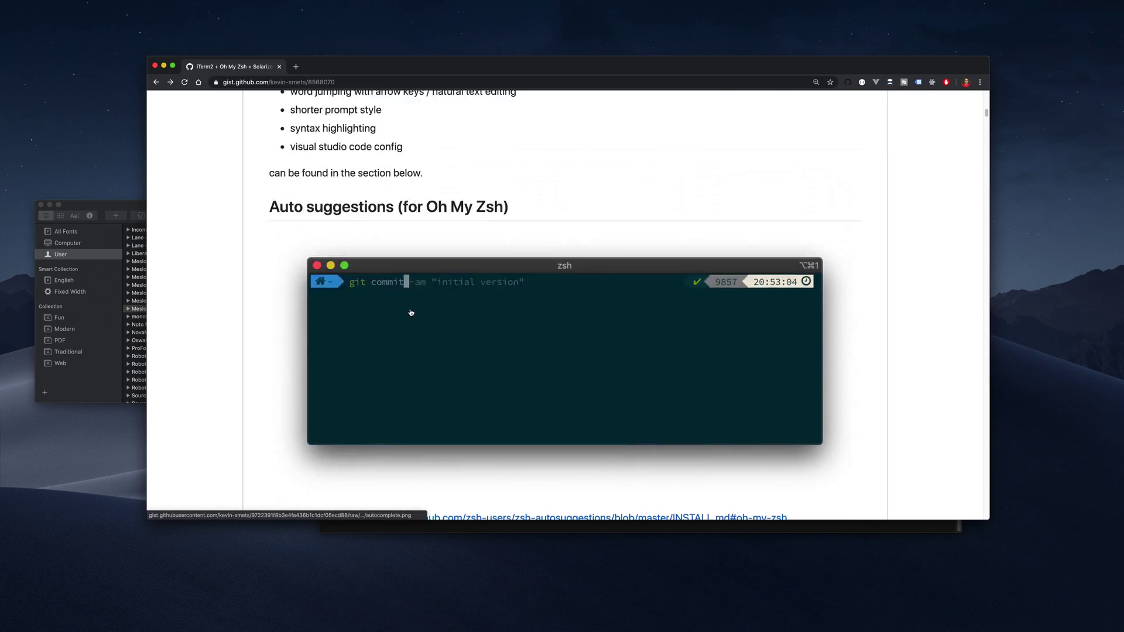
{"action": "scroll", "scroll_direction": "down", "scroll_amount": 3}
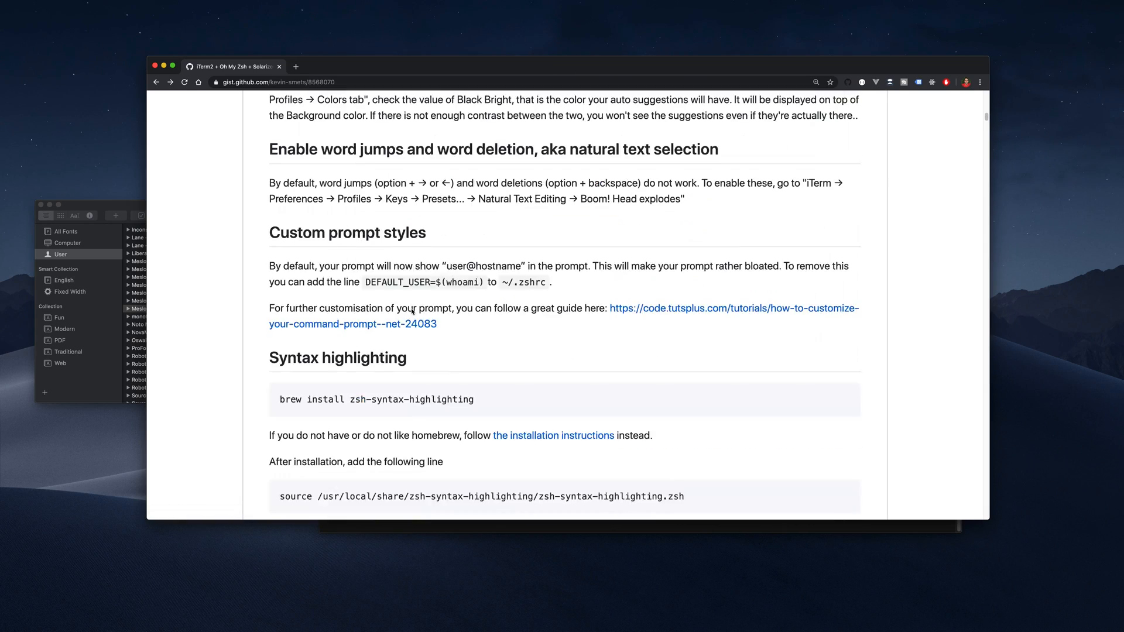
{"action": "scroll", "scroll_direction": "down", "scroll_amount": 3}
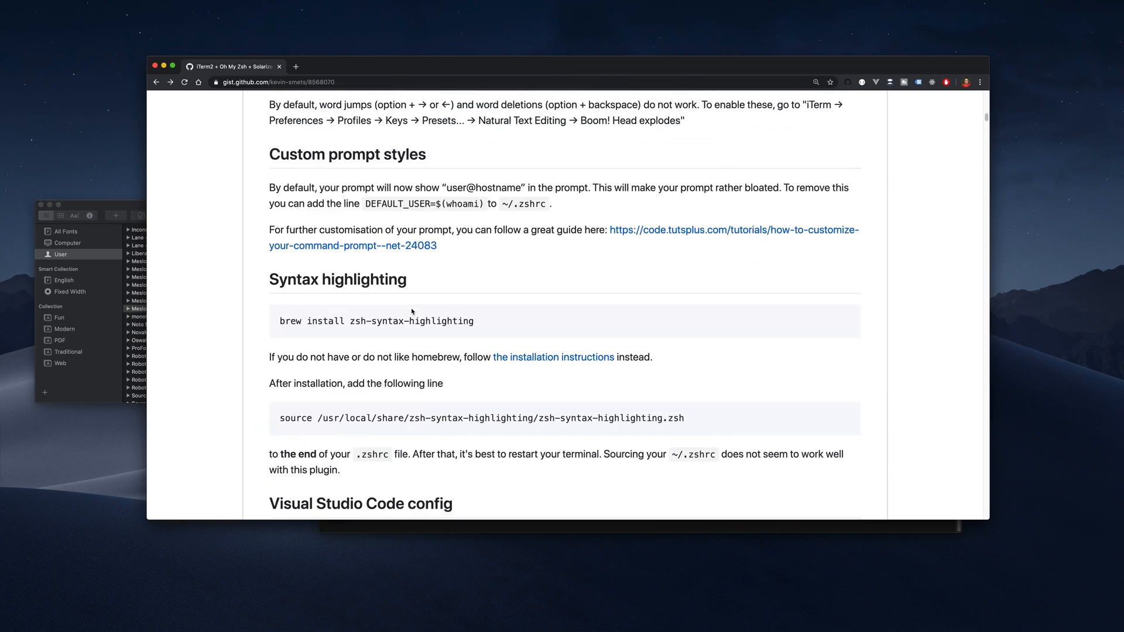
{"action": "scroll", "scroll_direction": "down", "scroll_amount": 3}
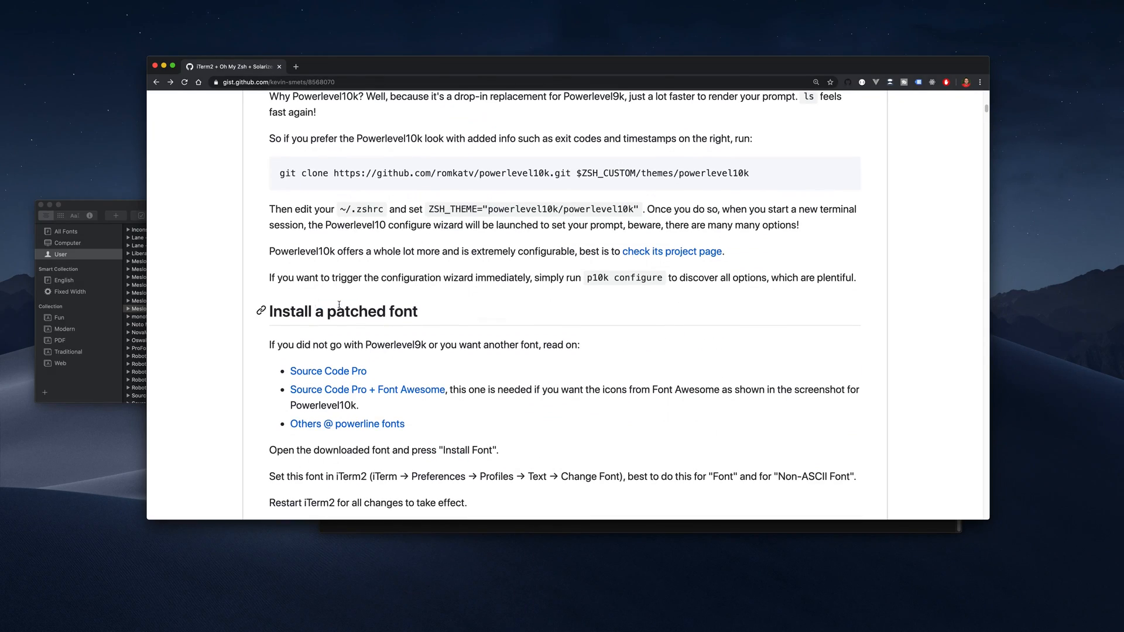
{"action": "scroll", "scroll_direction": "down", "scroll_amount": 3}
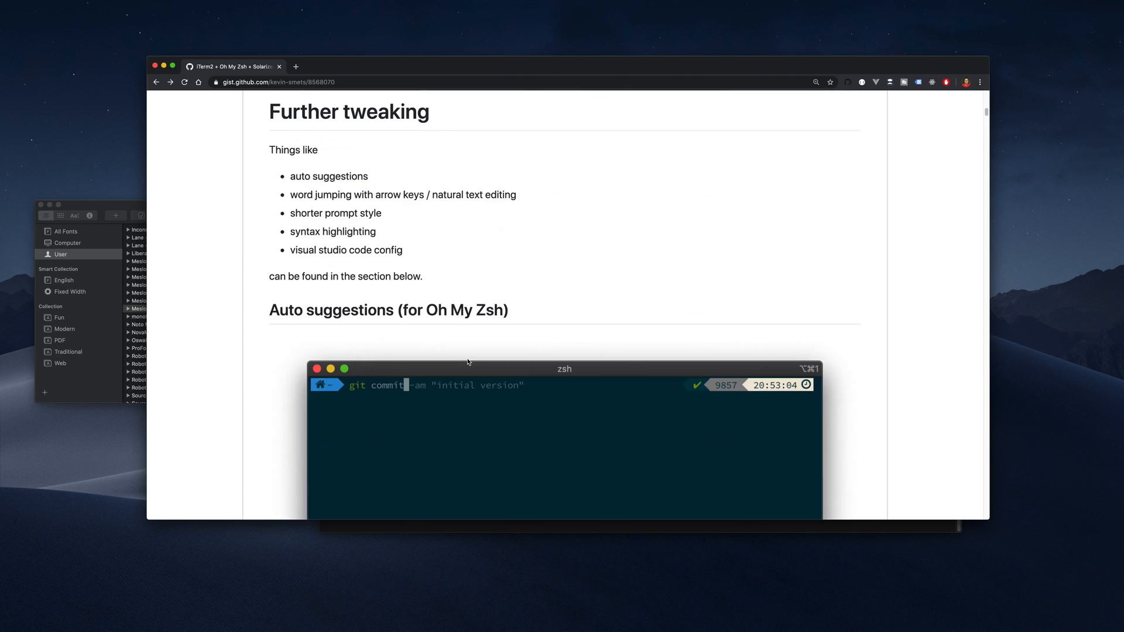
{"action": "scroll", "scroll_direction": "down", "scroll_amount": 3}
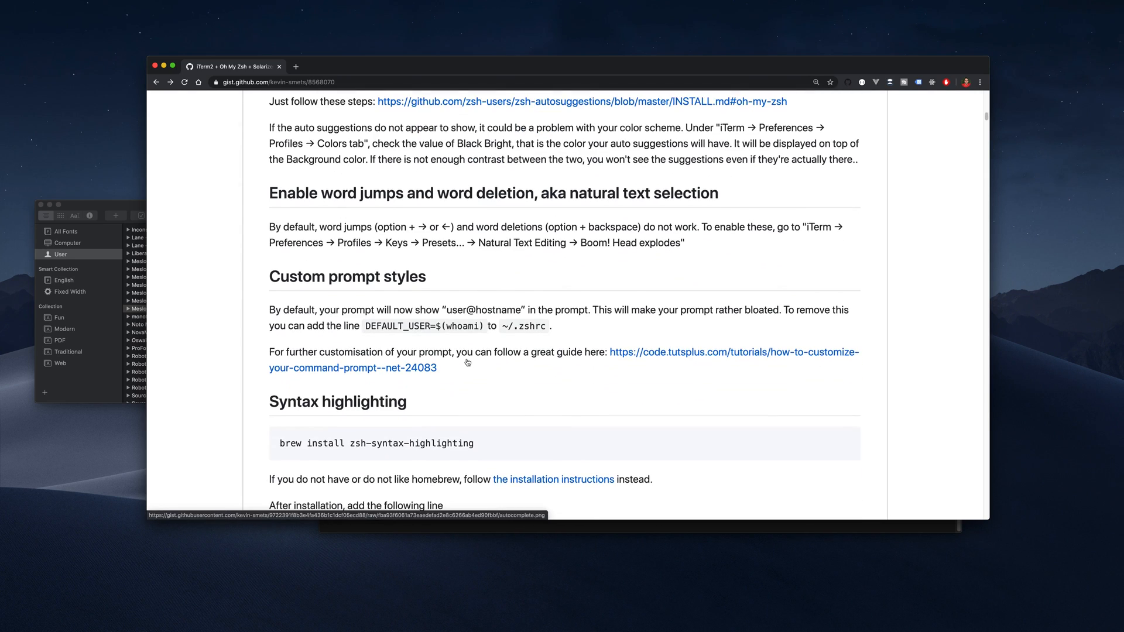
{"action": "scroll", "scroll_direction": "down", "scroll_amount": 3}
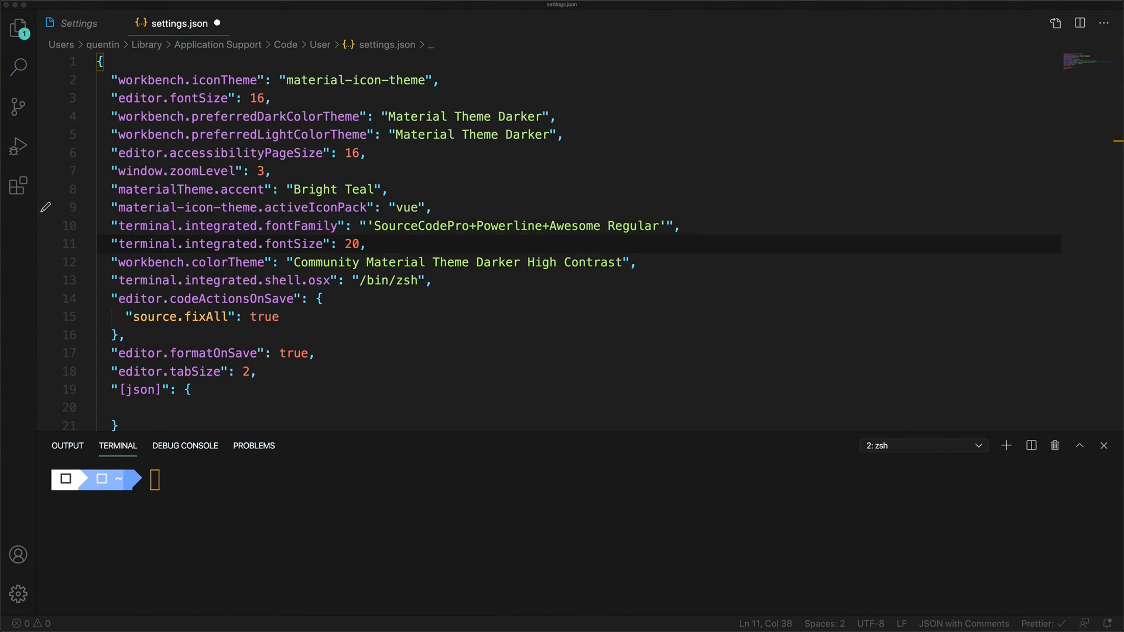
{"action": "mouse_move", "coordinate": [648, 226]}
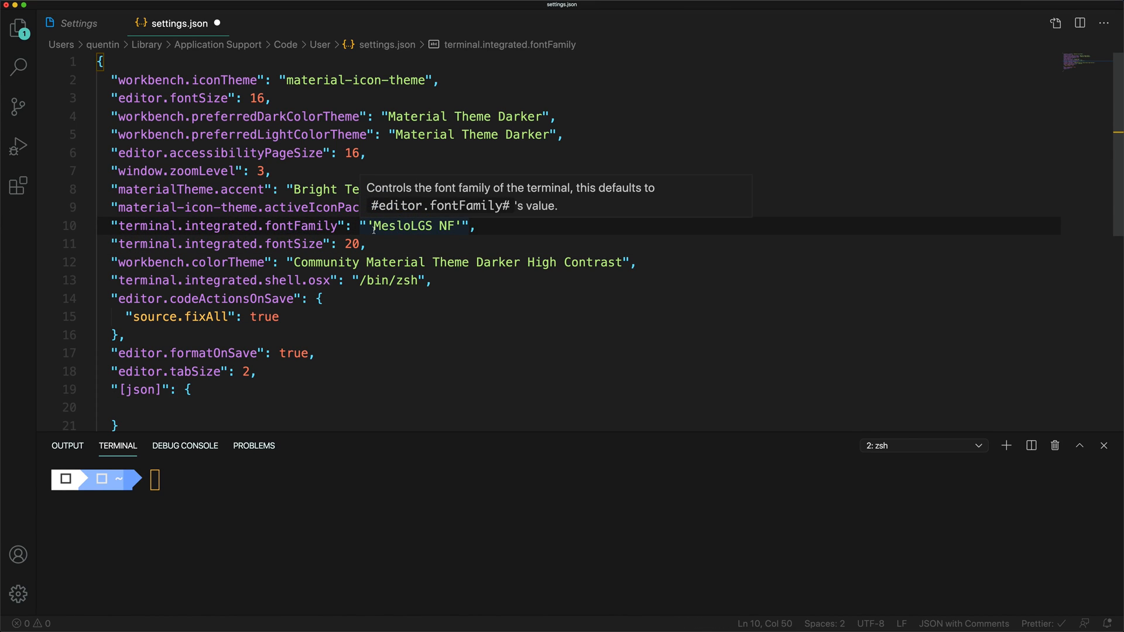
{"action": "mouse_move", "coordinate": [506, 213]}
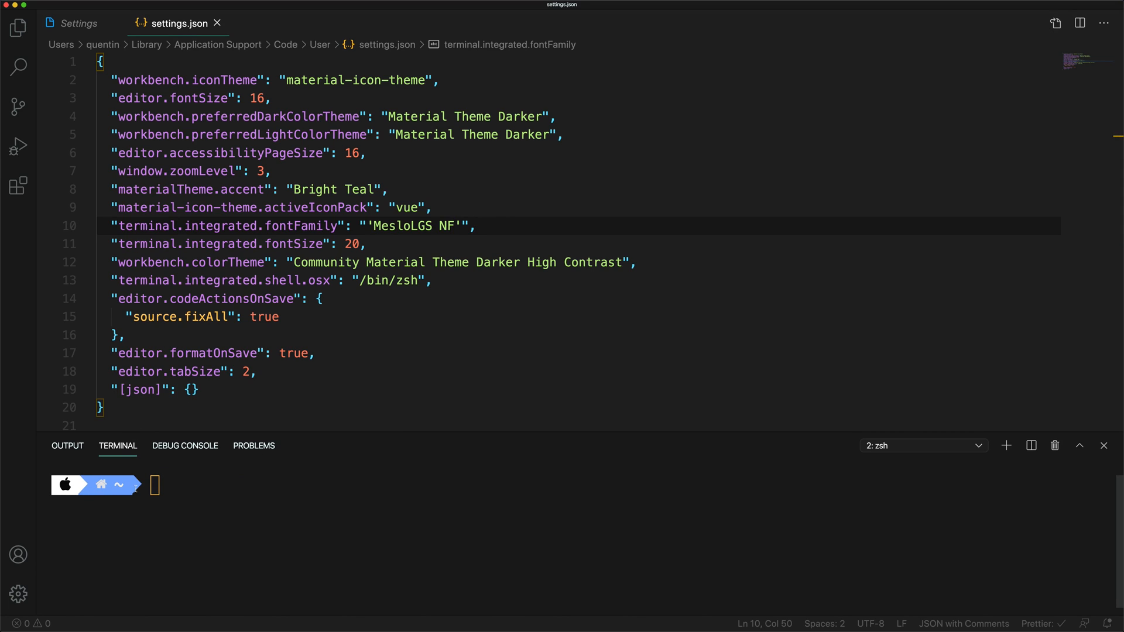
{"action": "mouse_move", "coordinate": [511, 615]}
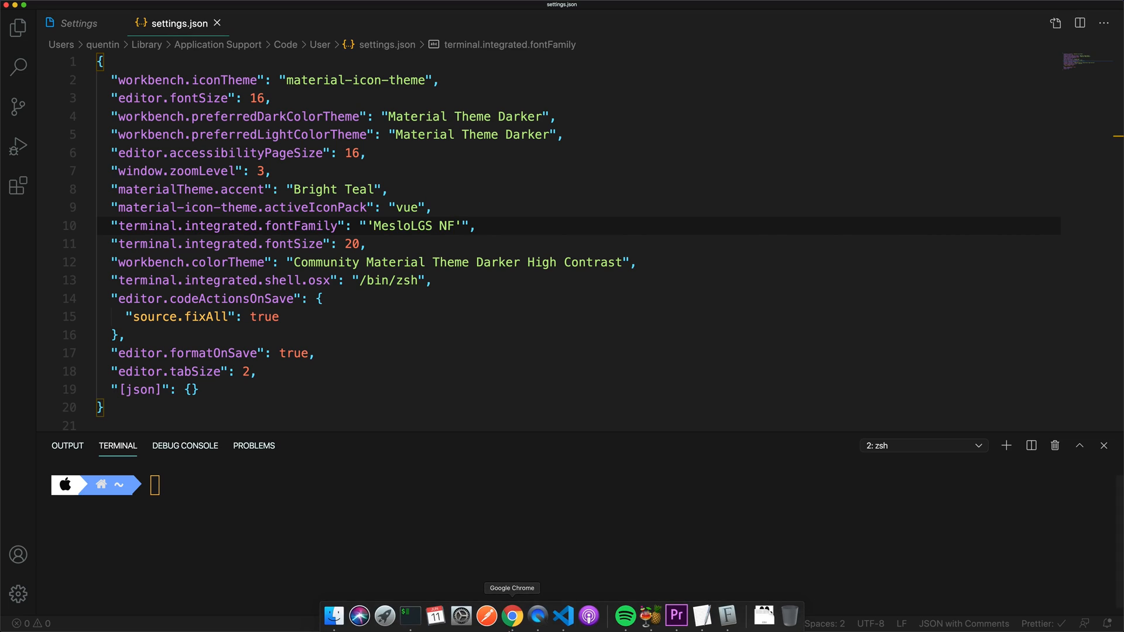
- With fontFamily saved as 'MesloLGS NF', bring up Spotlight to launch another app
{"action": "key", "text": "Cmd+Space"}
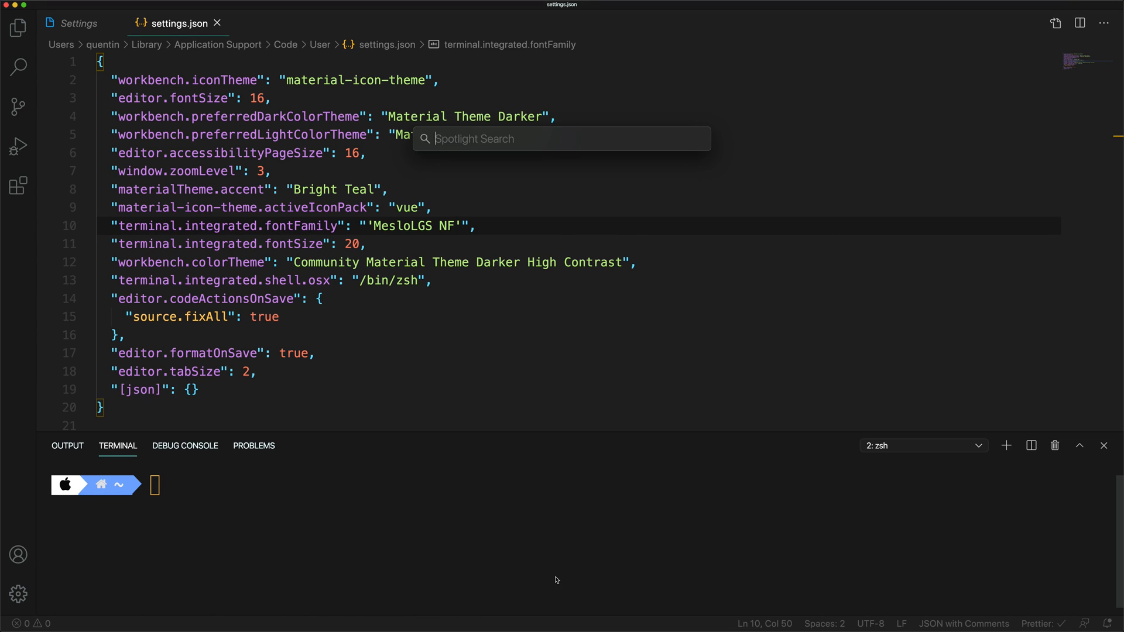
- Launch macOS Terminal from Spotlight and open its Preferences
{"action": "type", "text": "terminal"}
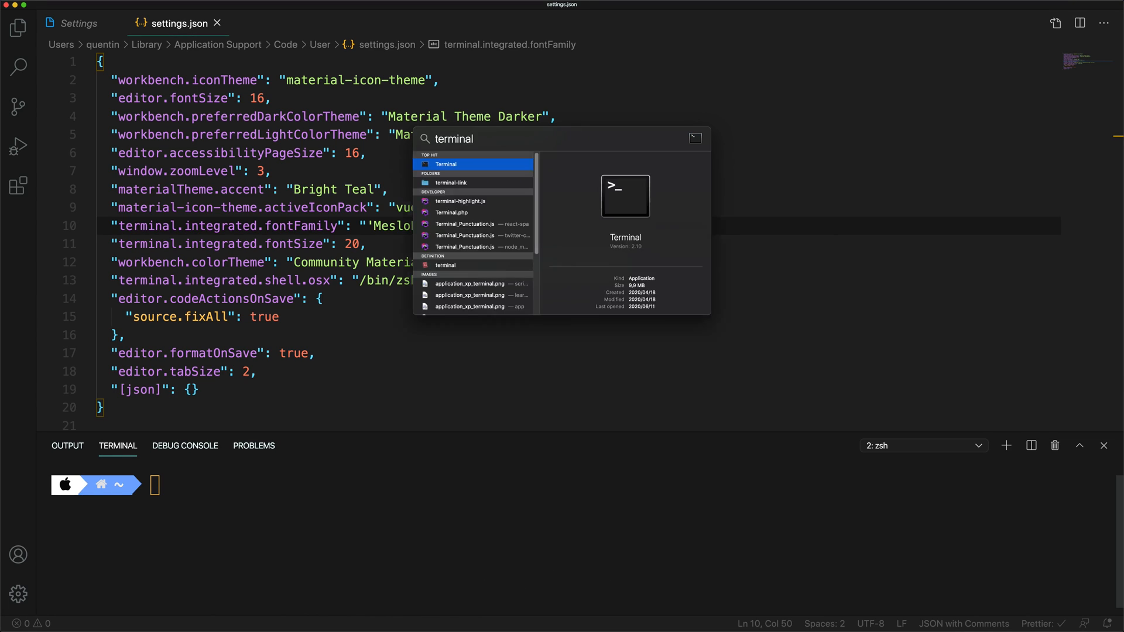
{"action": "left_click", "coordinate": [446, 164]}
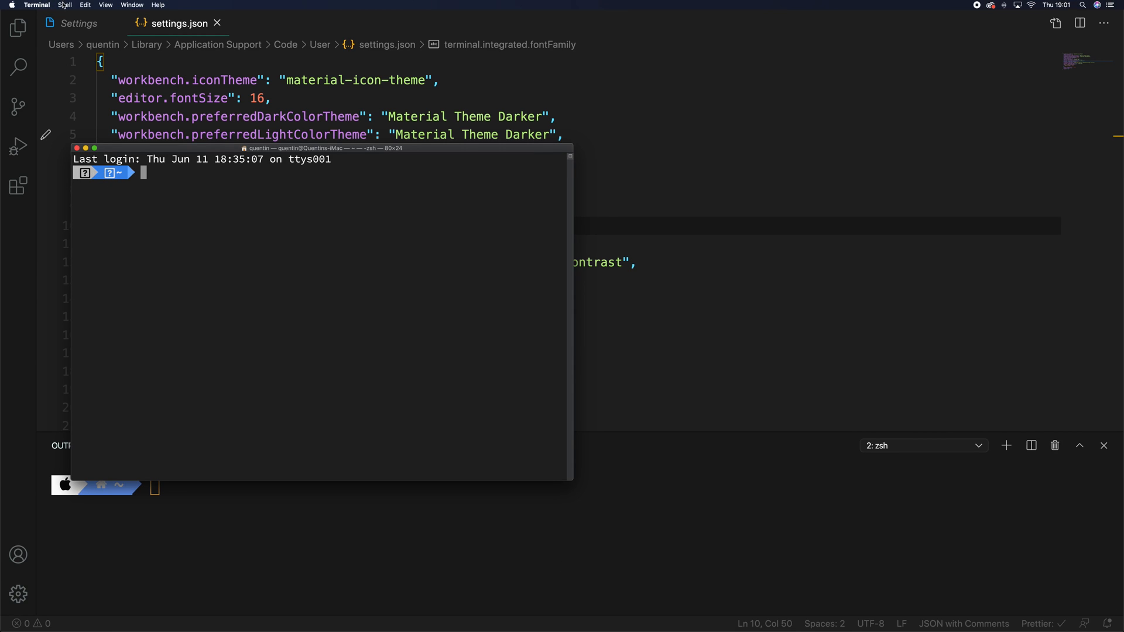
{"action": "left_click", "coordinate": [30, 5]}
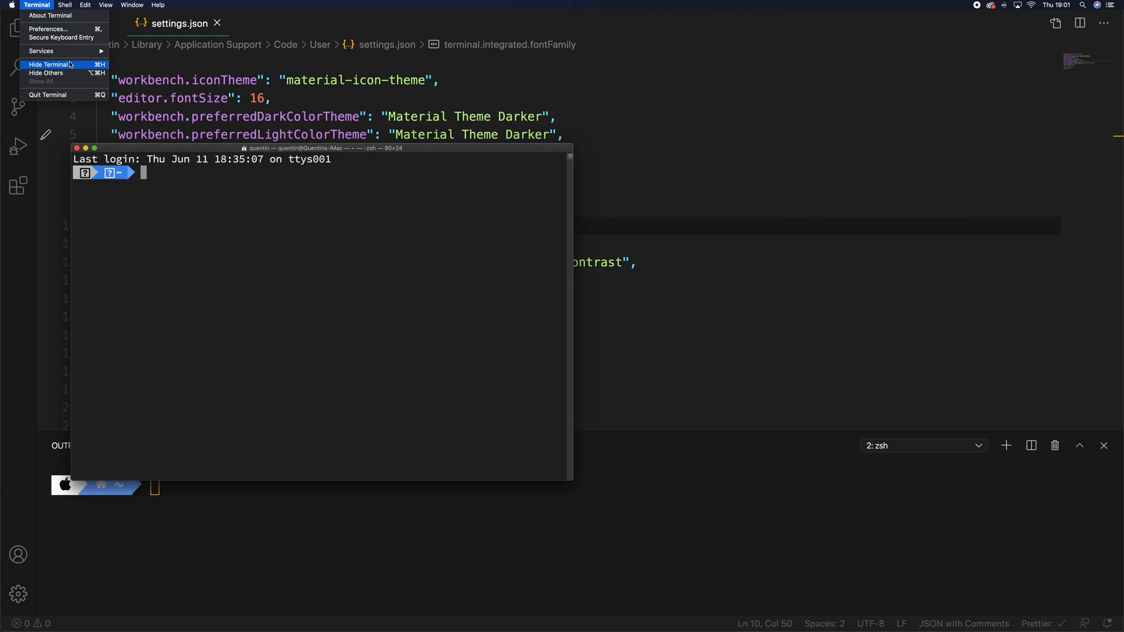
{"action": "left_click", "coordinate": [48, 29]}
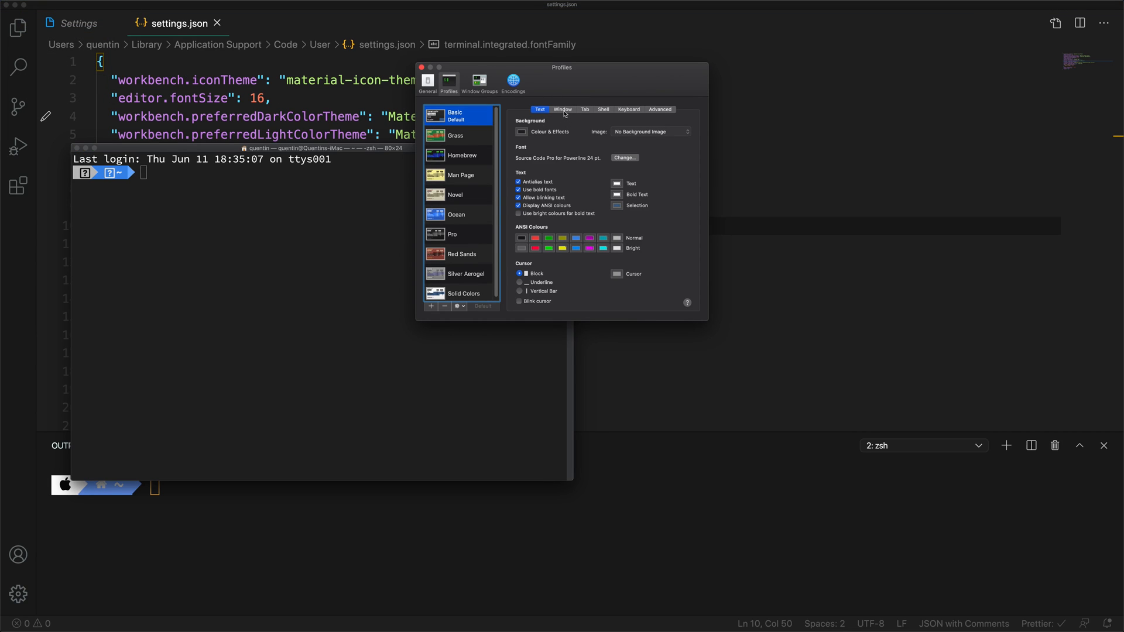
- Change the Basic profile's font to MesloLGS NF and close the Fonts panel
{"action": "left_click", "coordinate": [625, 157]}
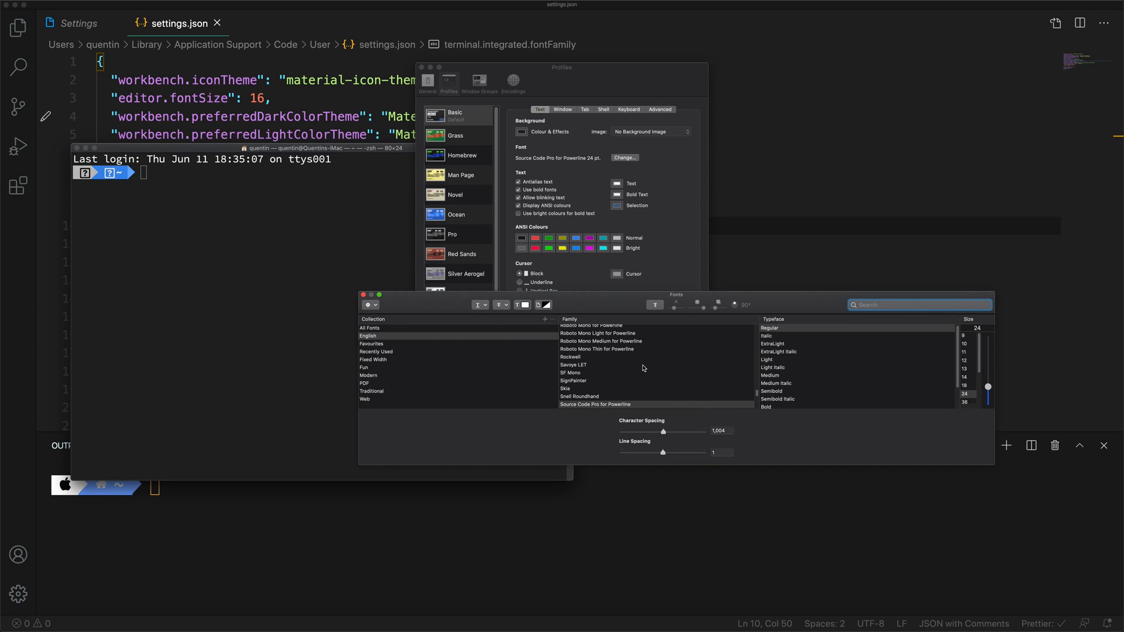
{"action": "scroll", "scroll_direction": "down", "scroll_amount": 3}
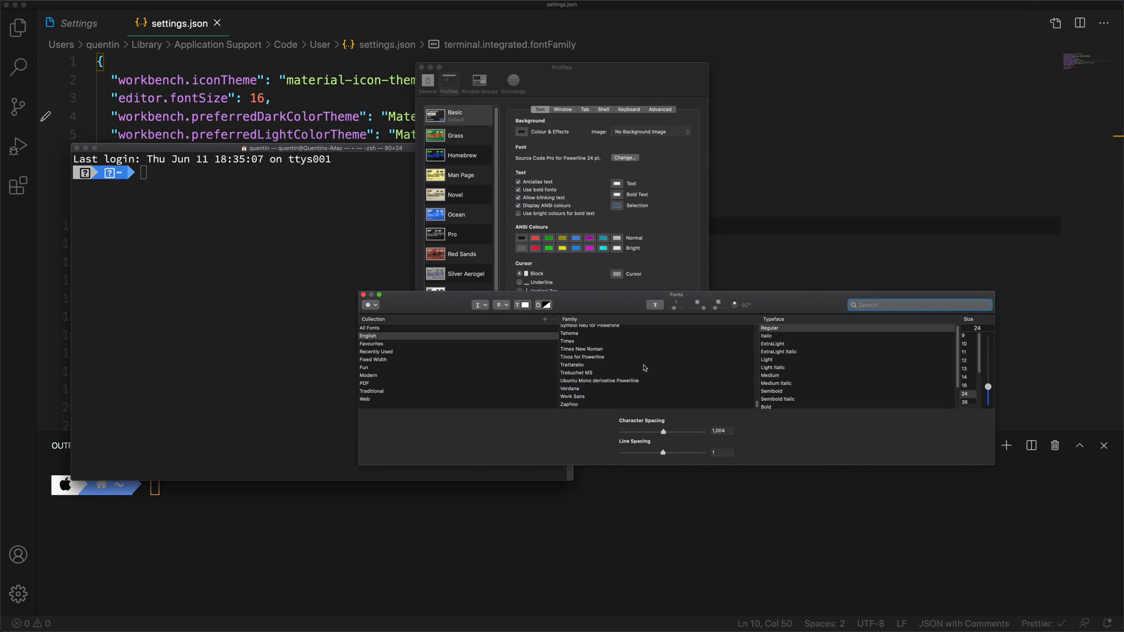
{"action": "left_click", "coordinate": [575, 373]}
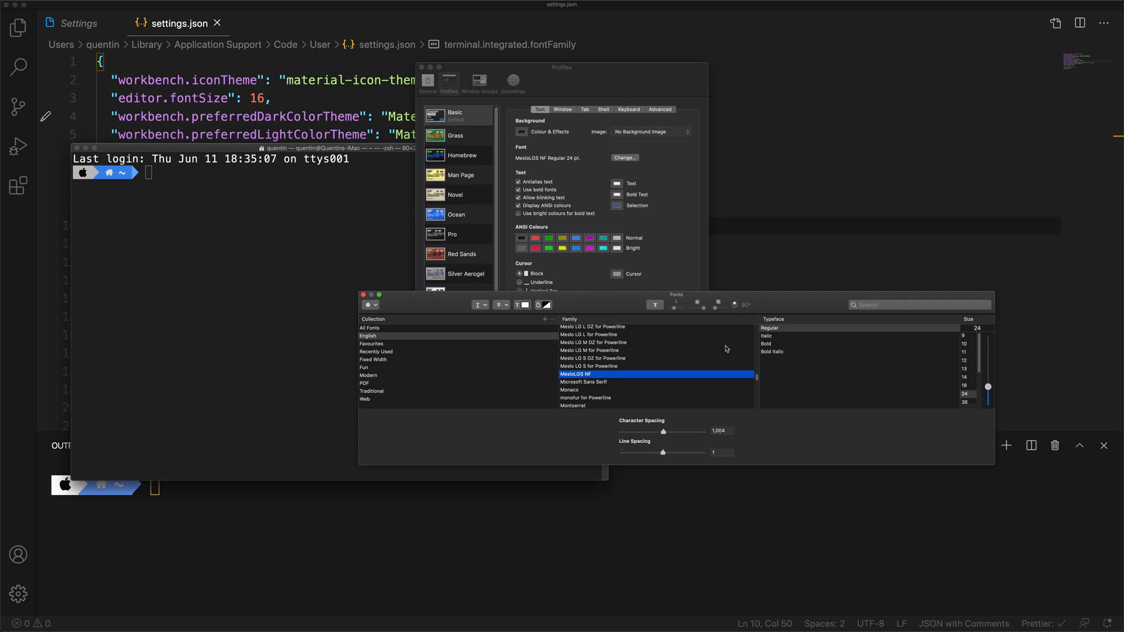
{"action": "mouse_move", "coordinate": [533, 342]}
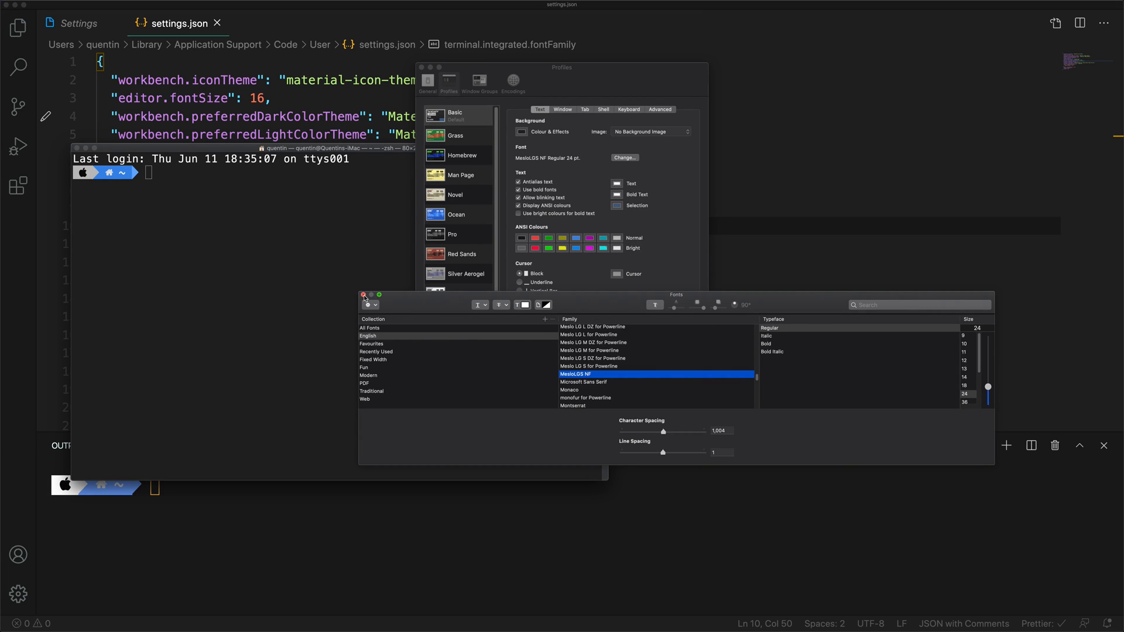
{"action": "left_click", "coordinate": [363, 295]}
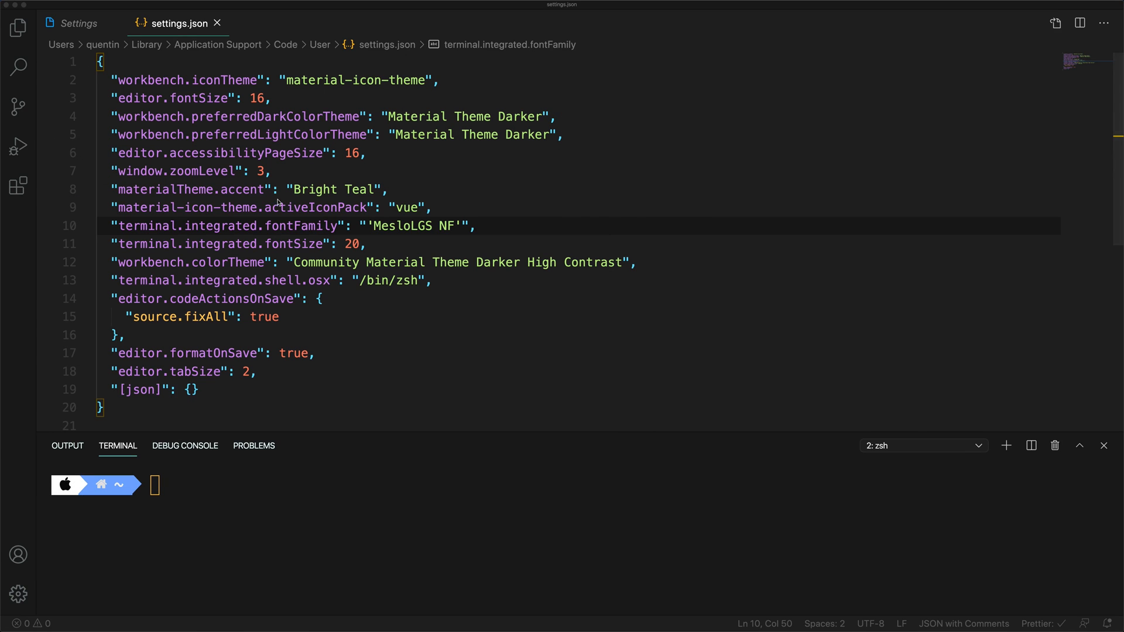
{"action": "mouse_move", "coordinate": [398, 279]}
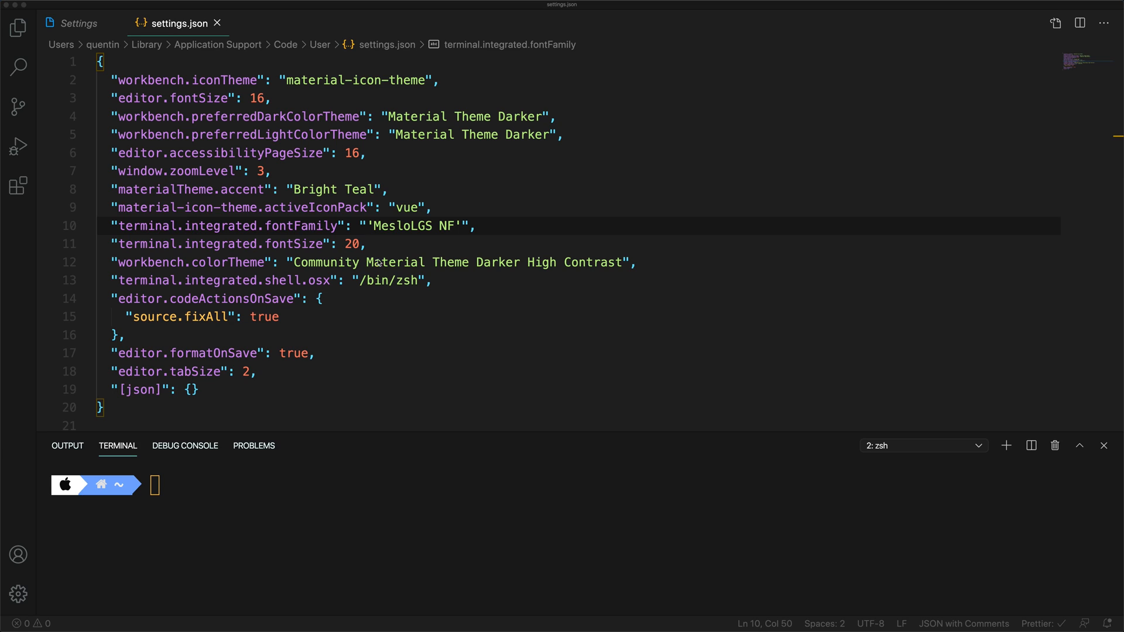
- Click through the saved settings.json lines before switching back to iTerm2
{"action": "left_click", "coordinate": [388, 281]}
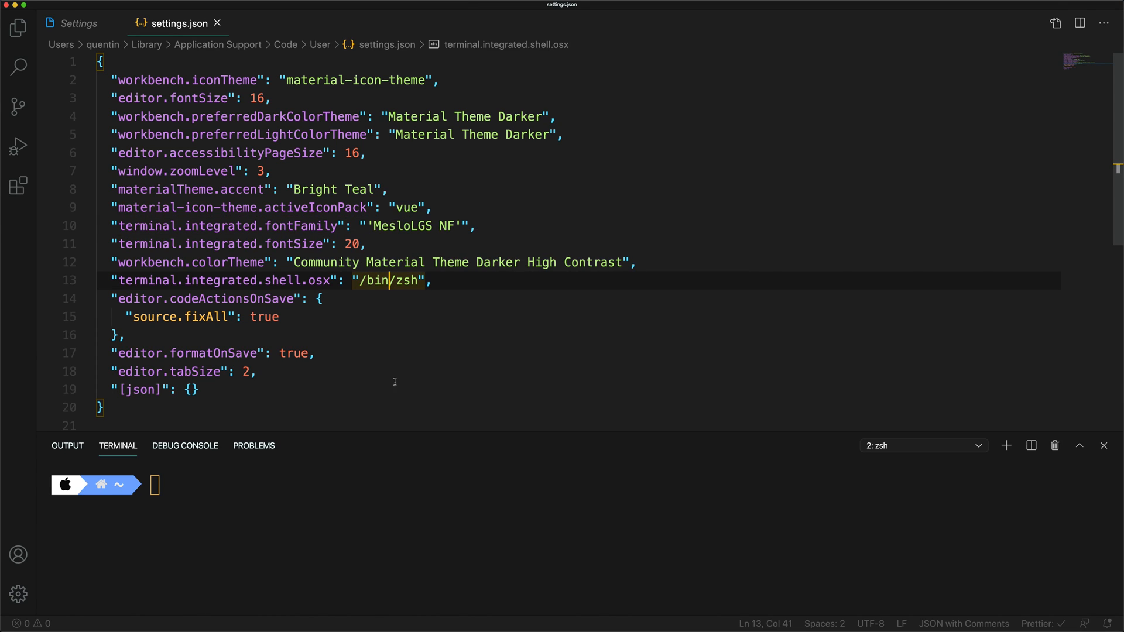
{"action": "left_click", "coordinate": [1102, 445]}
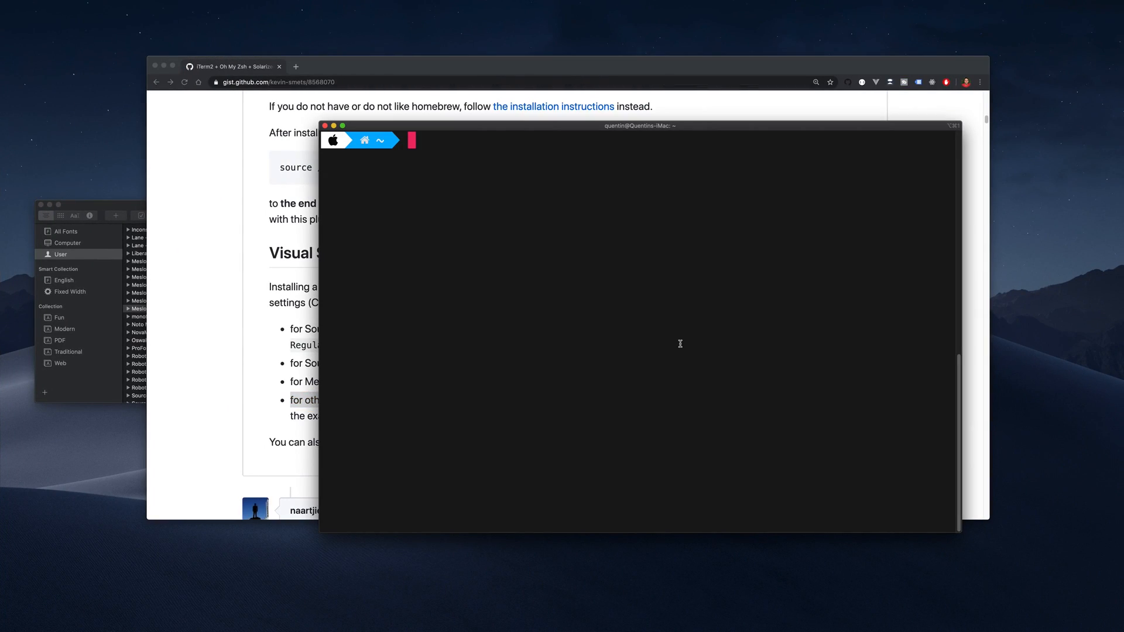
{"action": "mouse_move", "coordinate": [633, 374]}
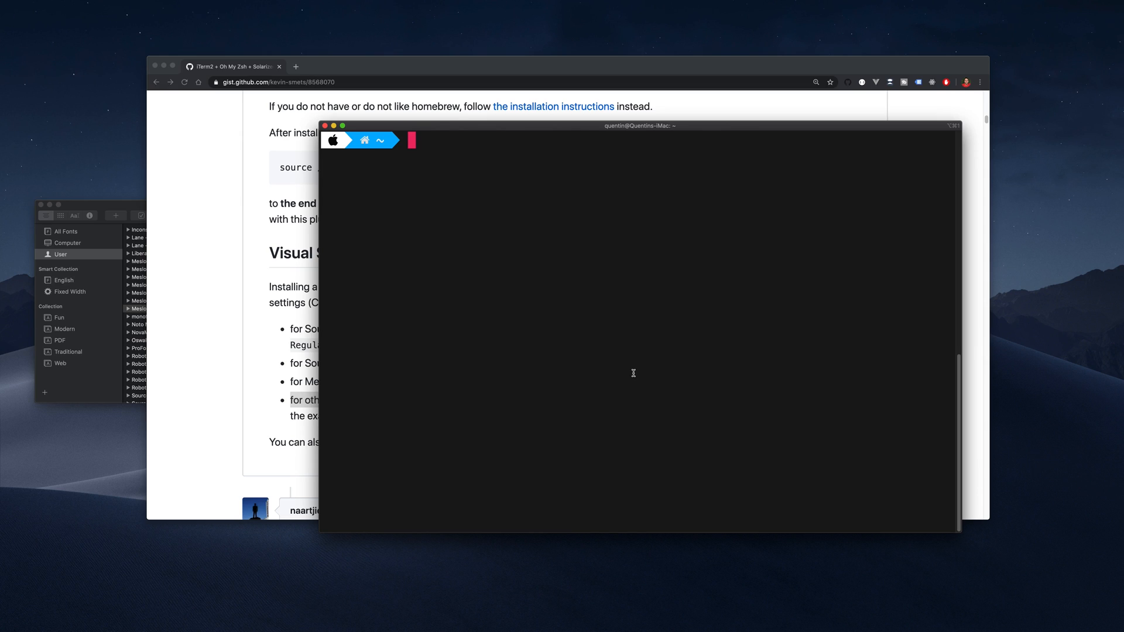
{"action": "mouse_move", "coordinate": [747, 319]}
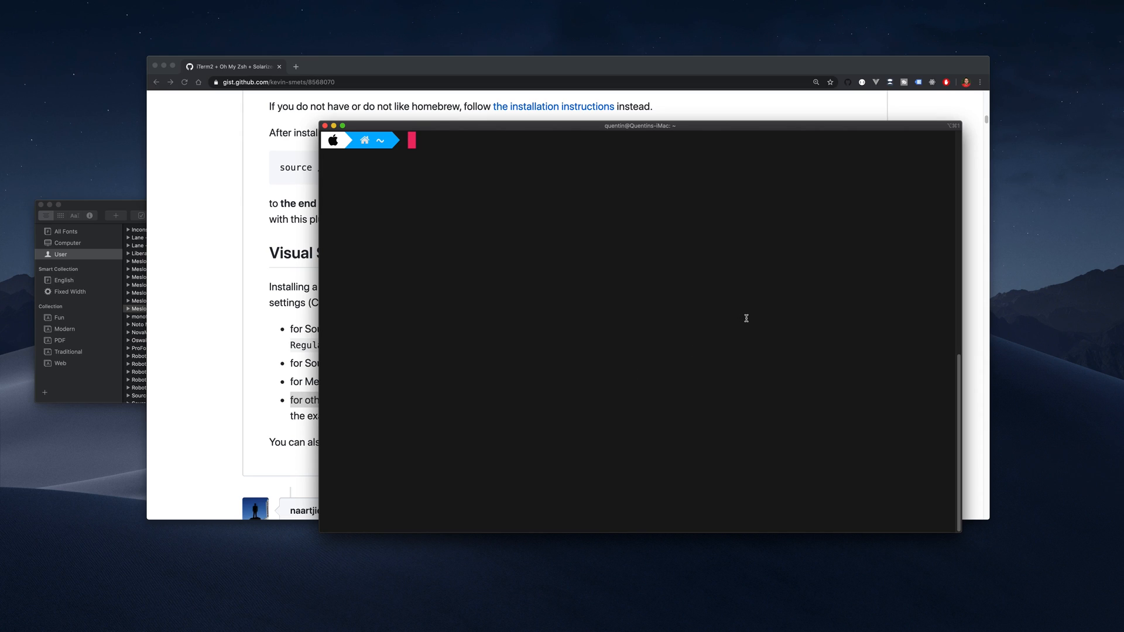